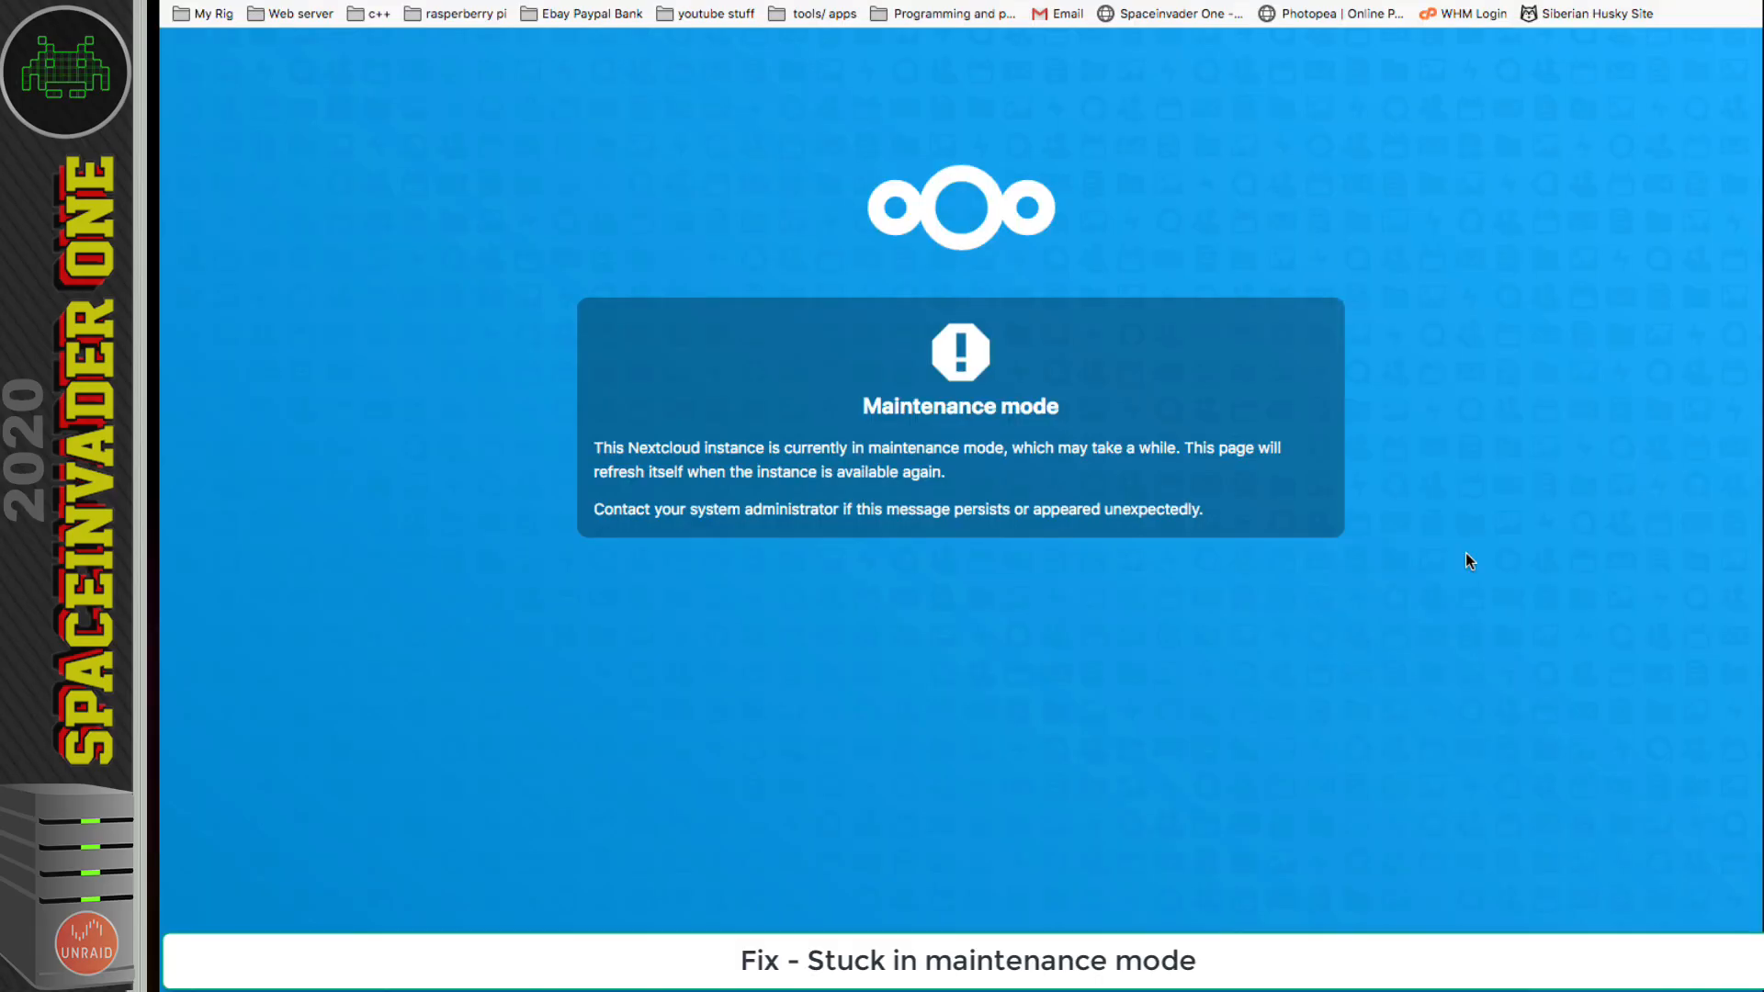
pyautogui.moveTo(622, 230)
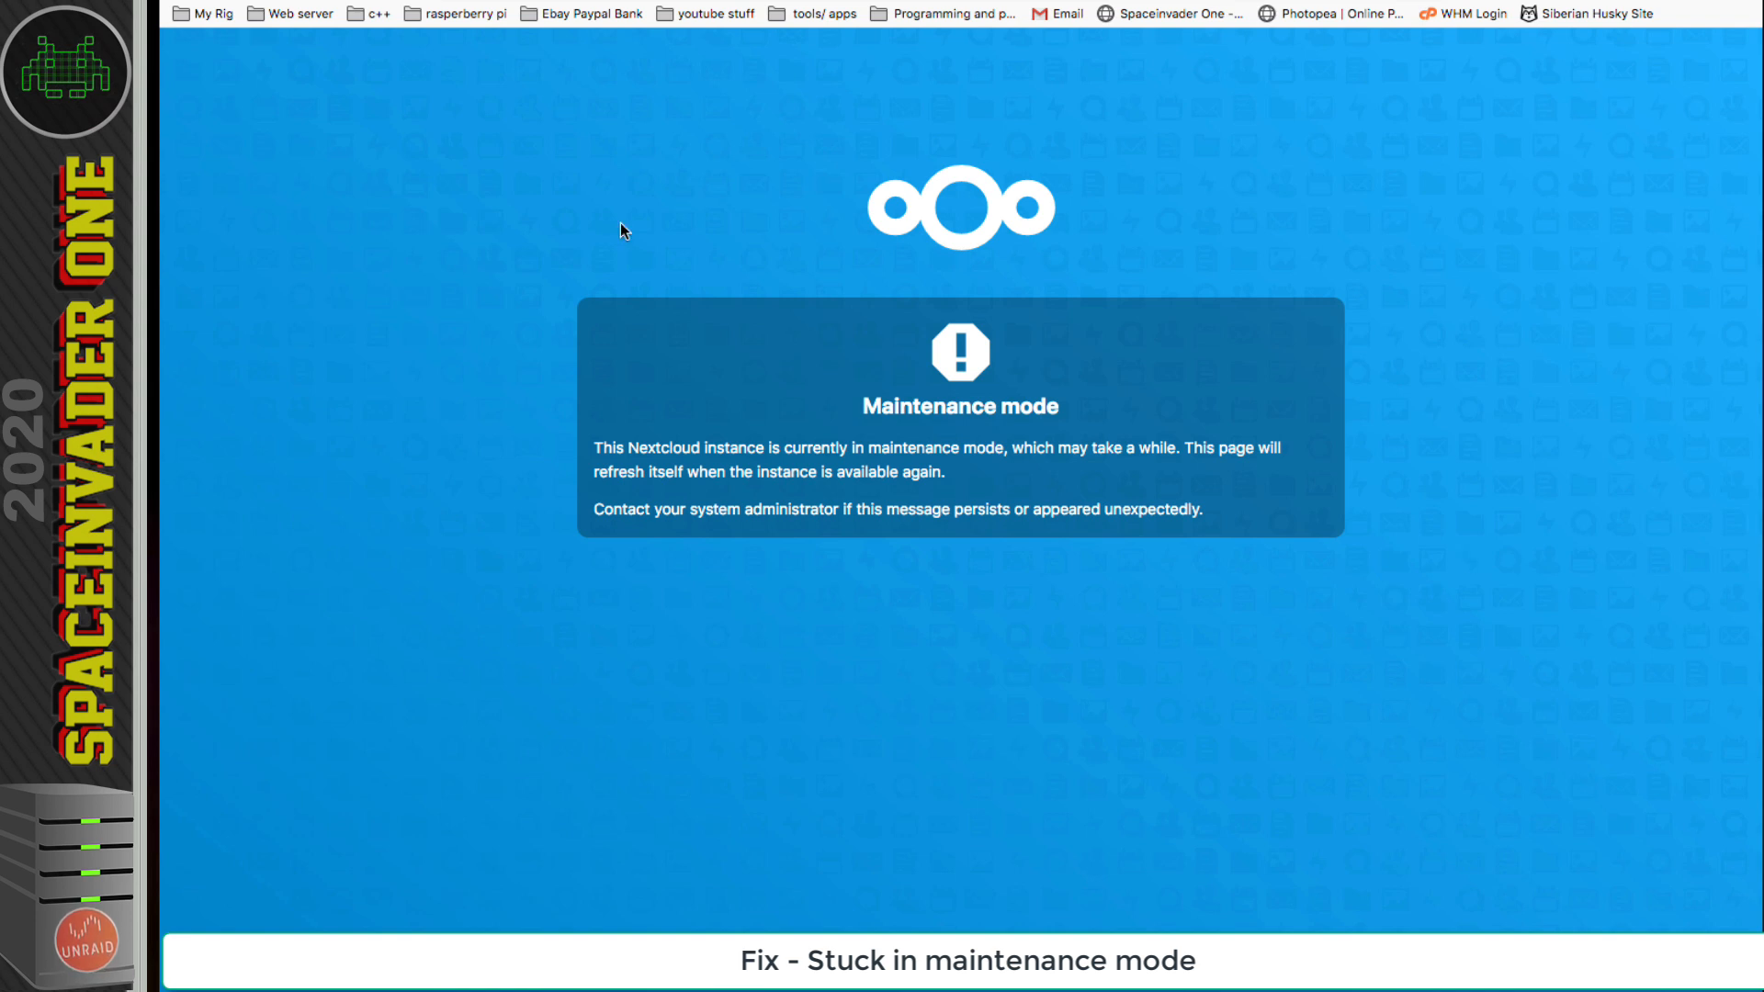
pyautogui.moveTo(906, 345)
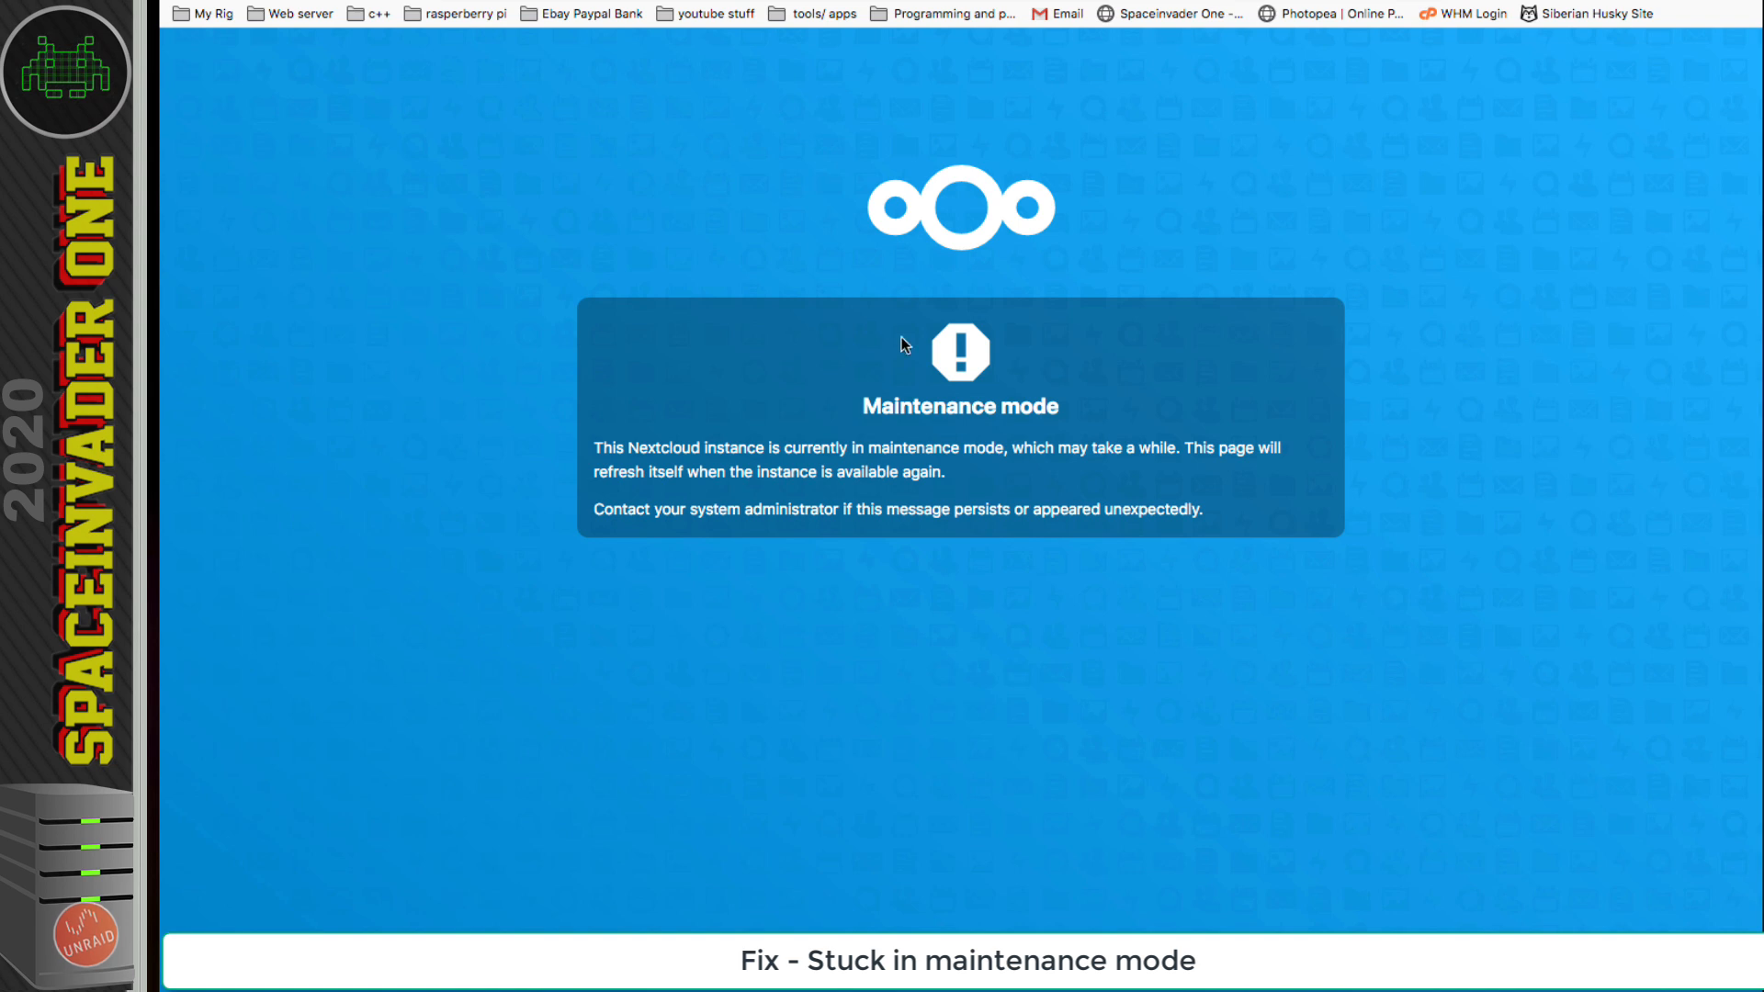
pyautogui.moveTo(567, 155)
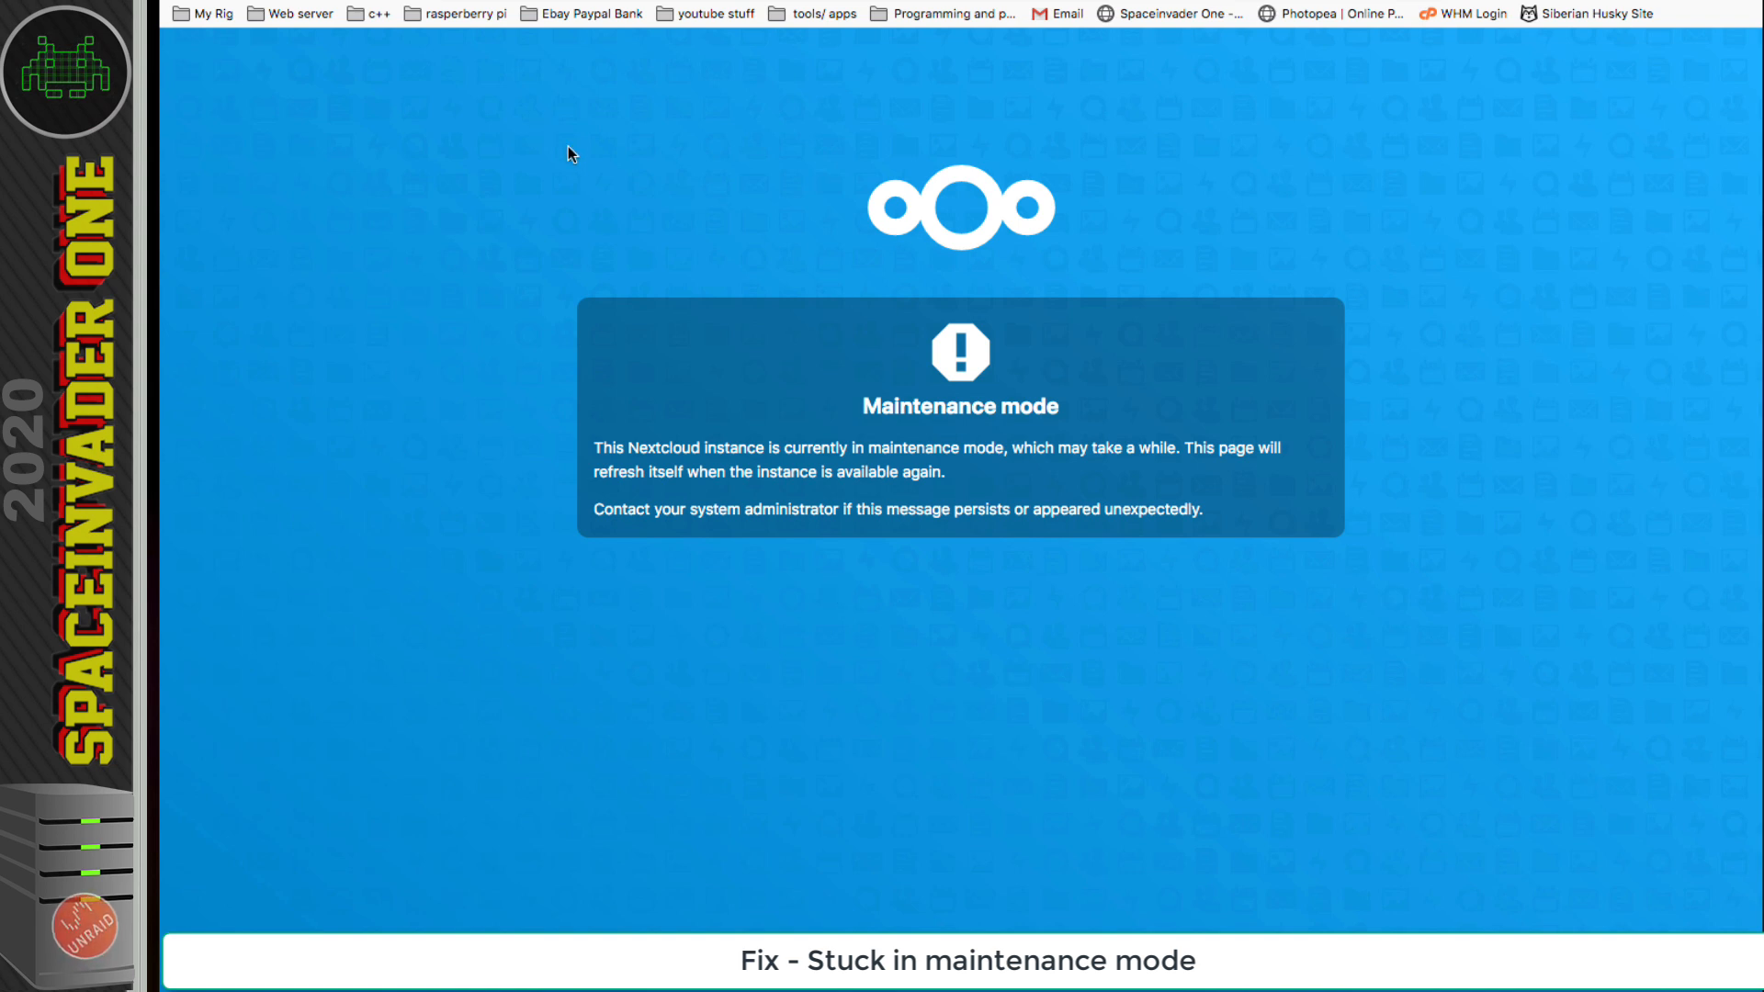
pyautogui.moveTo(911, 691)
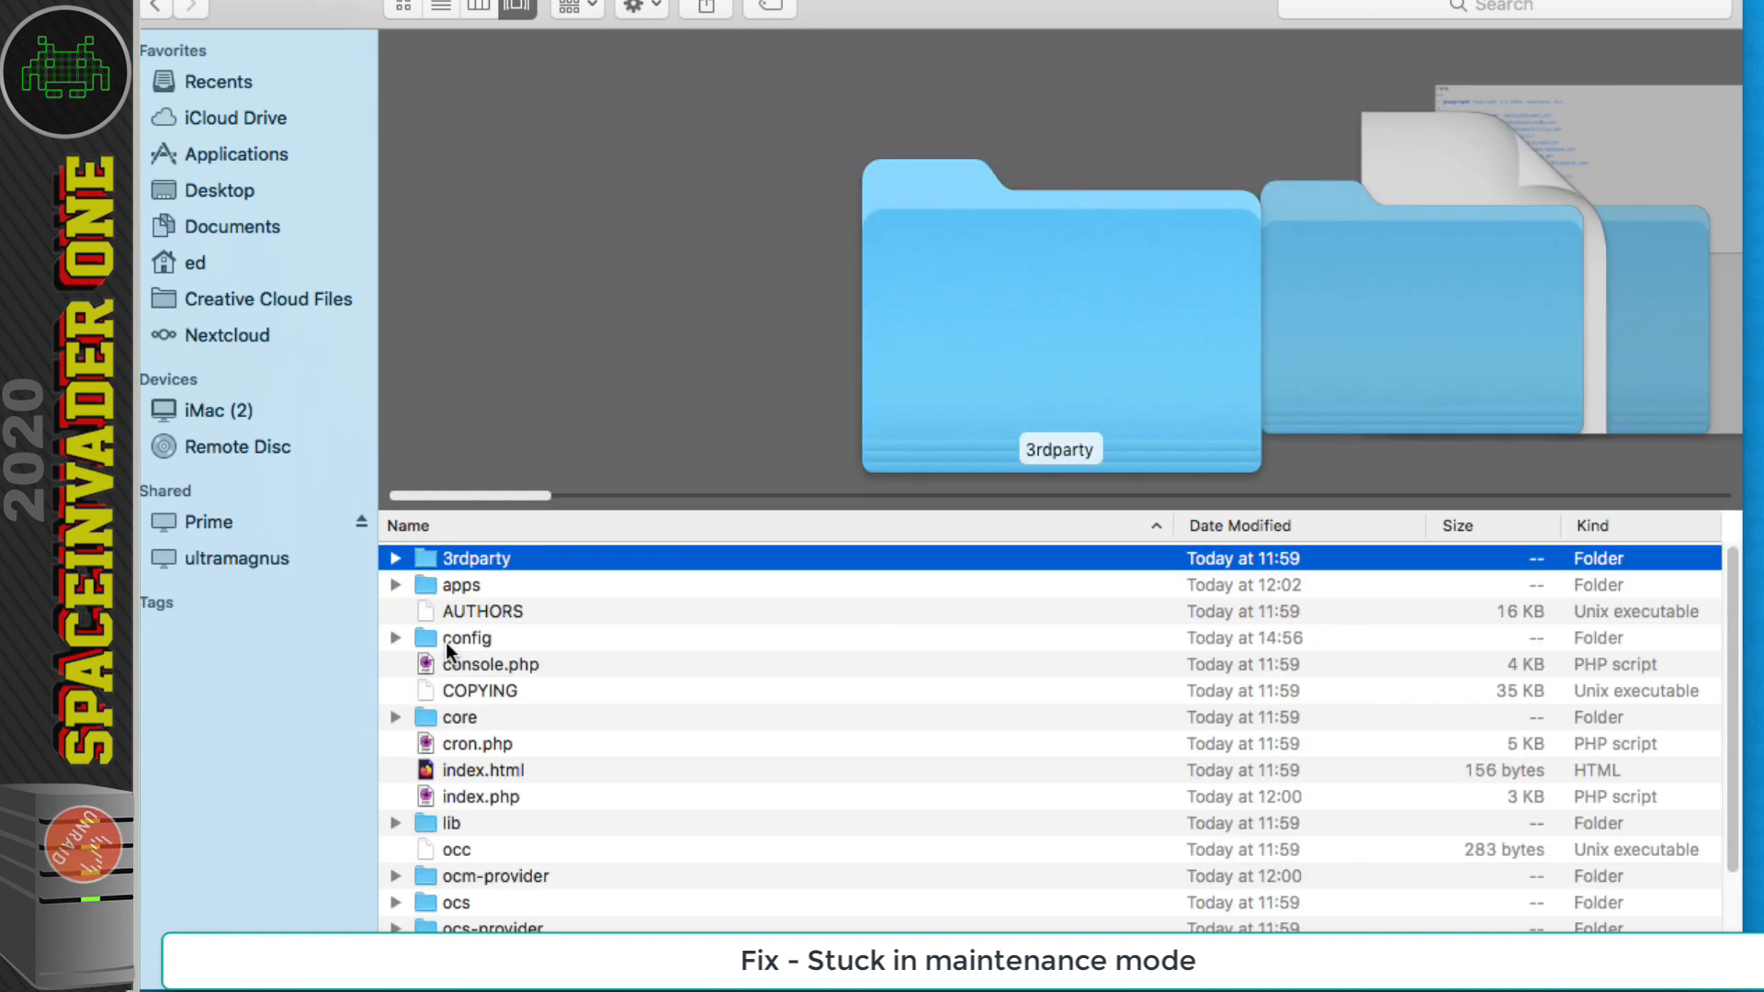
# - Open config.php in TextMate using Finder's Open With menu
pyautogui.rightClick(465, 558)
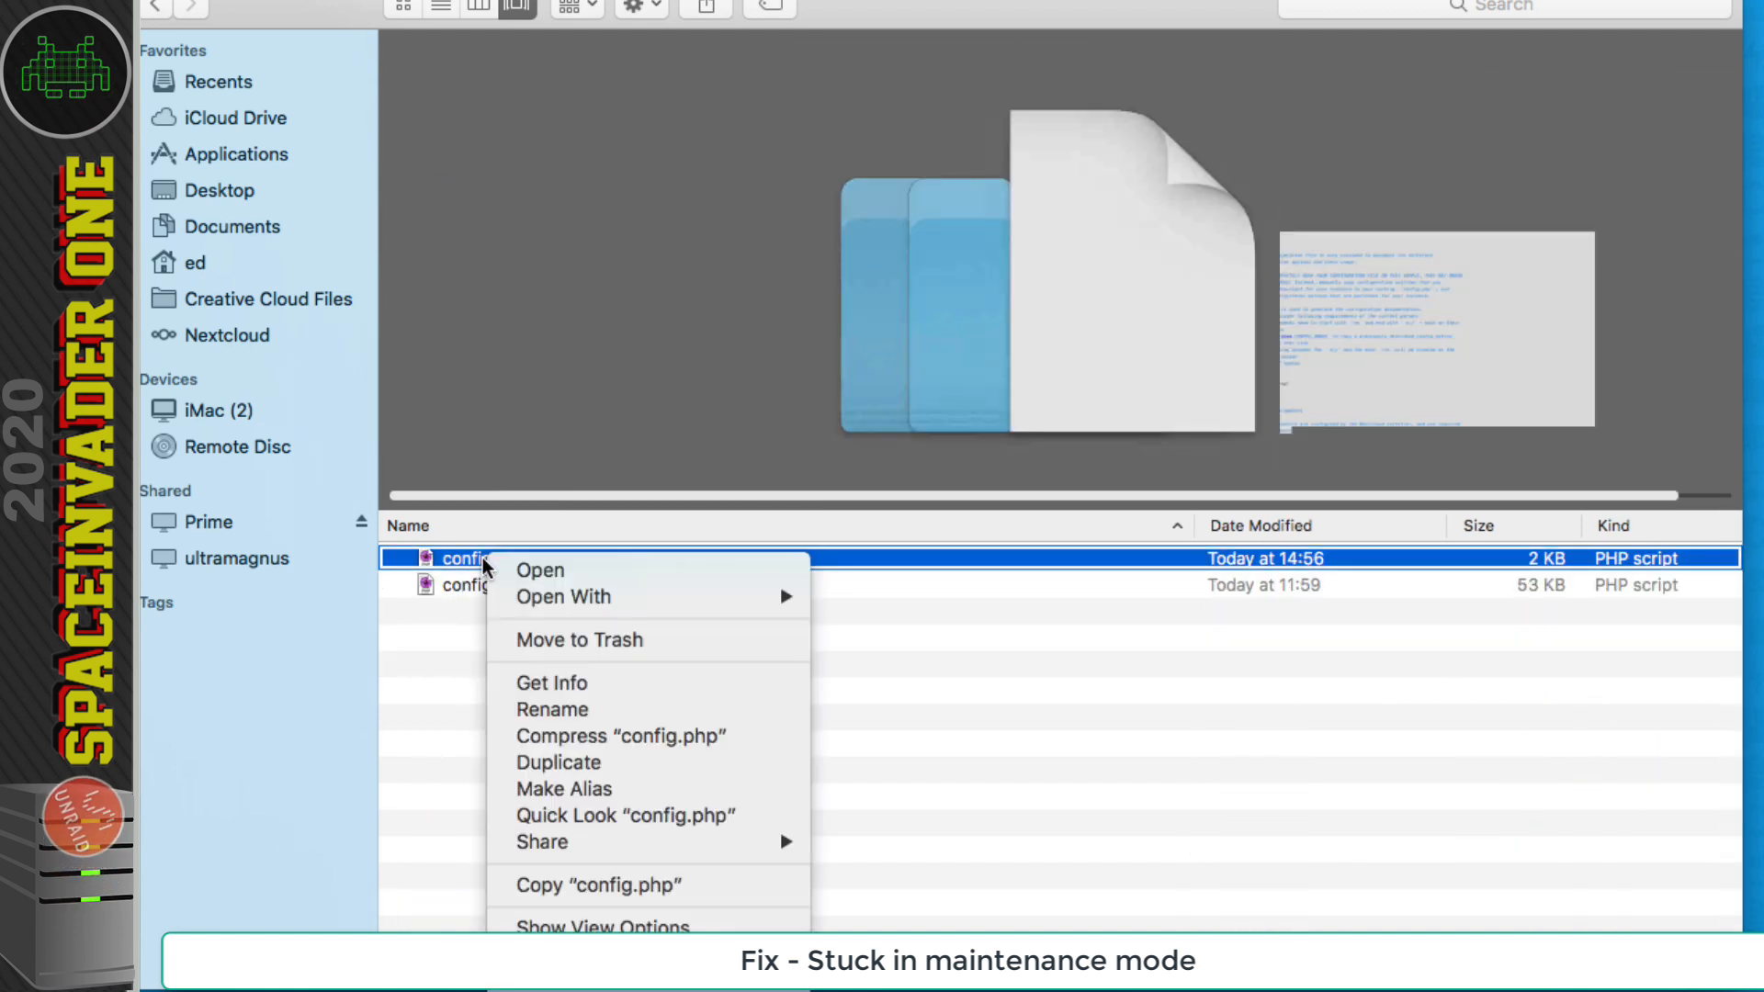
pyautogui.moveTo(562, 596)
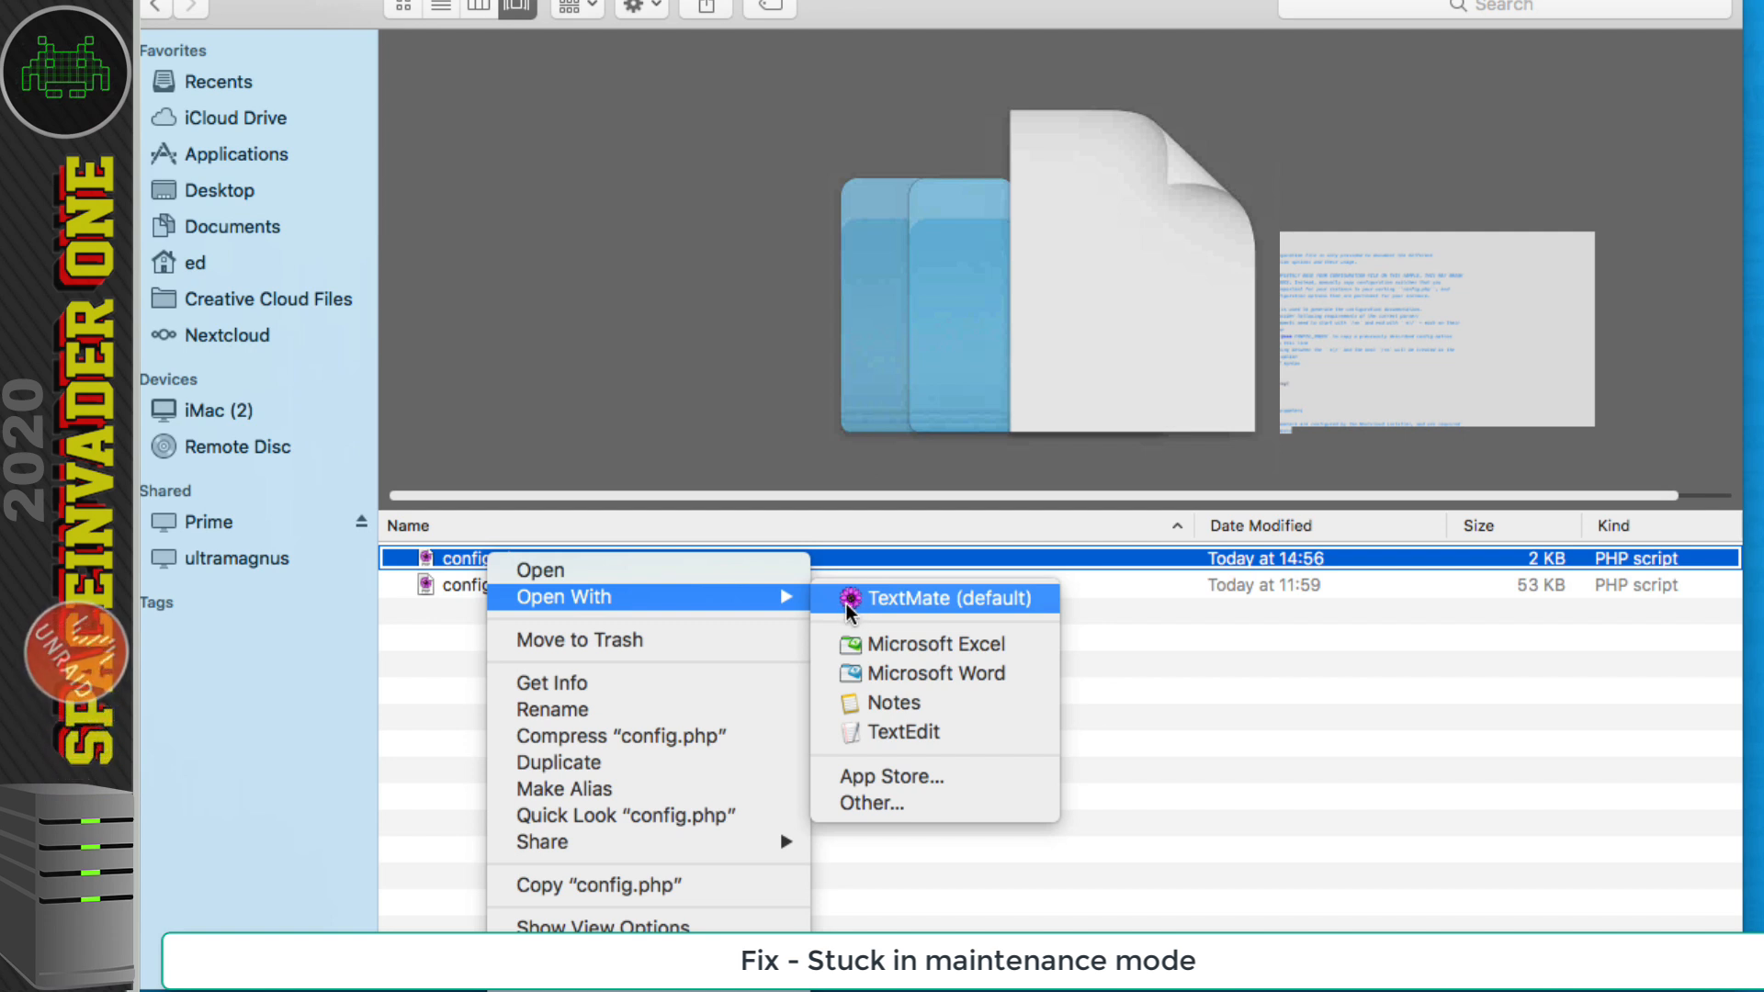
pyautogui.click(948, 597)
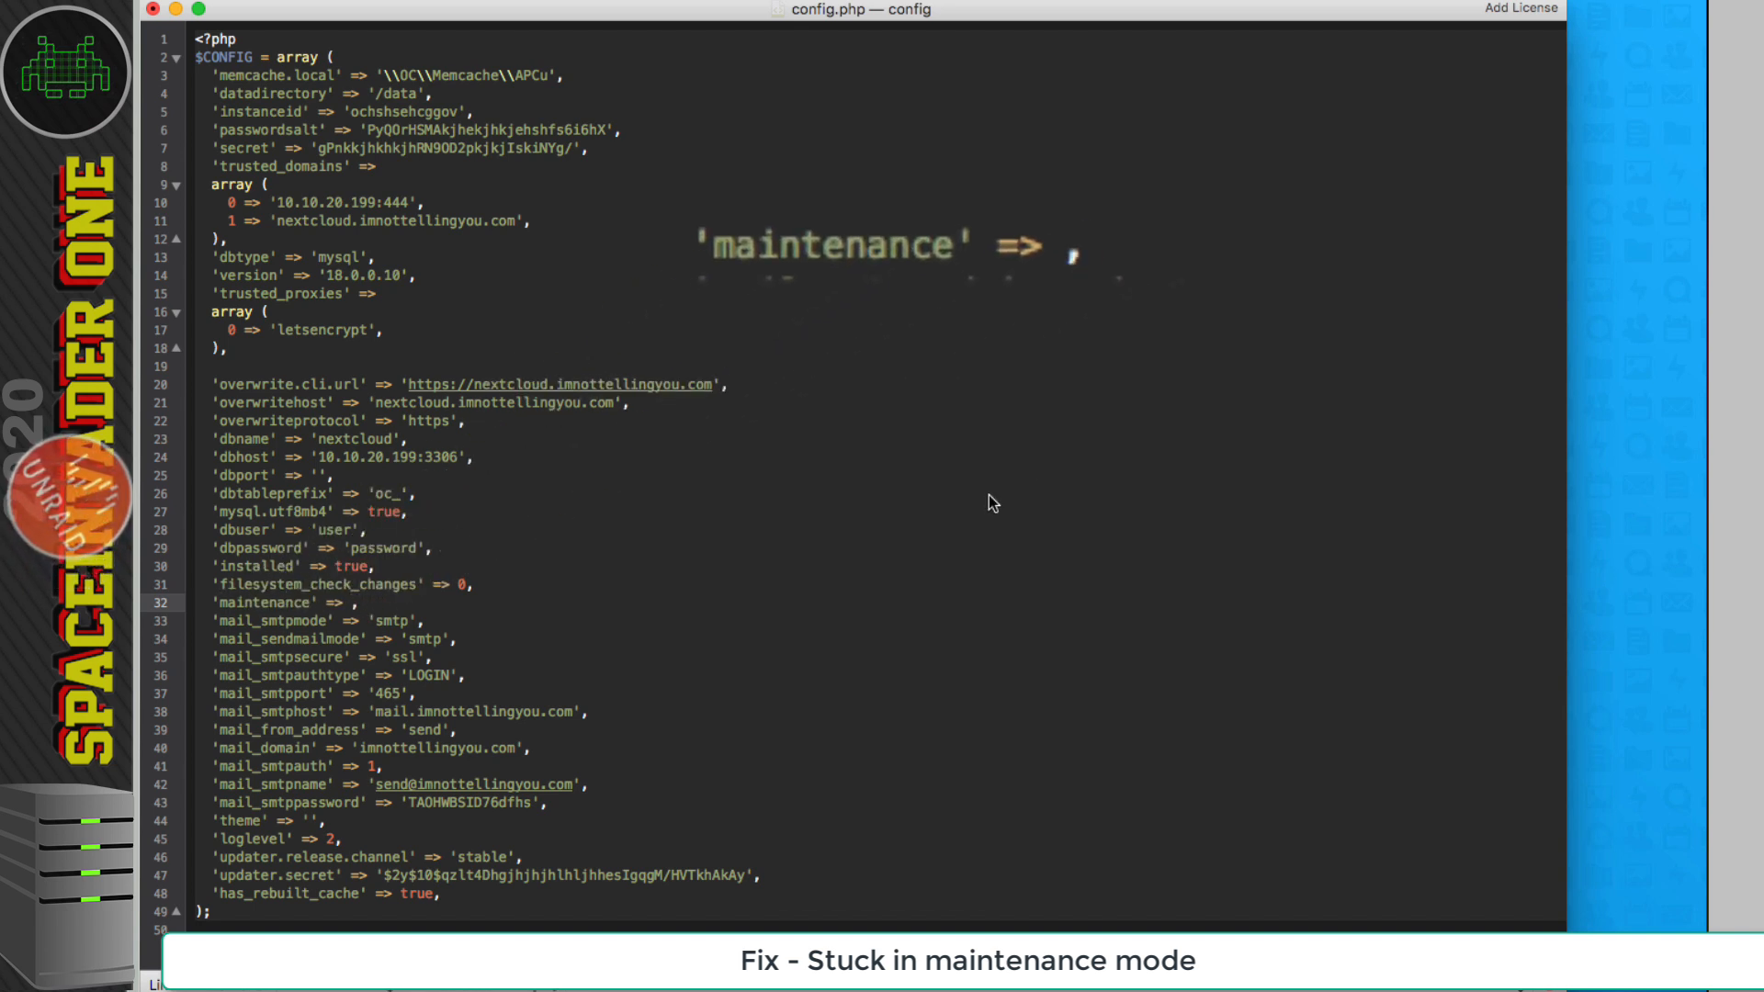
# - Change the config.php maintenance value to false
pyautogui.write('false')
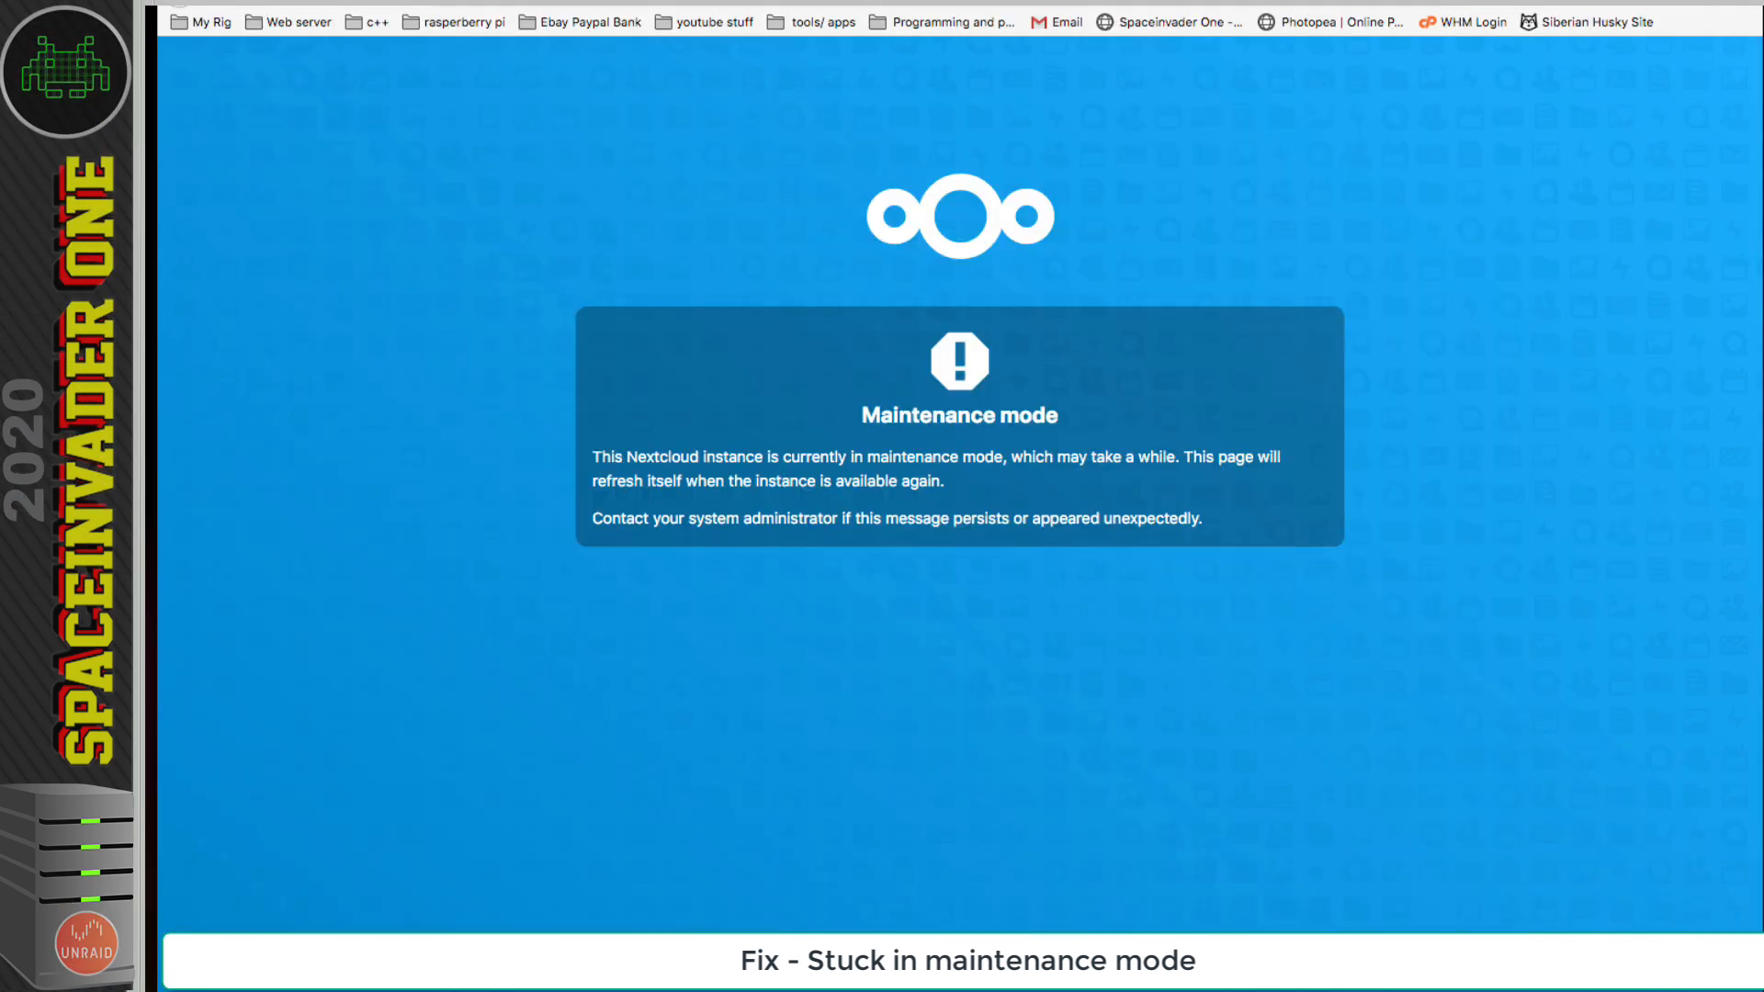
# - Reload the page, log in as admin, and show the avatar user menu
pyautogui.click(195, 745)
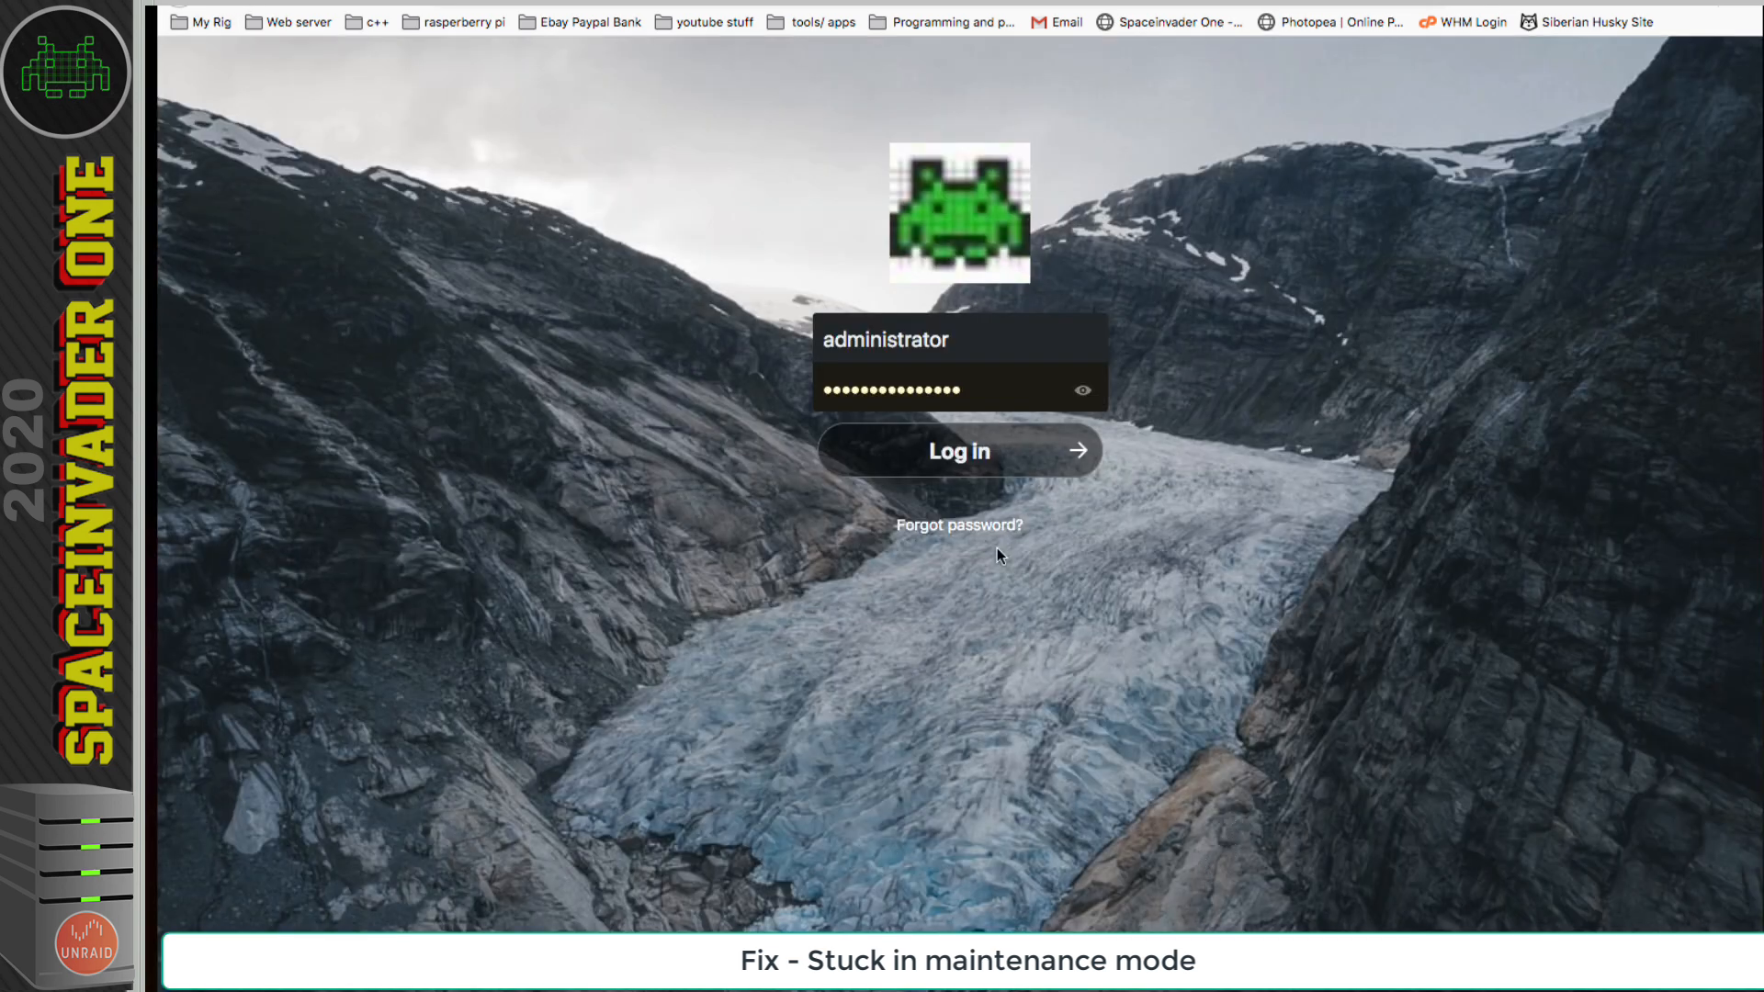
pyautogui.click(958, 451)
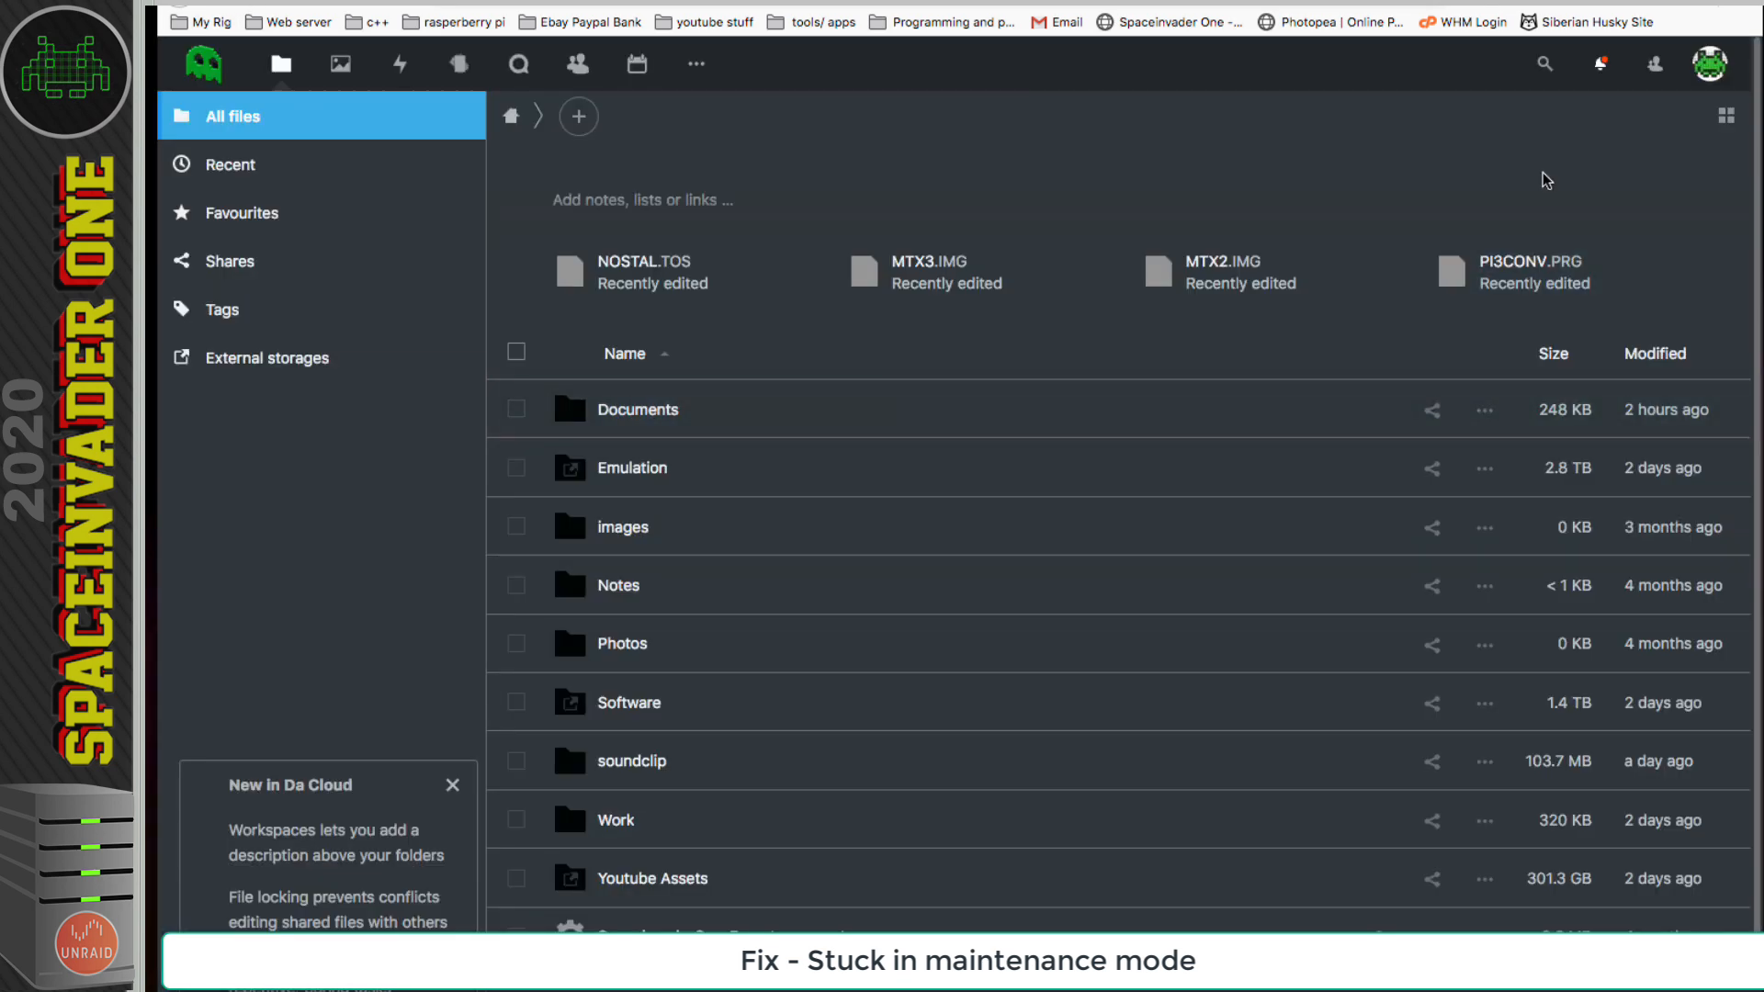
pyautogui.click(1710, 64)
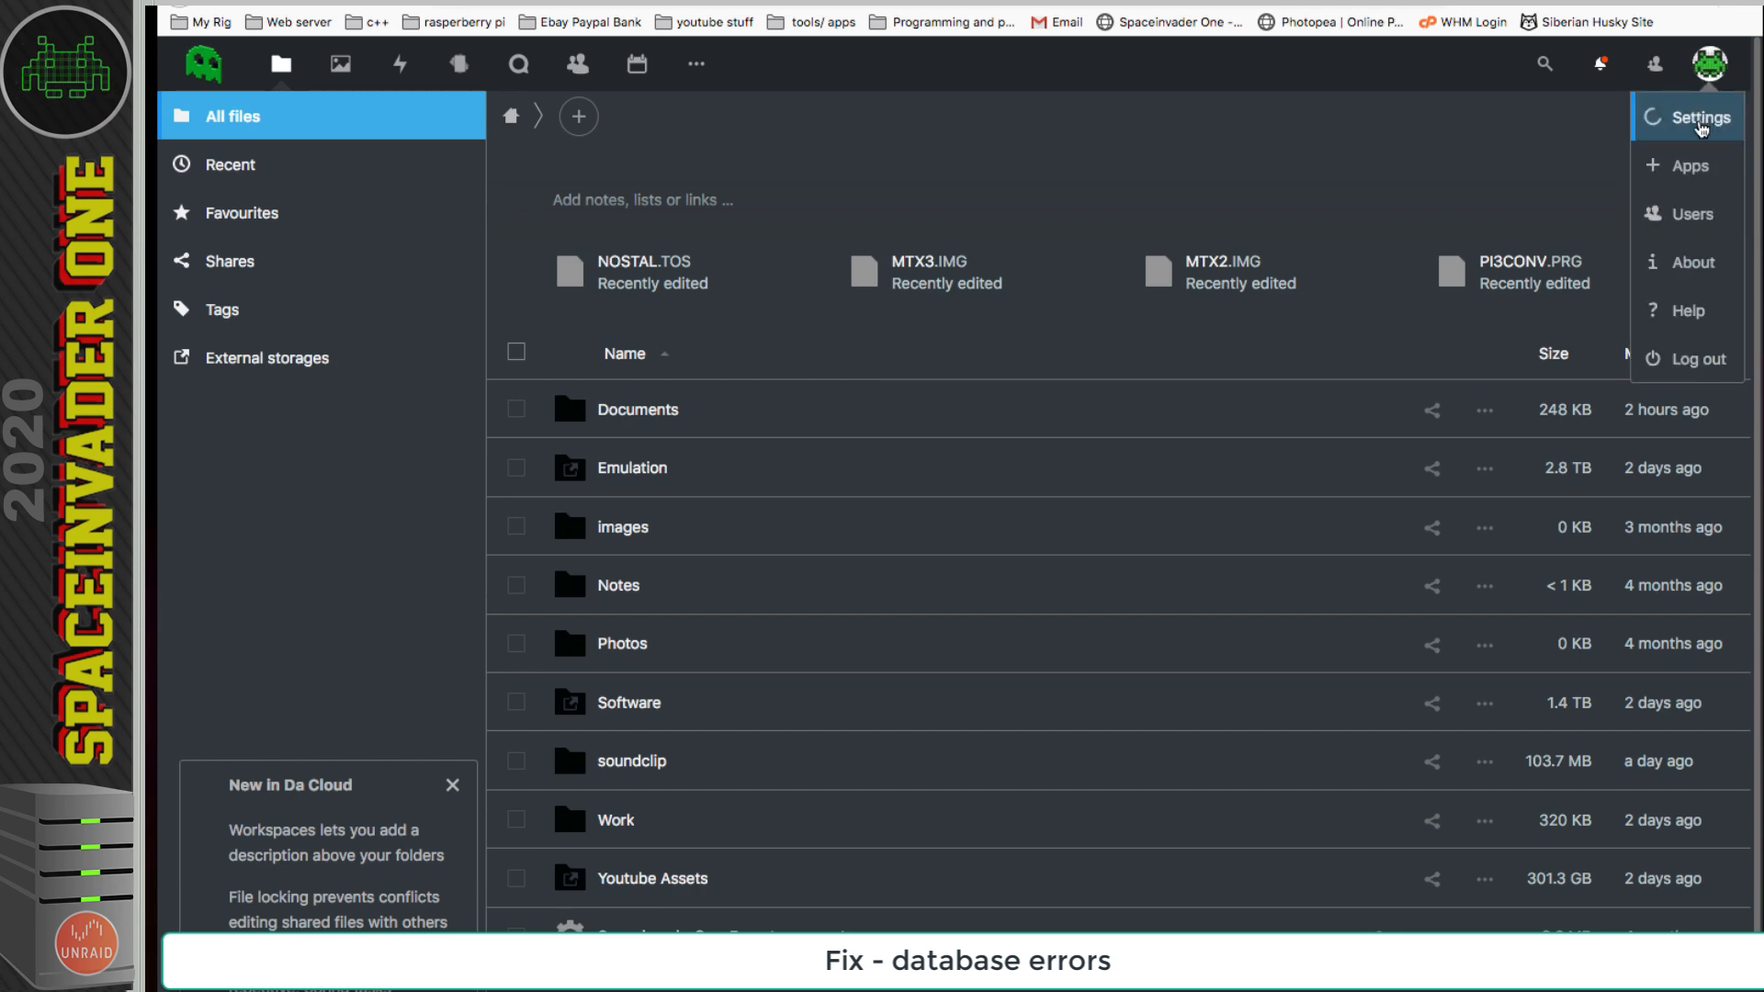
# - Choose Settings from the user menu to view Administration > Overview warnings
pyautogui.click(1703, 116)
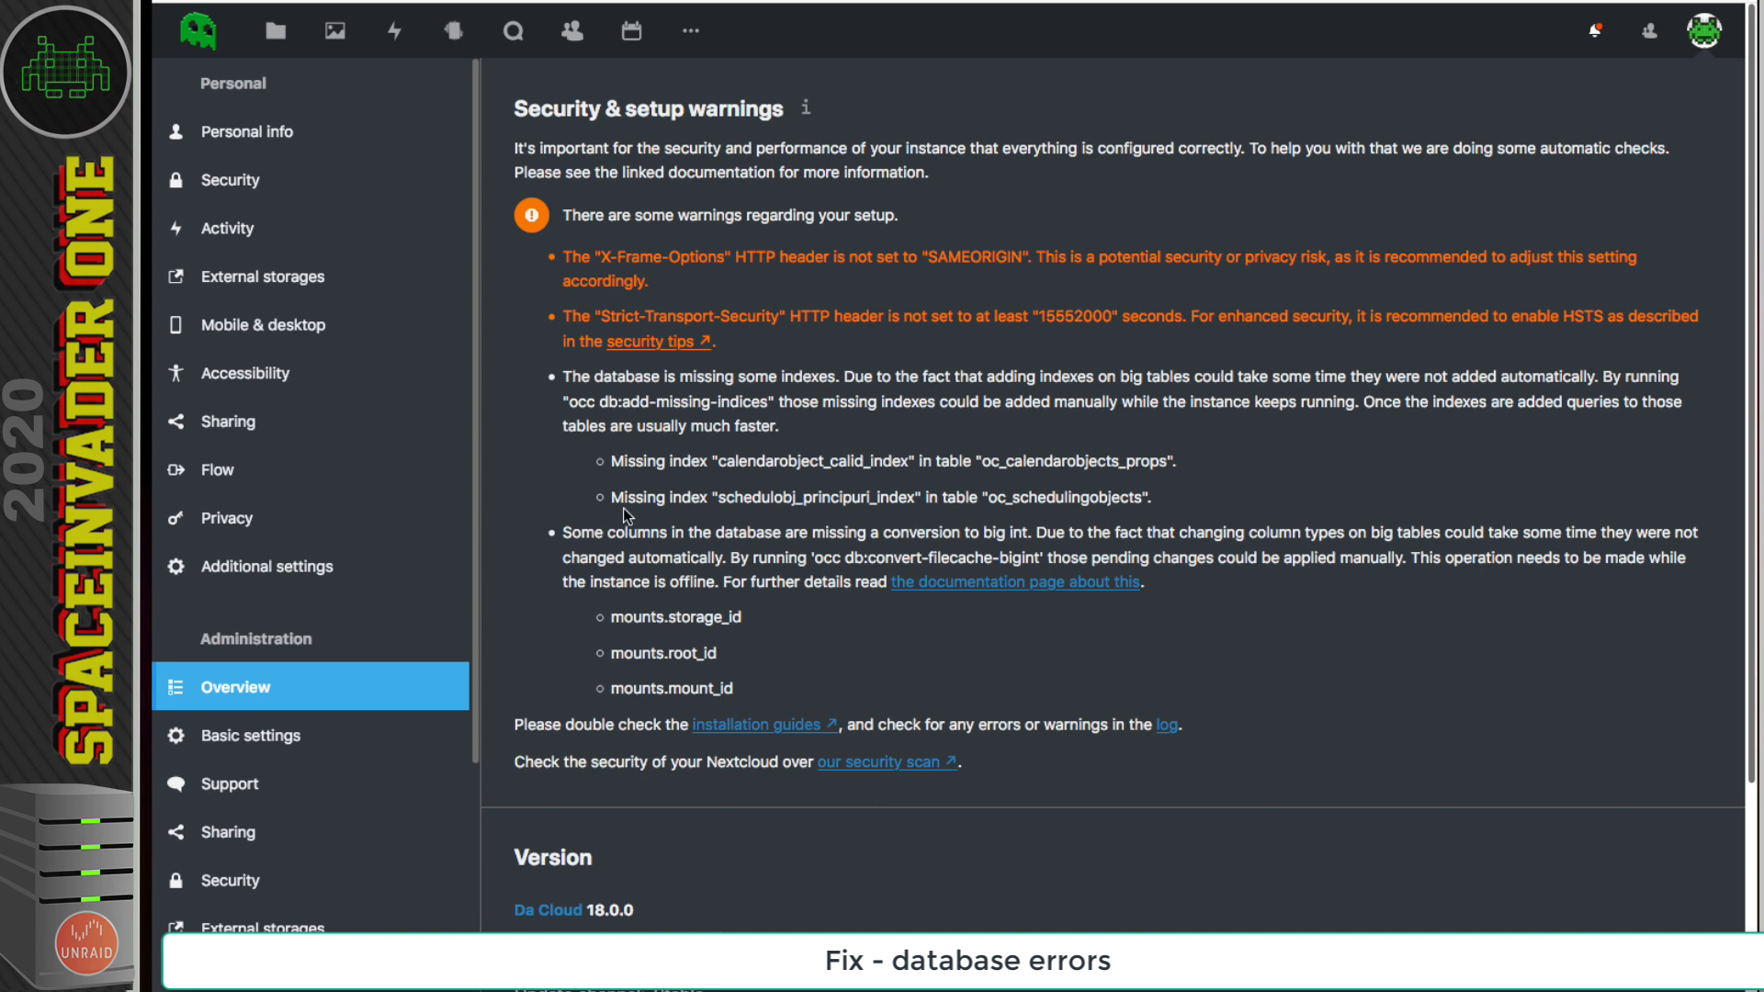
pyautogui.moveTo(935, 580)
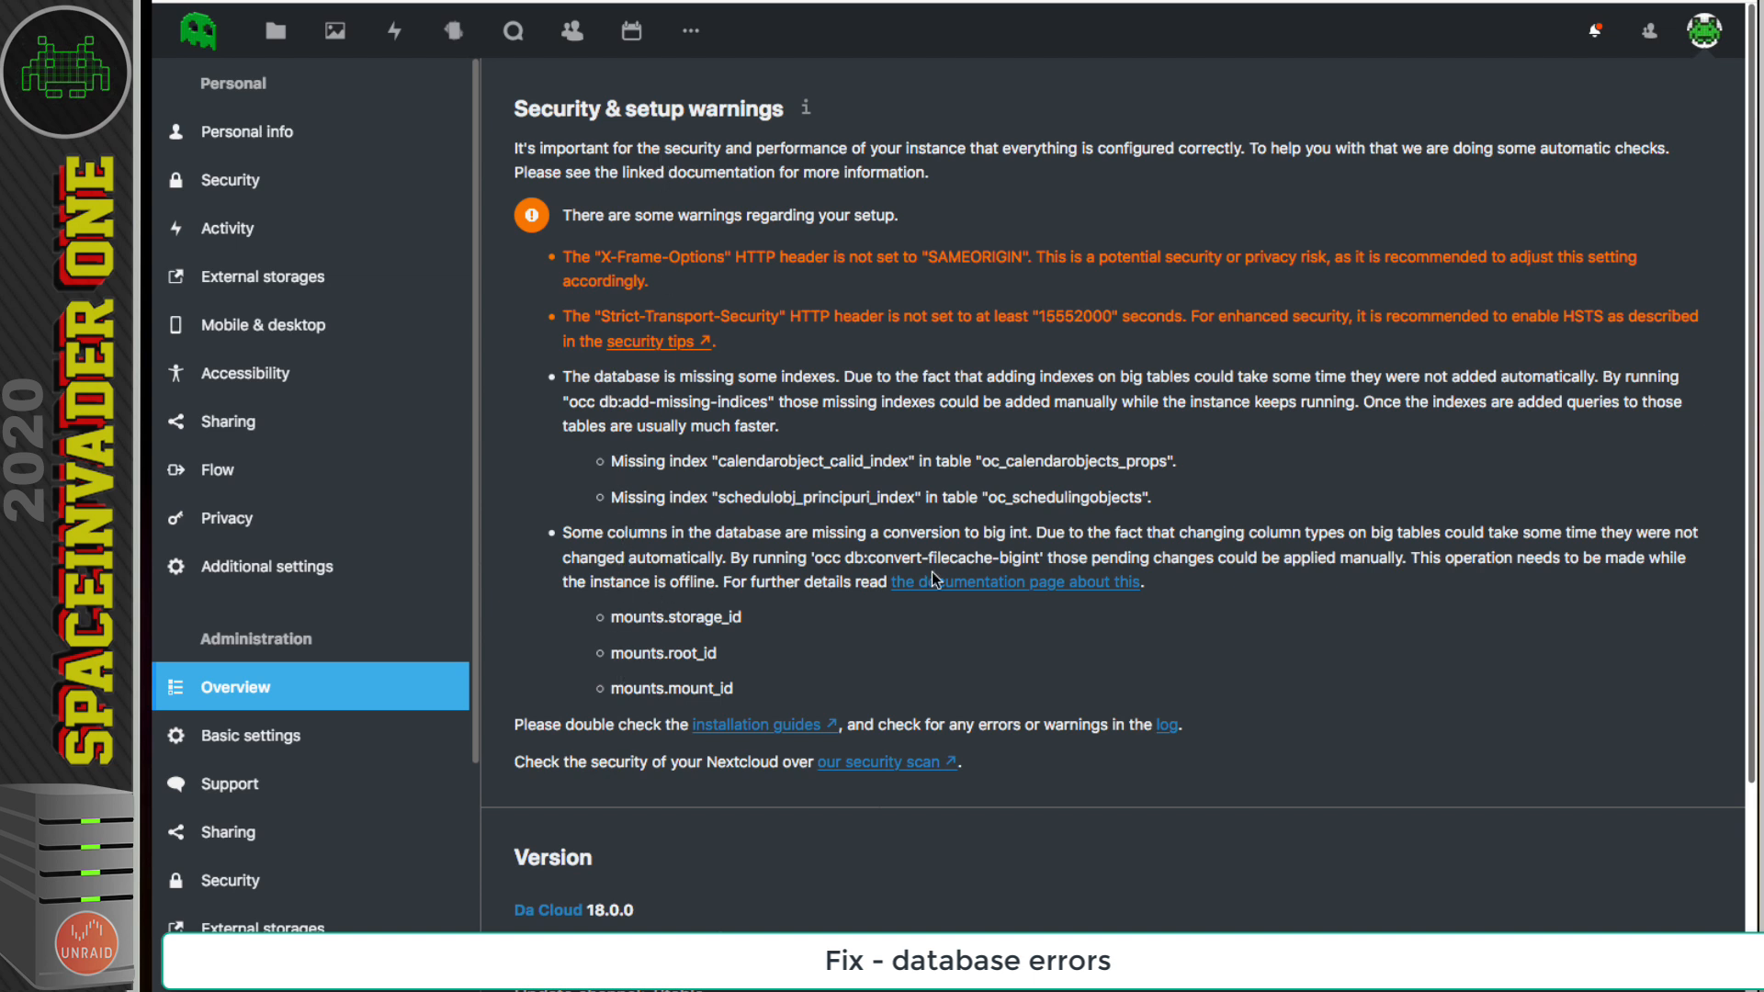
pyautogui.moveTo(772, 745)
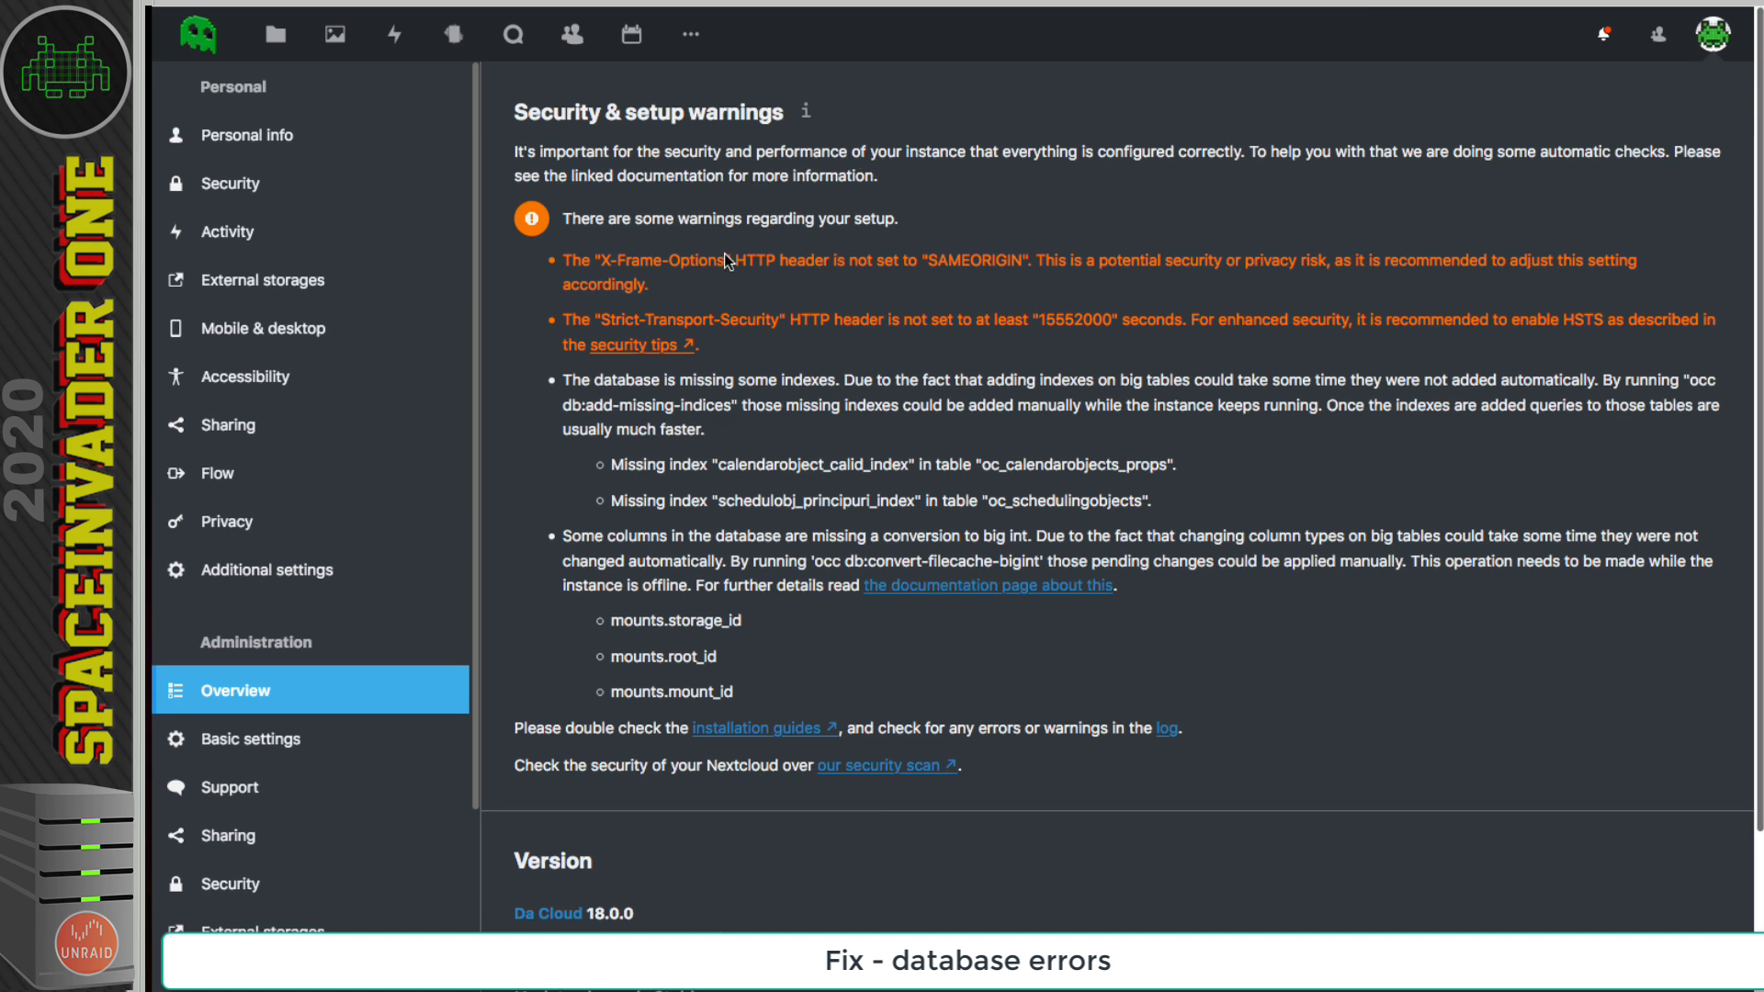
pyautogui.moveTo(757, 235)
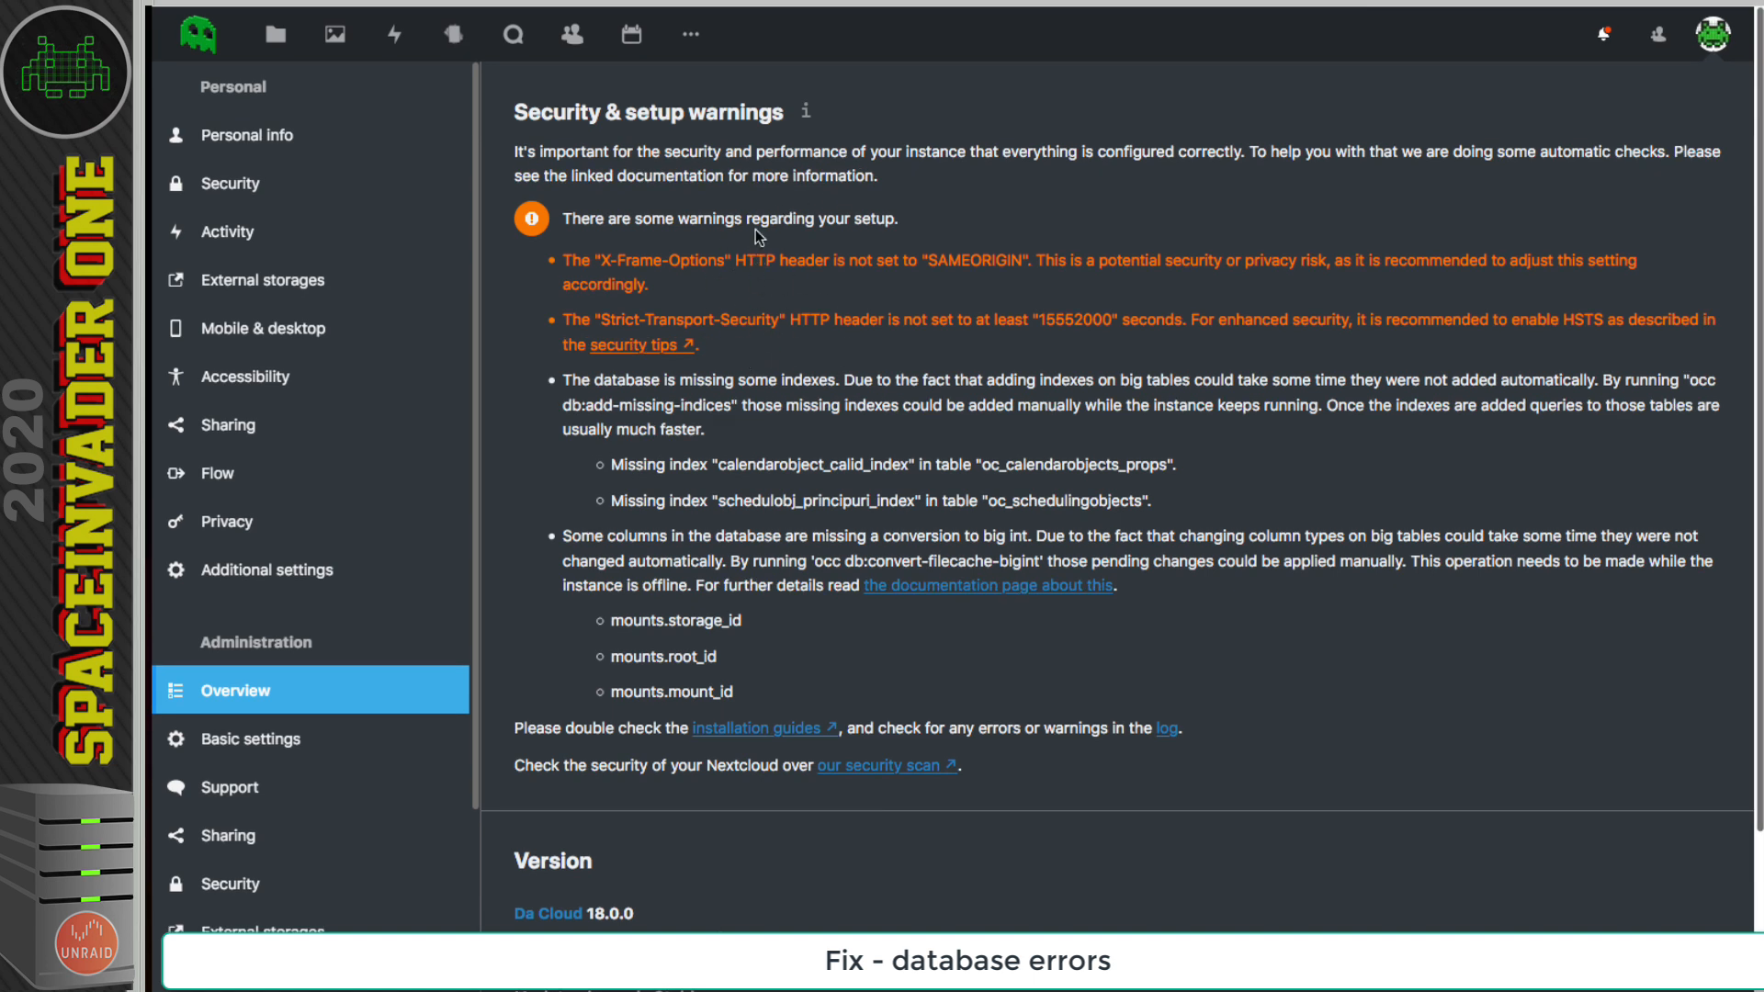
pyautogui.moveTo(792, 371)
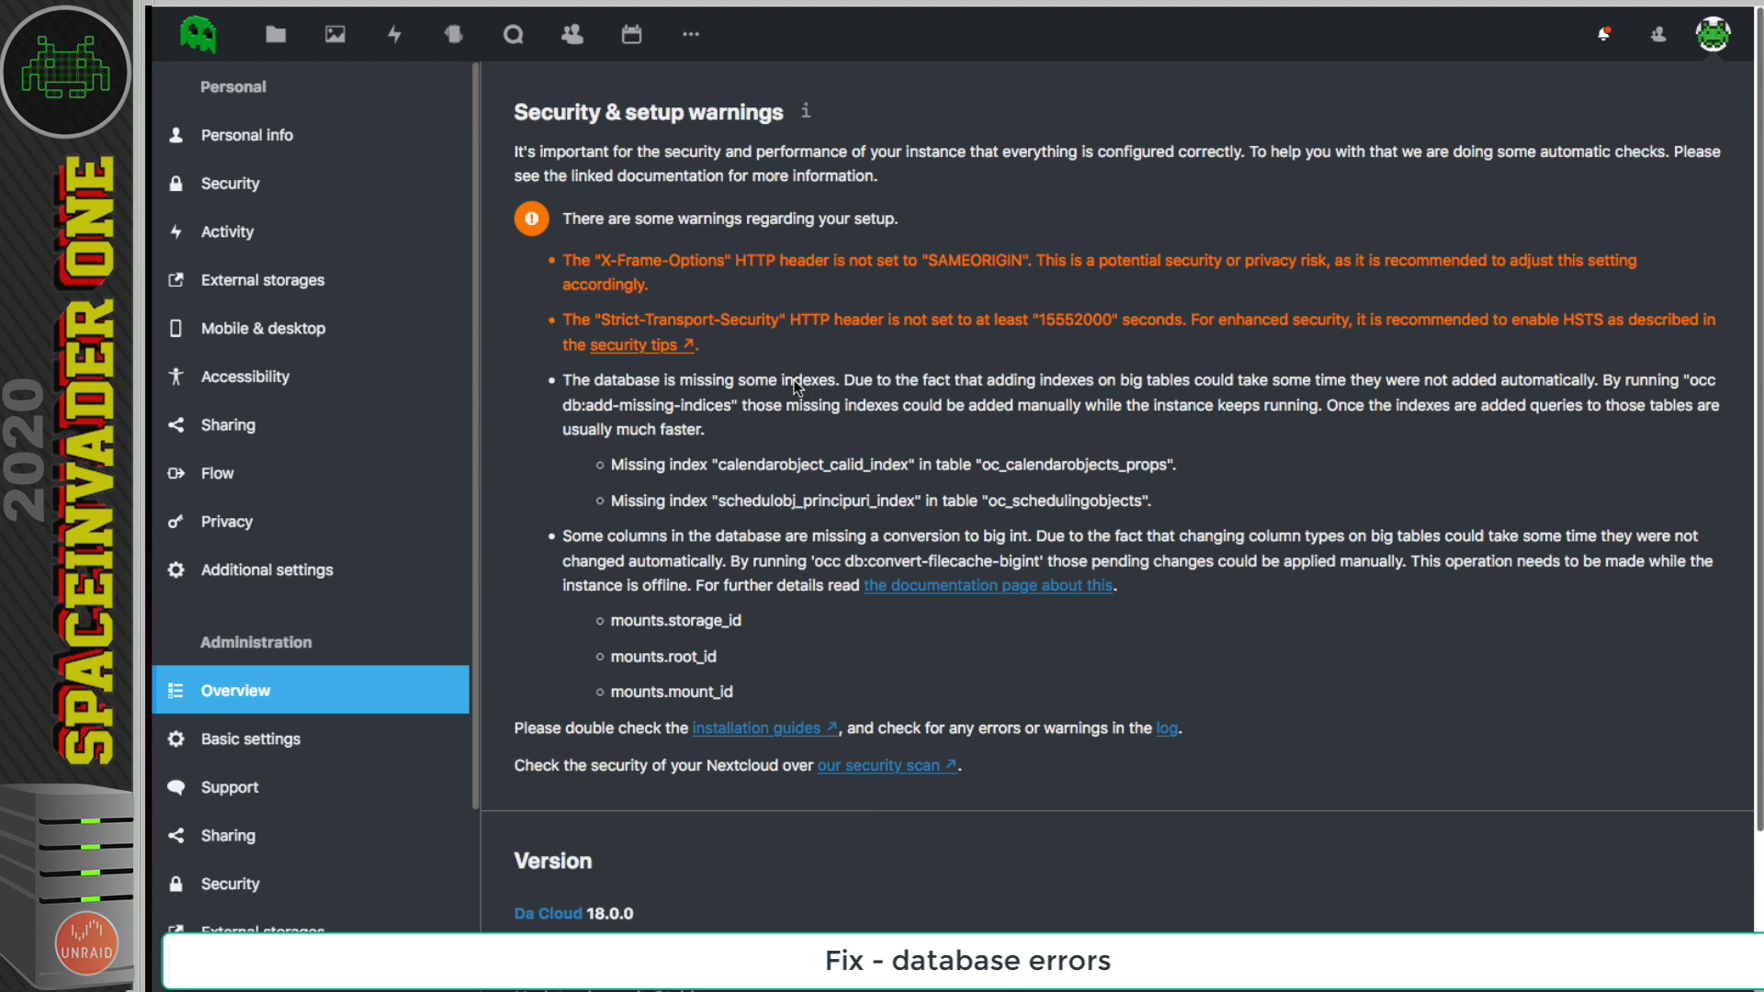
pyautogui.moveTo(775, 595)
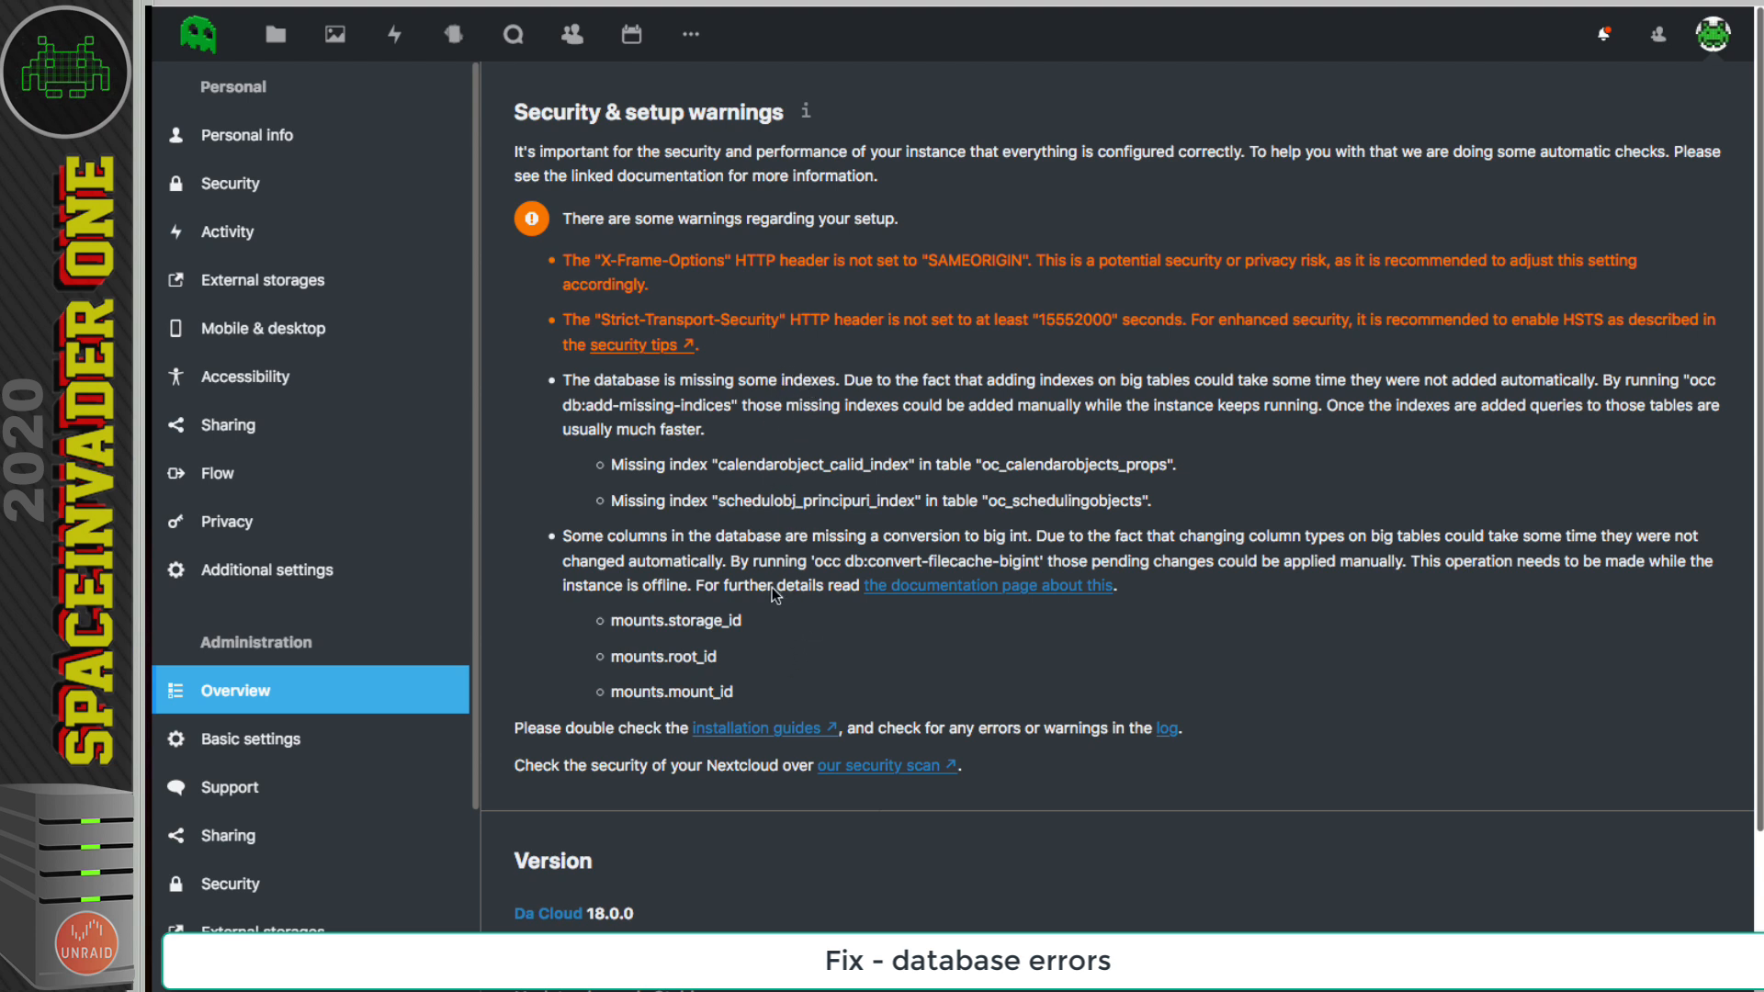
pyautogui.moveTo(1697, 395)
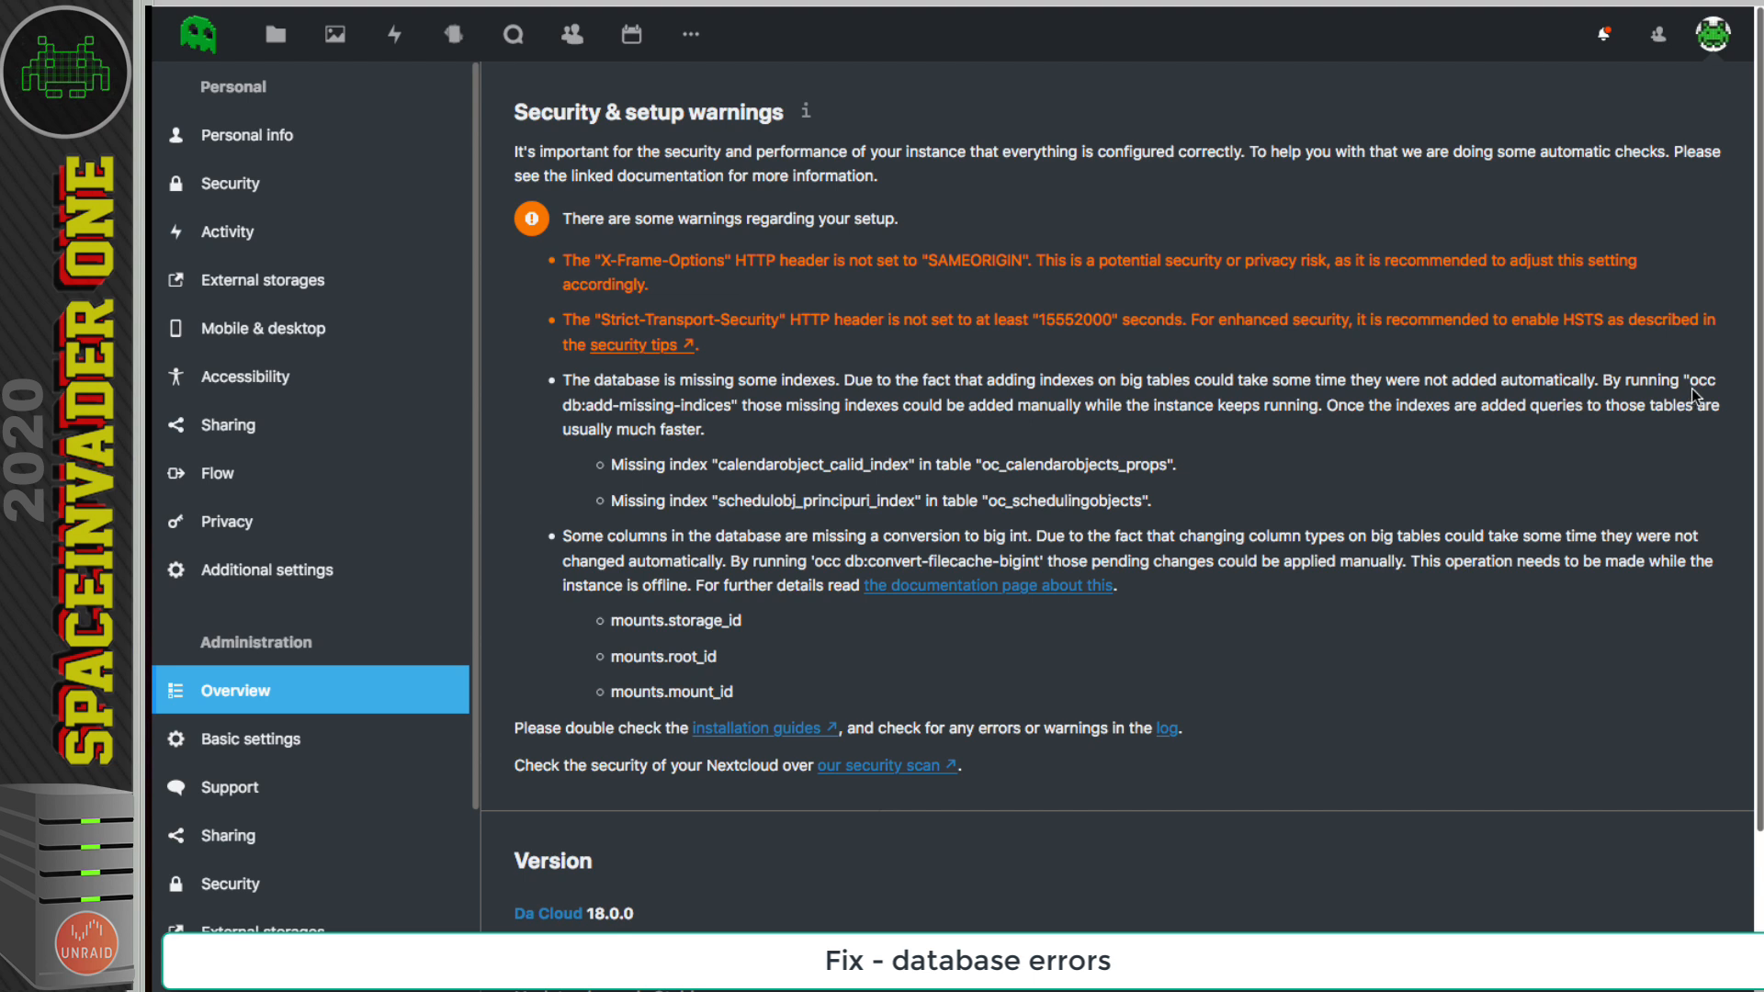
pyautogui.moveTo(623, 424)
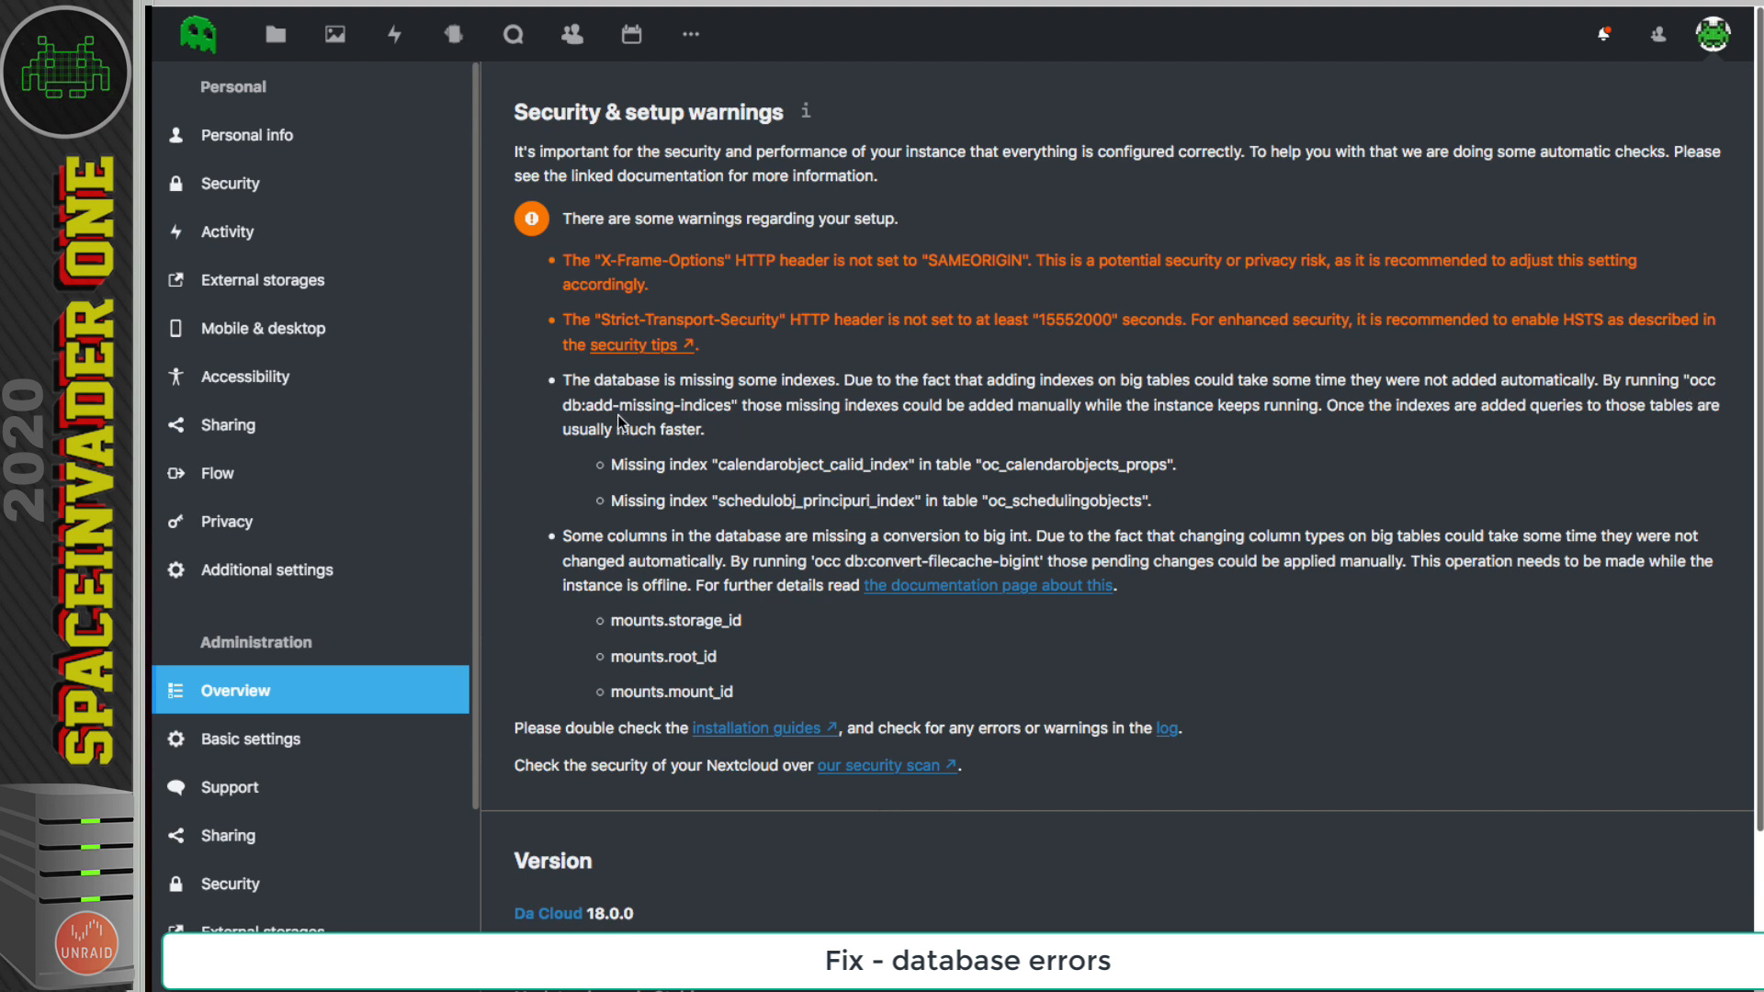
pyautogui.moveTo(706, 420)
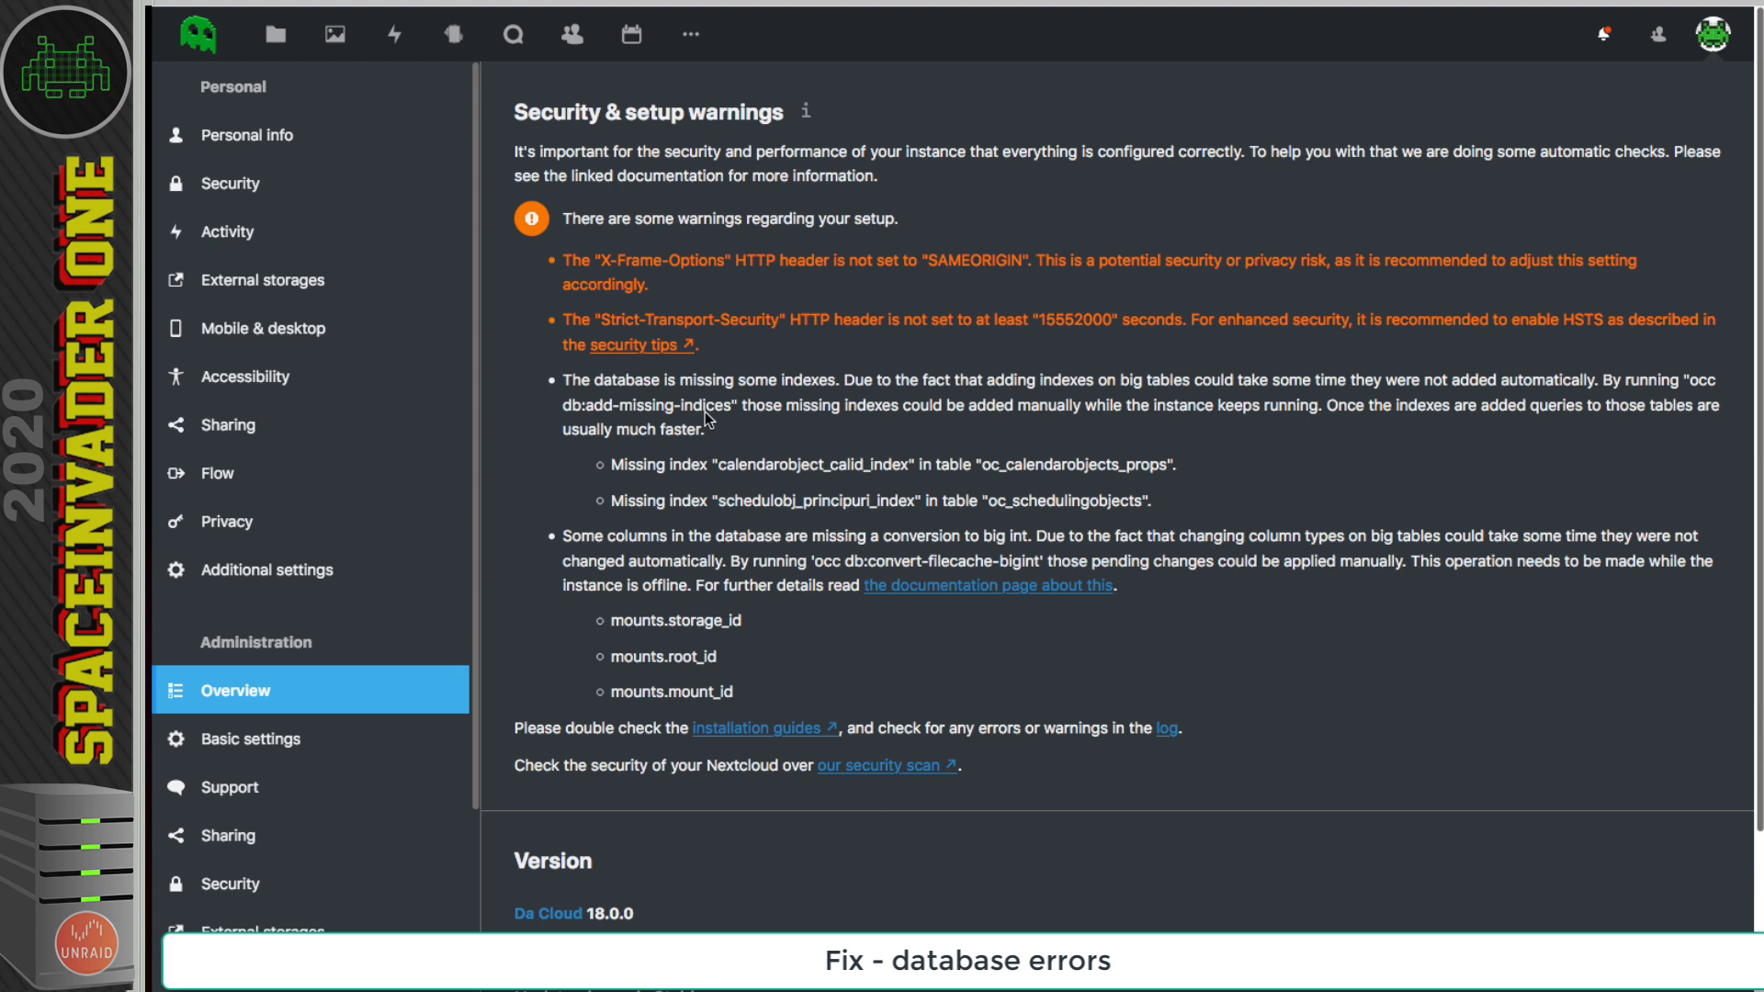
pyautogui.moveTo(948, 573)
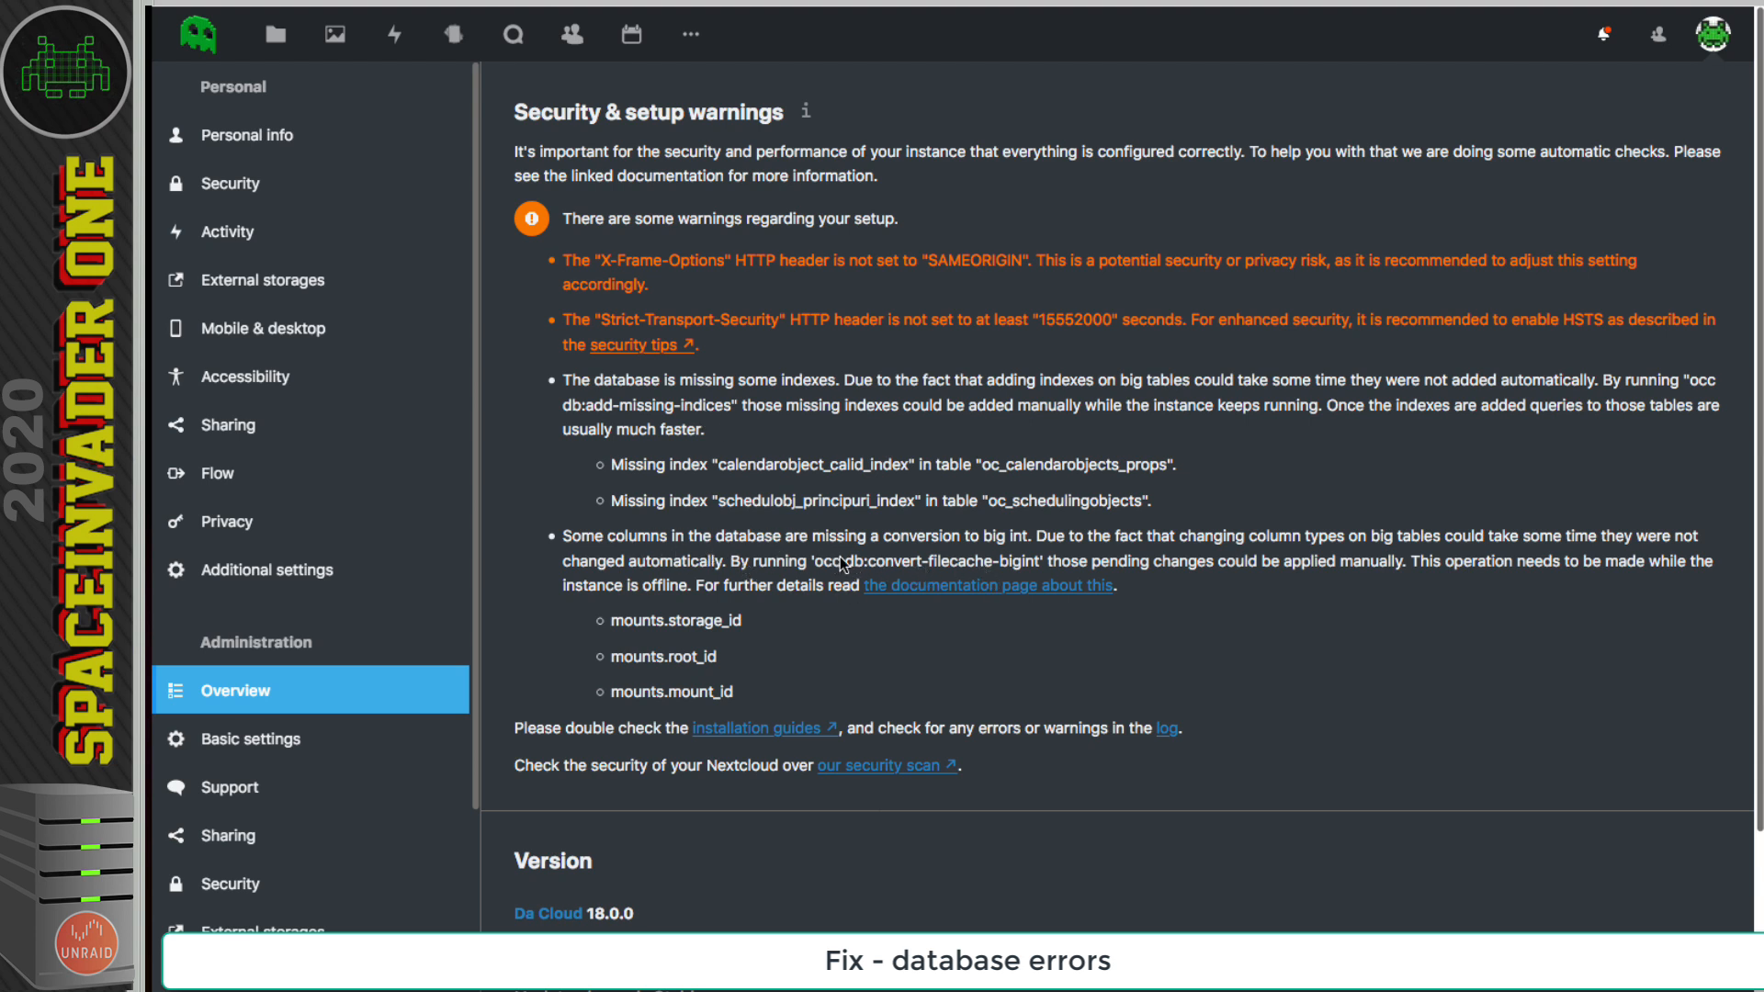
pyautogui.moveTo(805, 636)
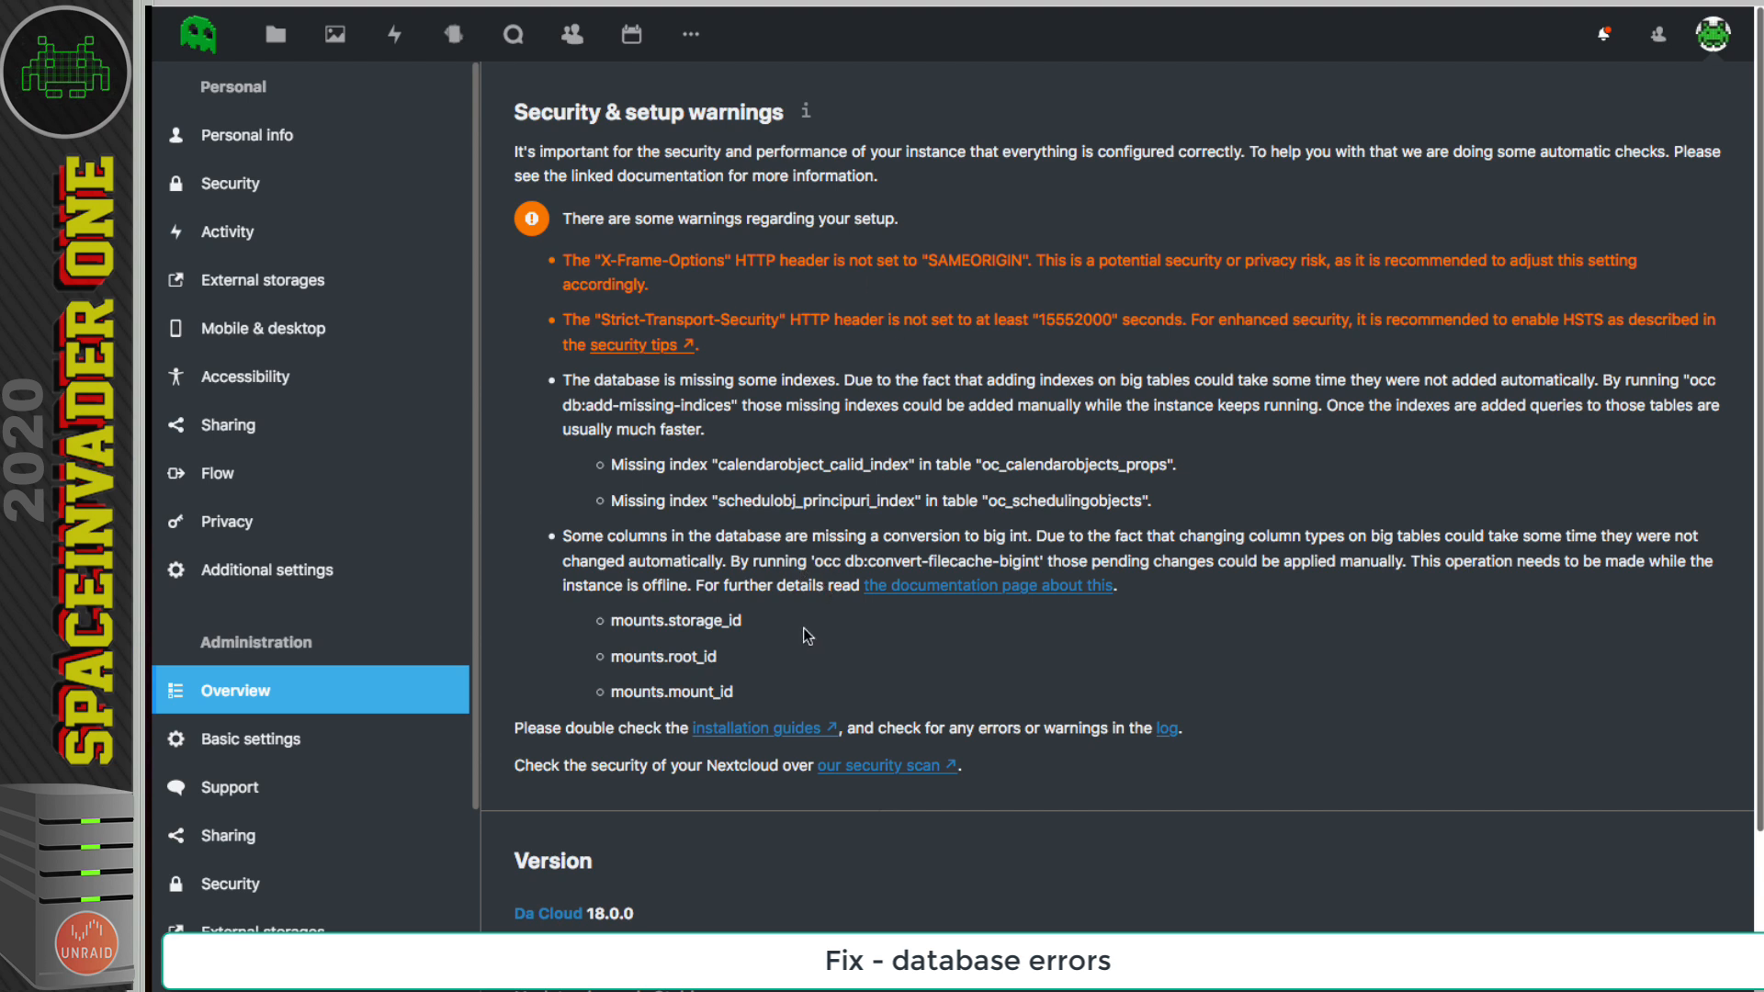
pyautogui.moveTo(545, 99)
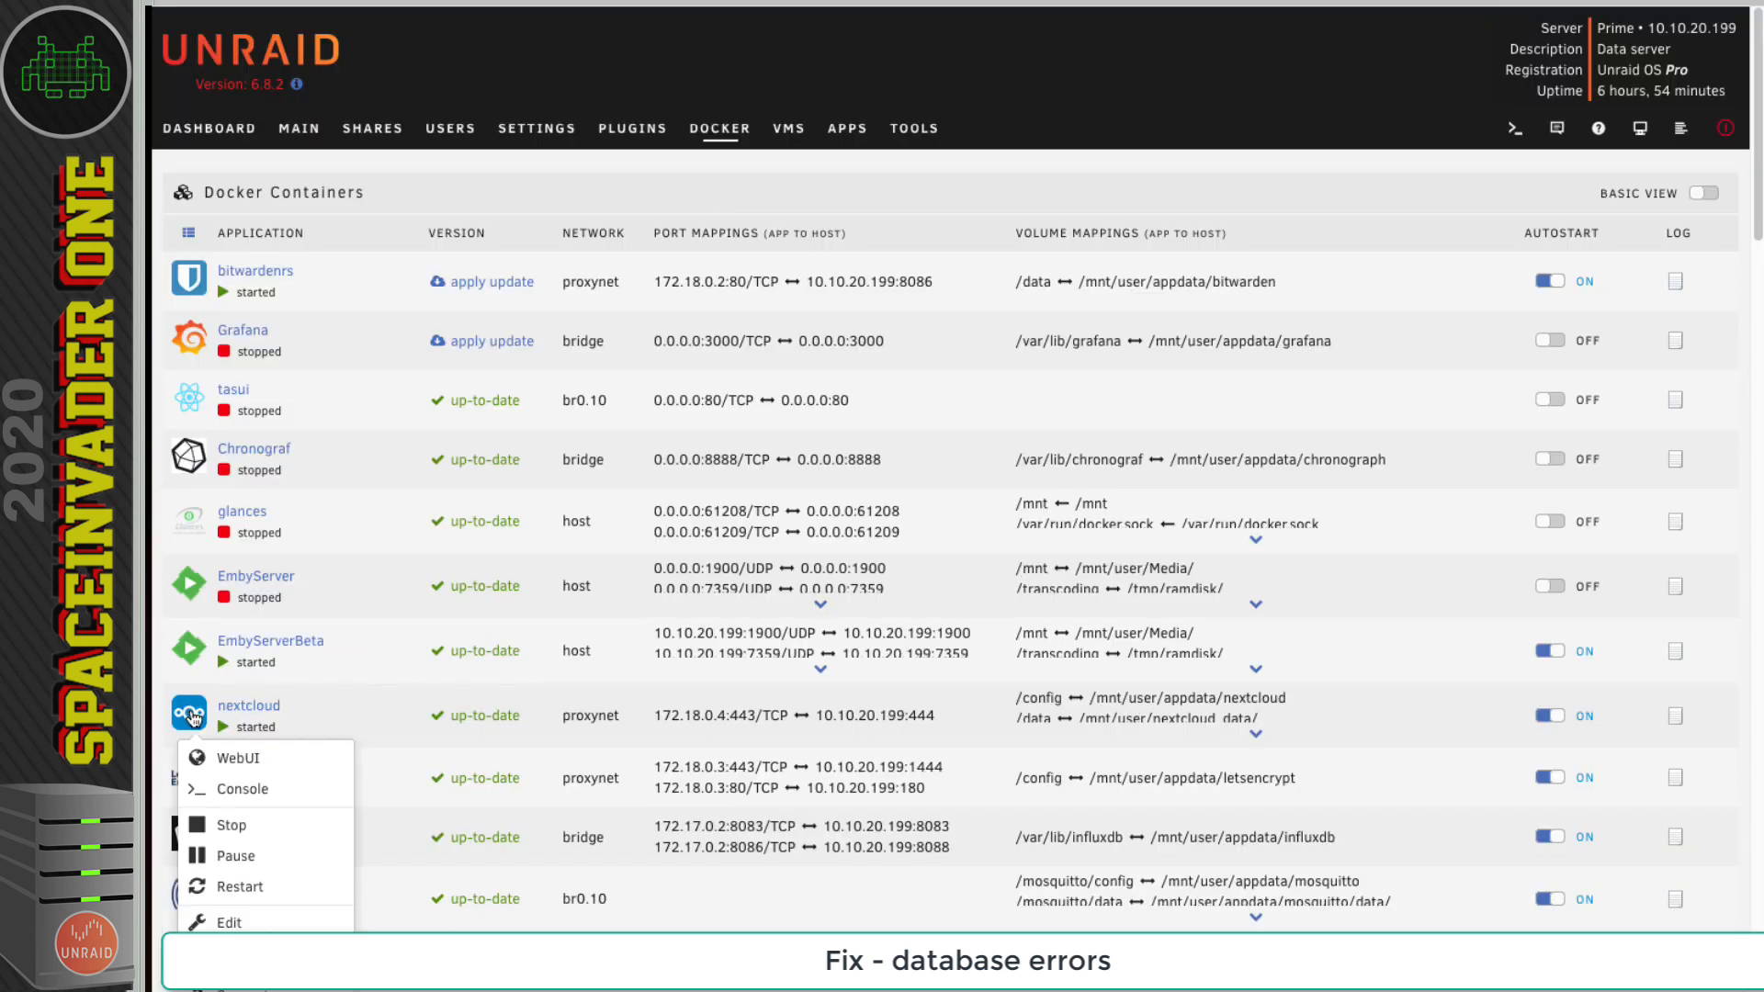
# - Start a shell in the nextcloud container and list its files
pyautogui.click(240, 788)
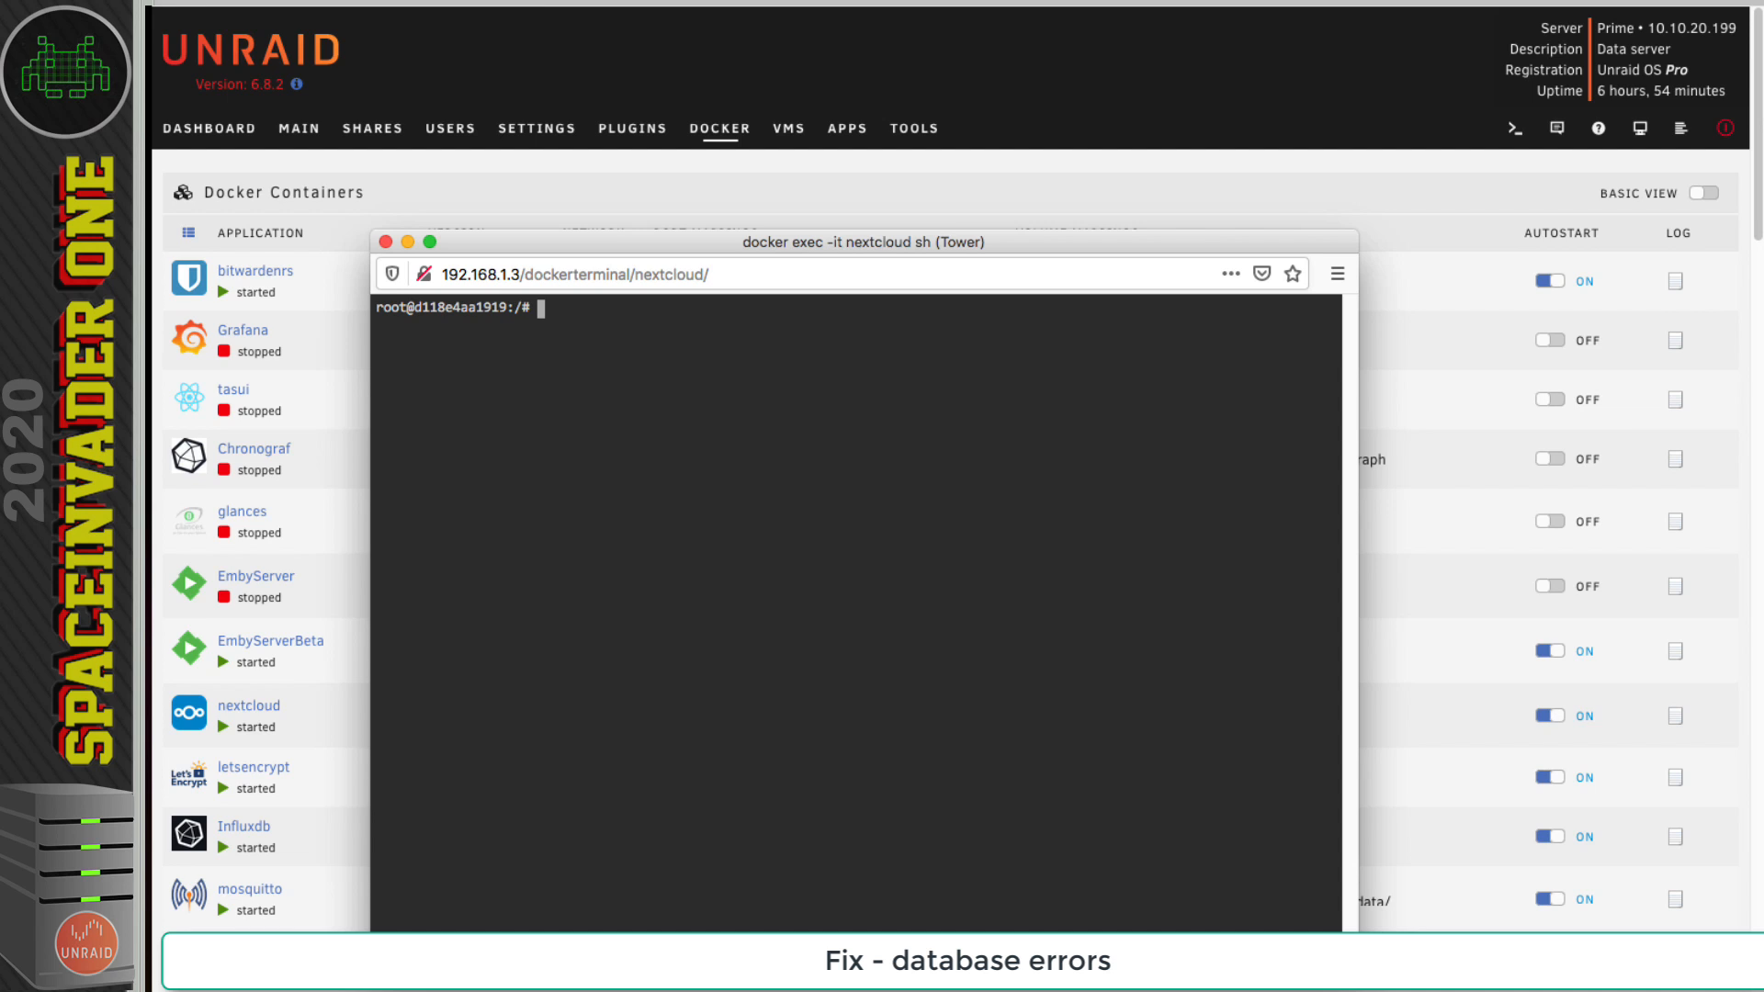
pyautogui.write('l')
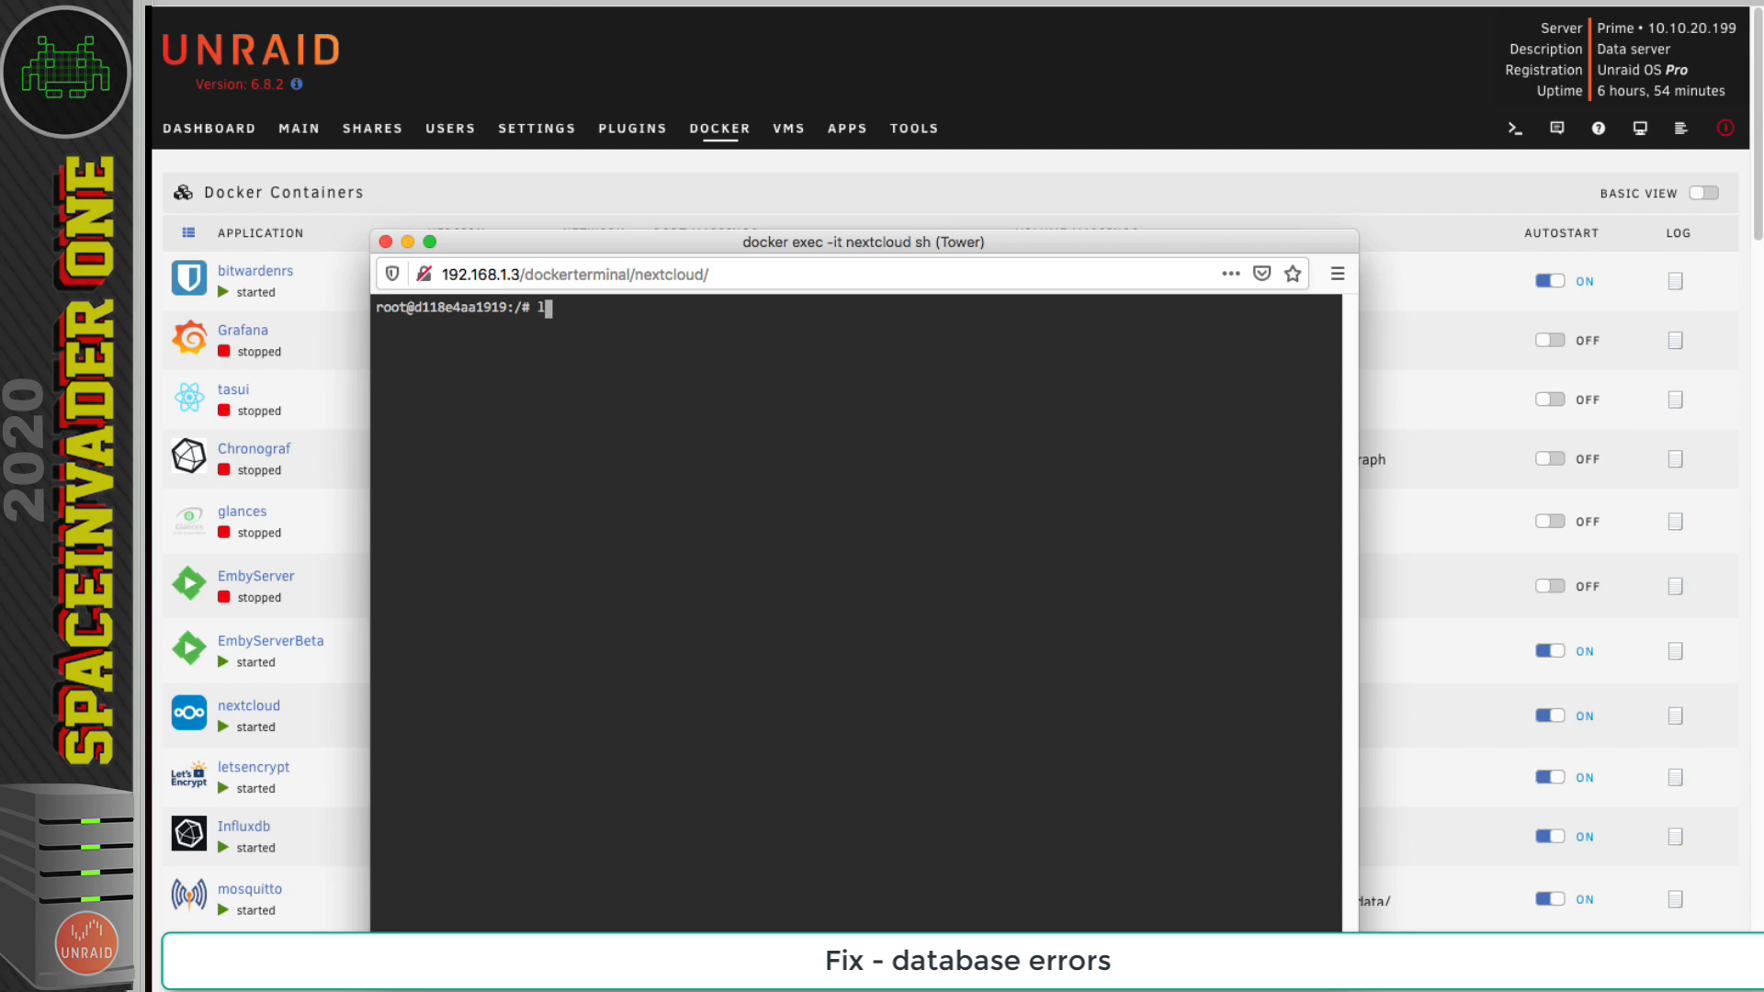
pyautogui.press('Return')
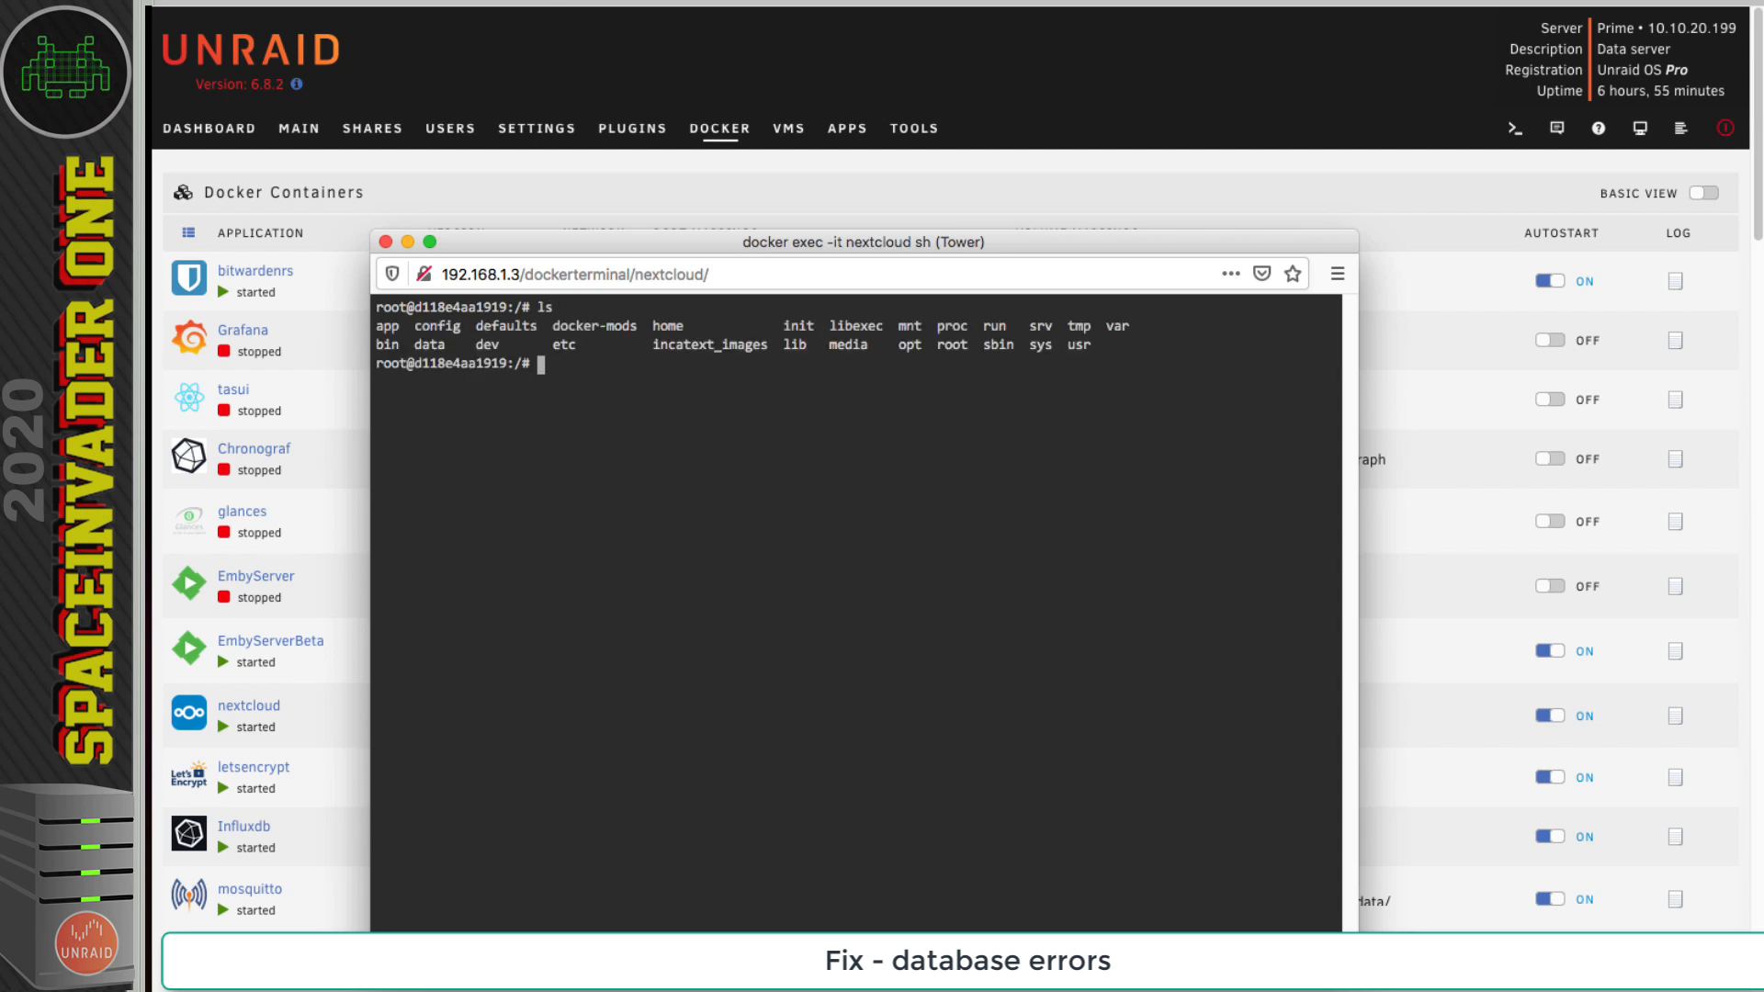
# - Change into the www/nextcloud folder and list its files, showing occ
pyautogui.write('c')
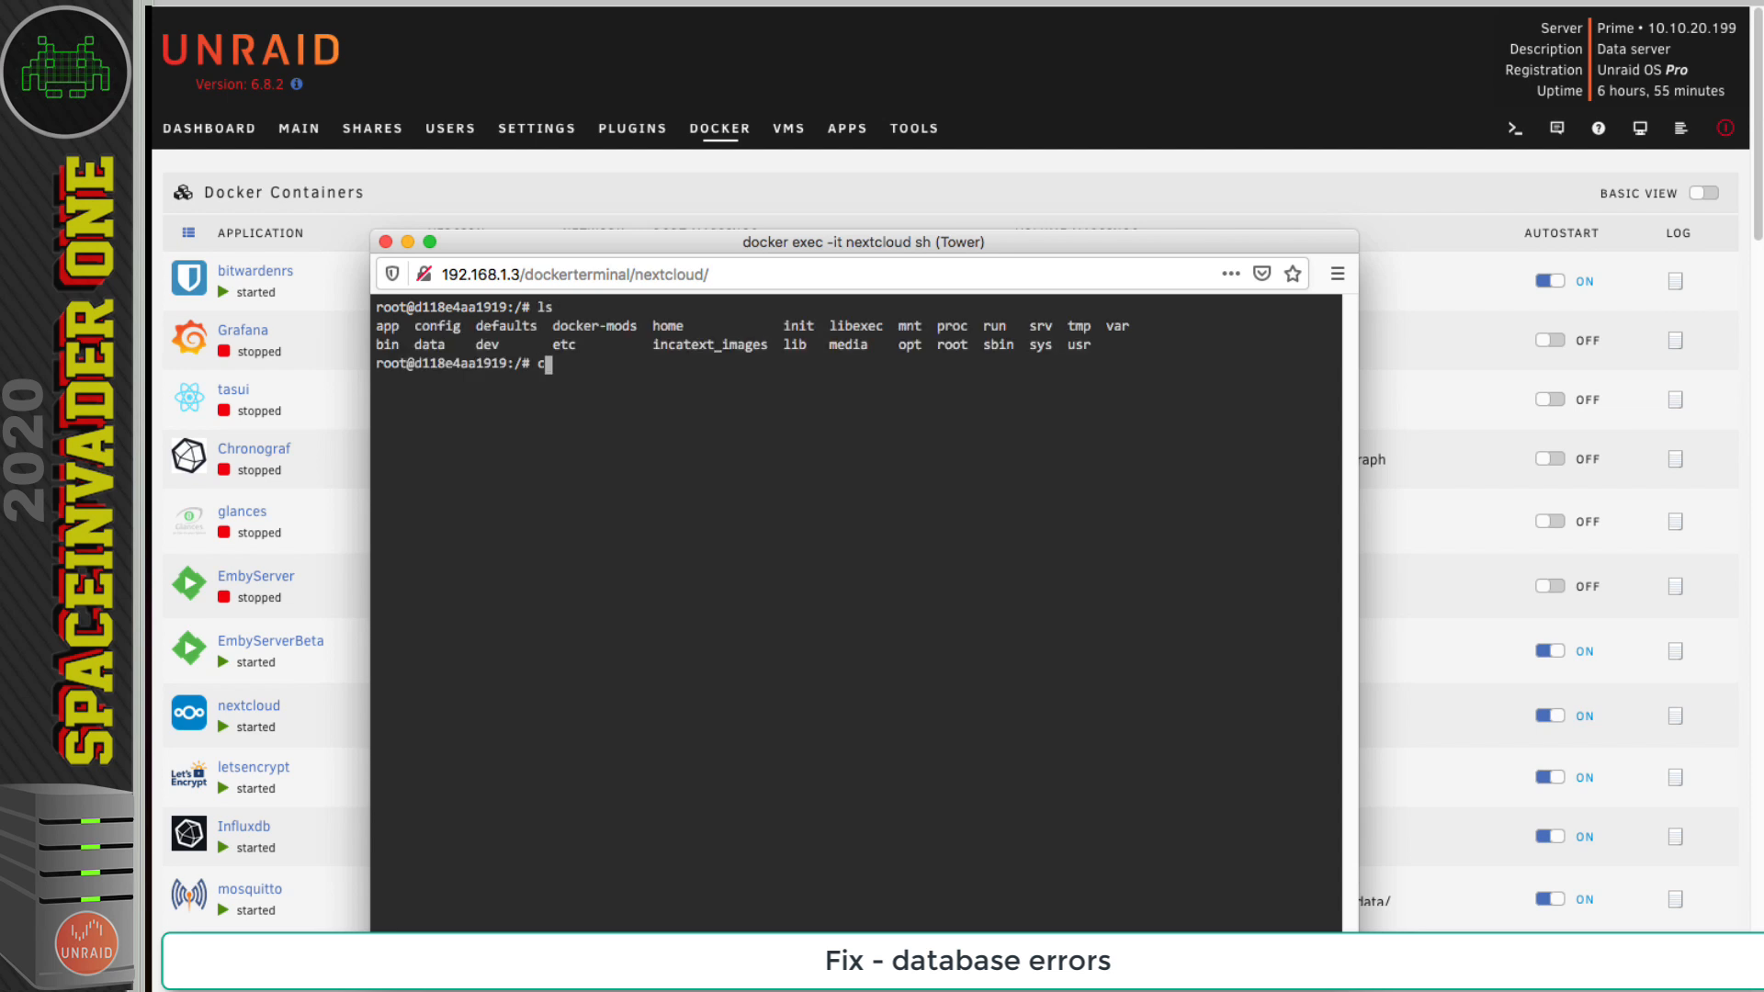
pyautogui.write('d config/')
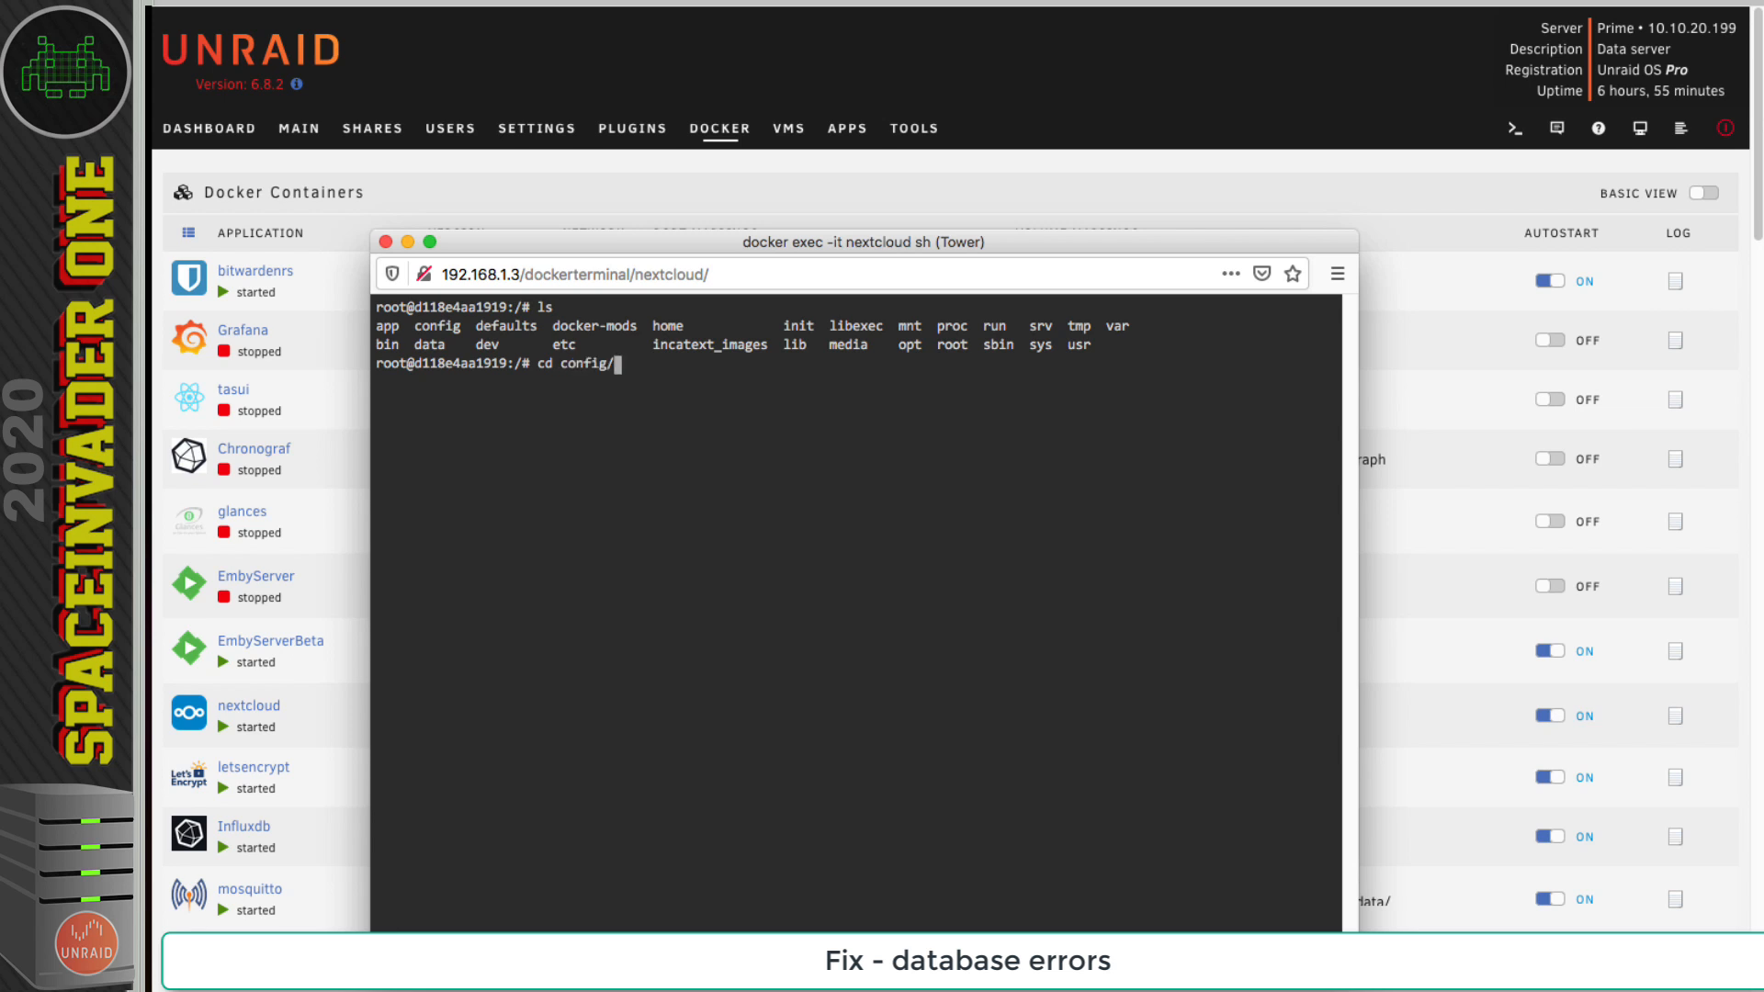
pyautogui.write('ls')
pyautogui.write('c')
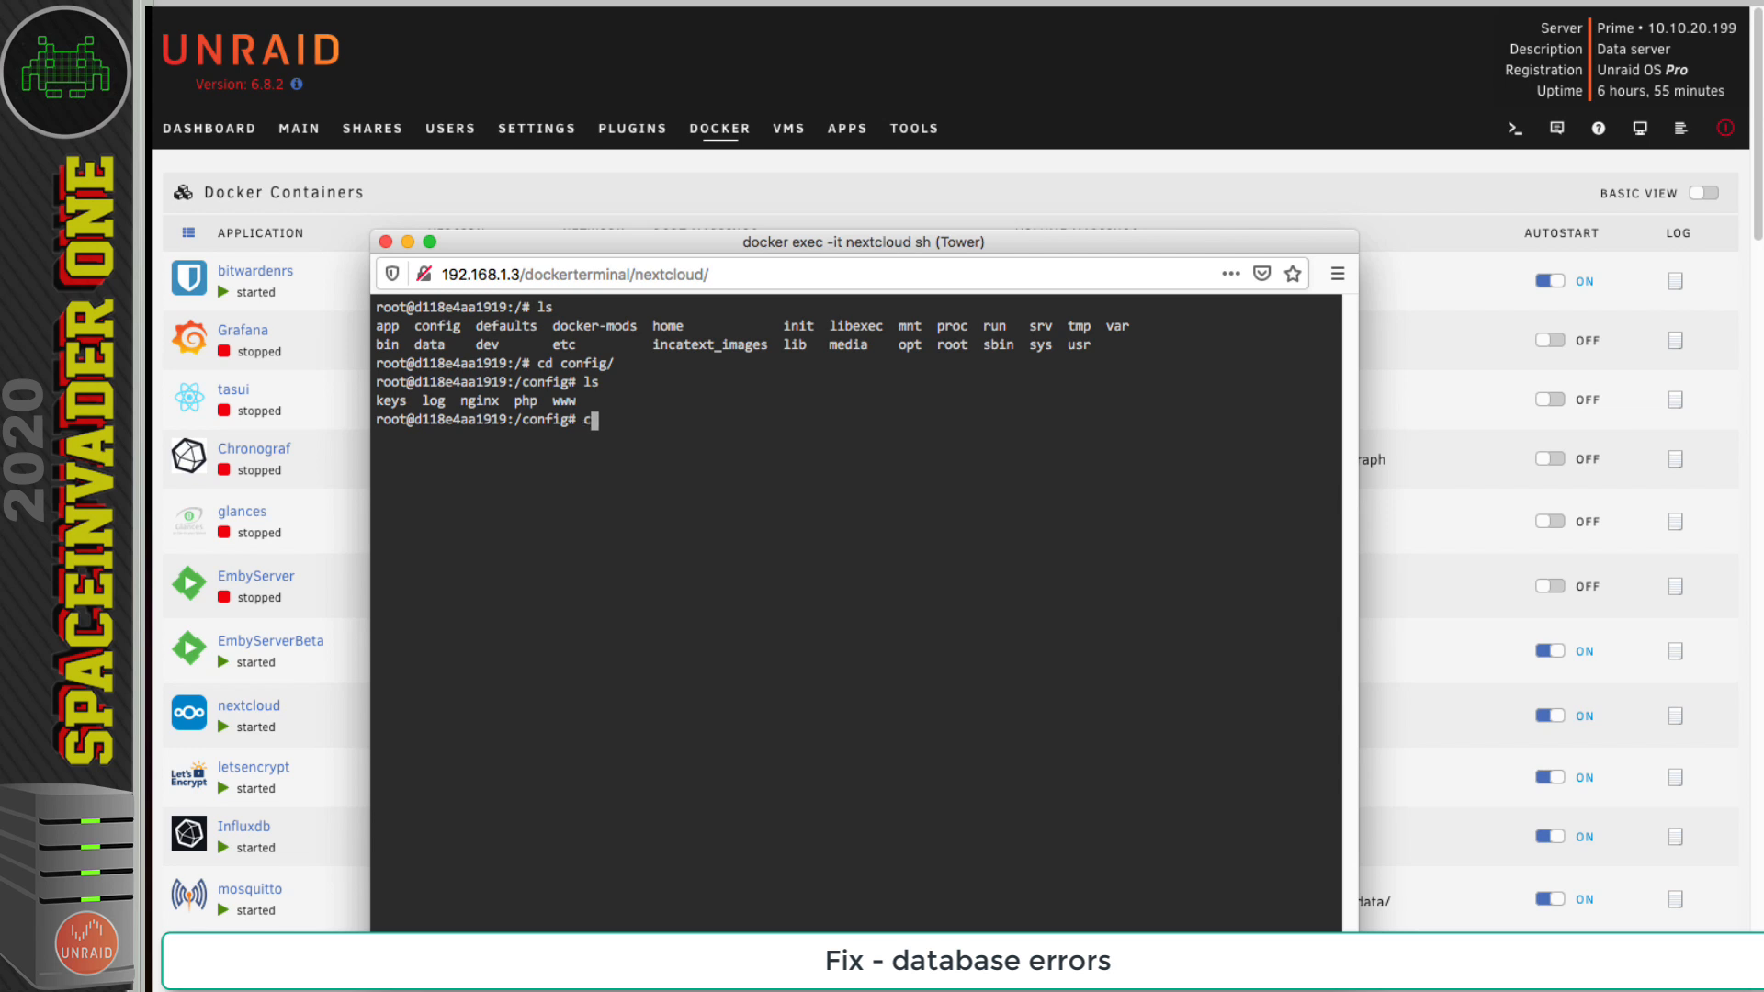
pyautogui.write('d www/')
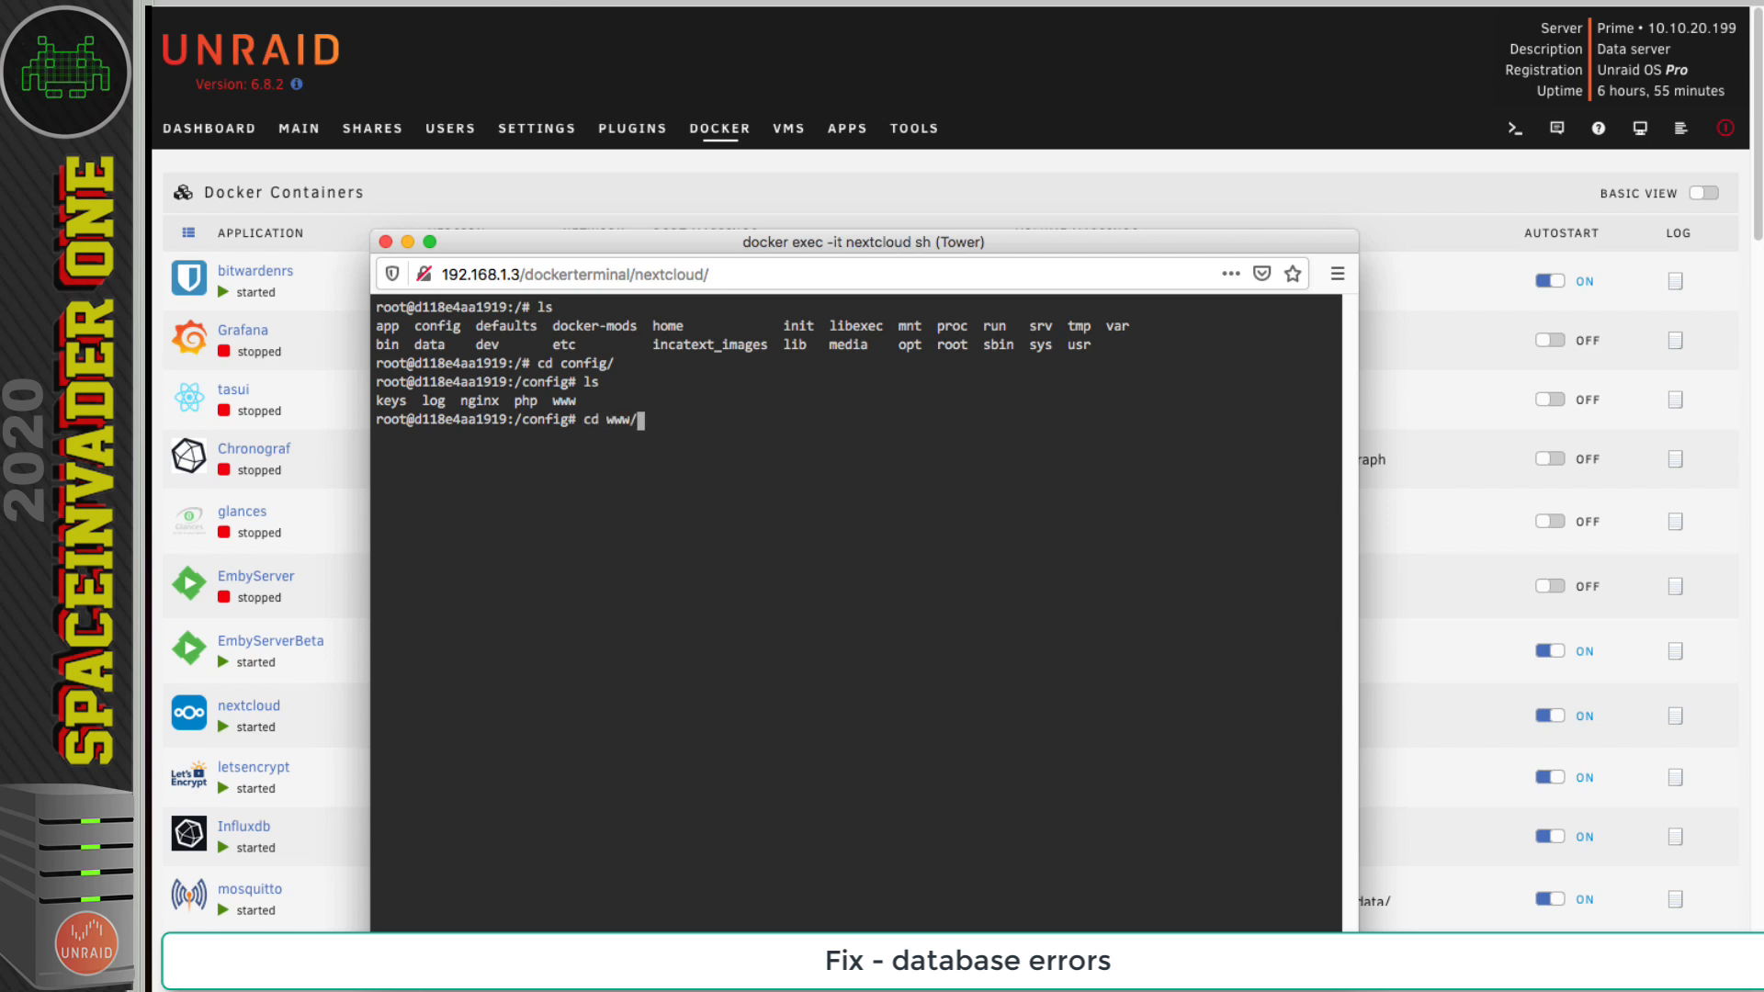
pyautogui.press('Return')
pyautogui.write('ls')
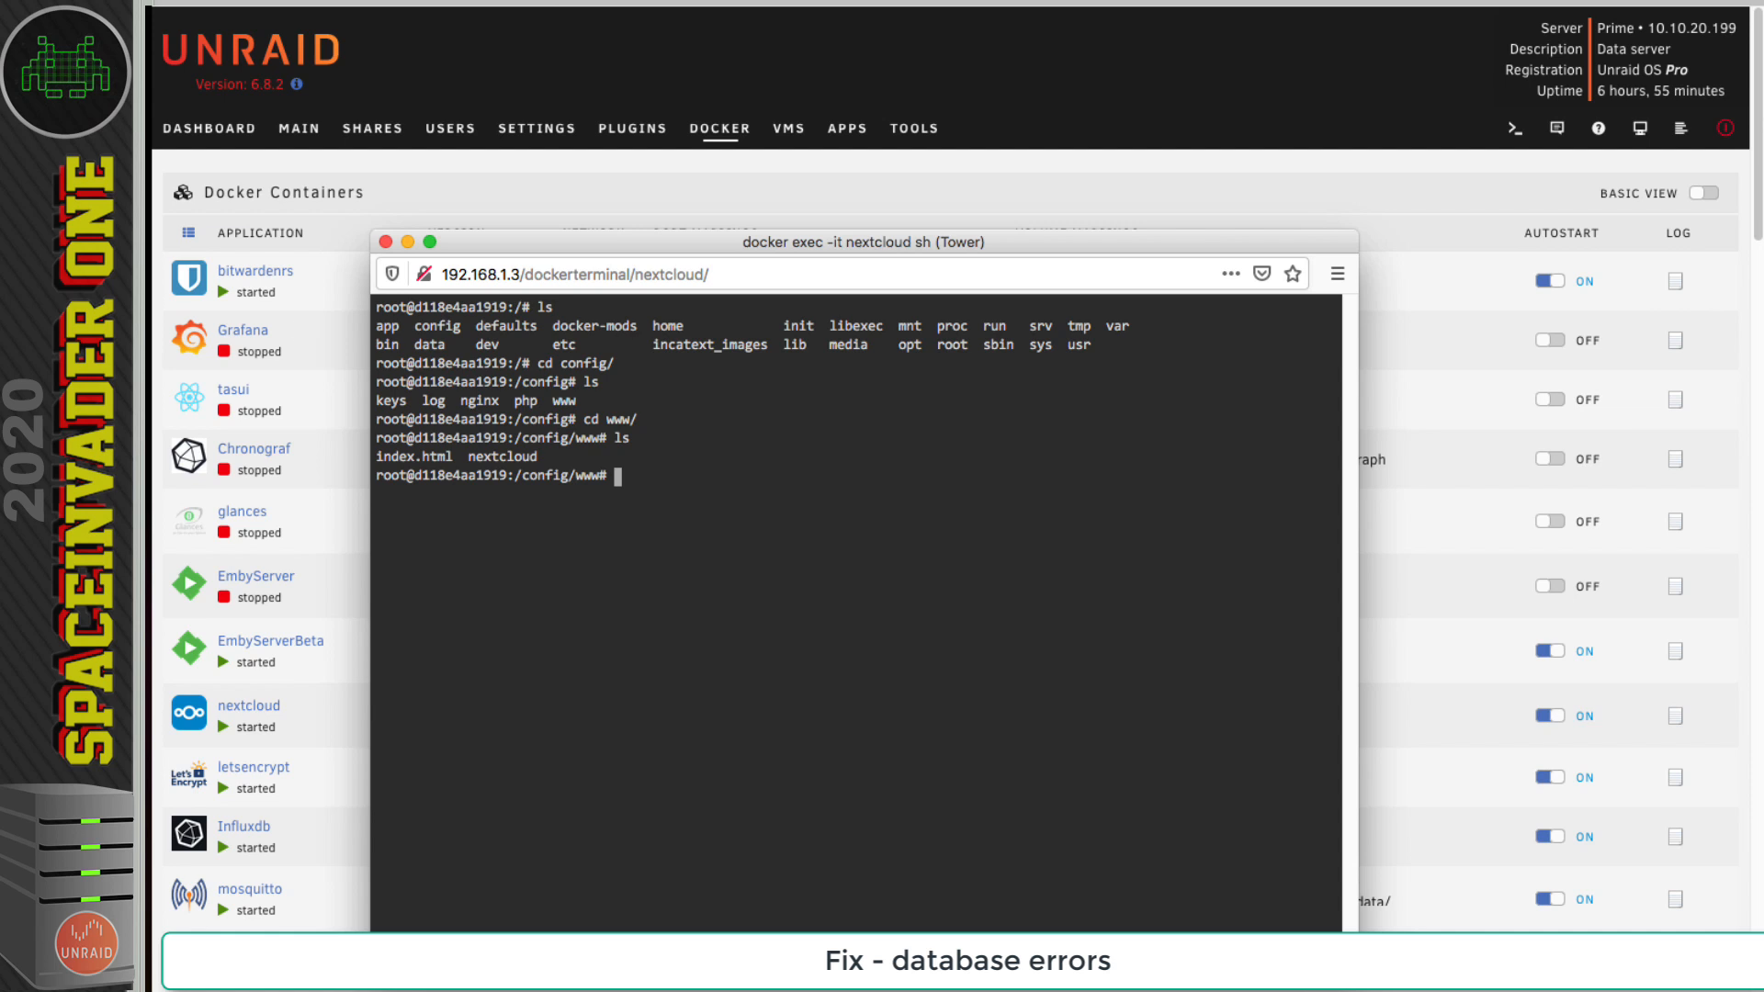
pyautogui.moveTo(652, 481)
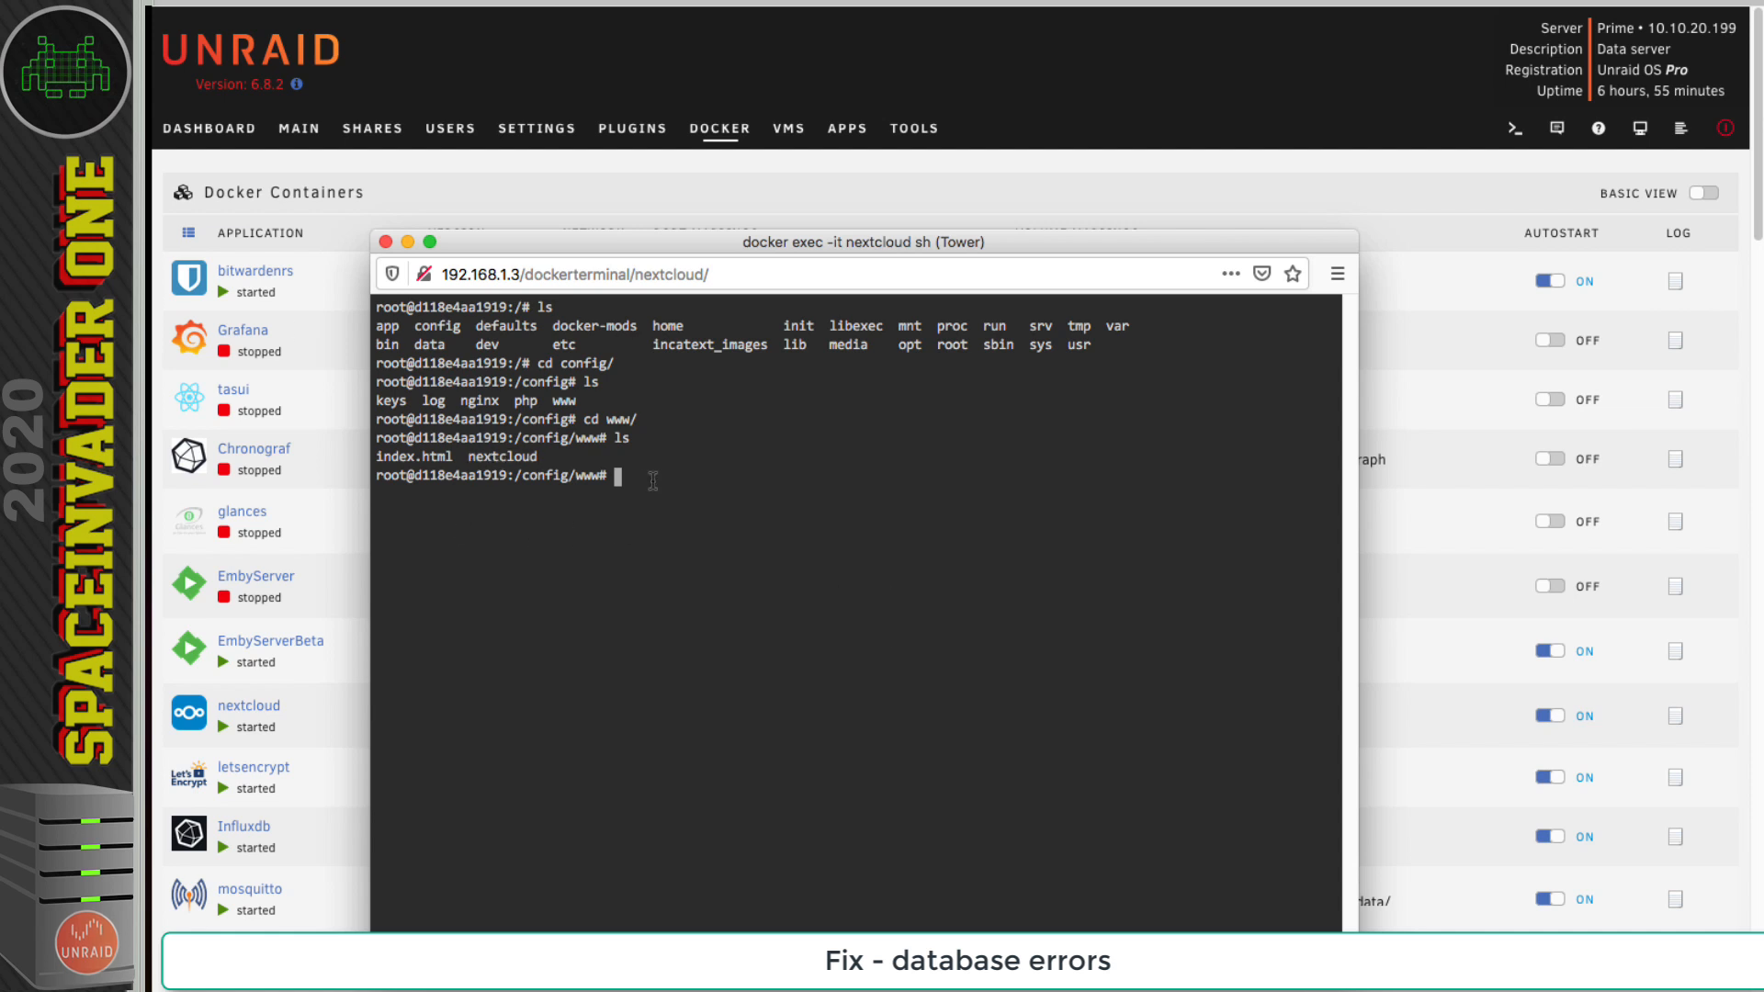
pyautogui.write('cd nextcloud/')
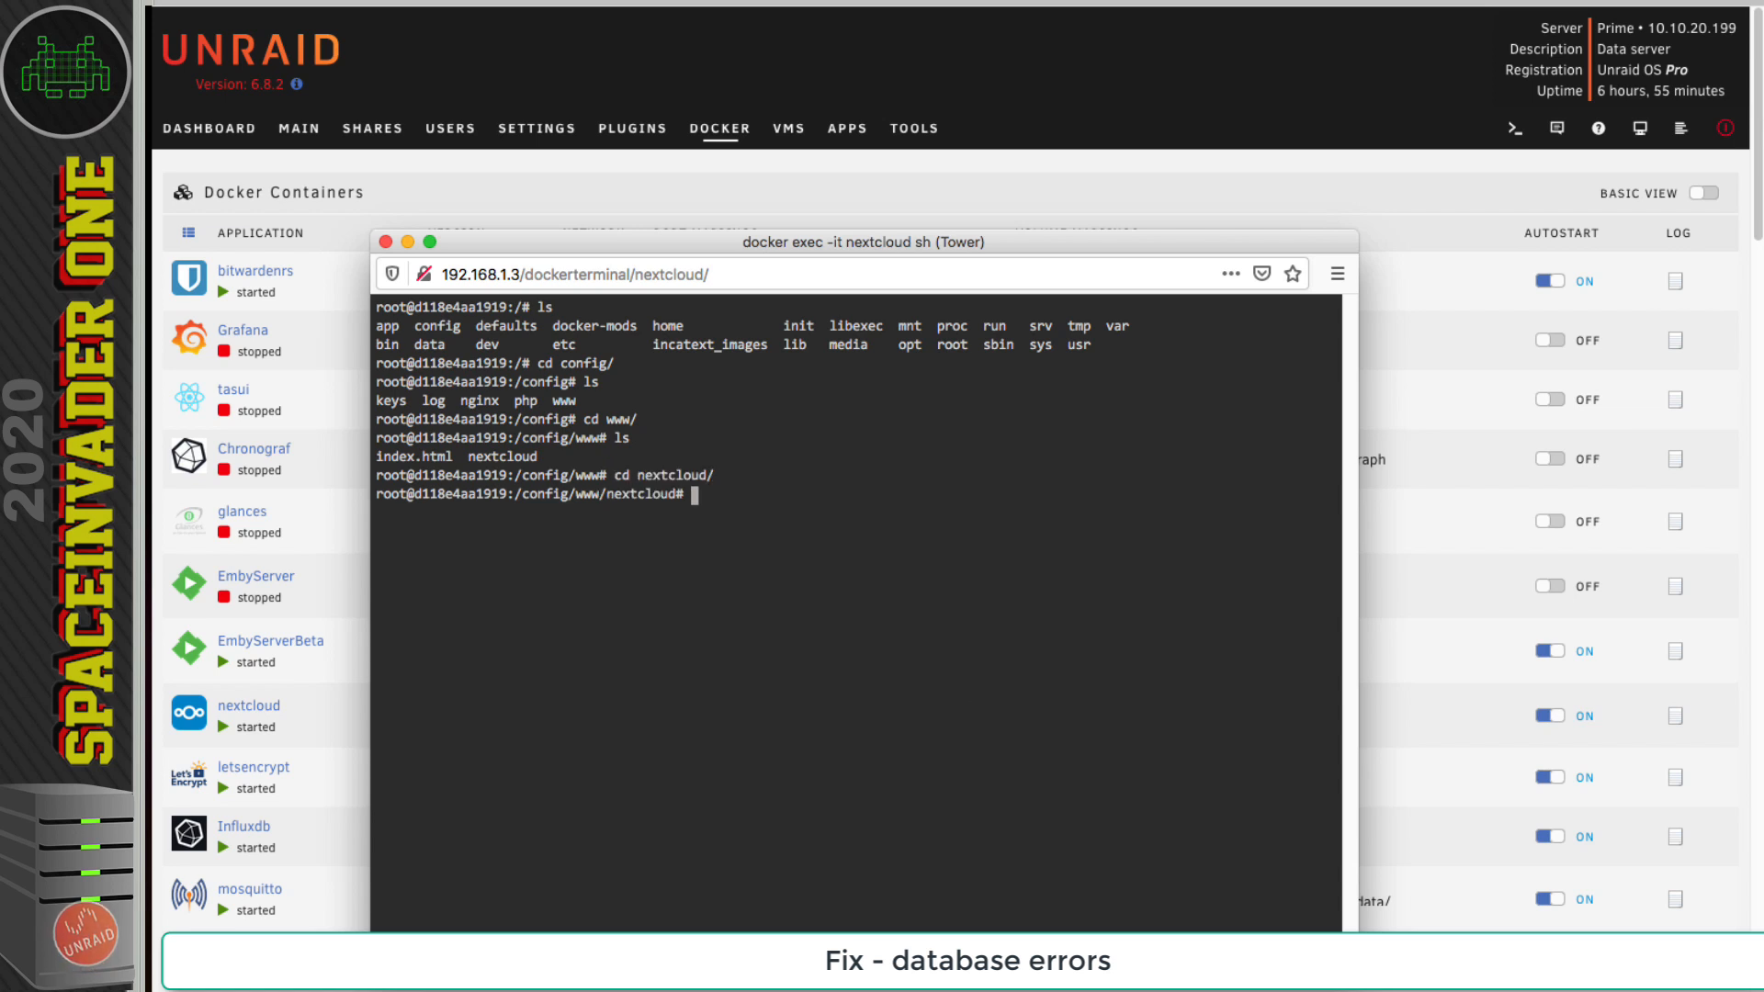
pyautogui.write('ls')
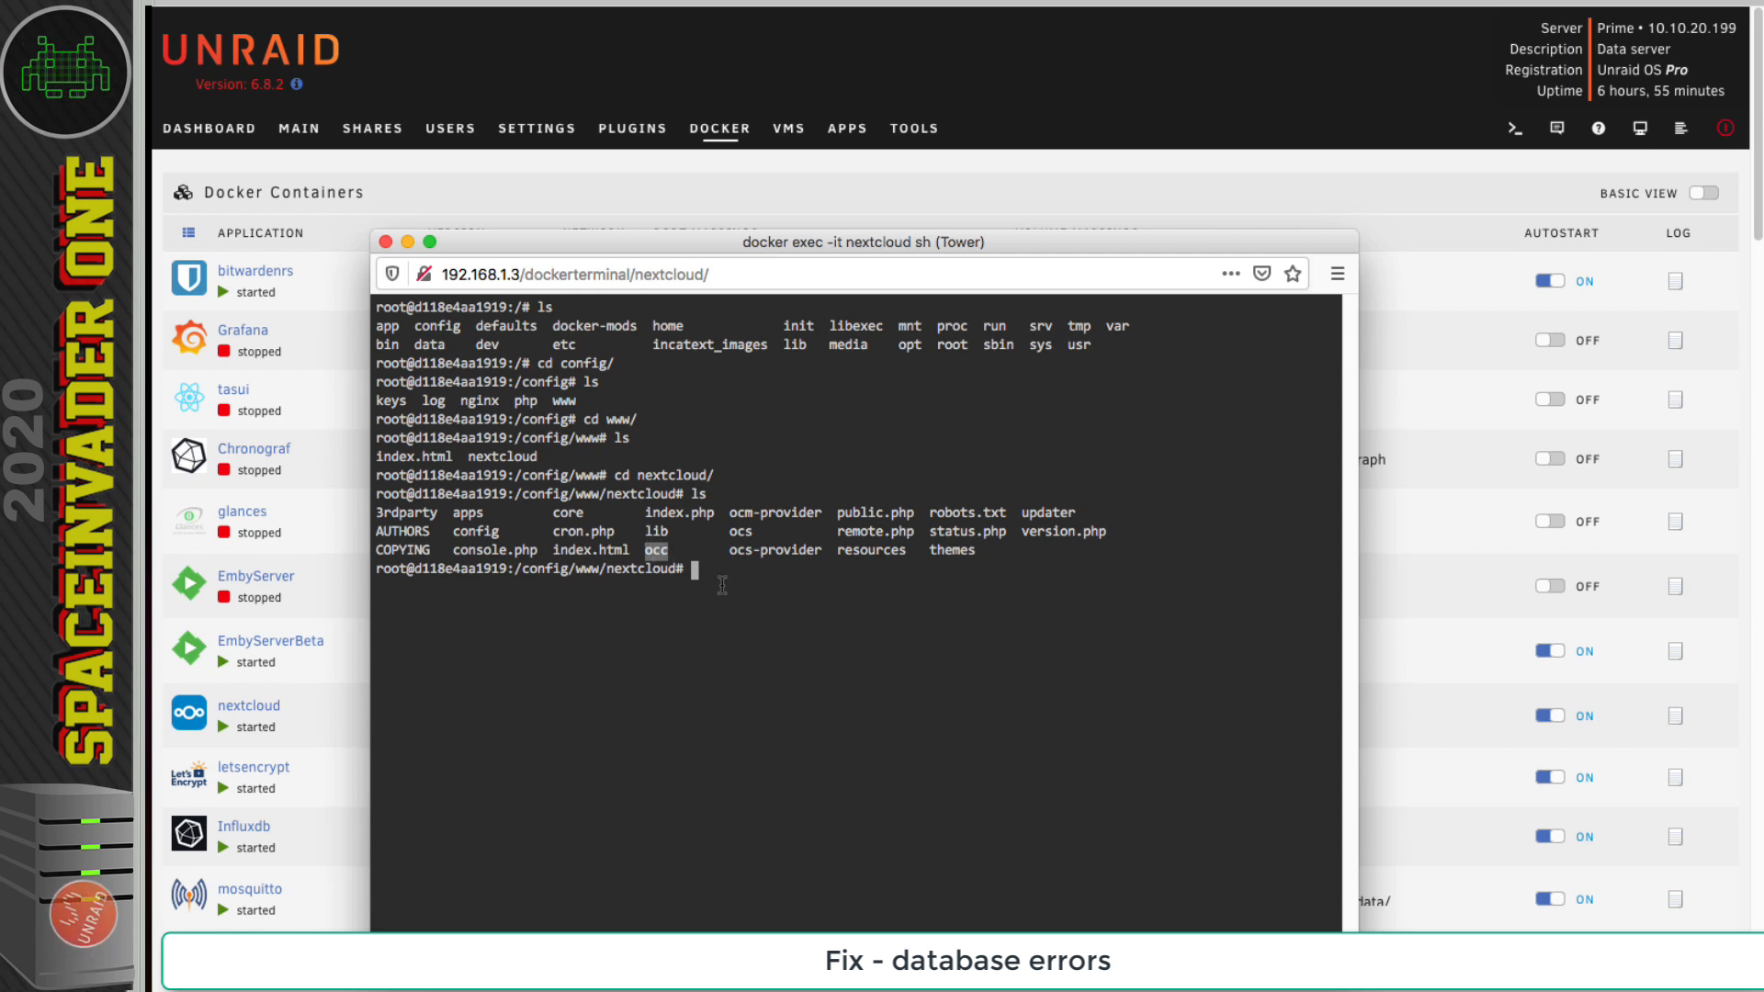
pyautogui.press('Return')
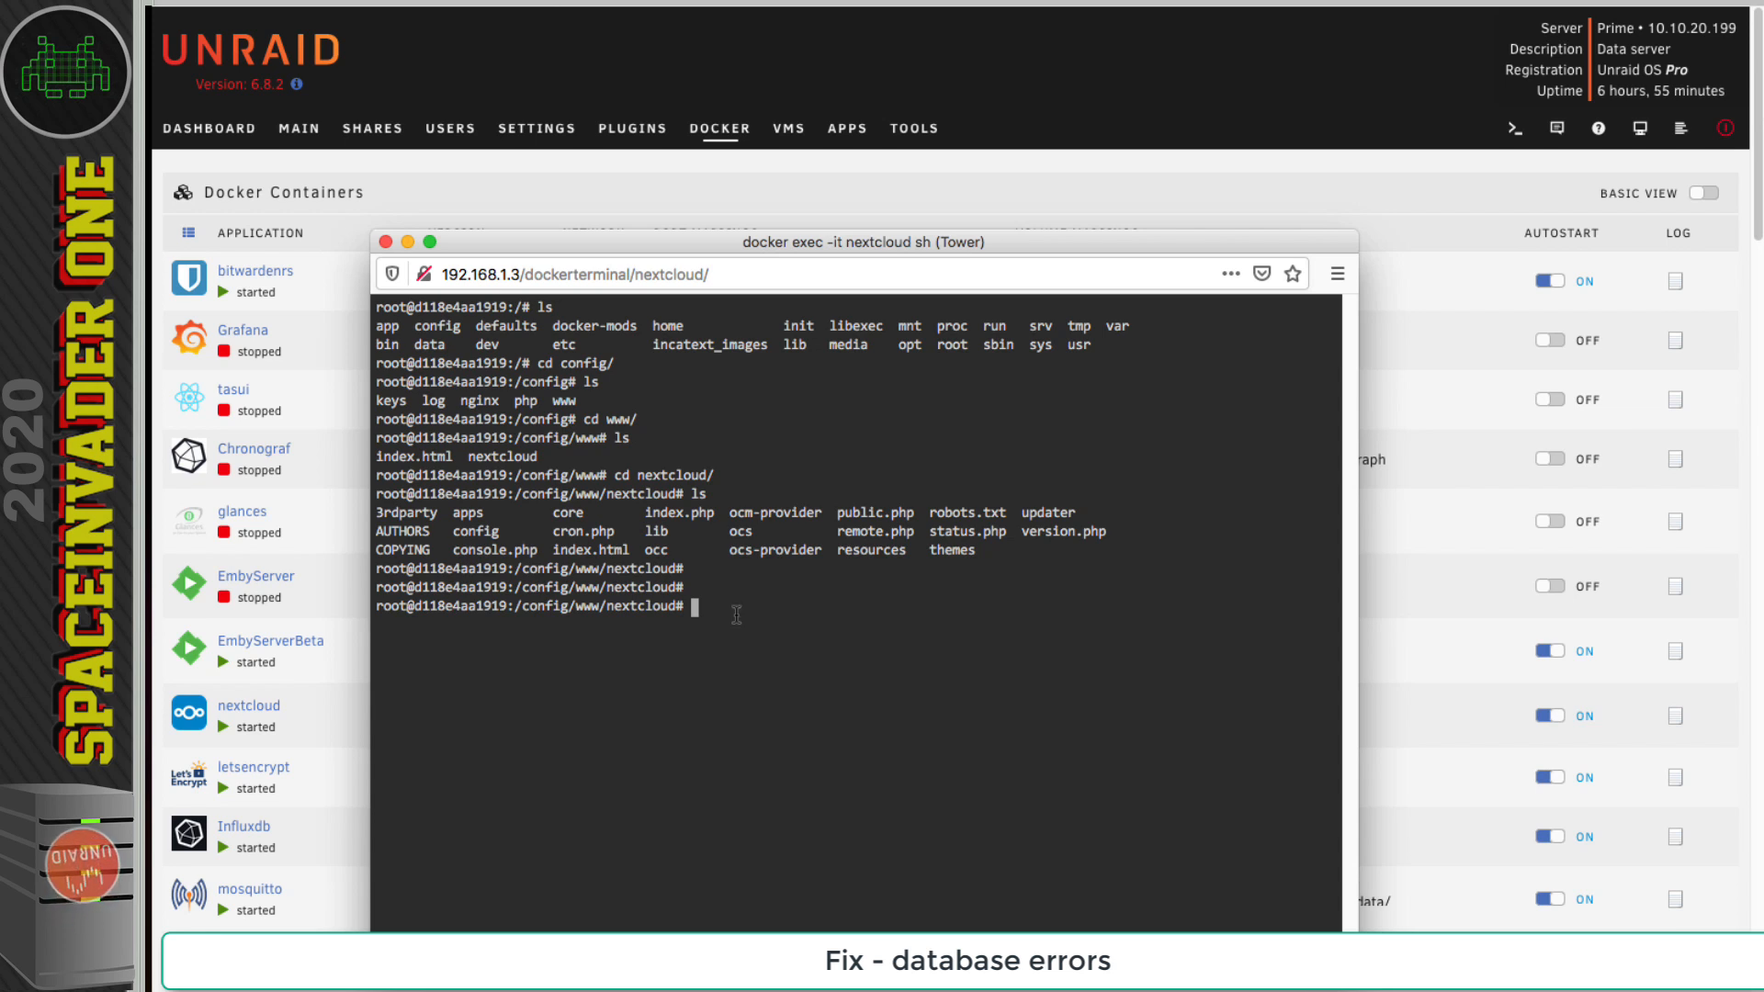
# - Run occ db:add-missing-indices as abc, chmod 777 occ, and rerun it
pyautogui.write('sudo -u abc ./occ db:add-missing-indices')
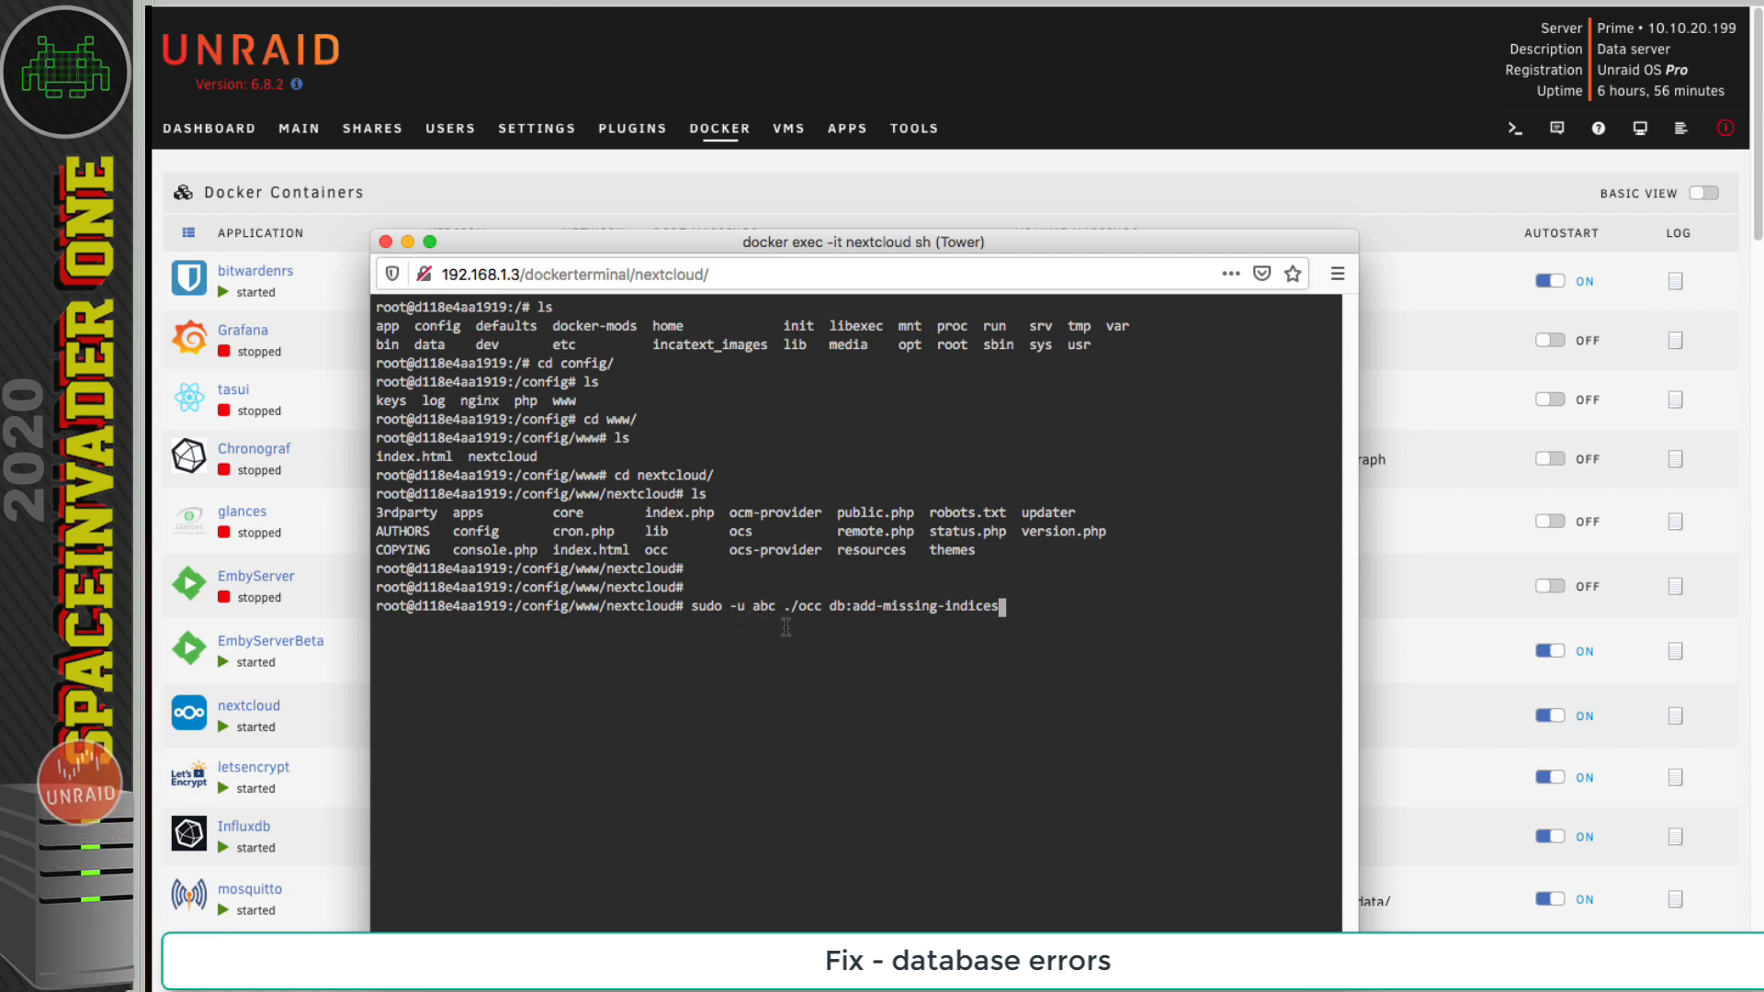
pyautogui.moveTo(801, 620)
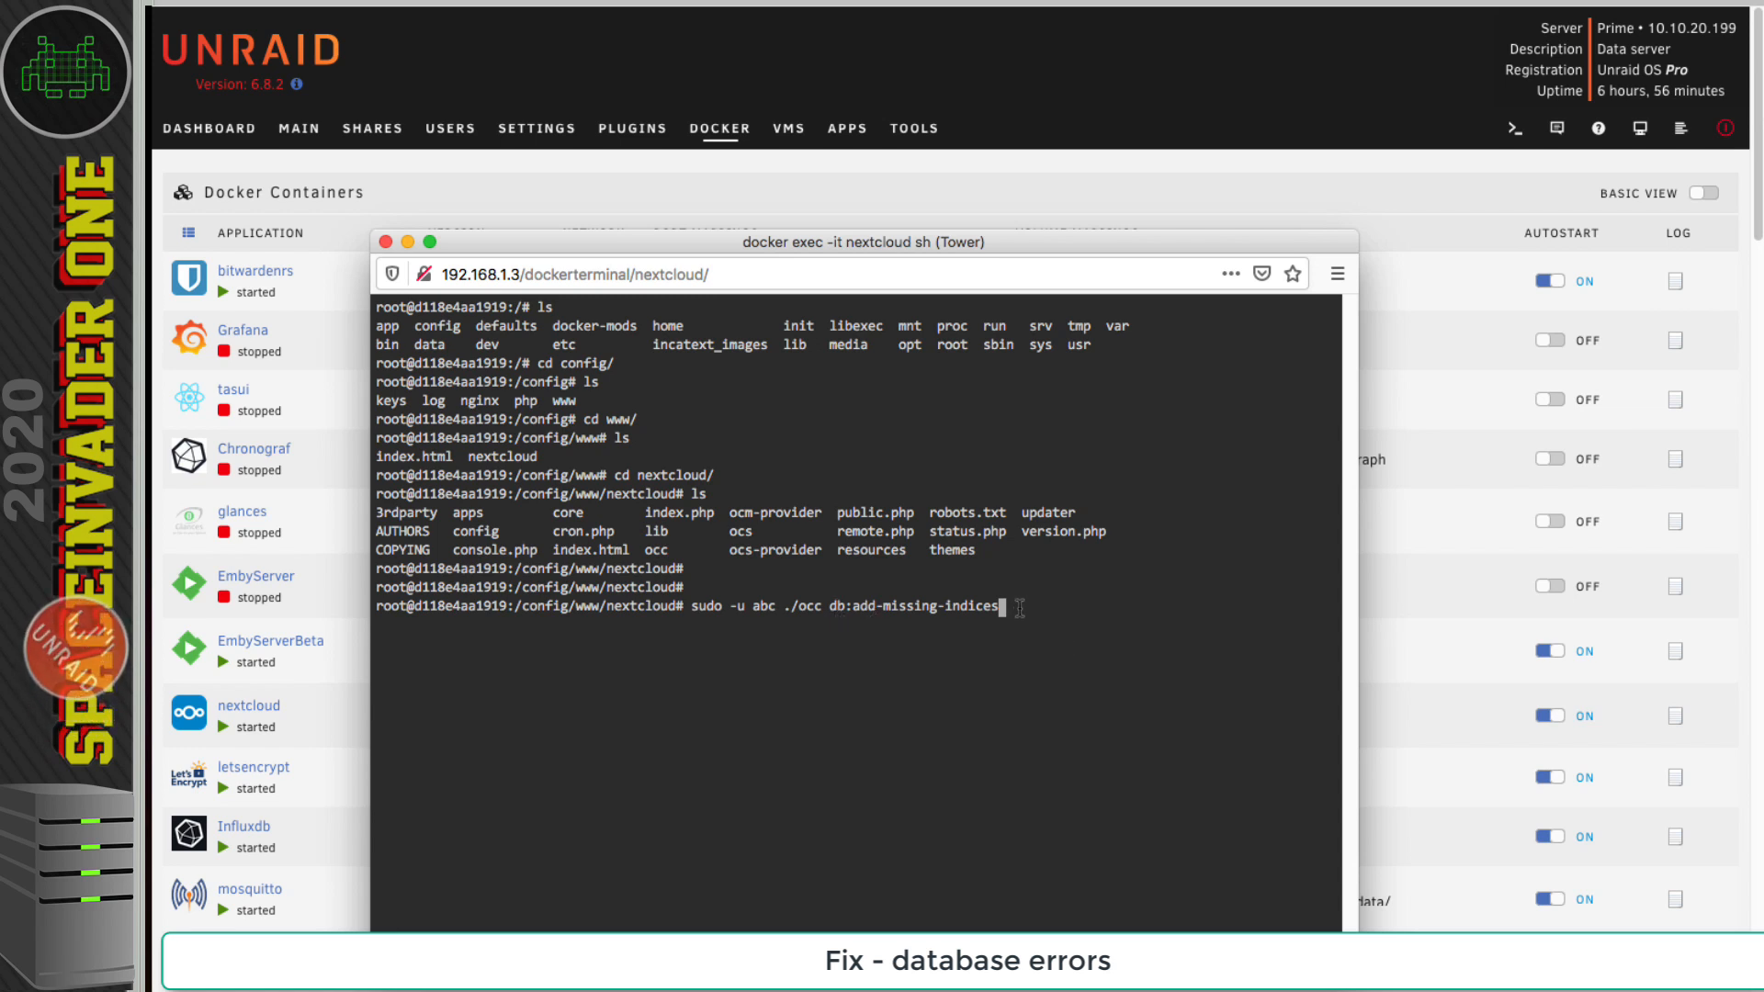
pyautogui.moveTo(1091, 548)
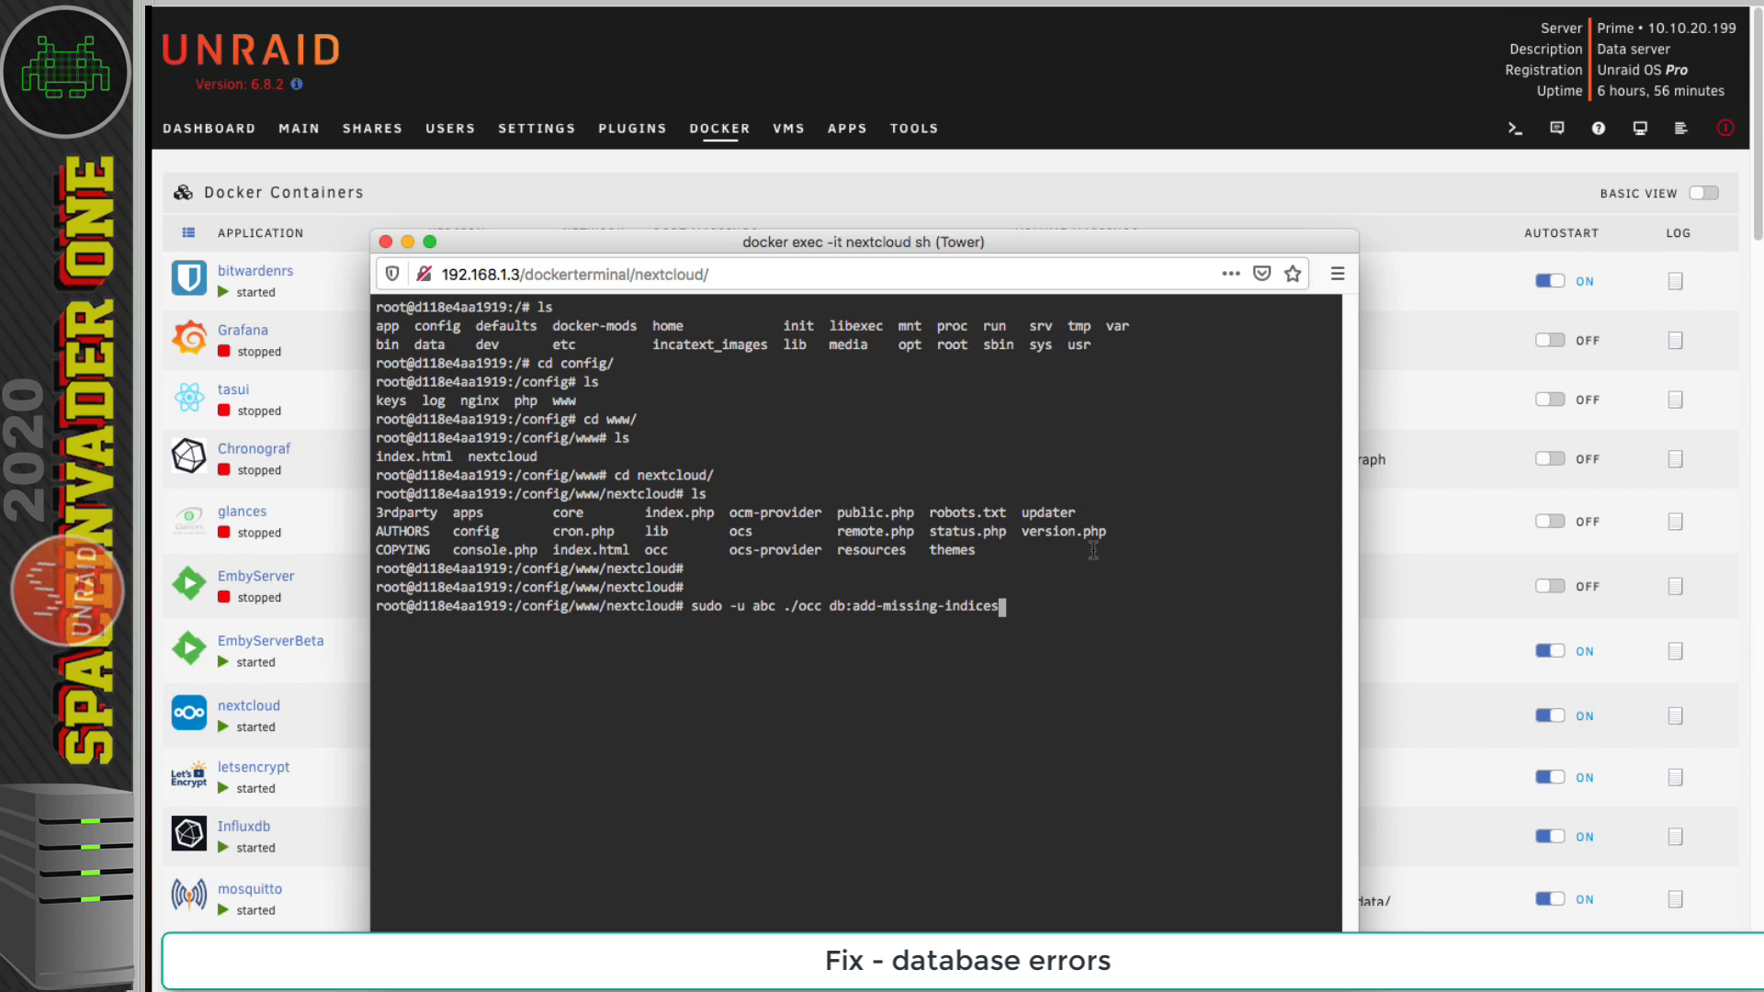
pyautogui.press('Return')
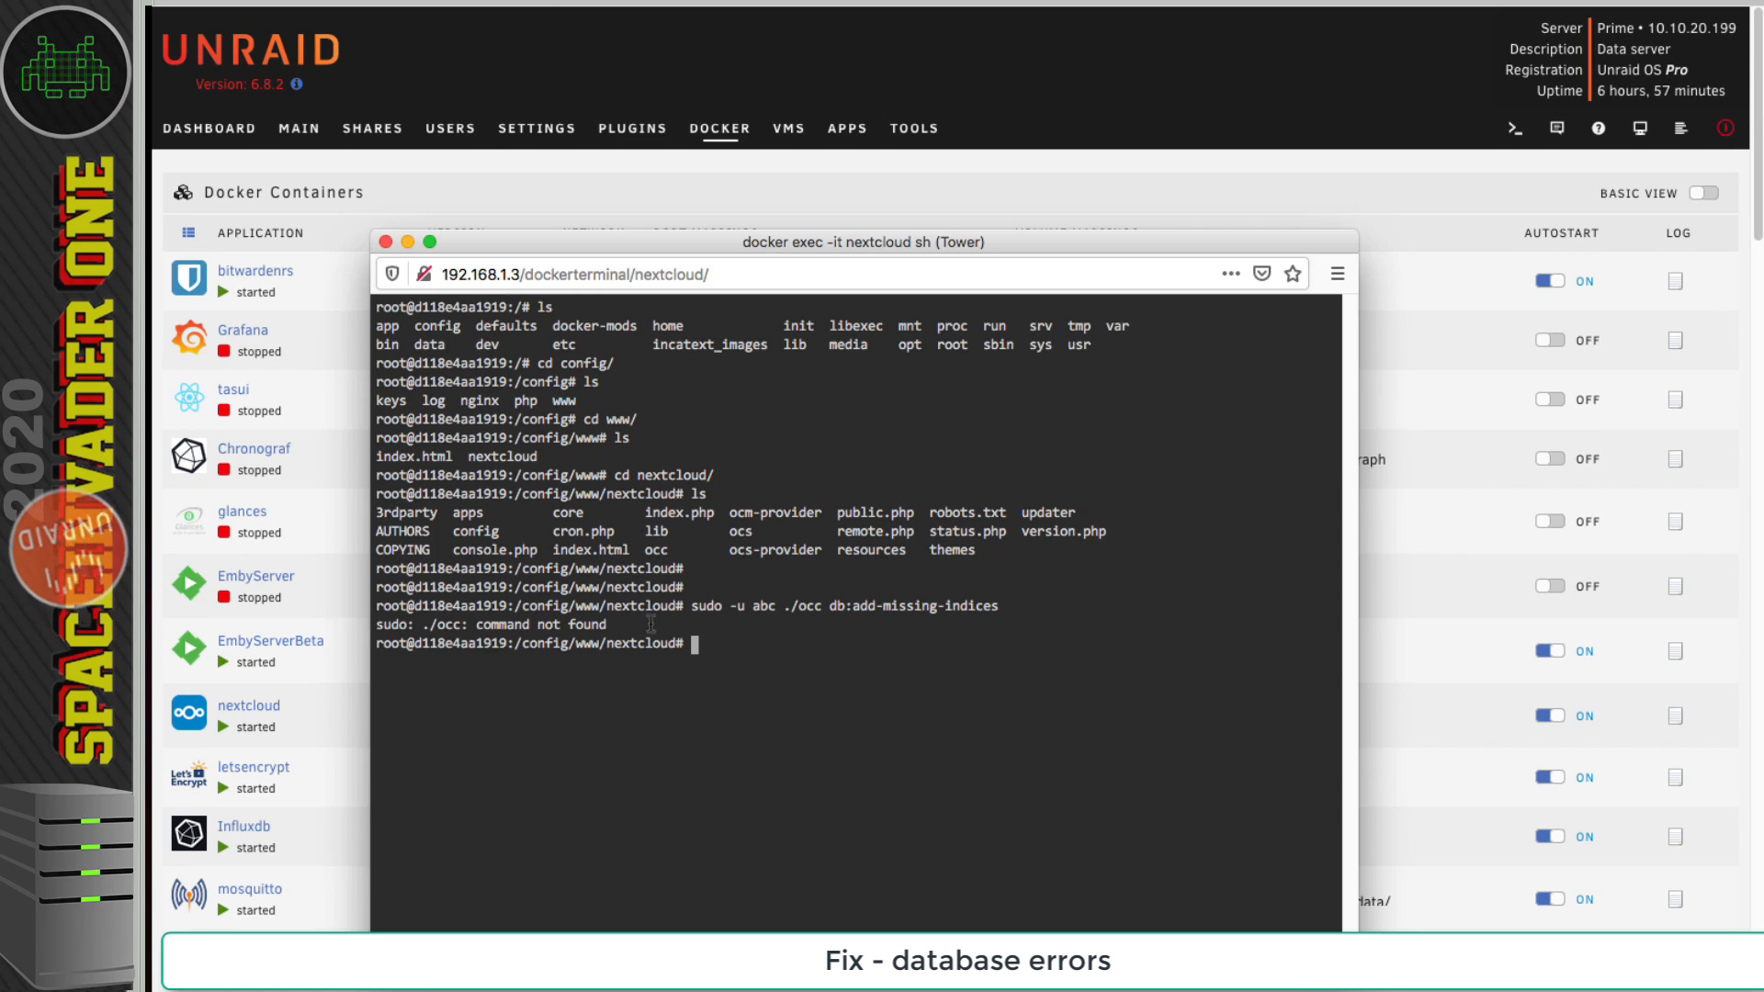
pyautogui.moveTo(672, 557)
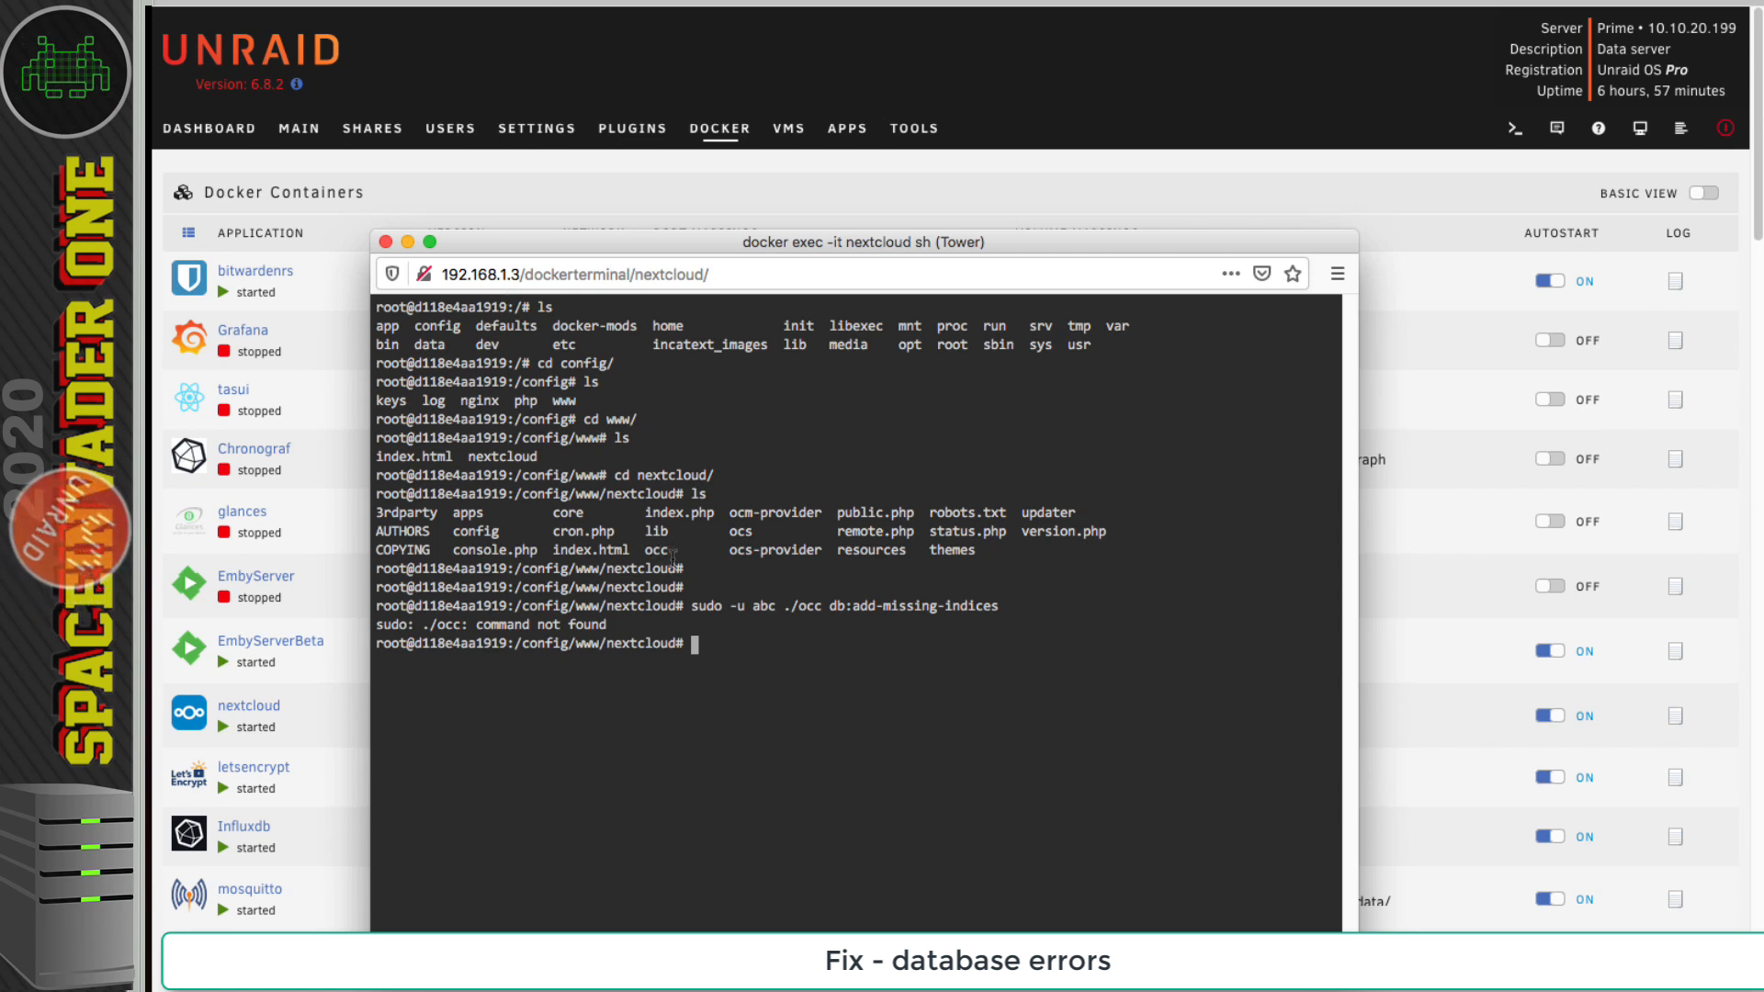
pyautogui.write('ch')
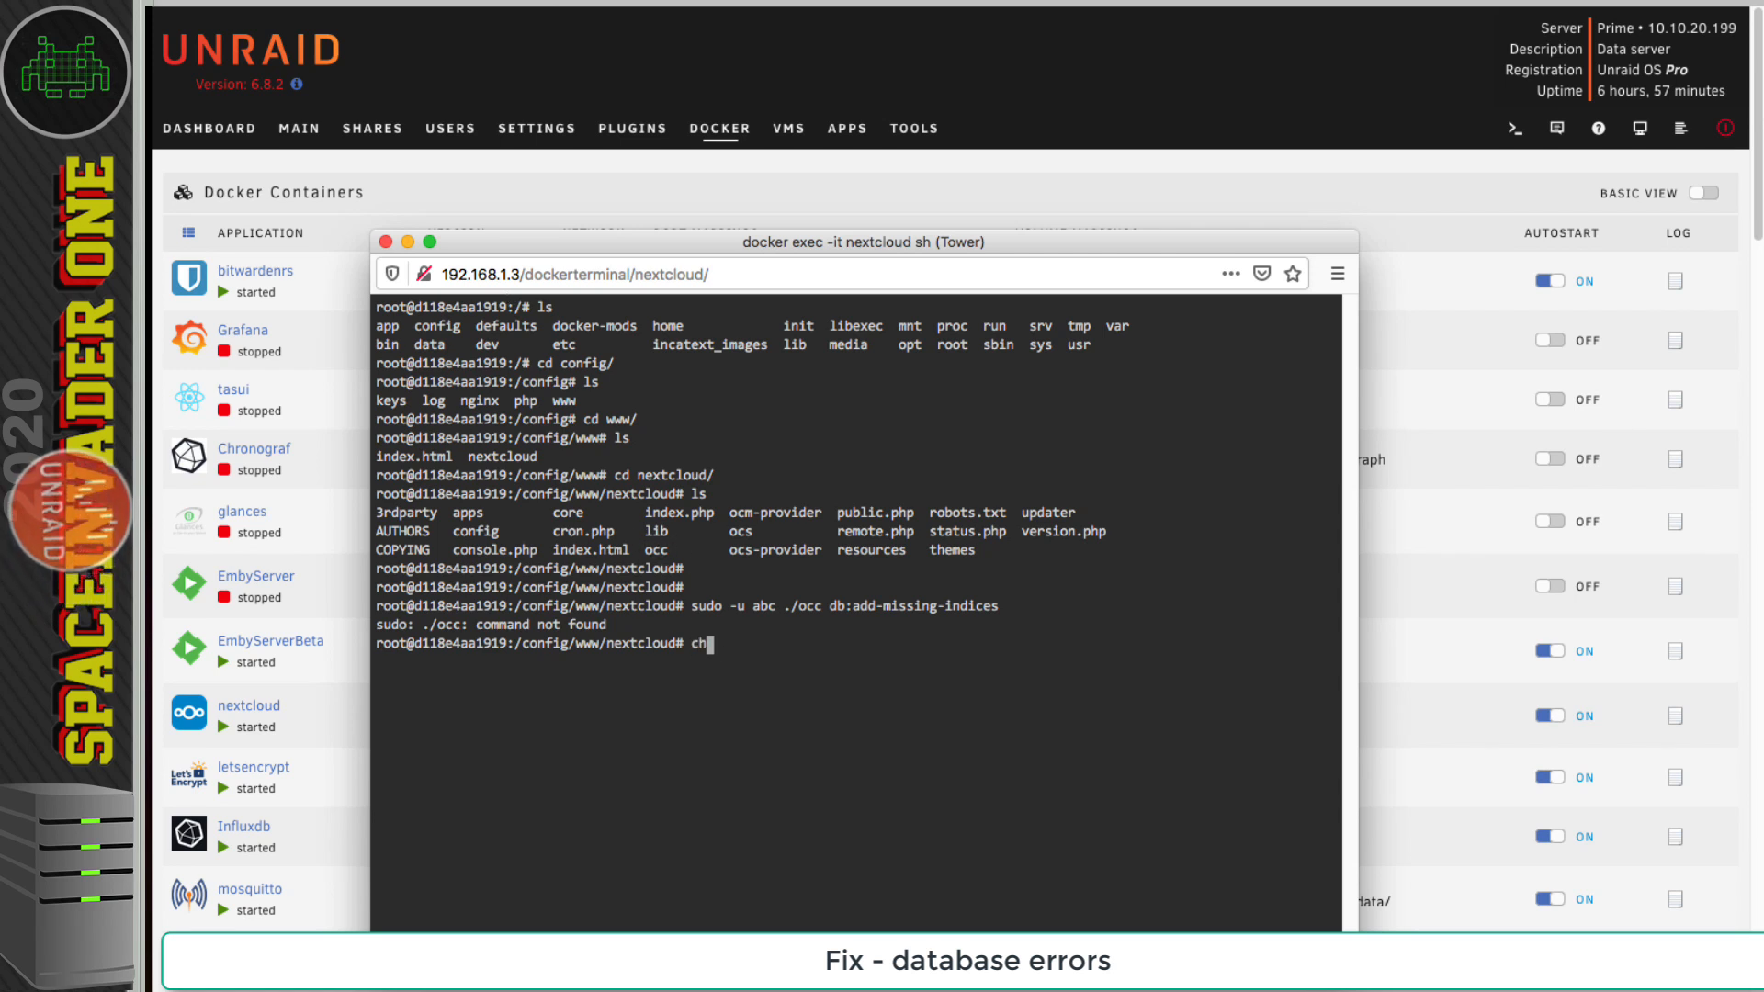
pyautogui.write('mod')
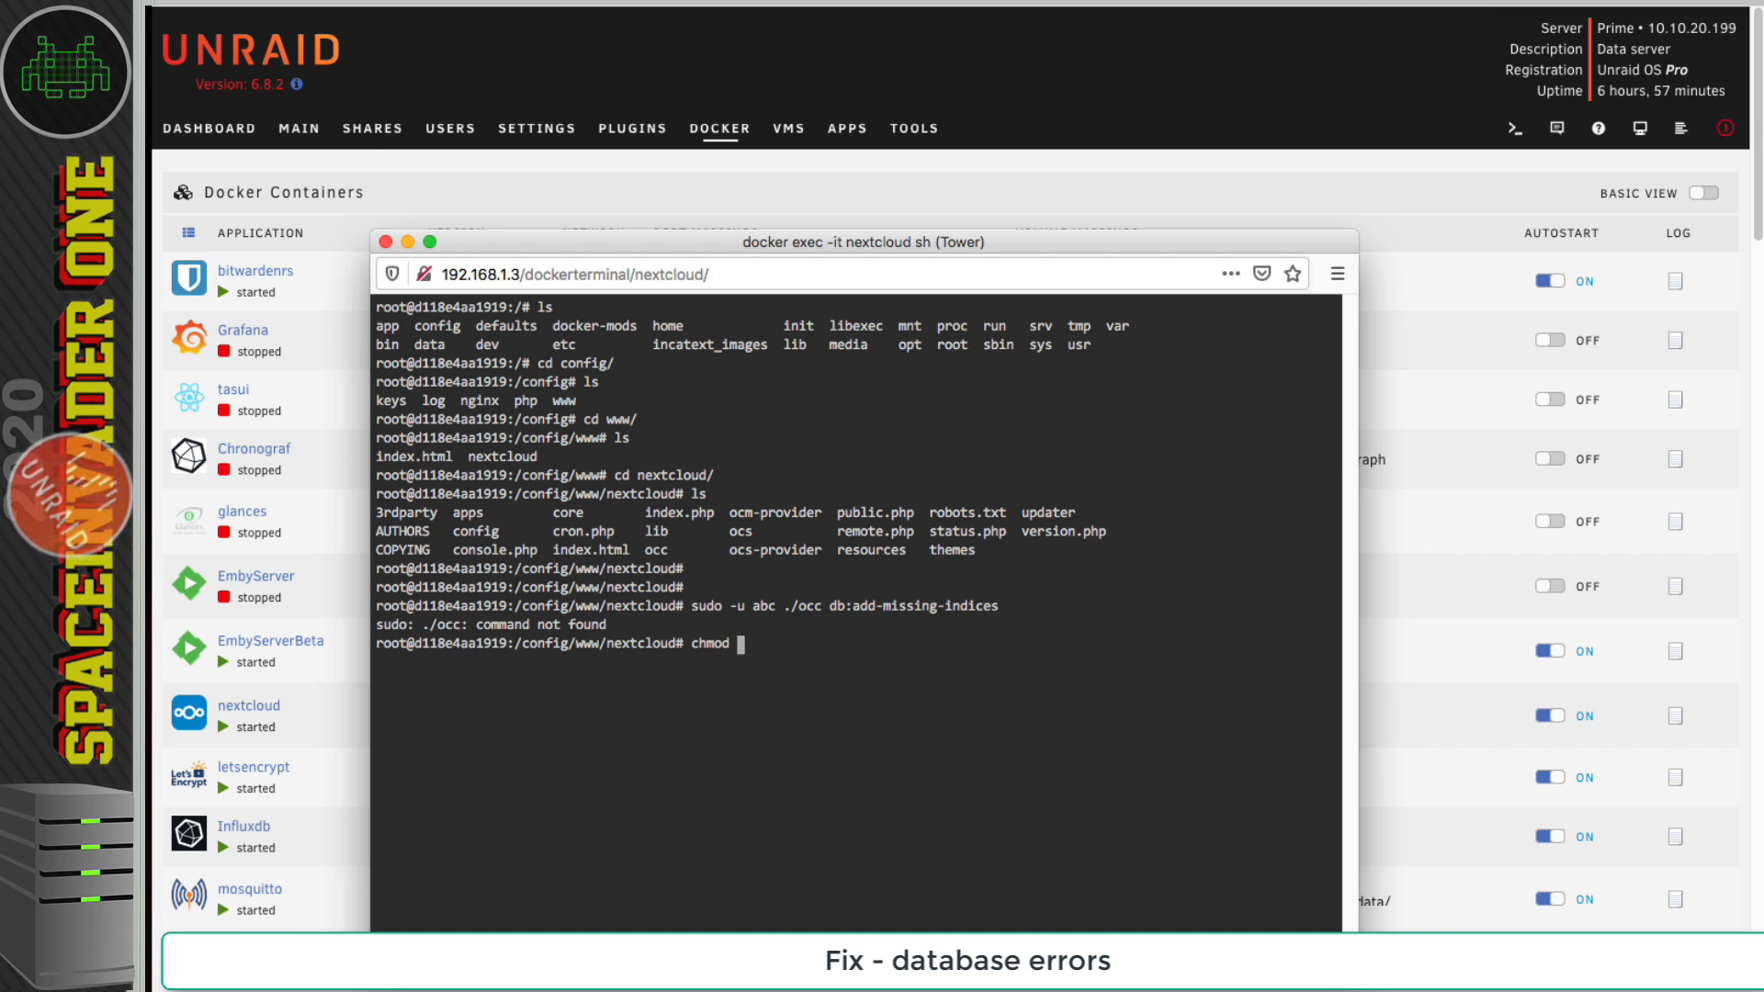
pyautogui.write('777 o')
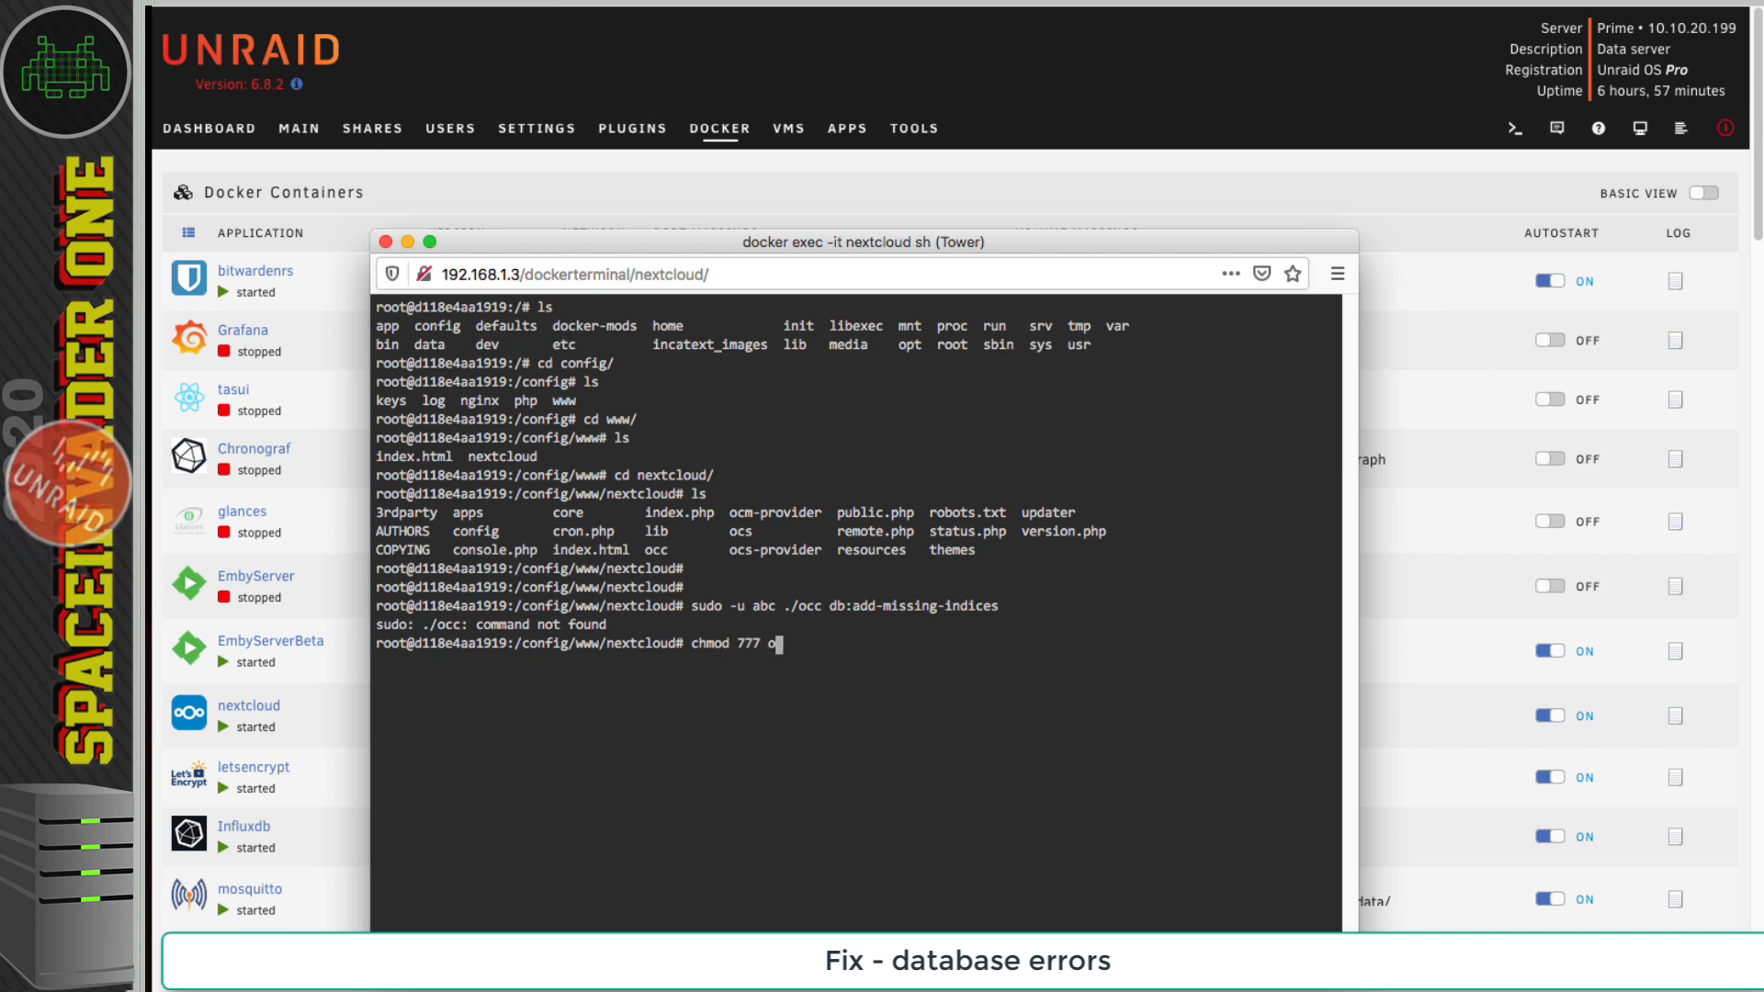
pyautogui.press('Return')
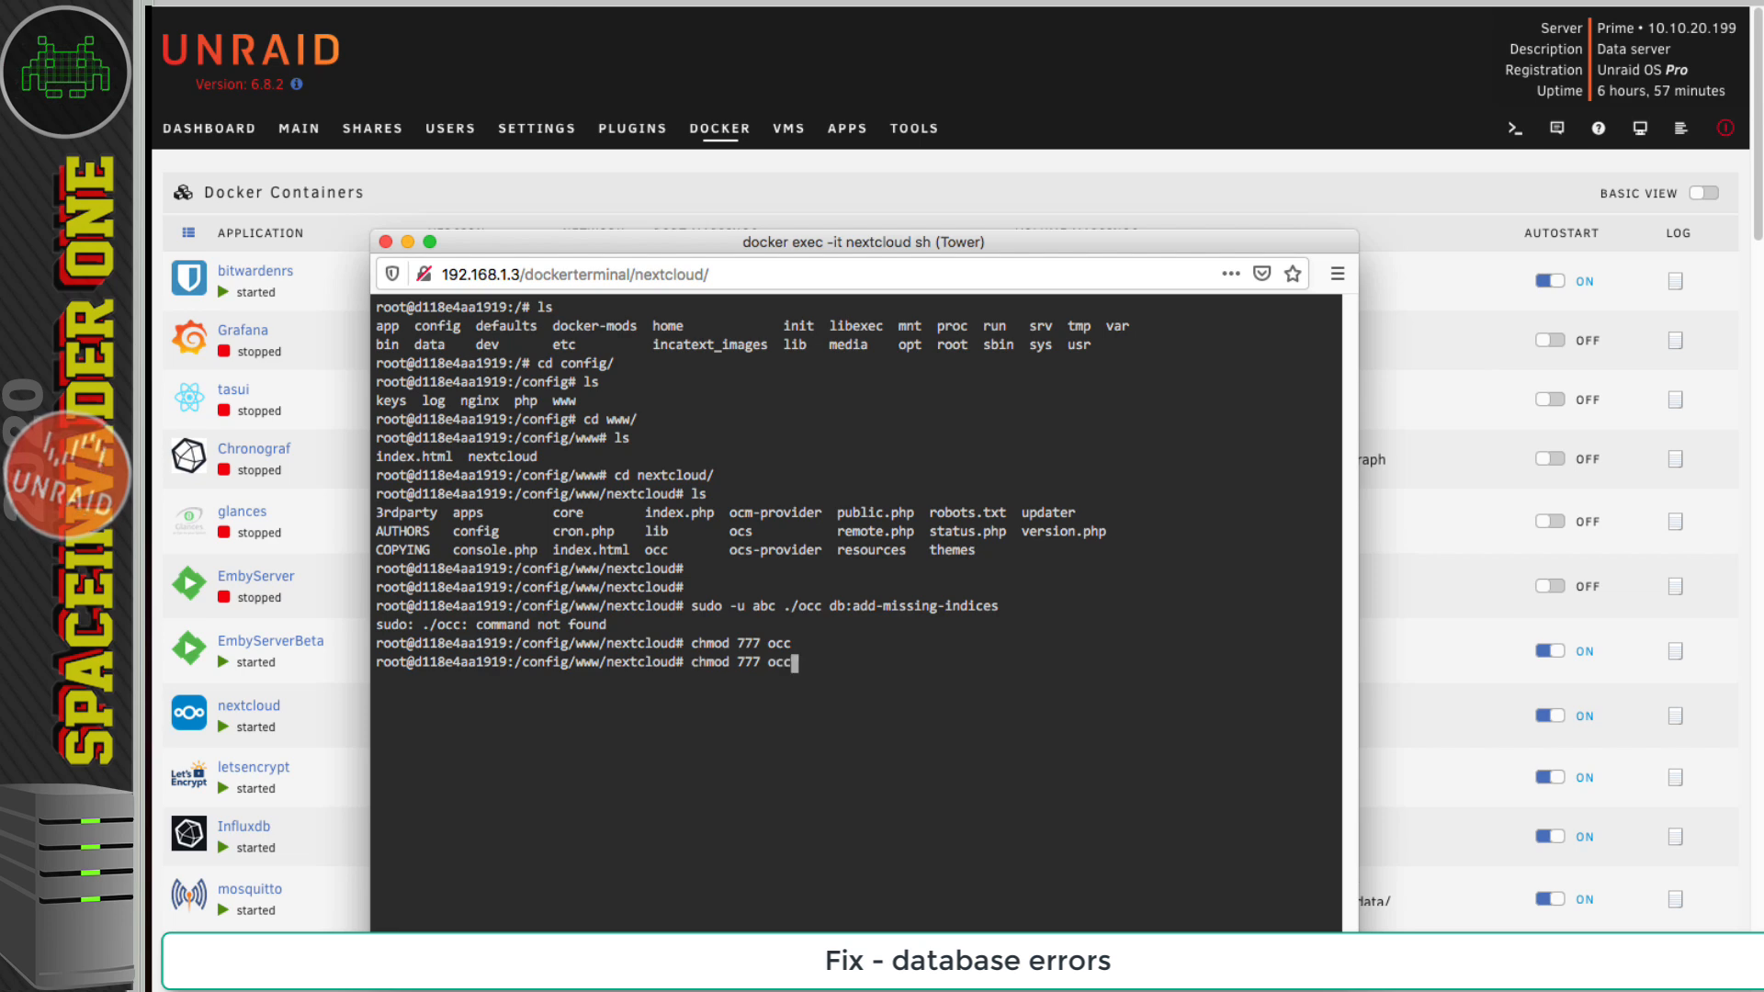
pyautogui.press('Return')
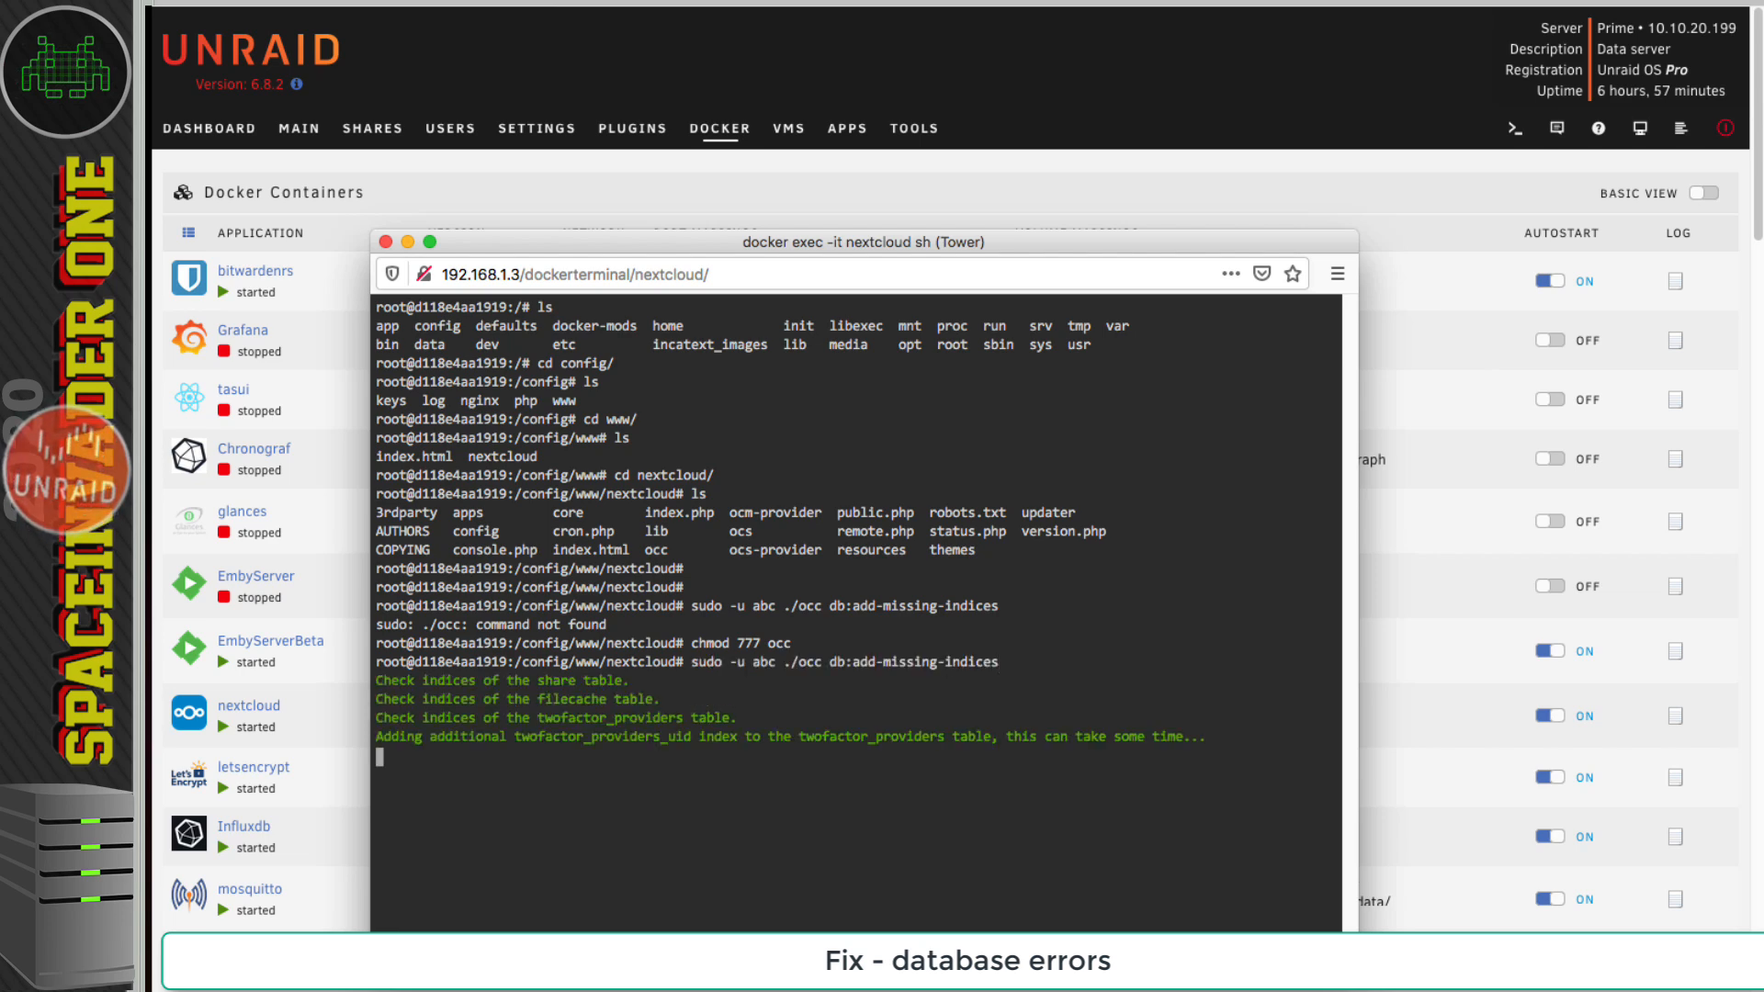
# - Close the container console and show the nextcloud container's action menu
pyautogui.scroll(-3)
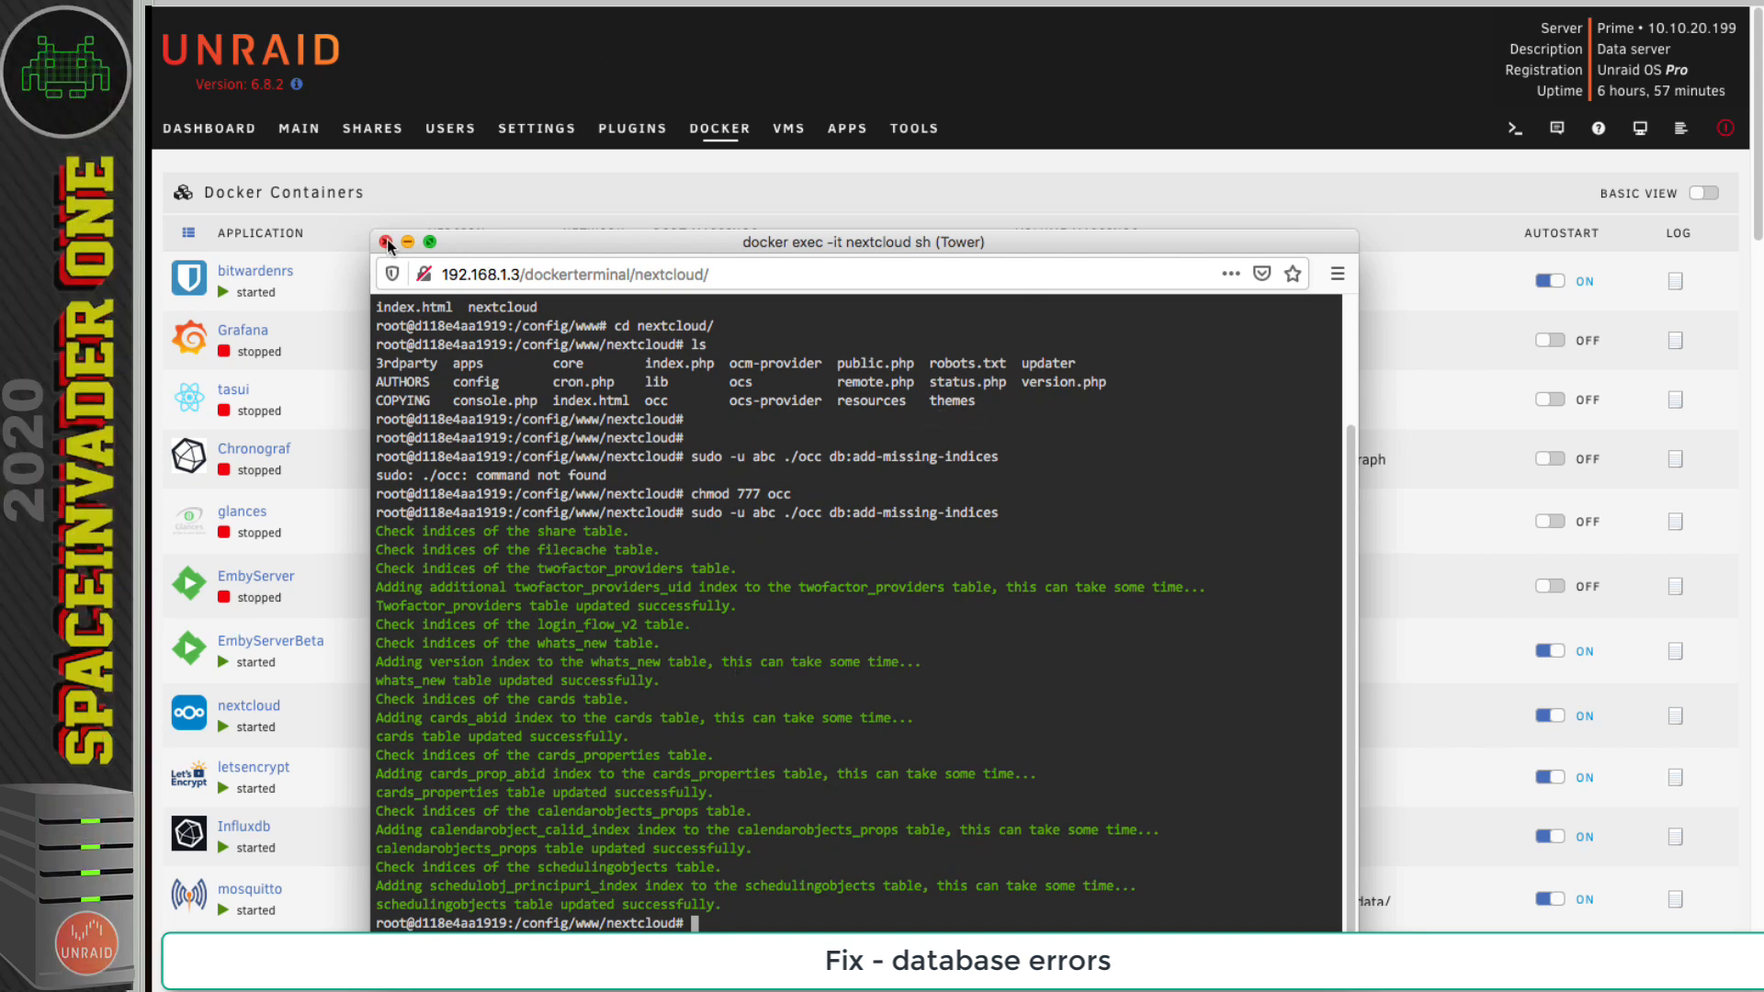
pyautogui.click(386, 241)
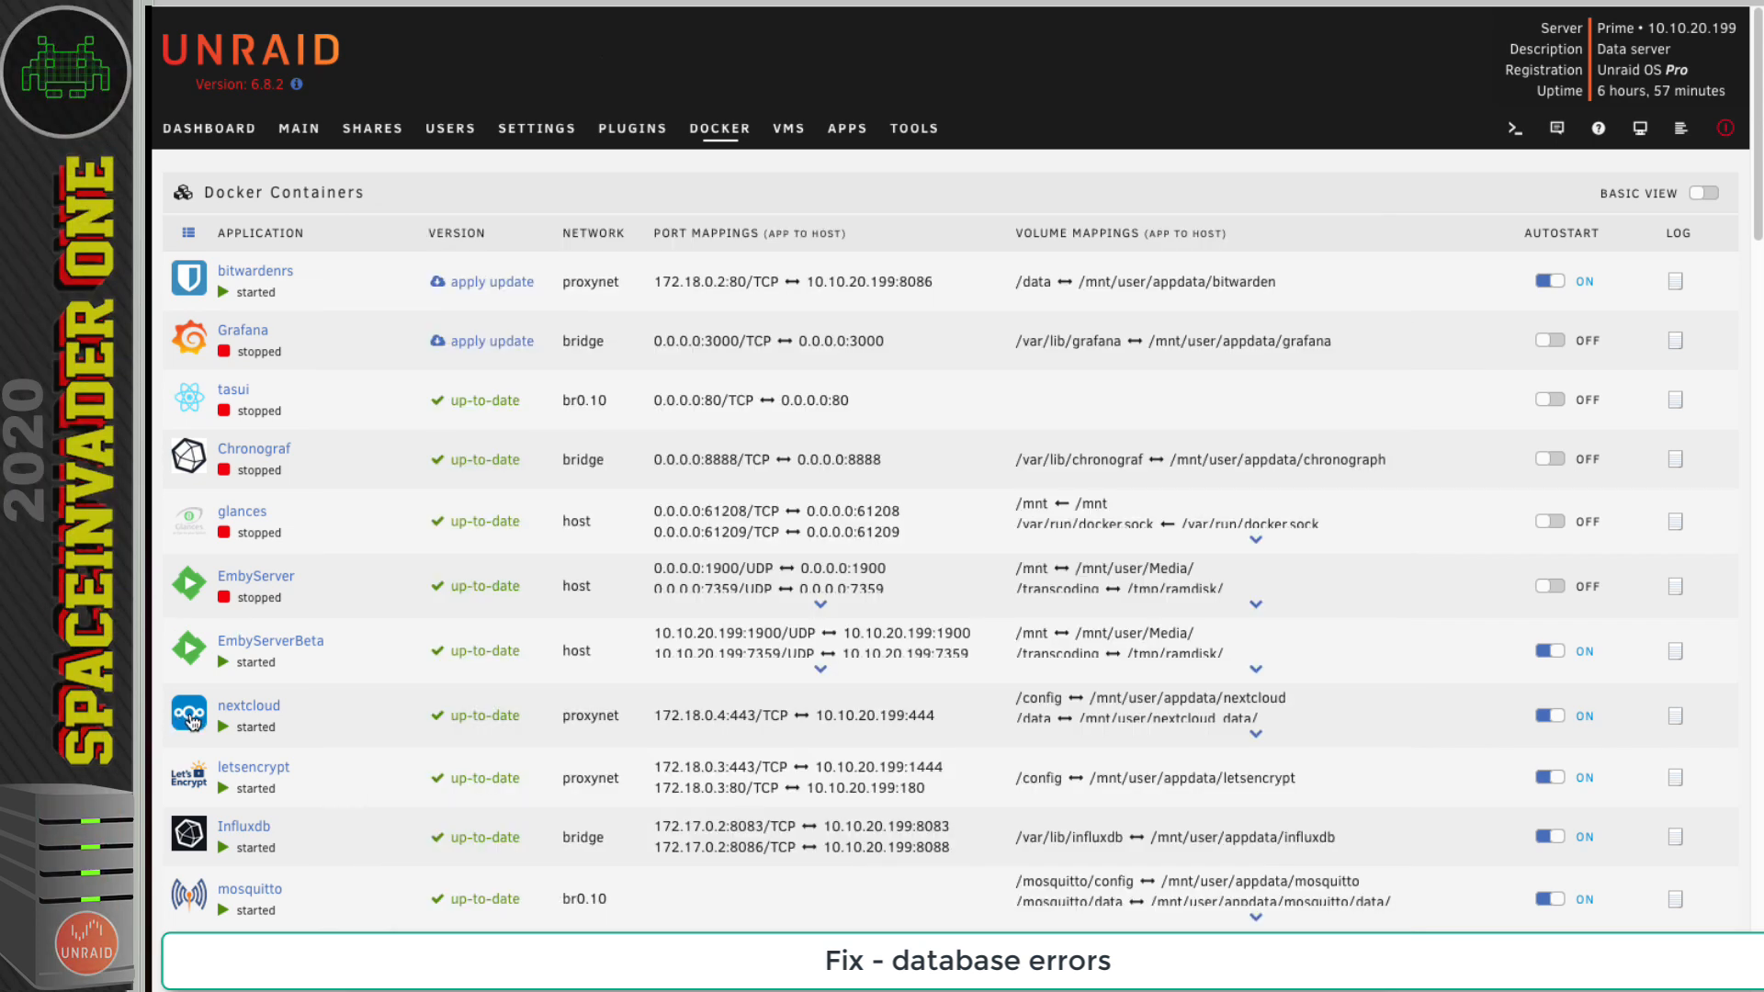
pyautogui.click(187, 714)
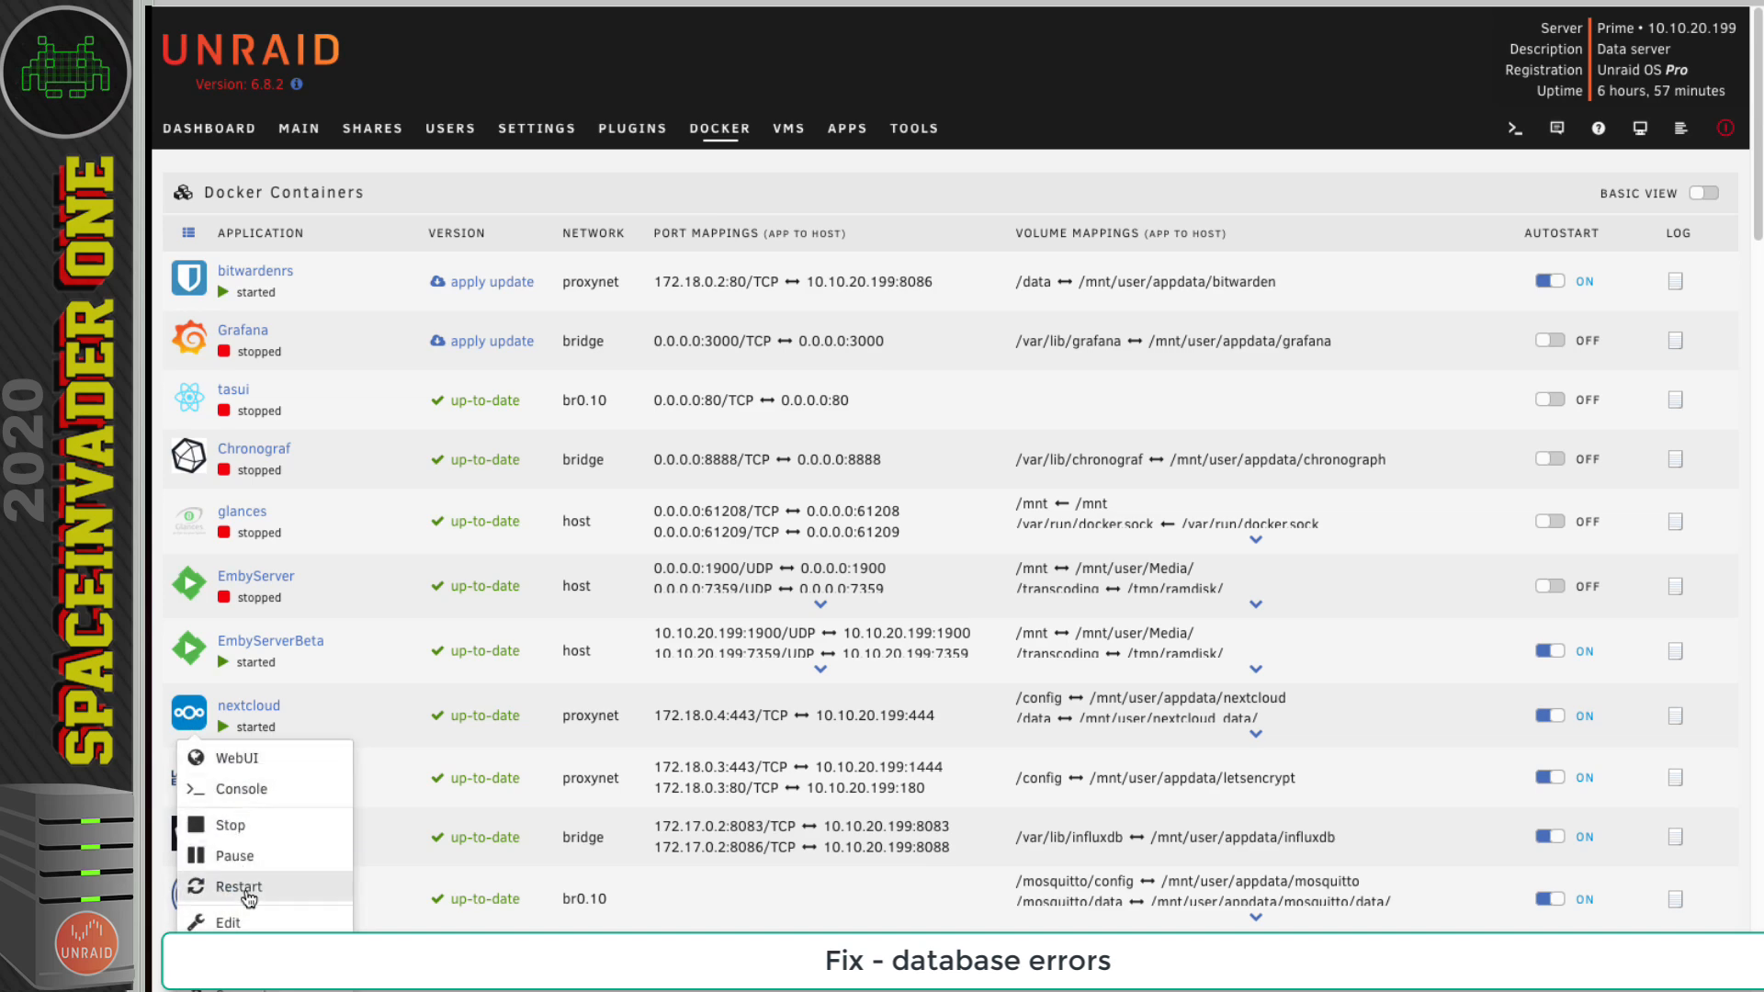
# - Restart the nextcloud container from its action menu
pyautogui.click(231, 757)
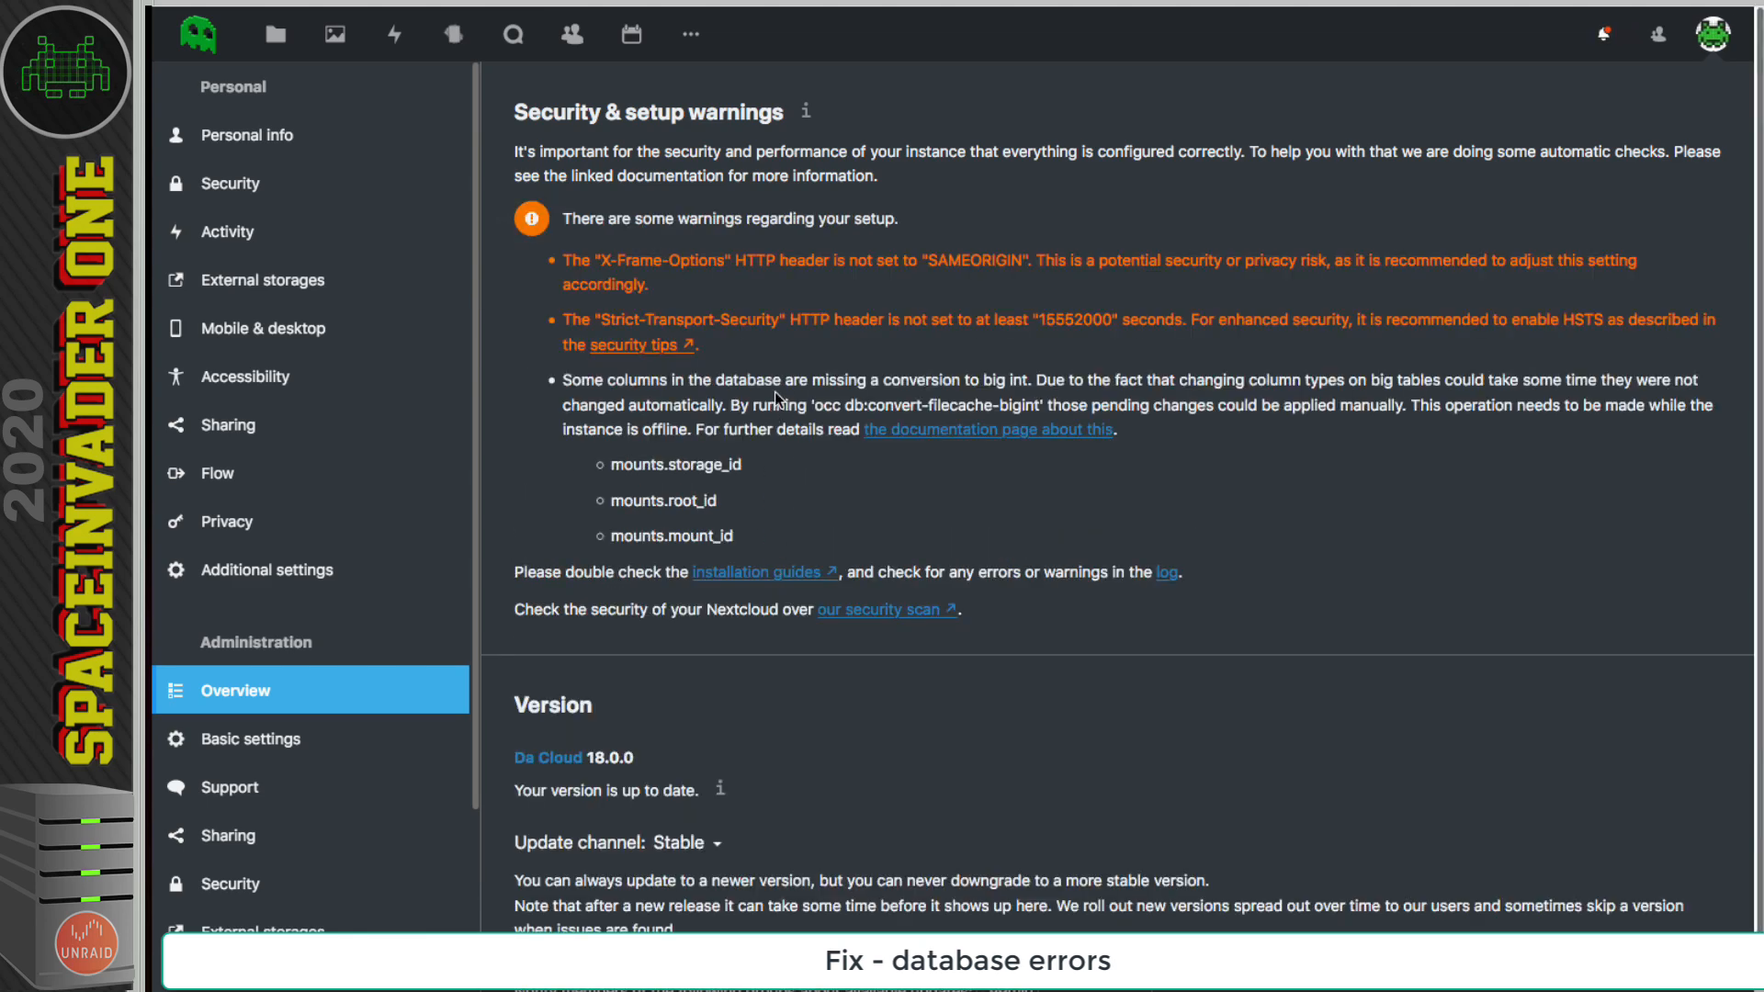
pyautogui.moveTo(579, 422)
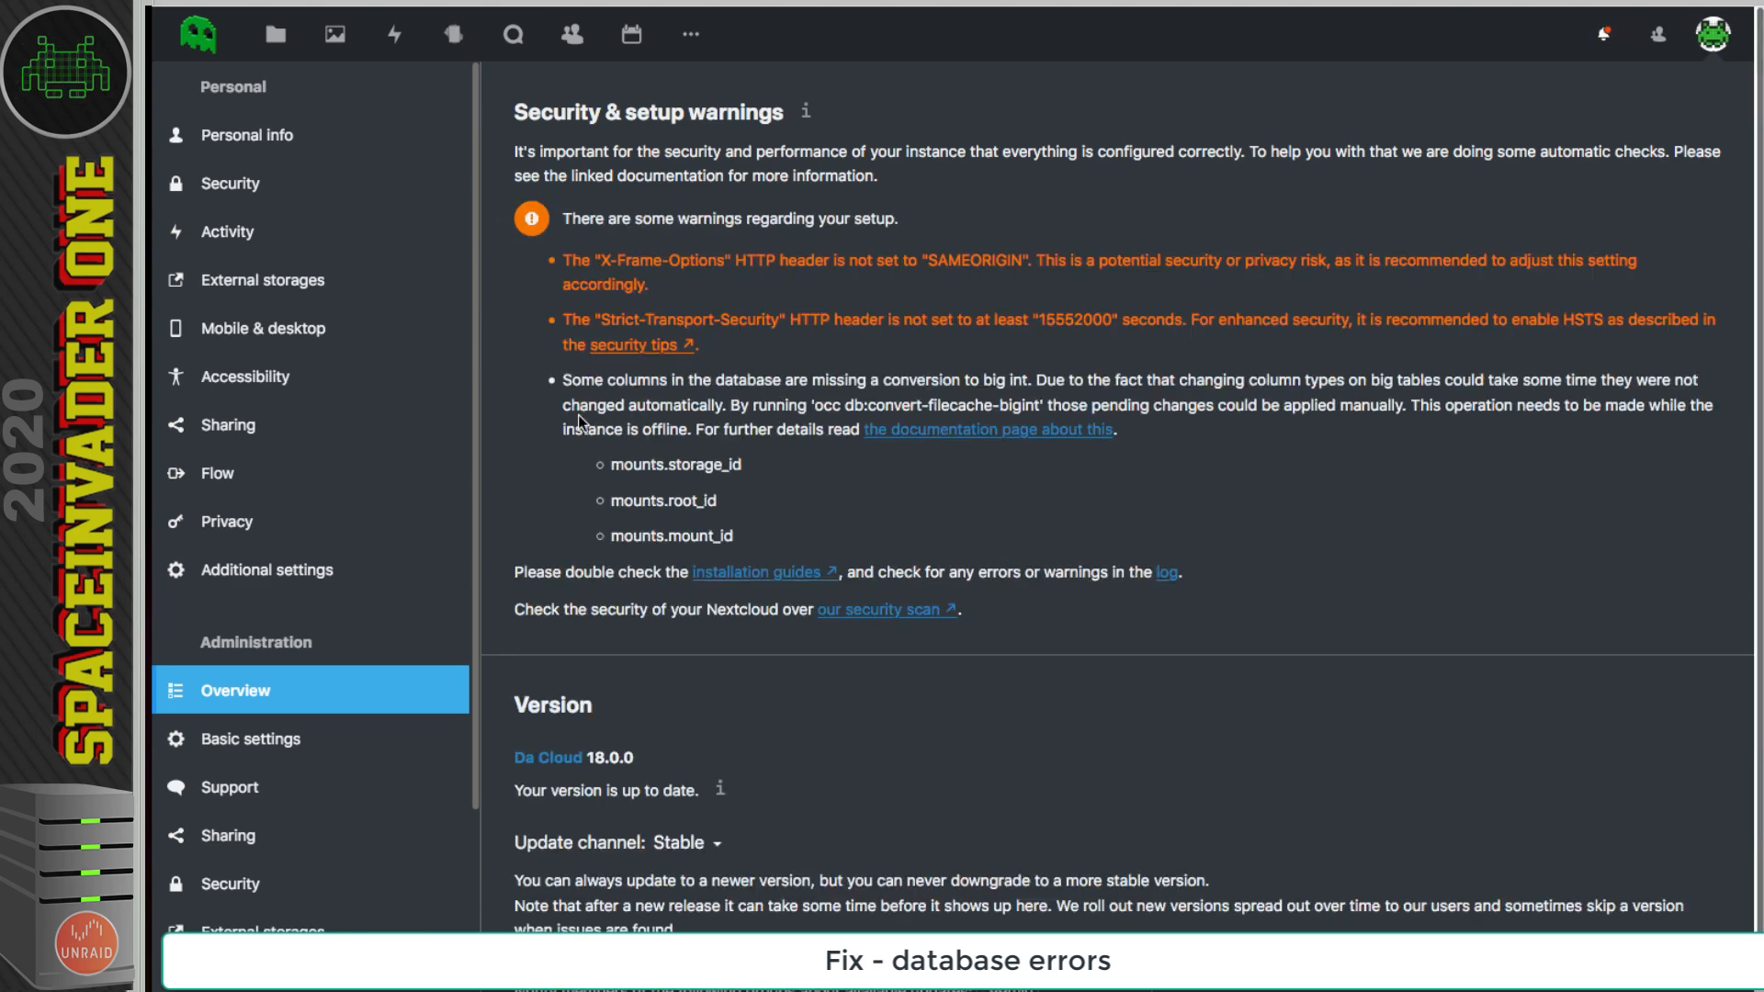
pyautogui.moveTo(987, 432)
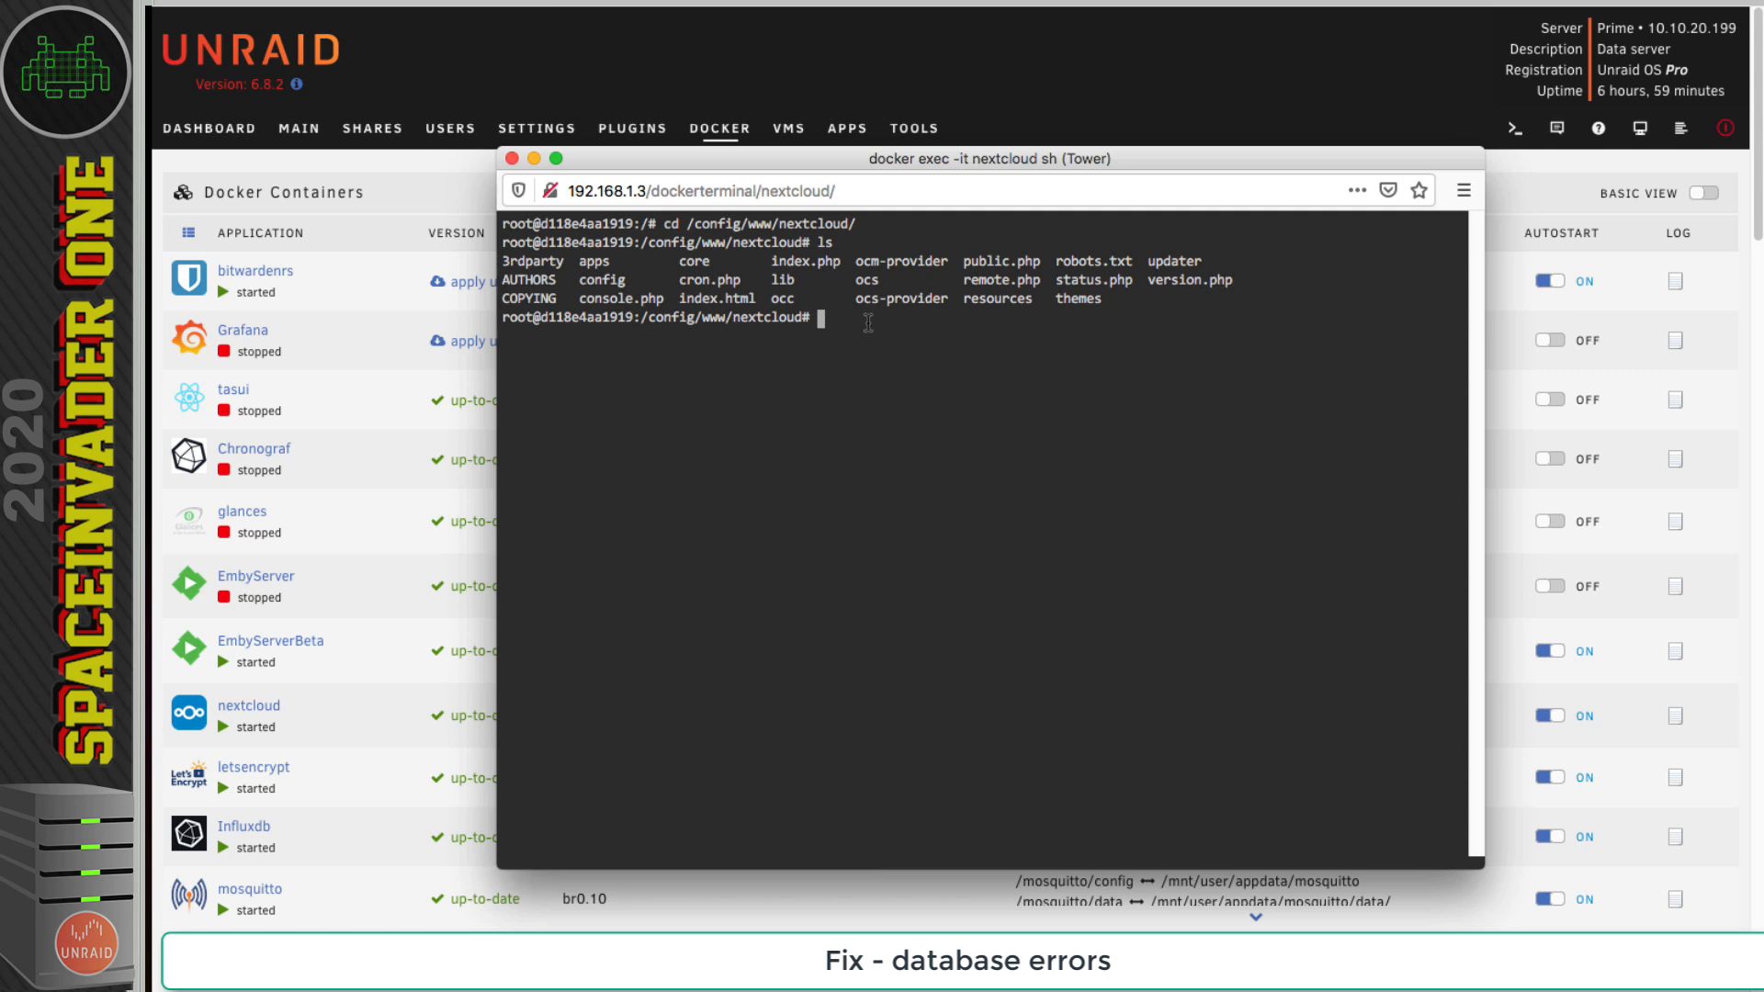
# - Paste and run the occ bigint column conversion, confirming with y
pyautogui.press('Return')
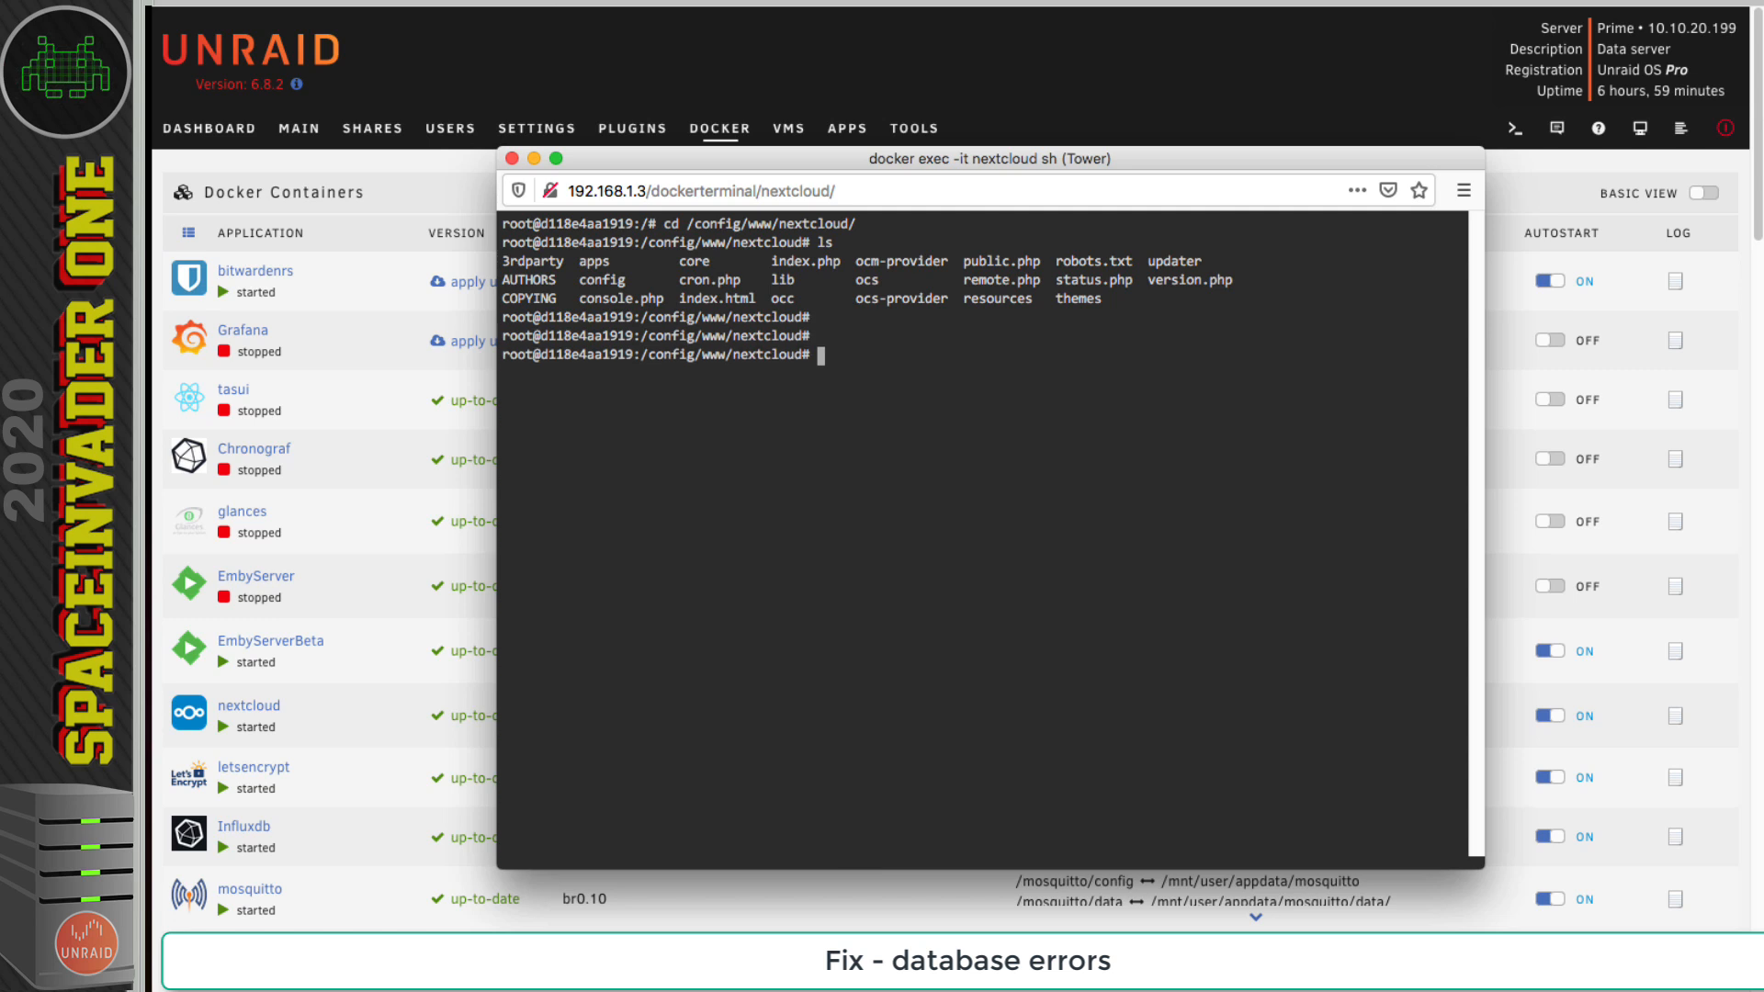
pyautogui.rightClick(821, 356)
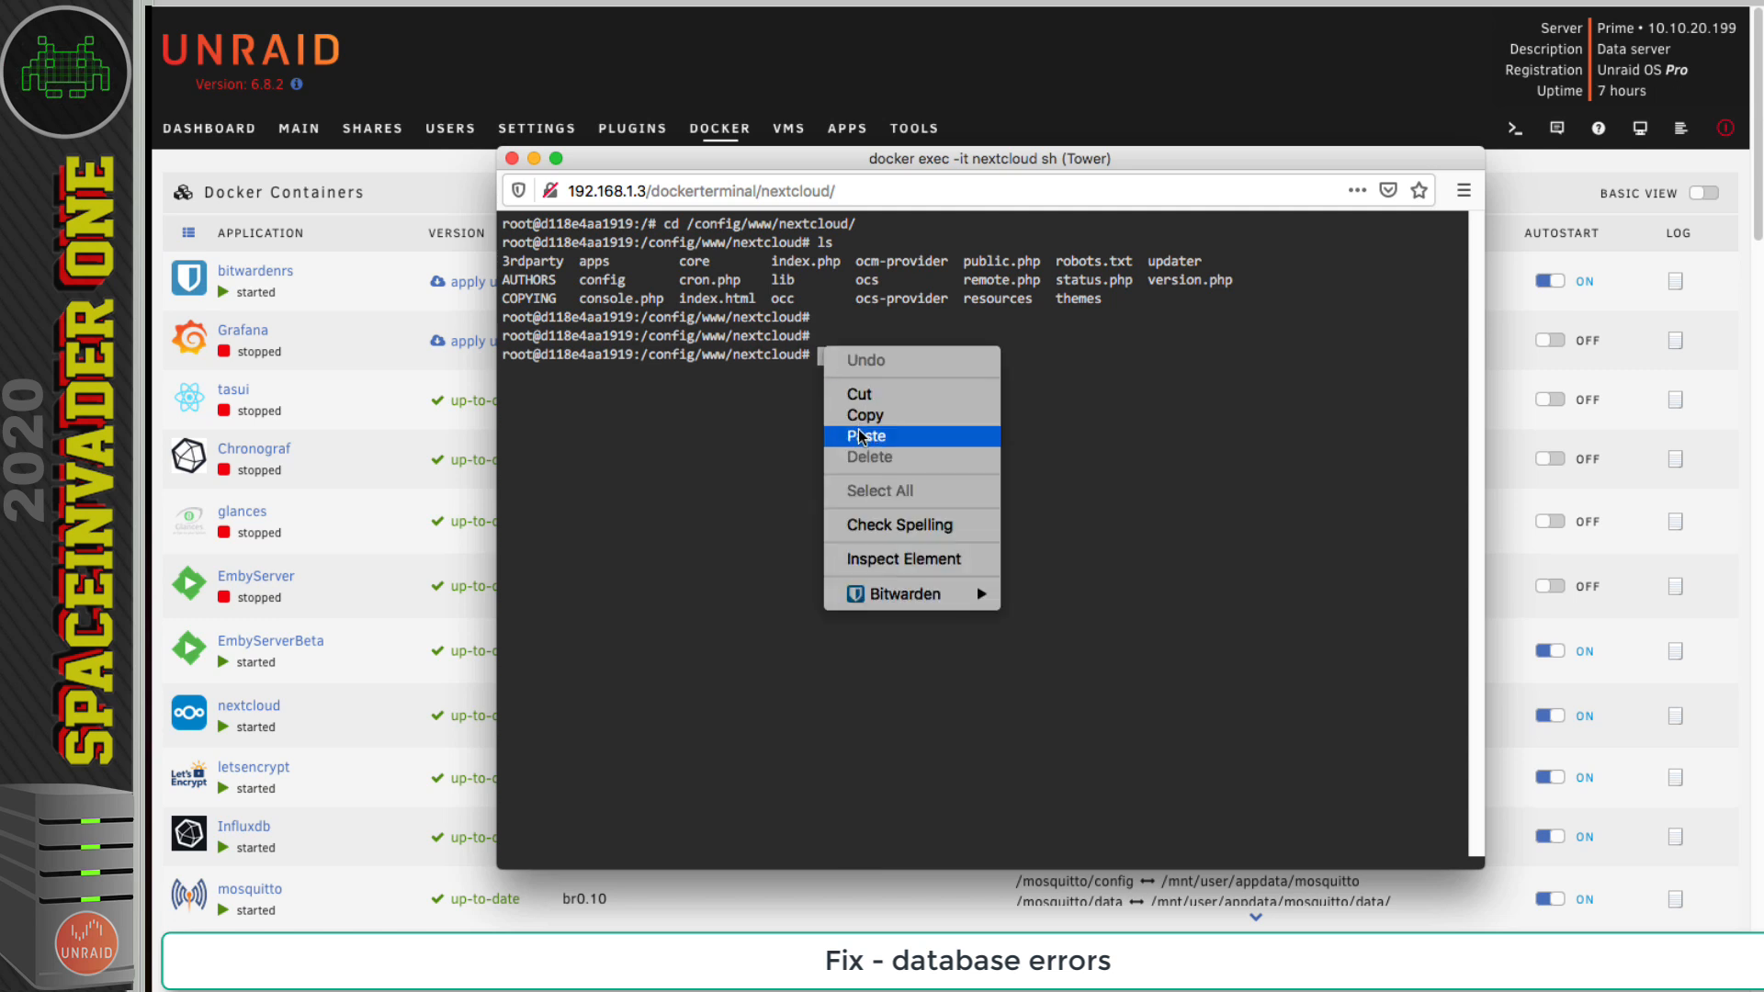
pyautogui.click(866, 436)
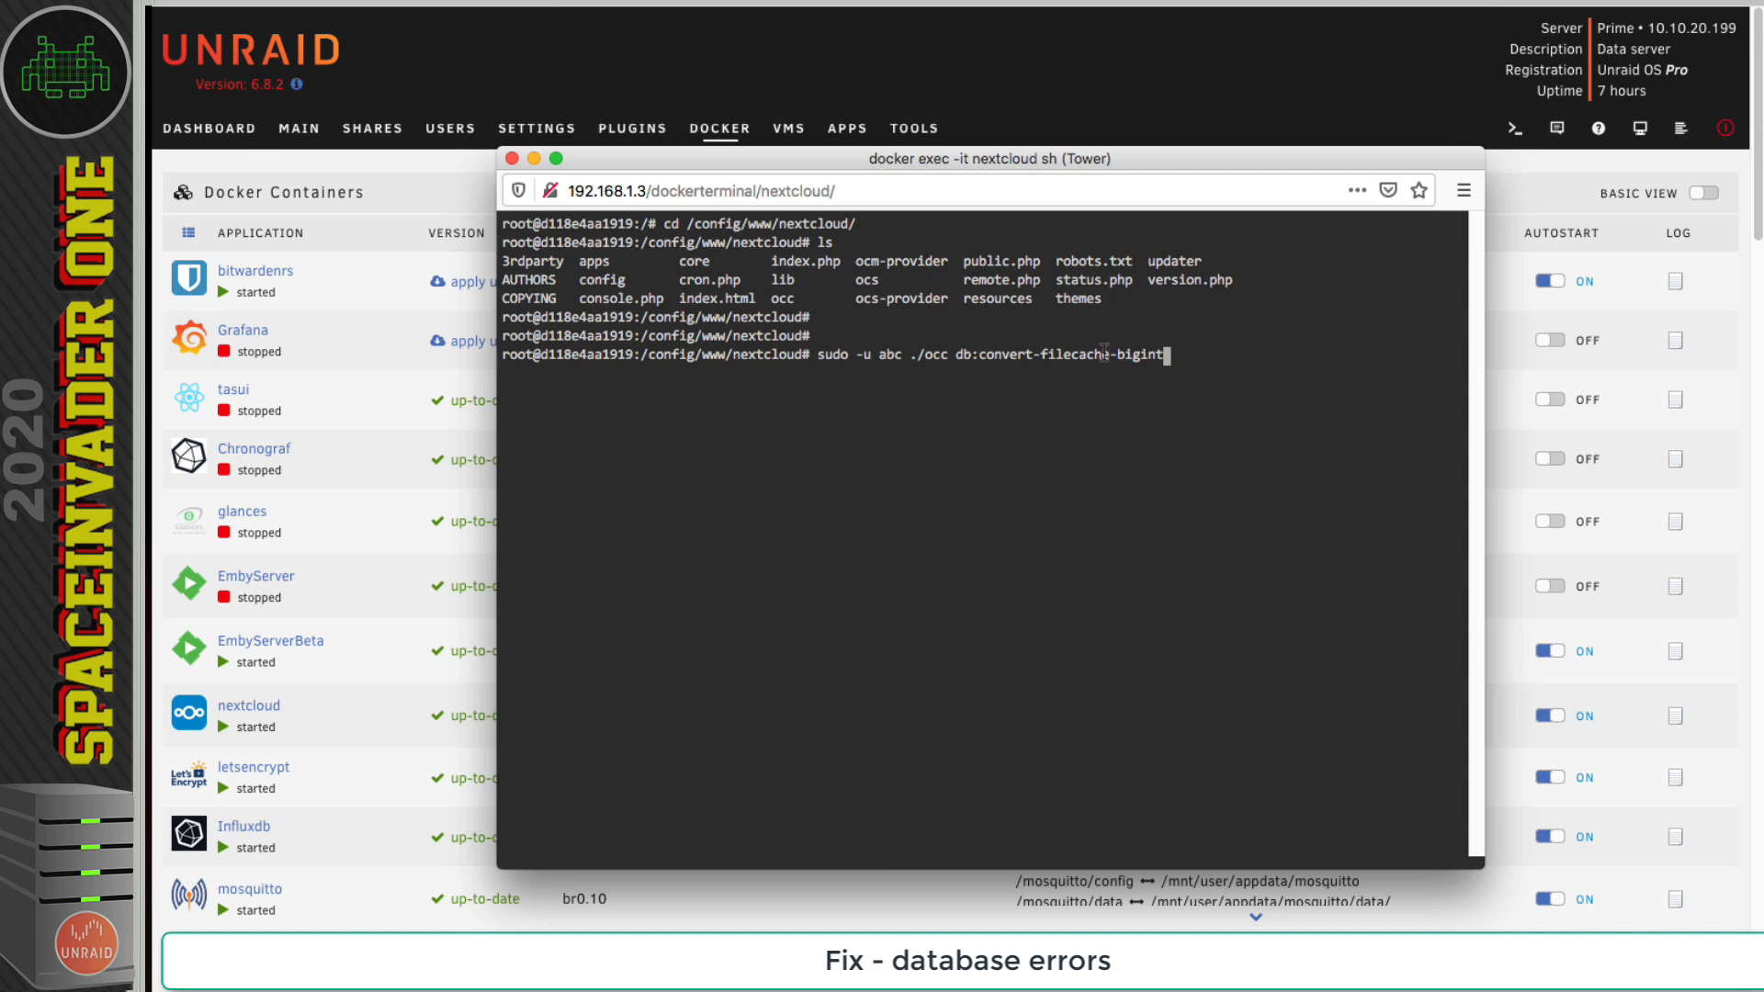
pyautogui.press('Return')
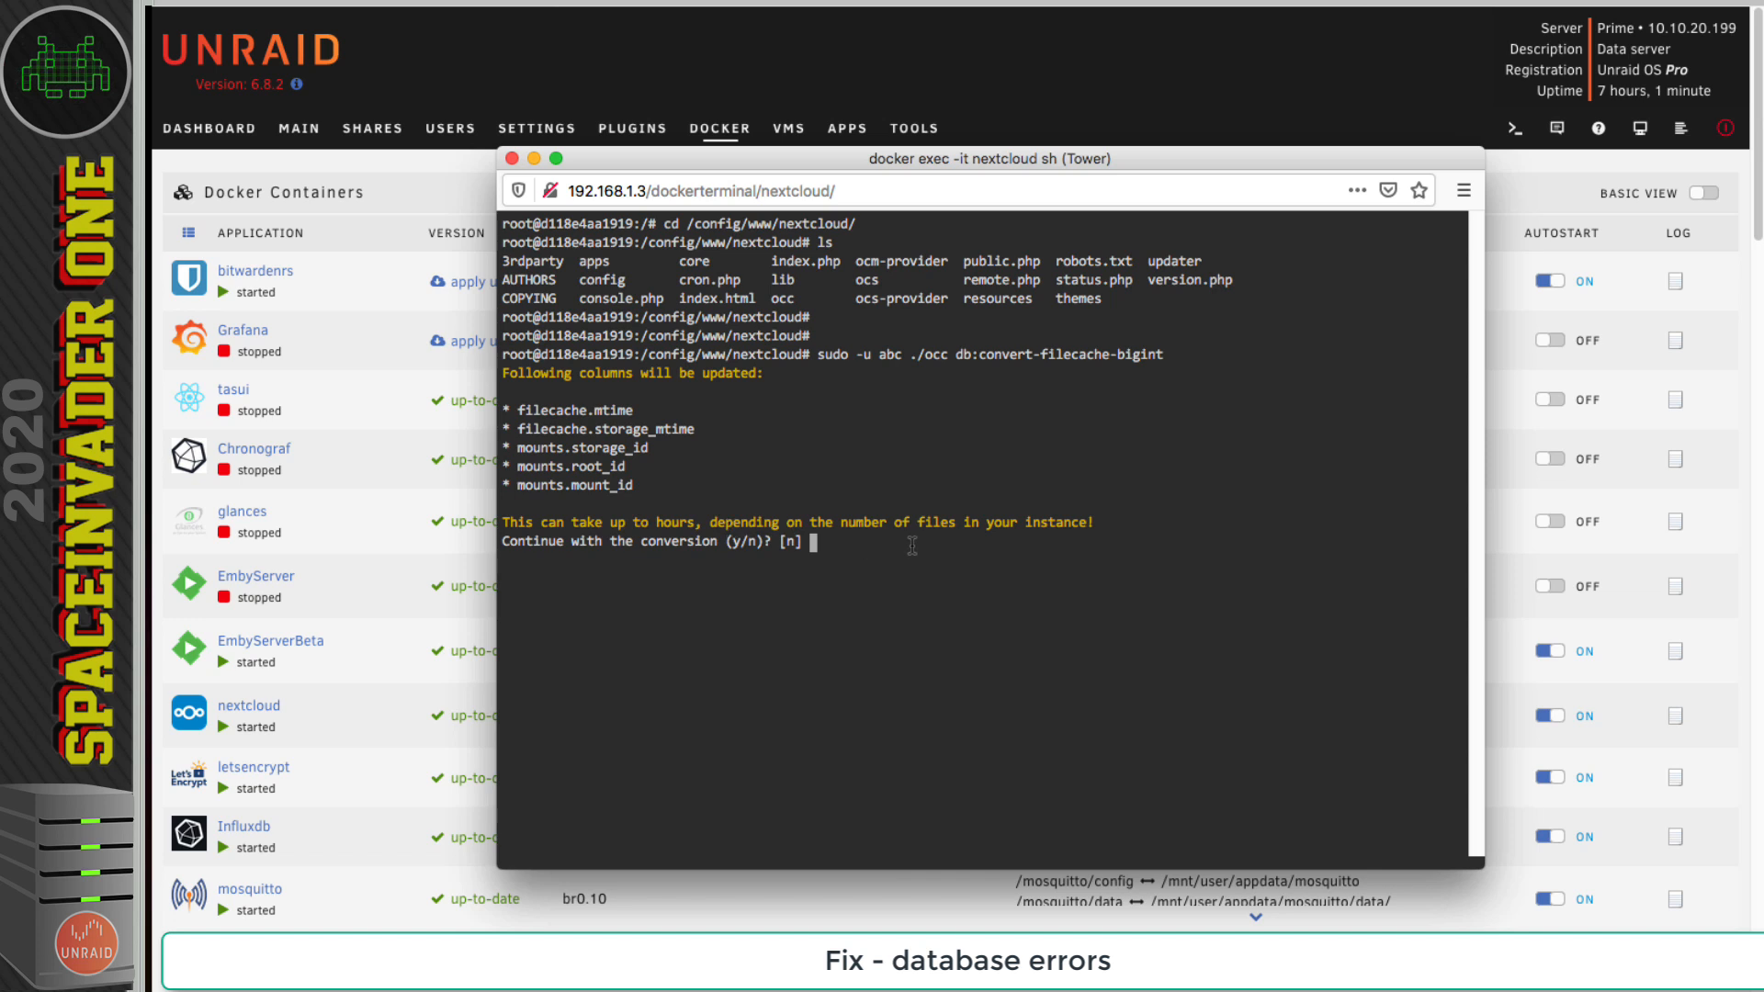
pyautogui.moveTo(839, 552)
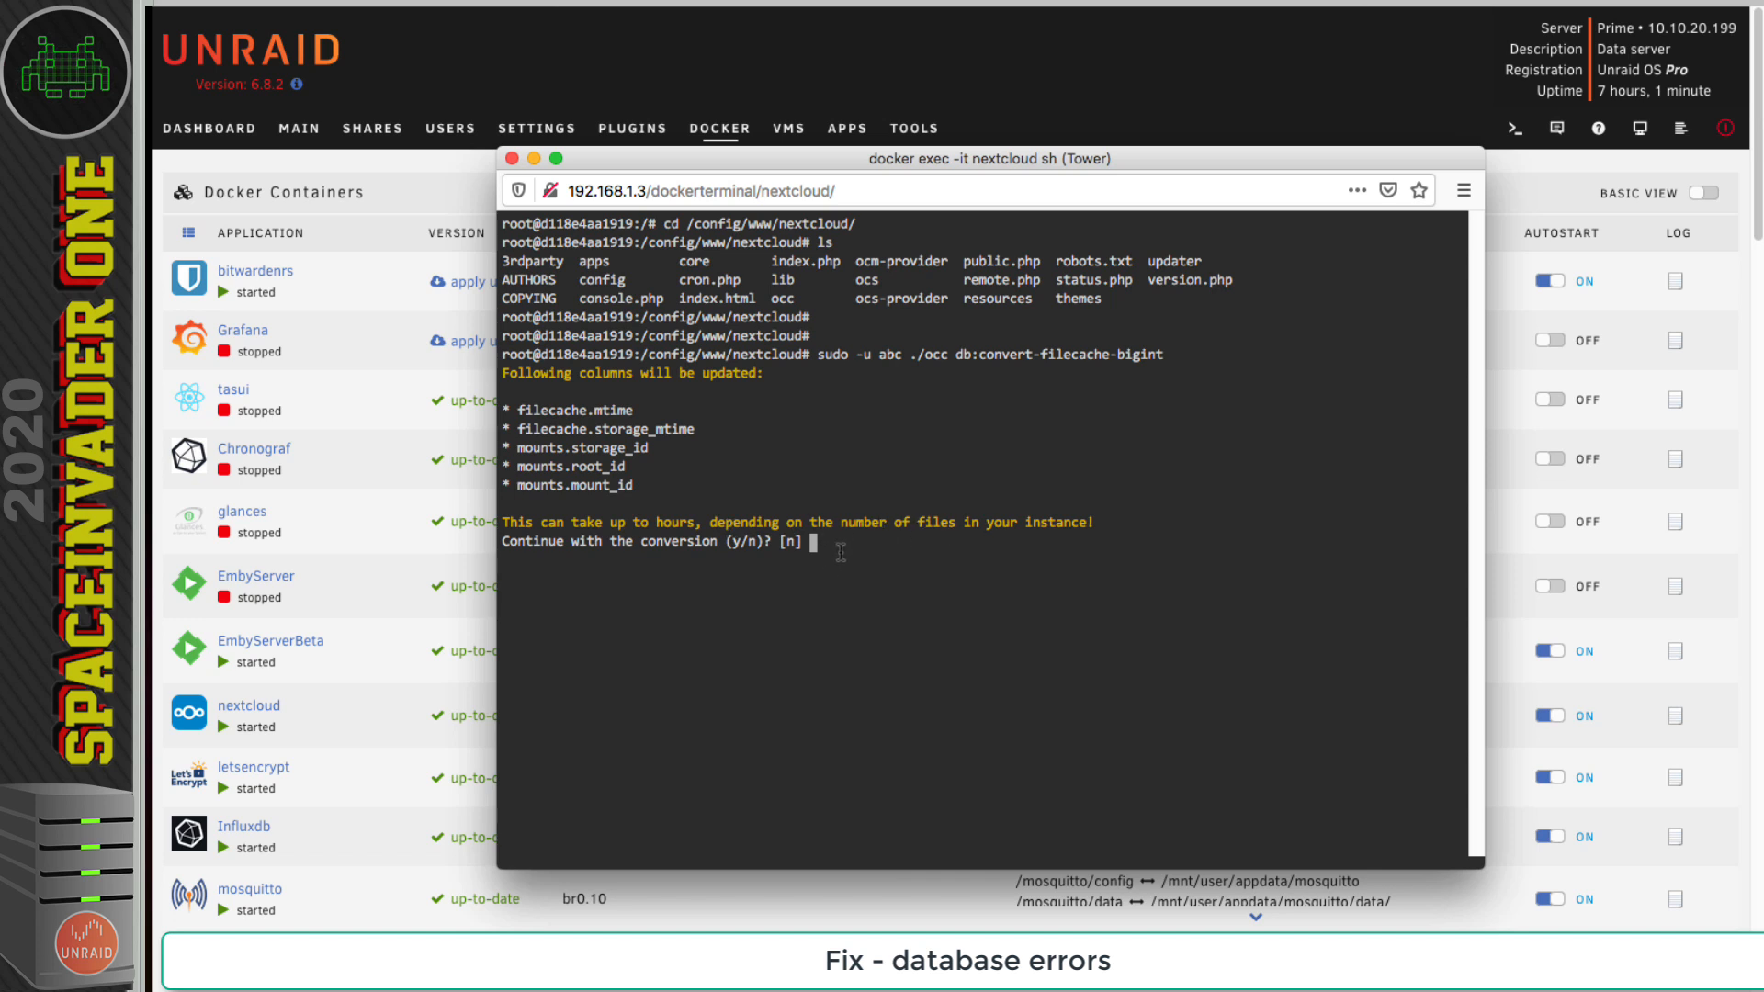
pyautogui.moveTo(862, 543)
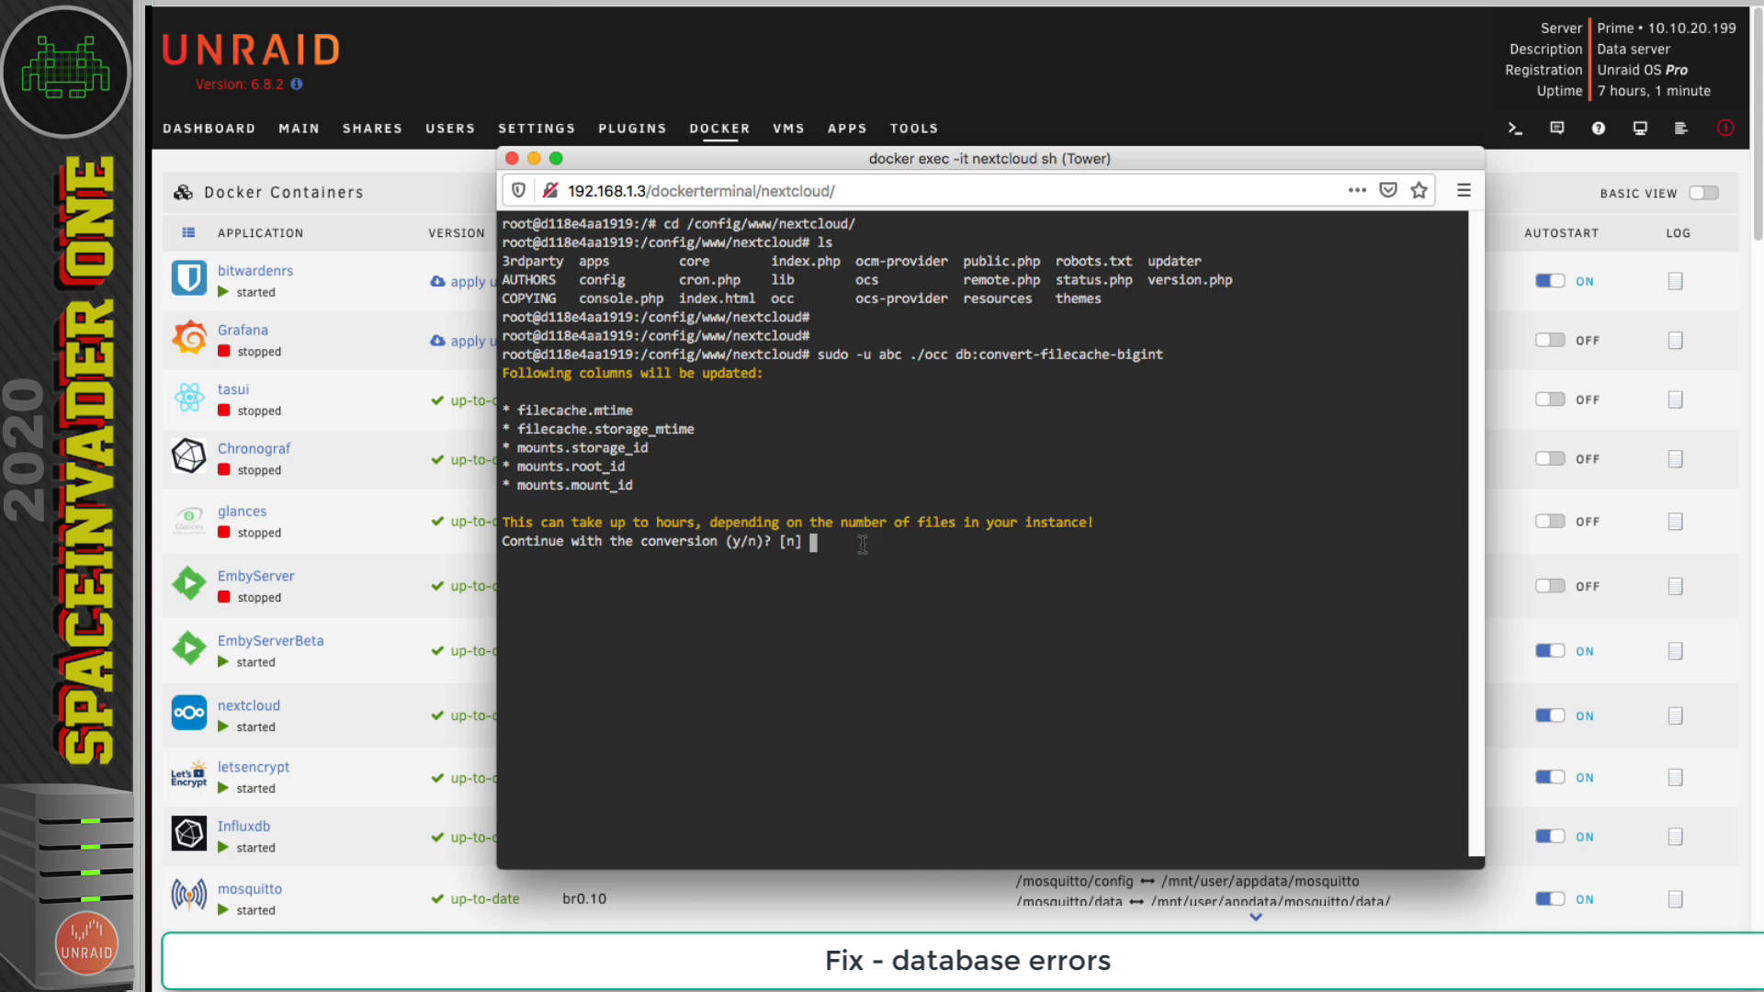
pyautogui.write('y')
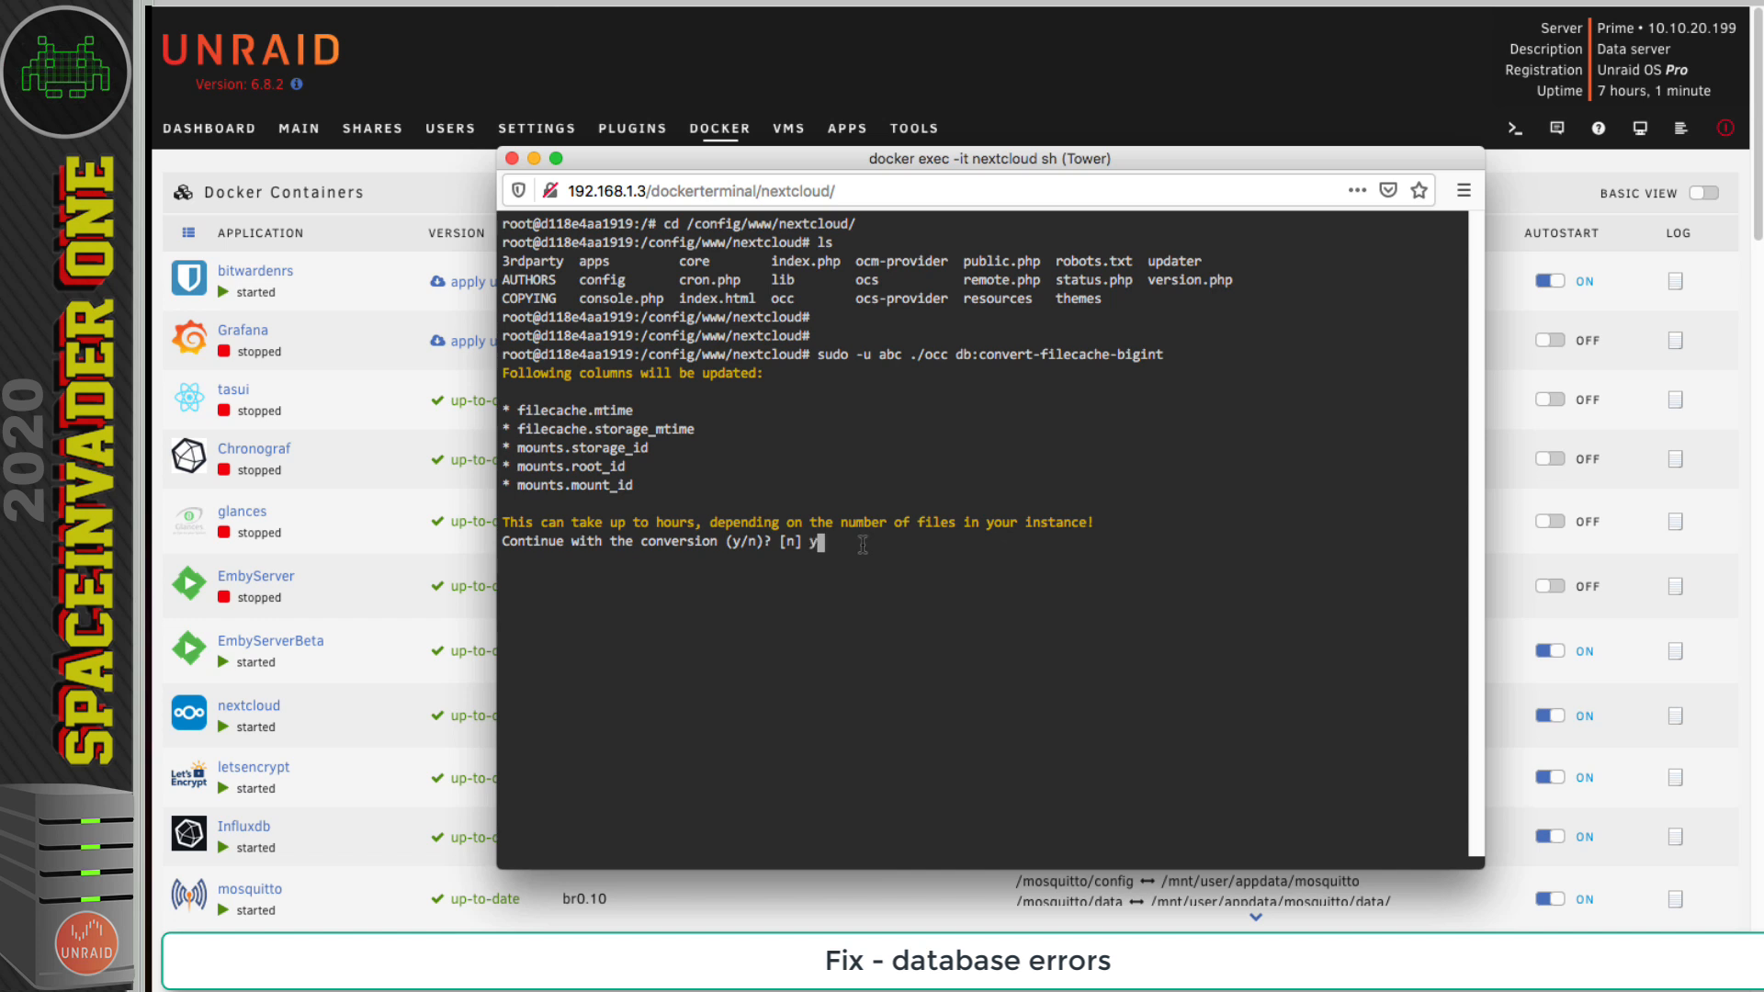
pyautogui.moveTo(791, 658)
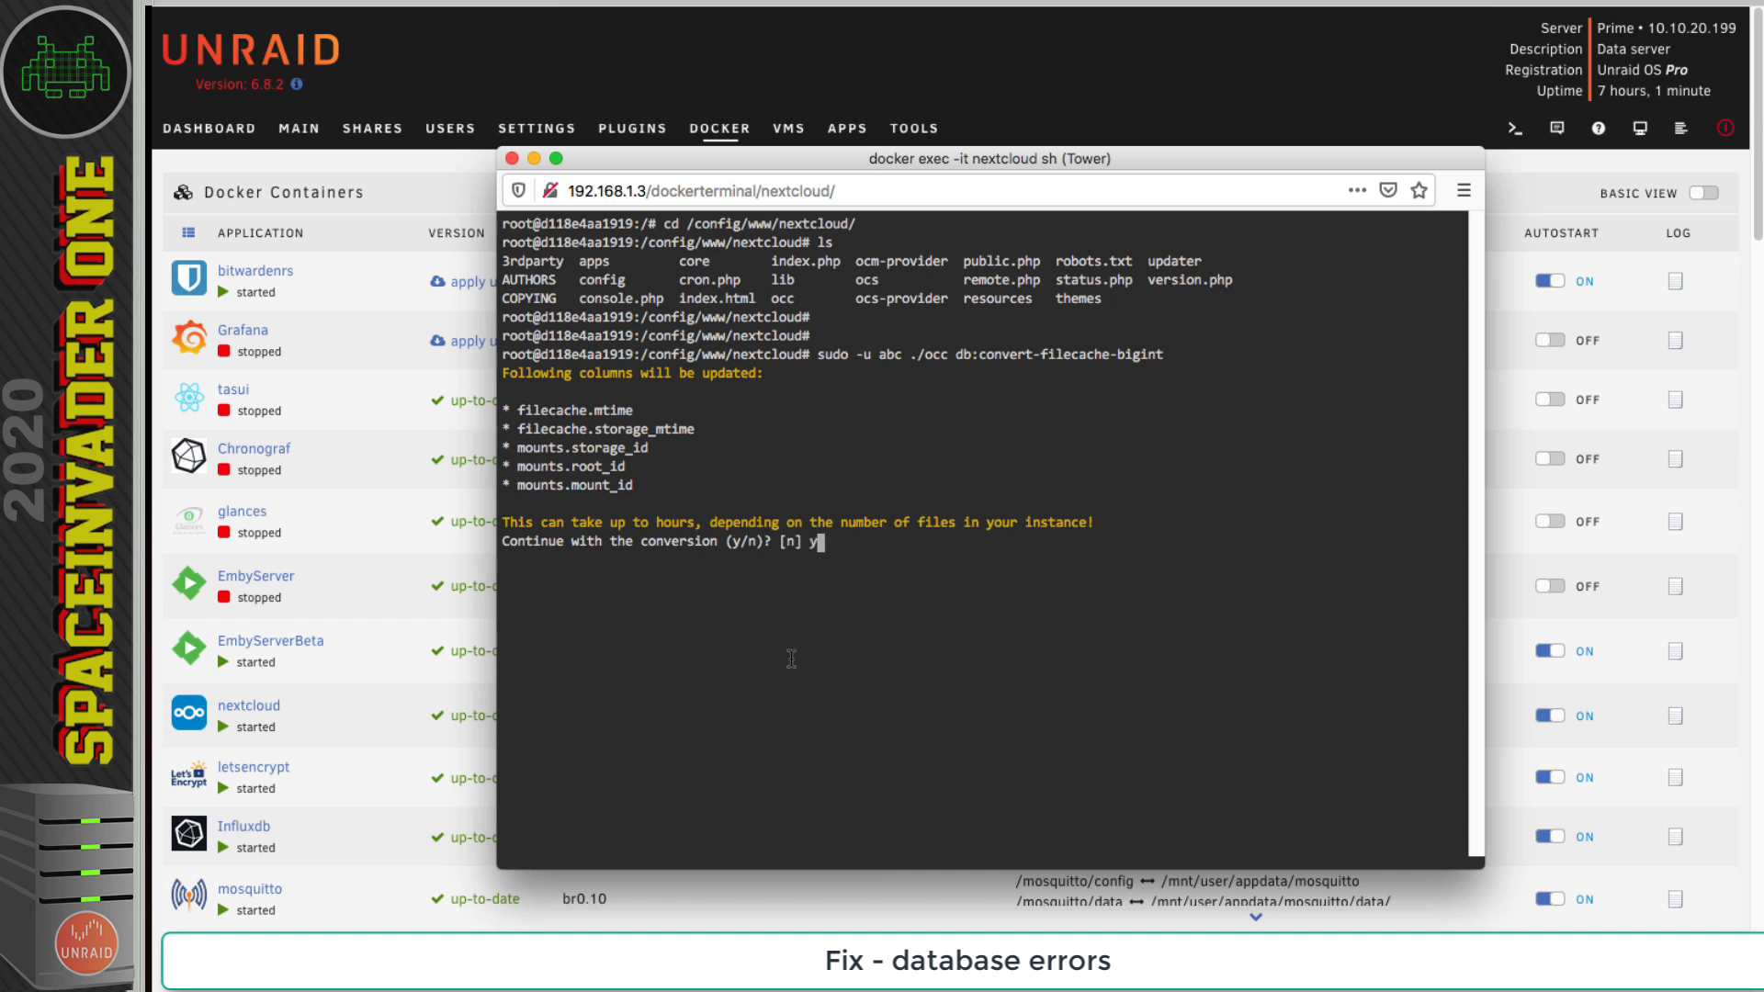
pyautogui.press('Return')
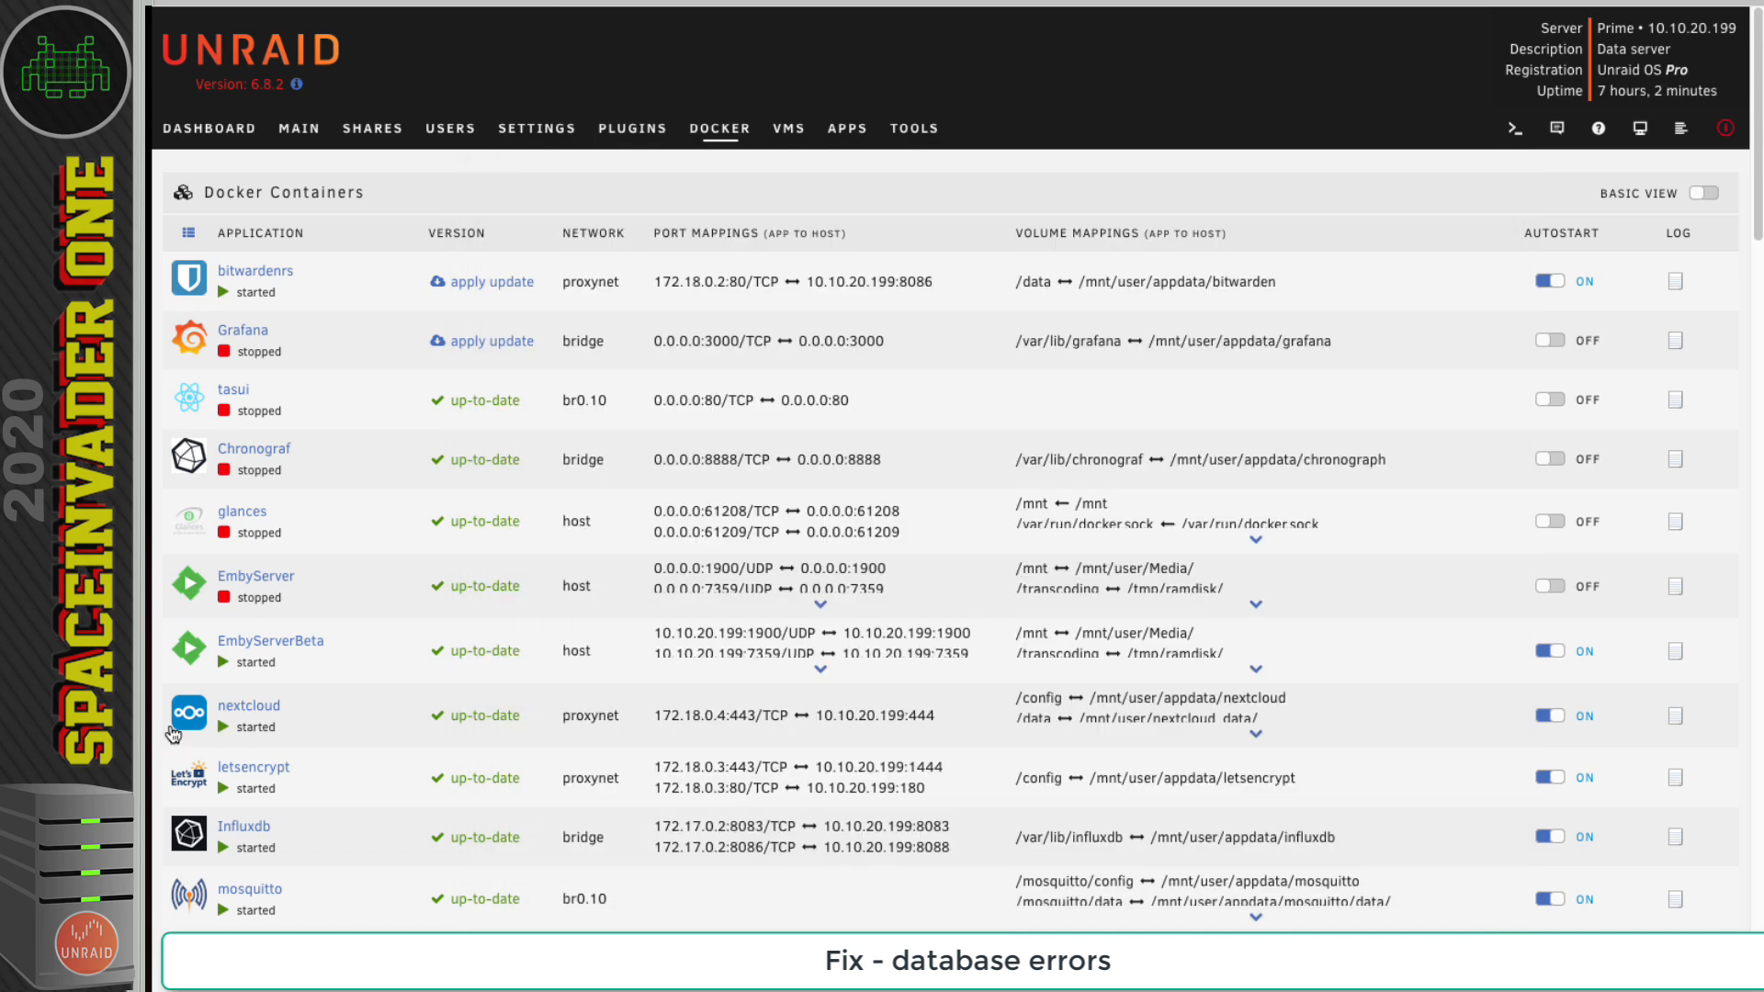
# - Choose an action from the nextcloud container's menu
pyautogui.click(188, 716)
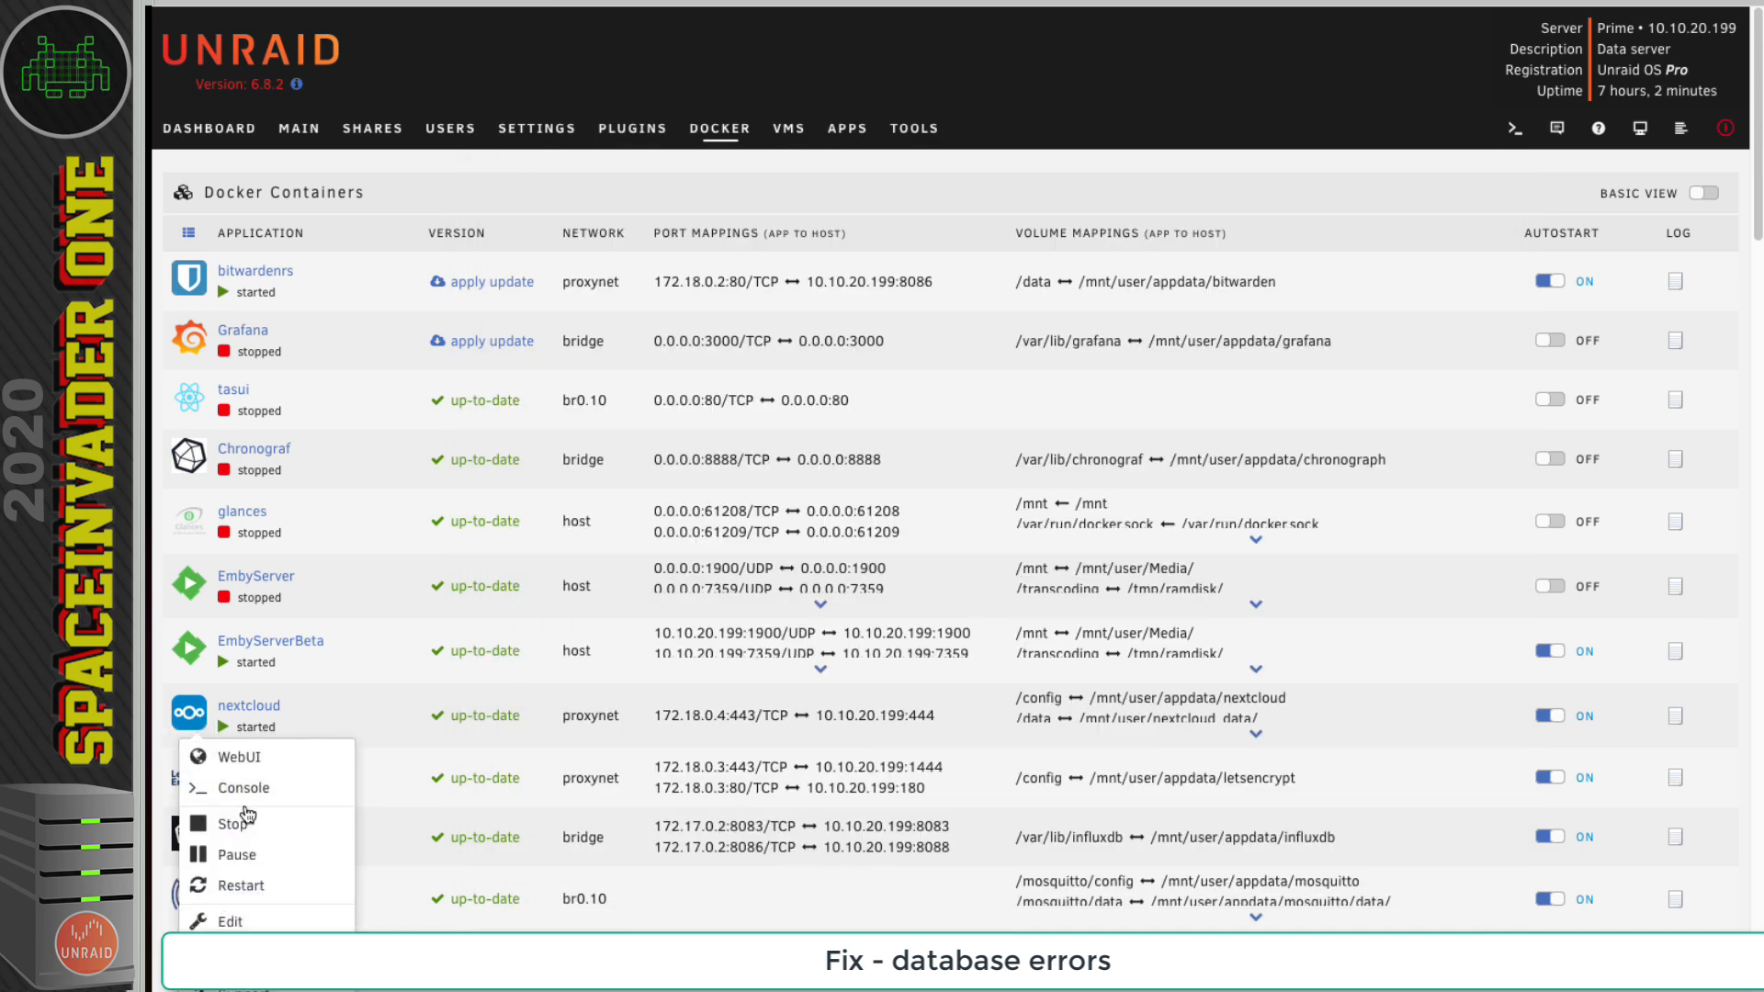
pyautogui.click(235, 756)
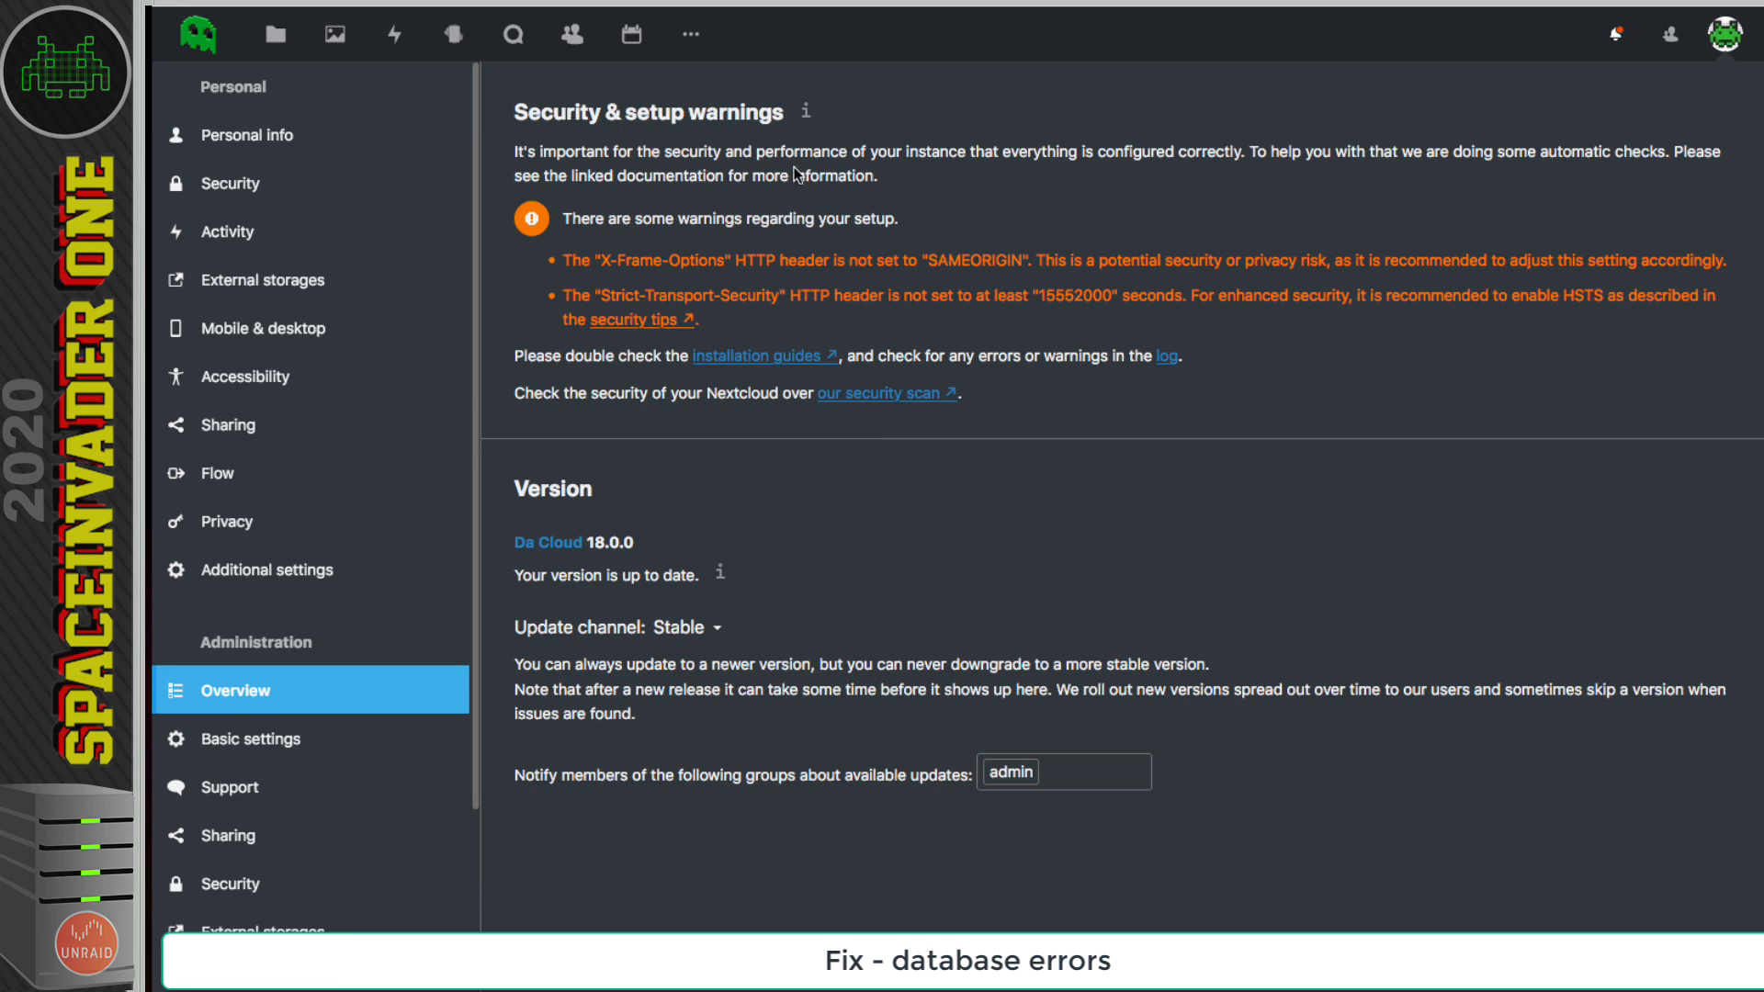
pyautogui.moveTo(1021, 327)
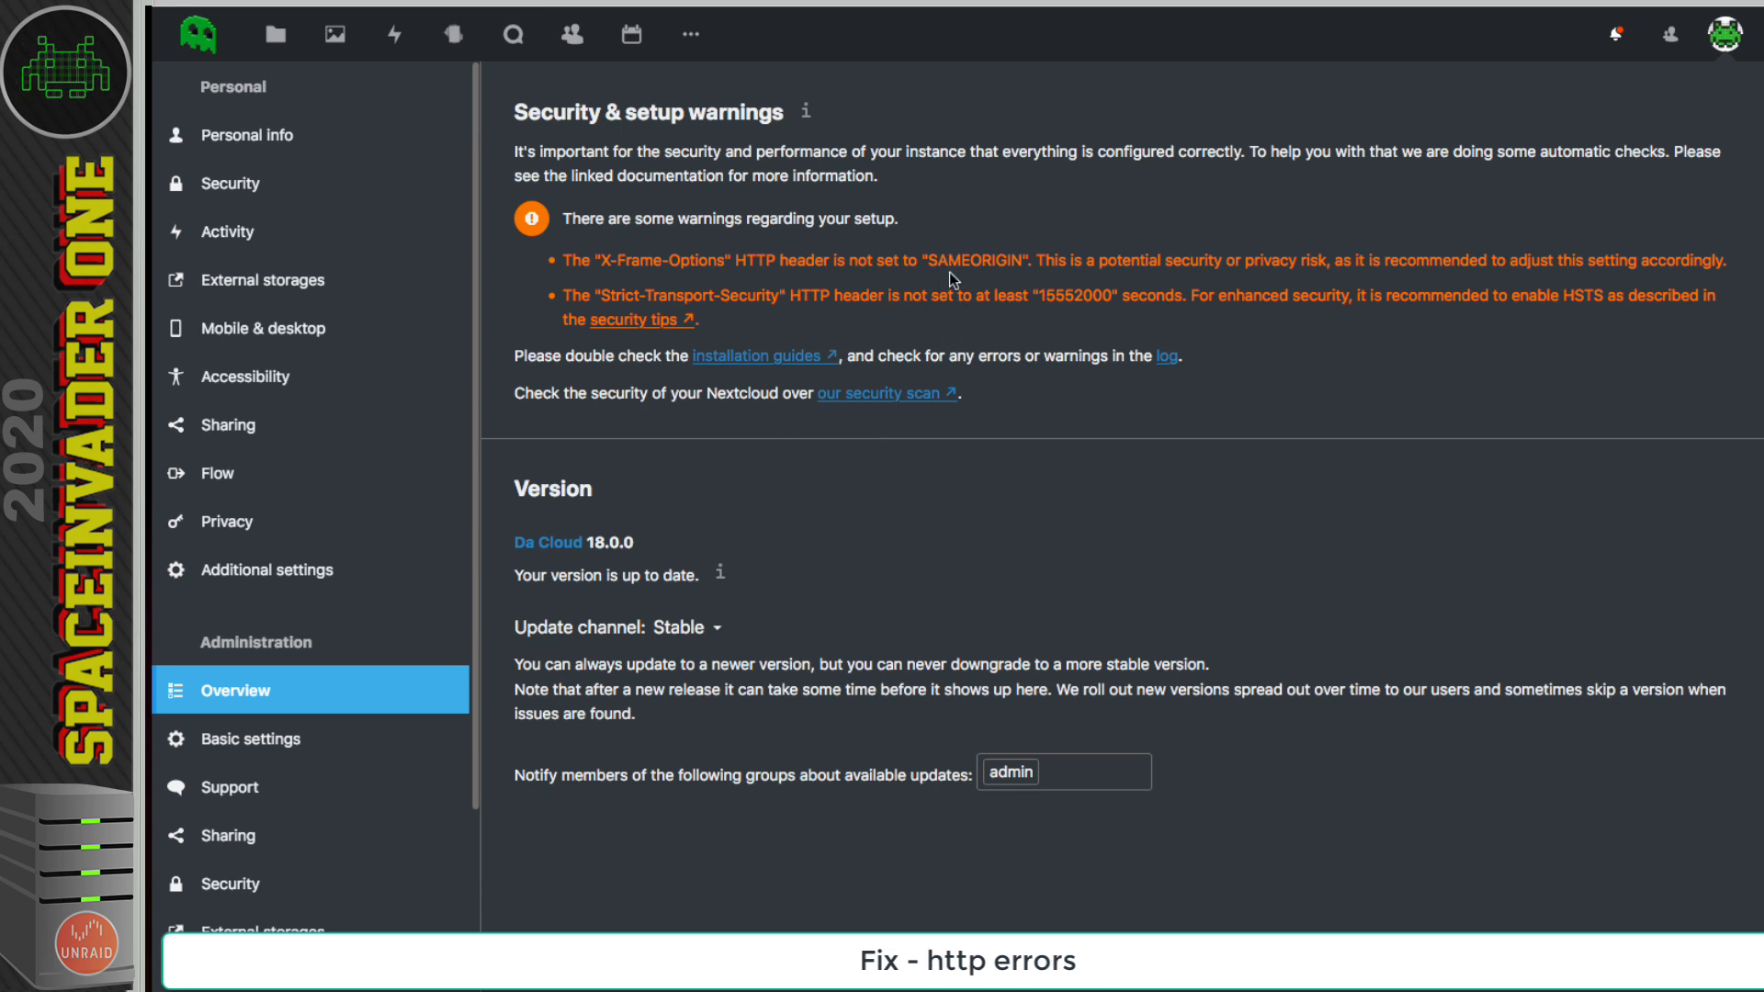
pyautogui.moveTo(1021, 270)
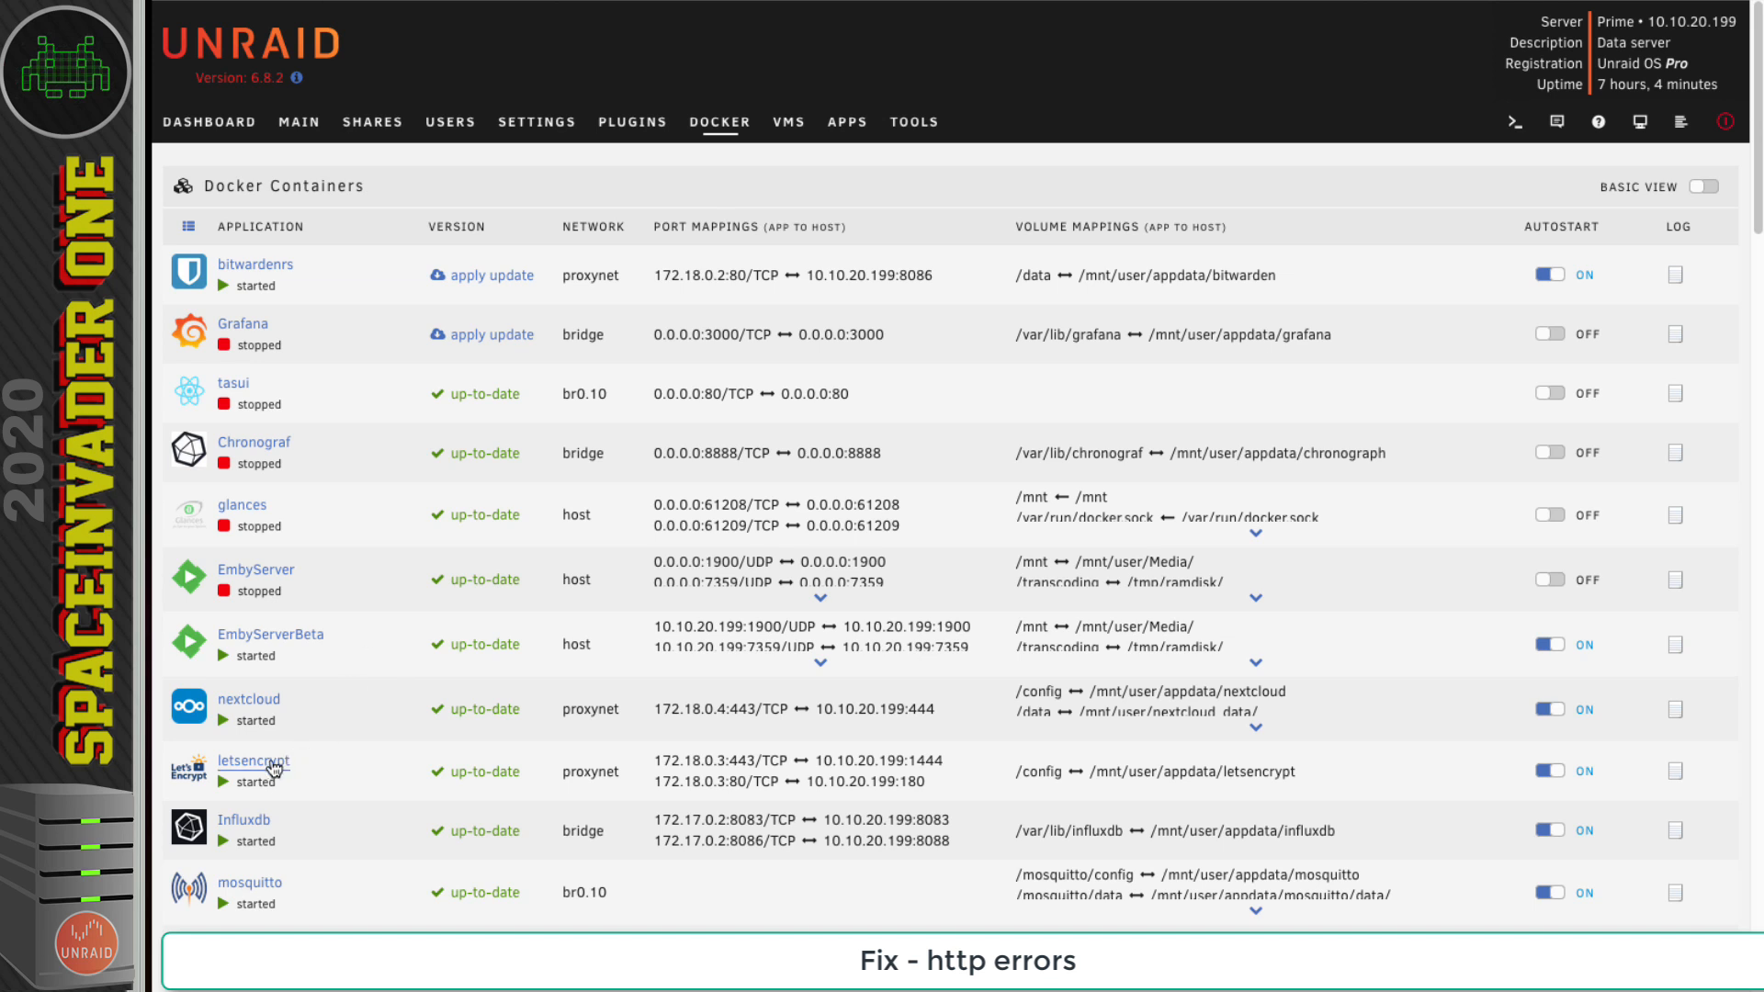
pyautogui.moveTo(189, 776)
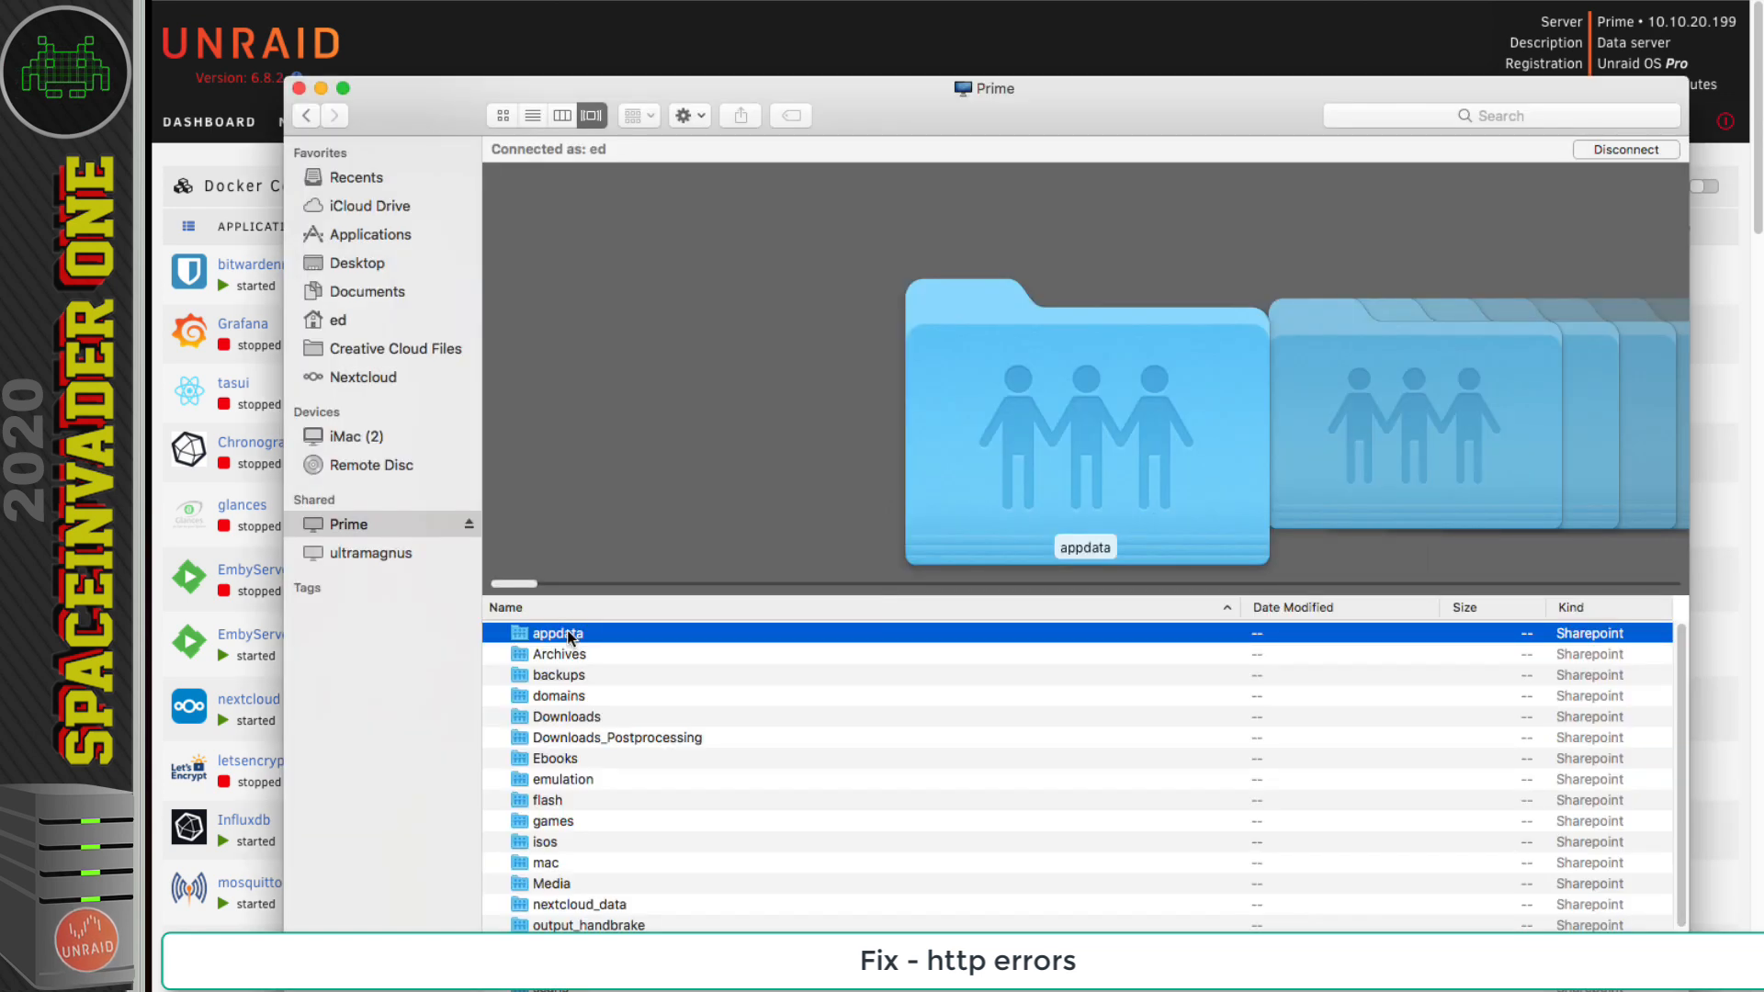
# - Browse into appdata > letsencrypt > nginx on the Prime share
pyautogui.doubleClick(552, 632)
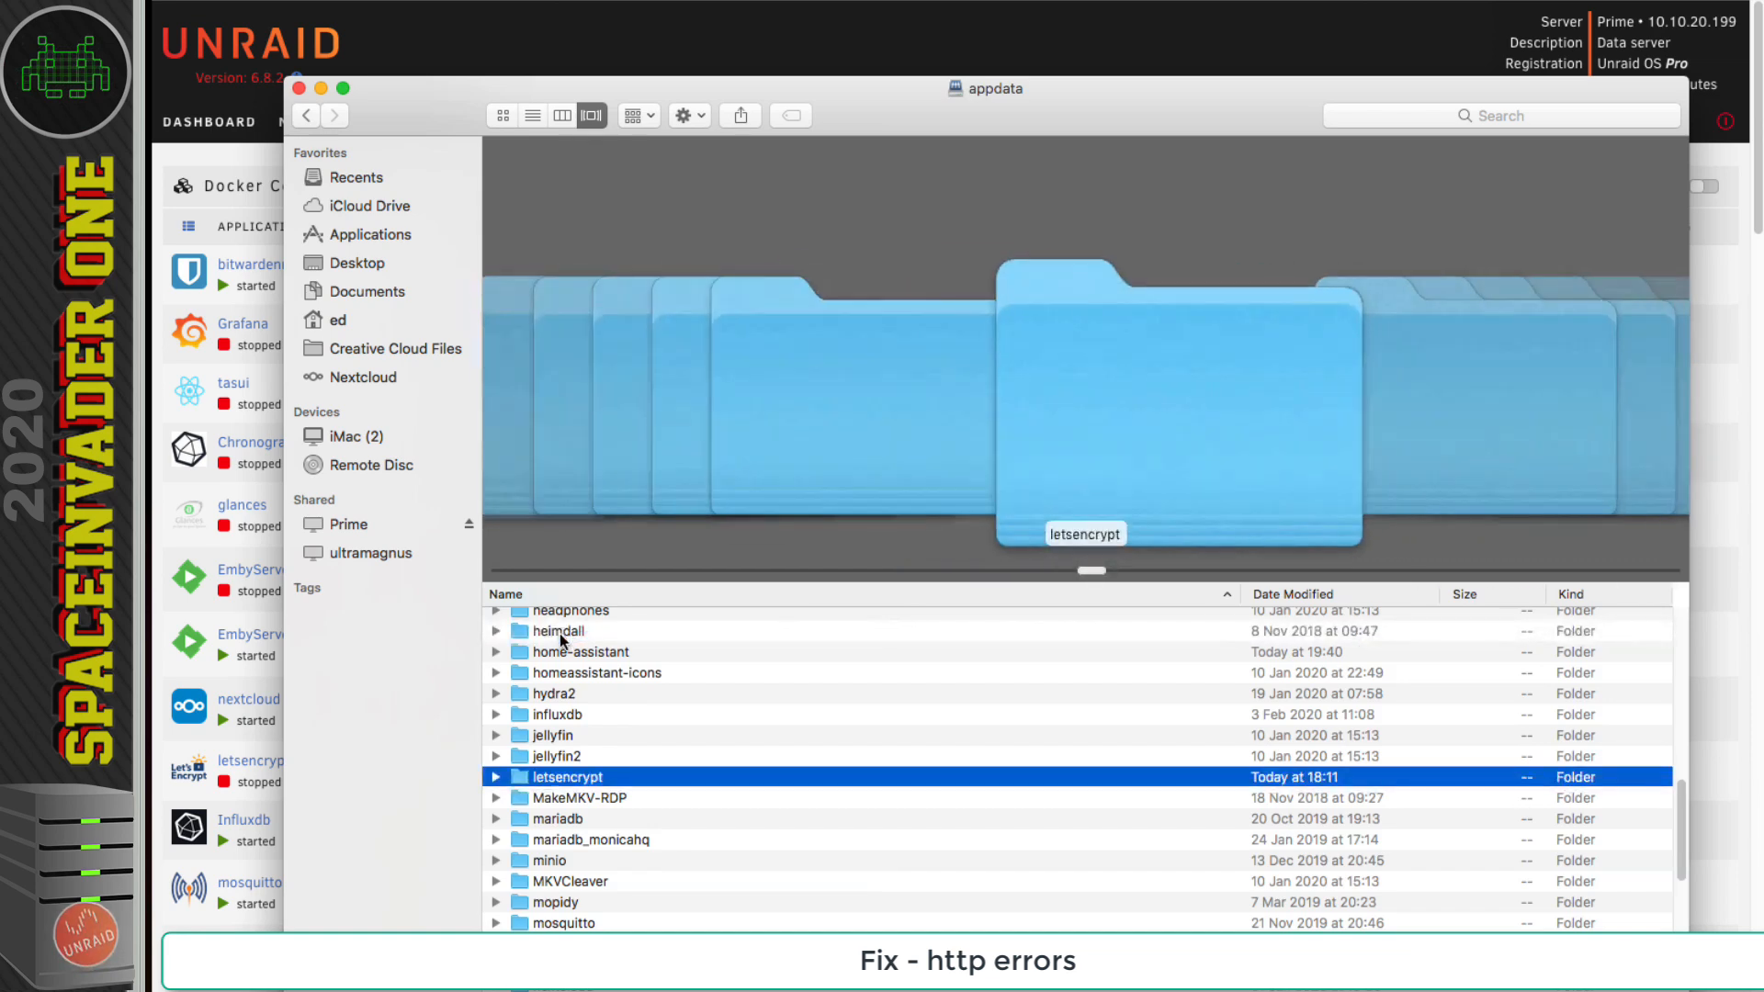
pyautogui.doubleClick(566, 776)
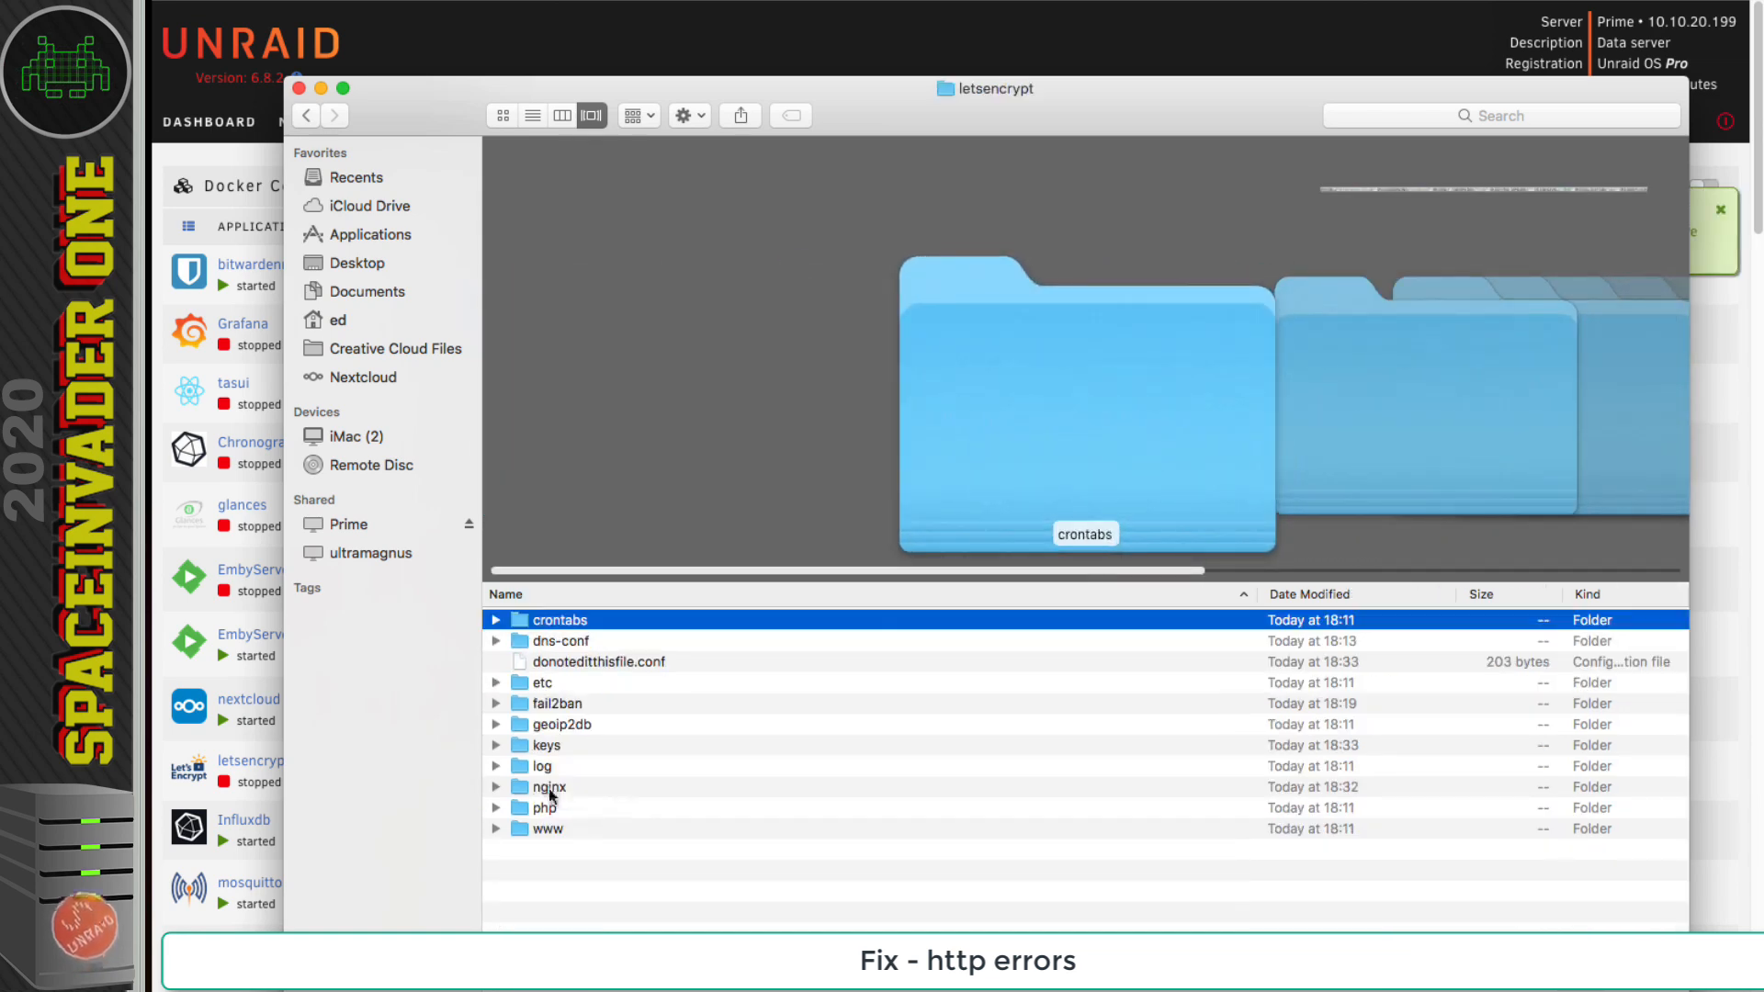
pyautogui.doubleClick(548, 787)
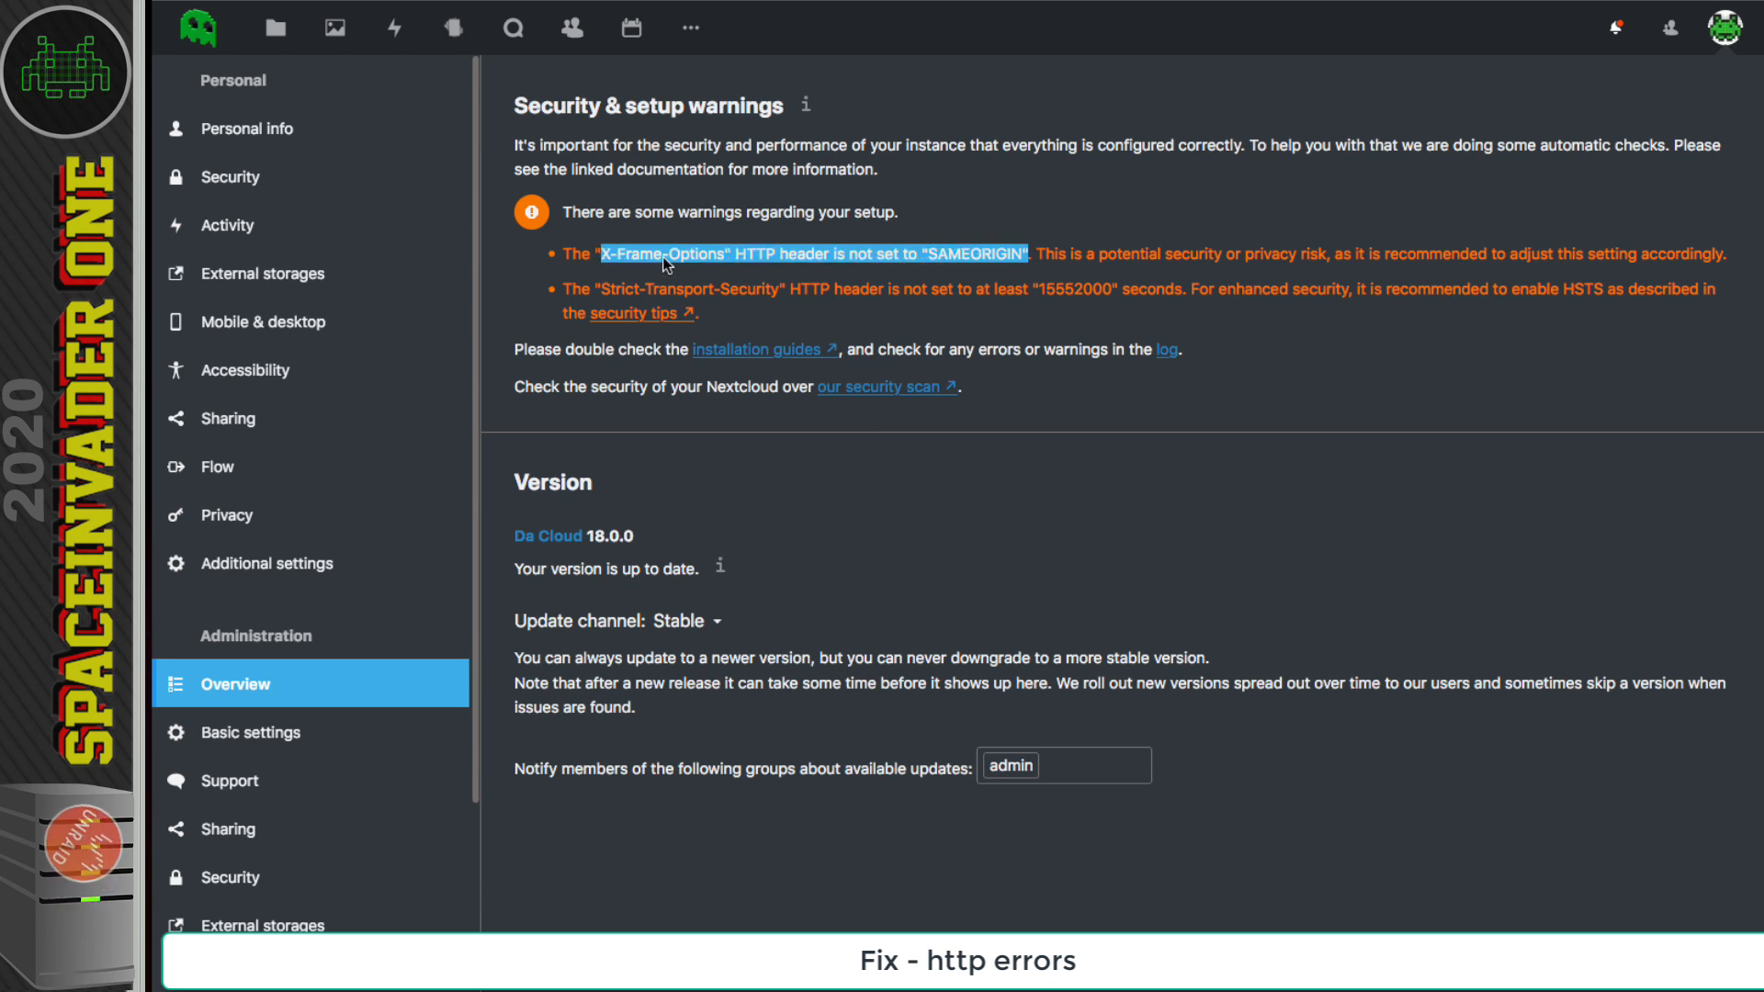
pyautogui.moveTo(942, 277)
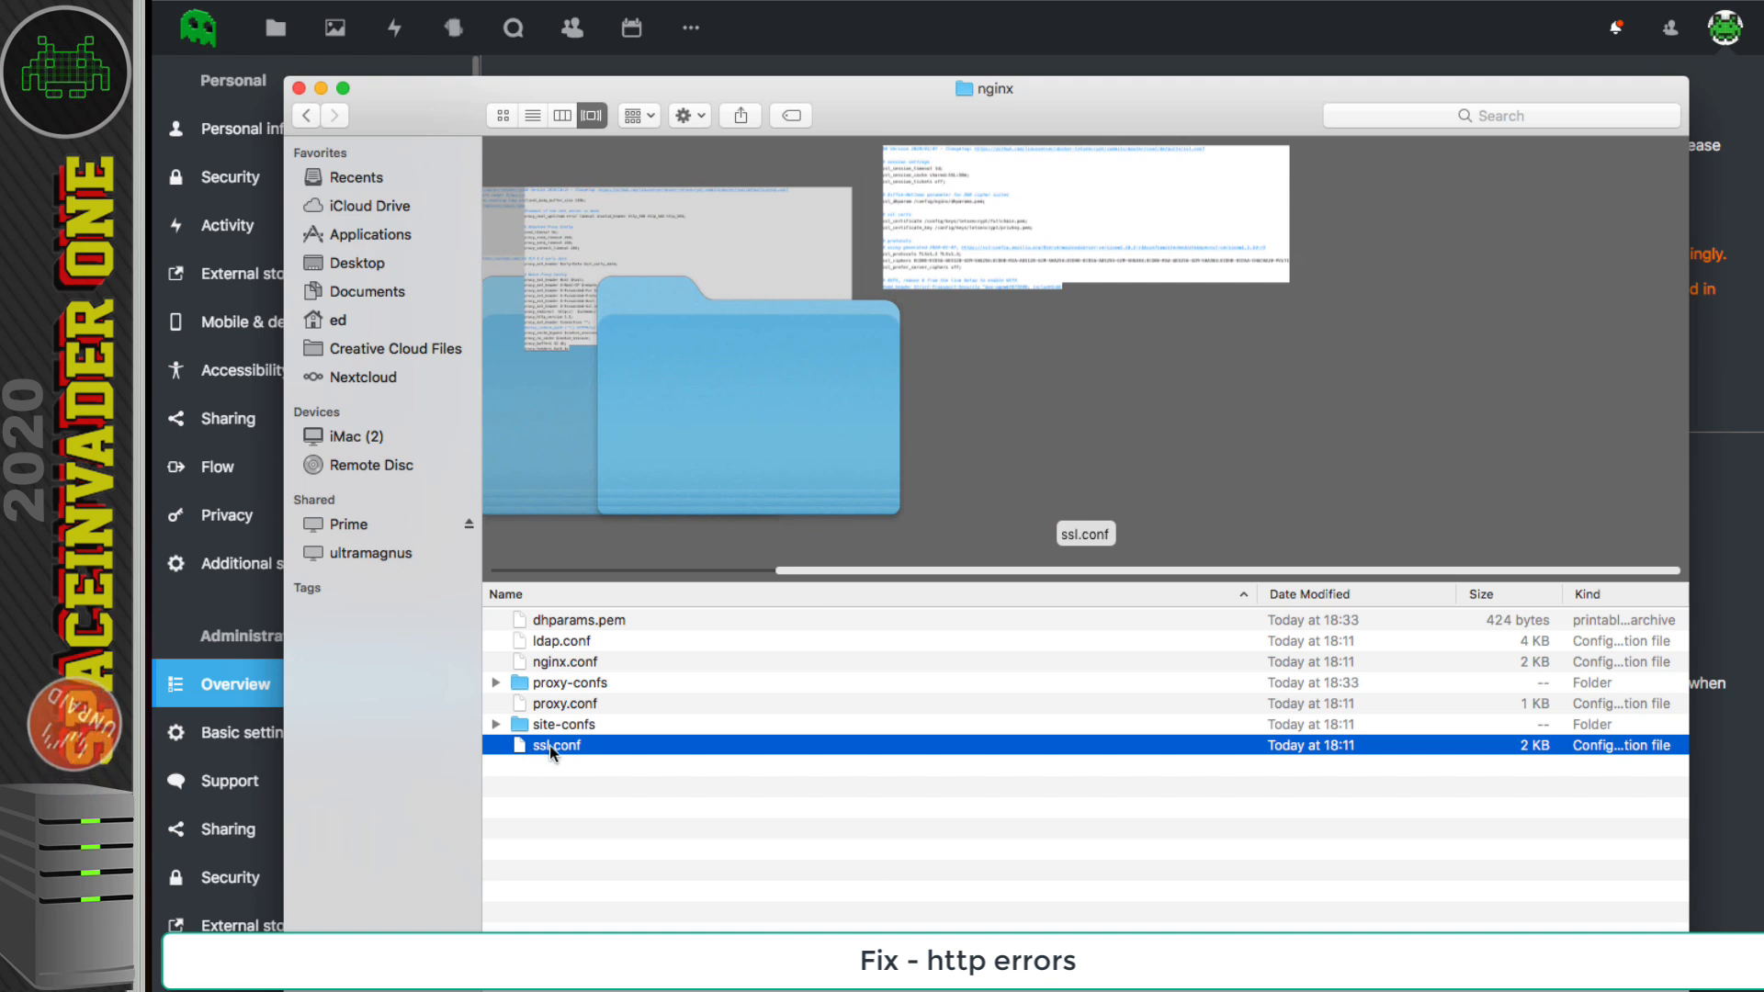
pyautogui.rightClick(553, 745)
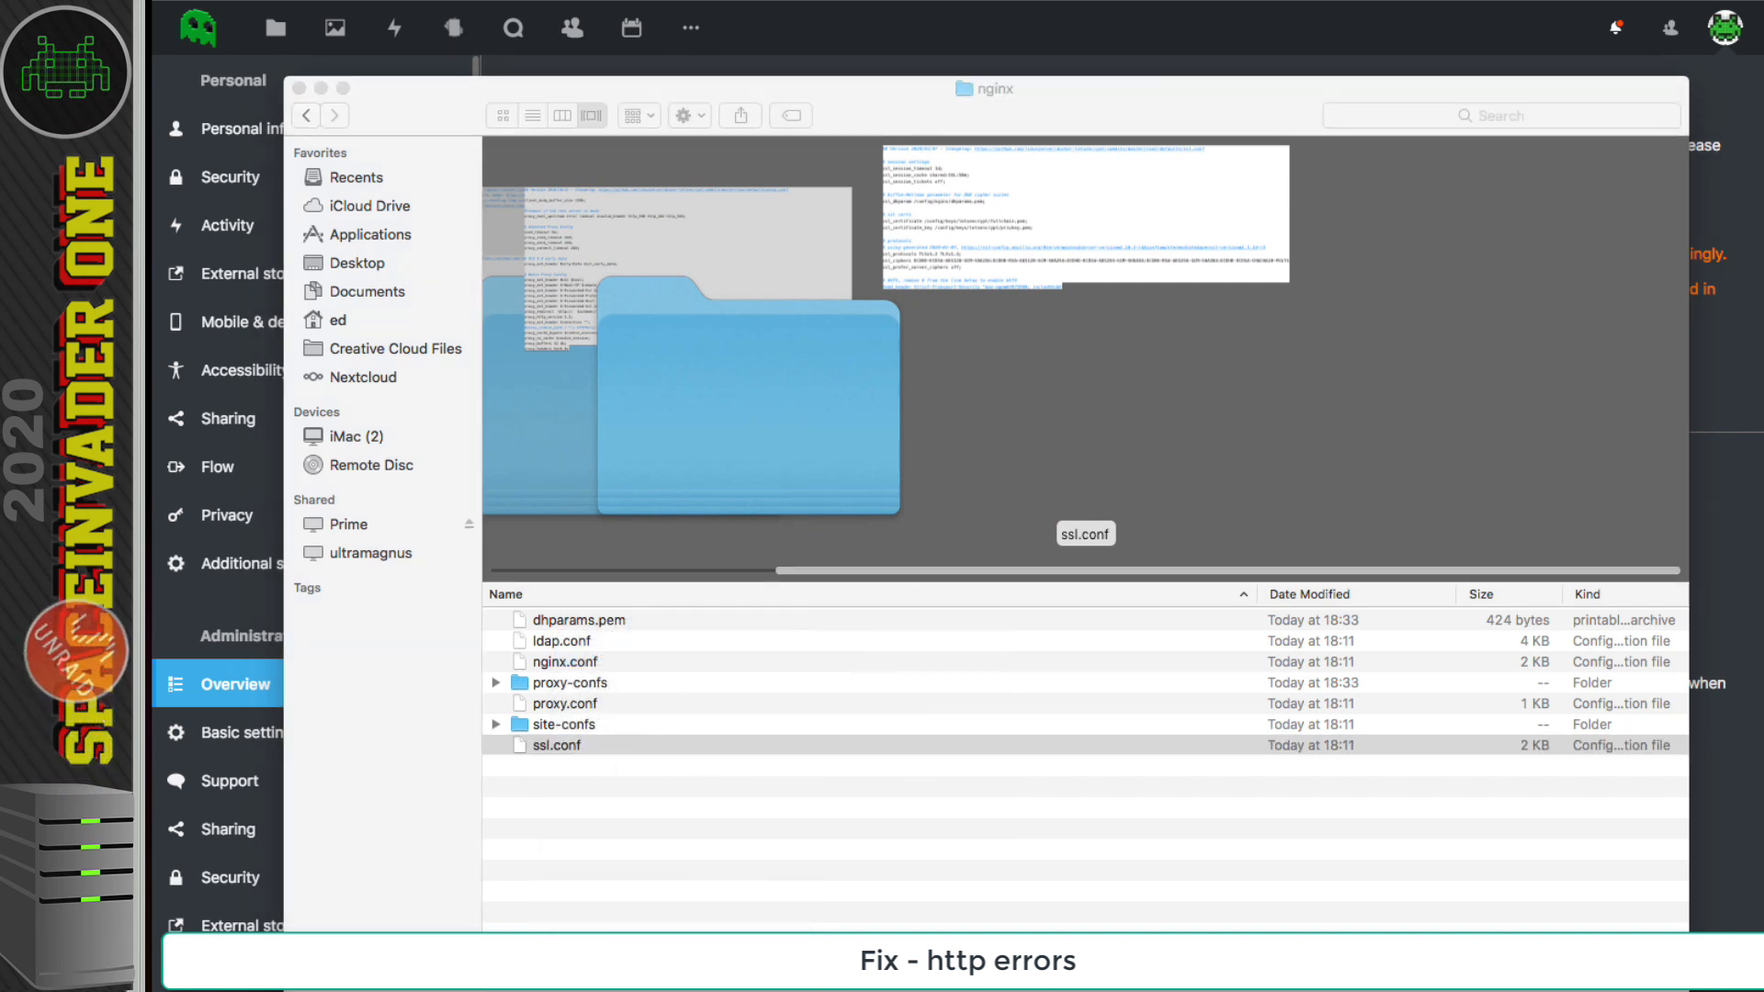
pyautogui.doubleClick(556, 745)
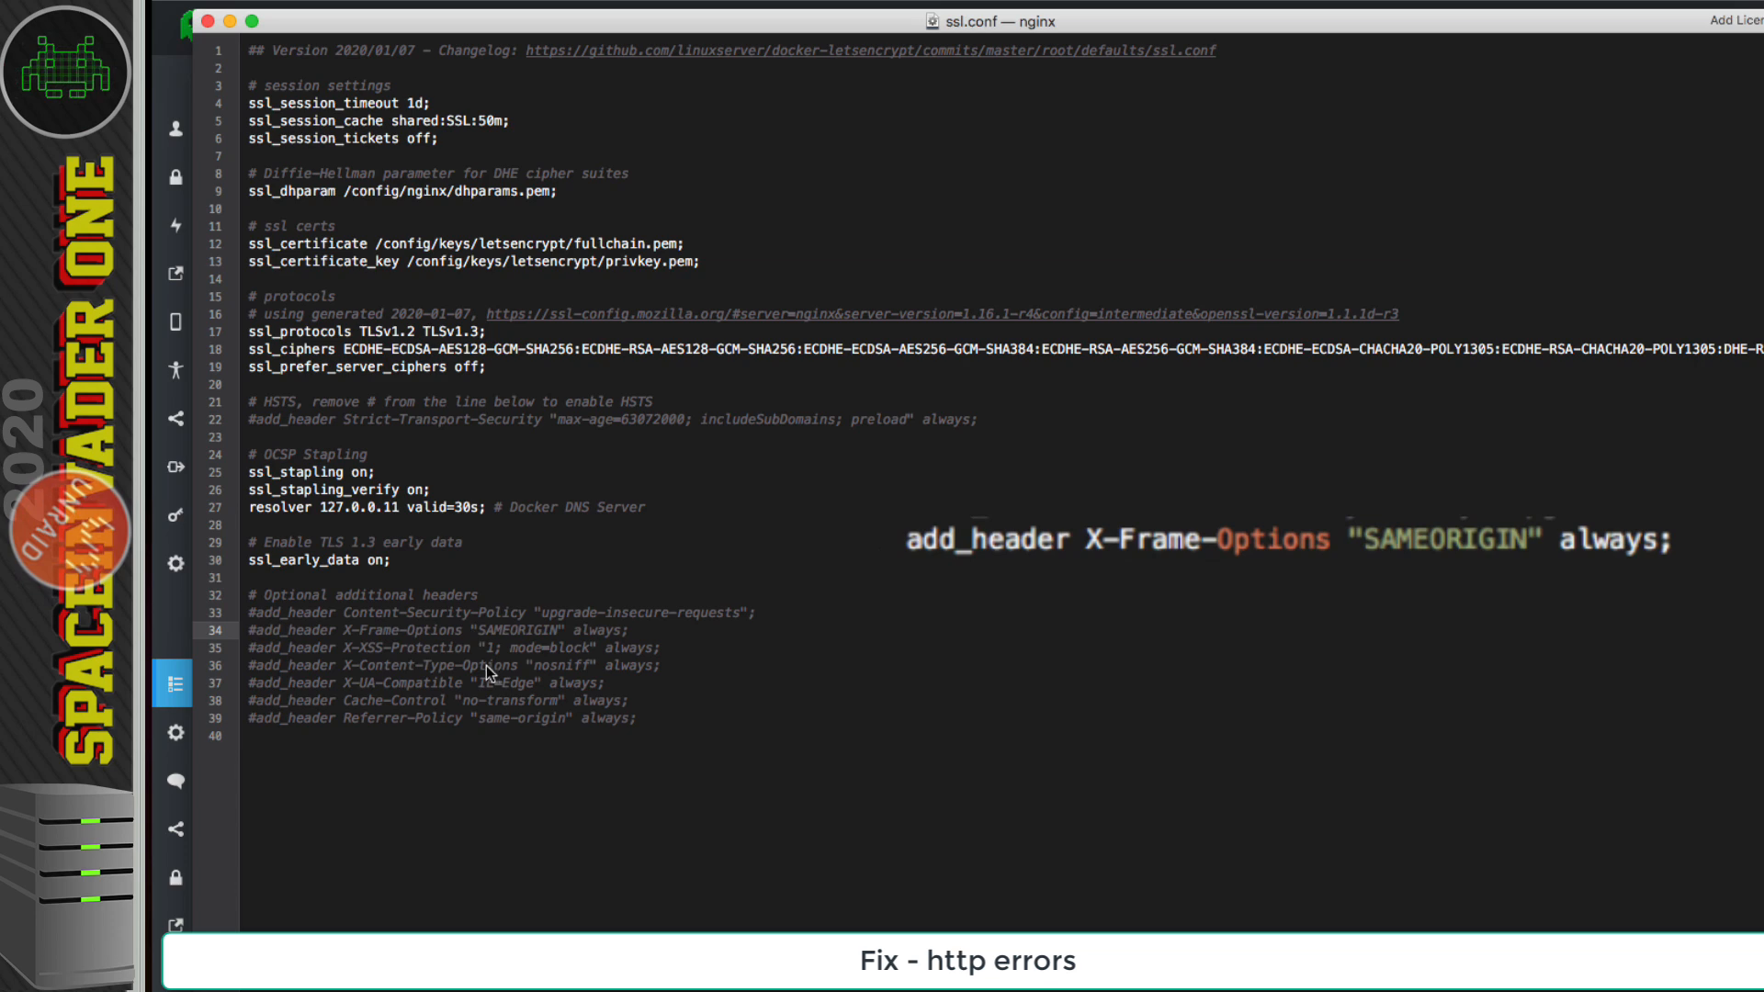
pyautogui.moveTo(206, 45)
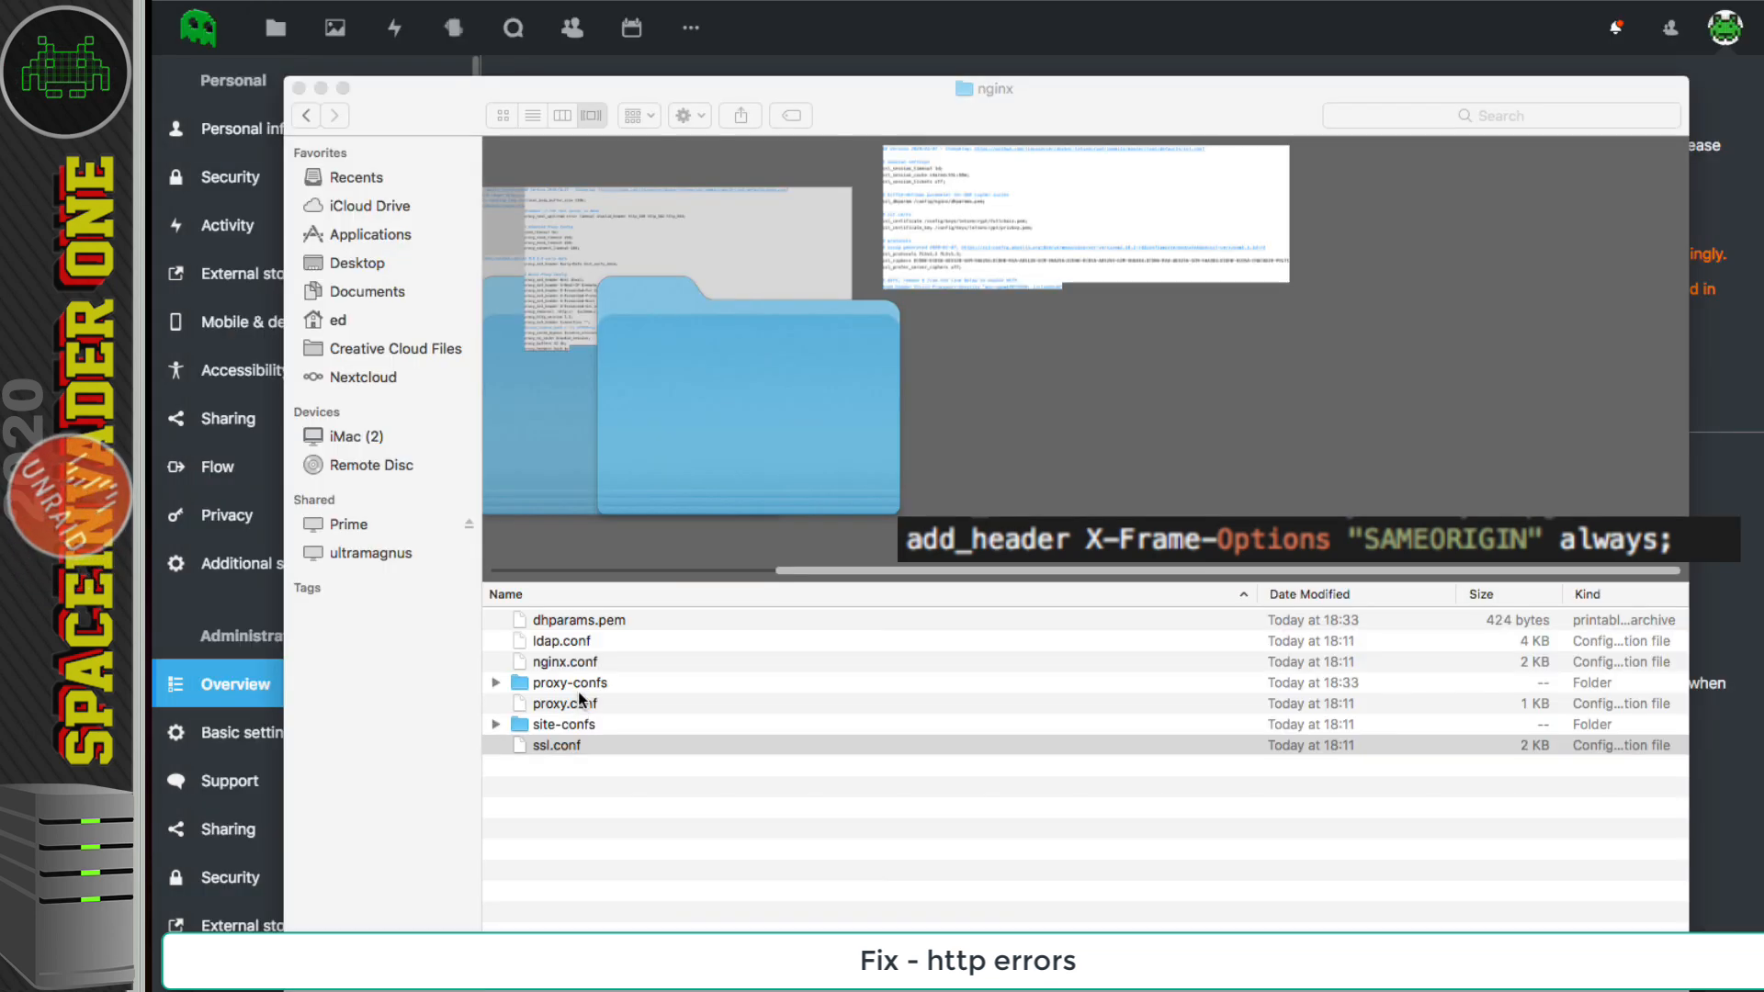
# - Open nextcloud.subdomain.conf from proxy-confs in TextMate and add 'add_header X-Frame-Options "SAMEORIGIN" always;'
pyautogui.click(566, 682)
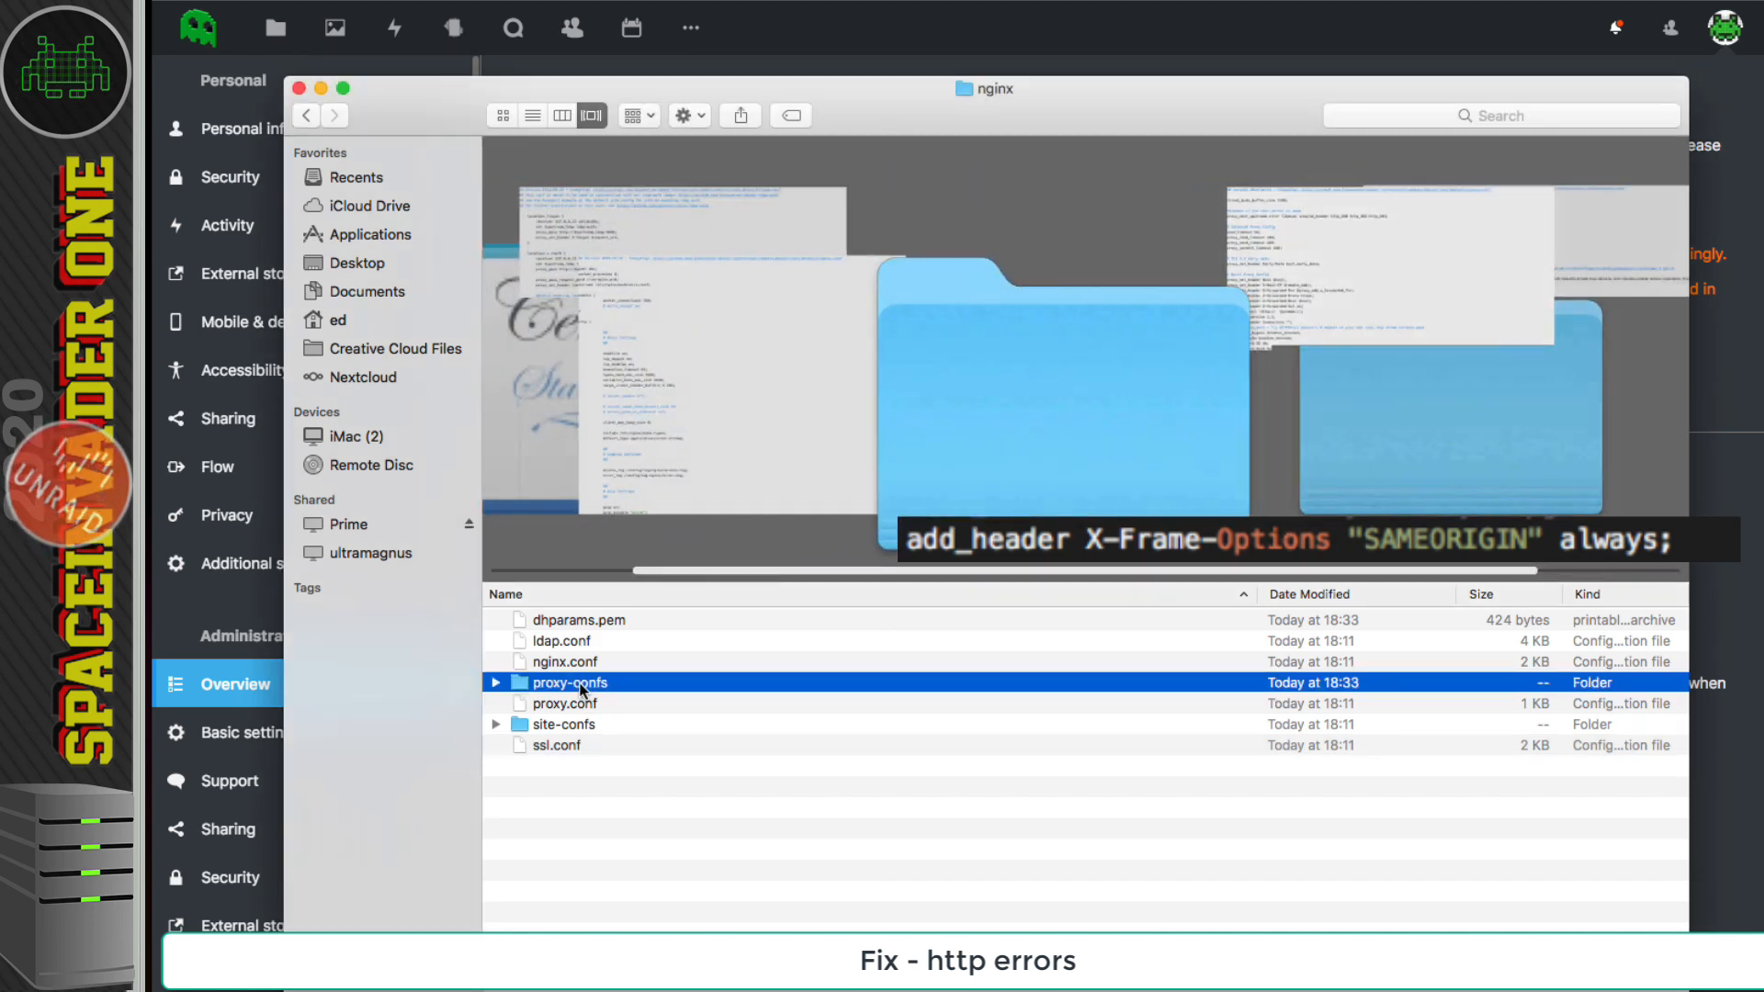
pyautogui.doubleClick(567, 681)
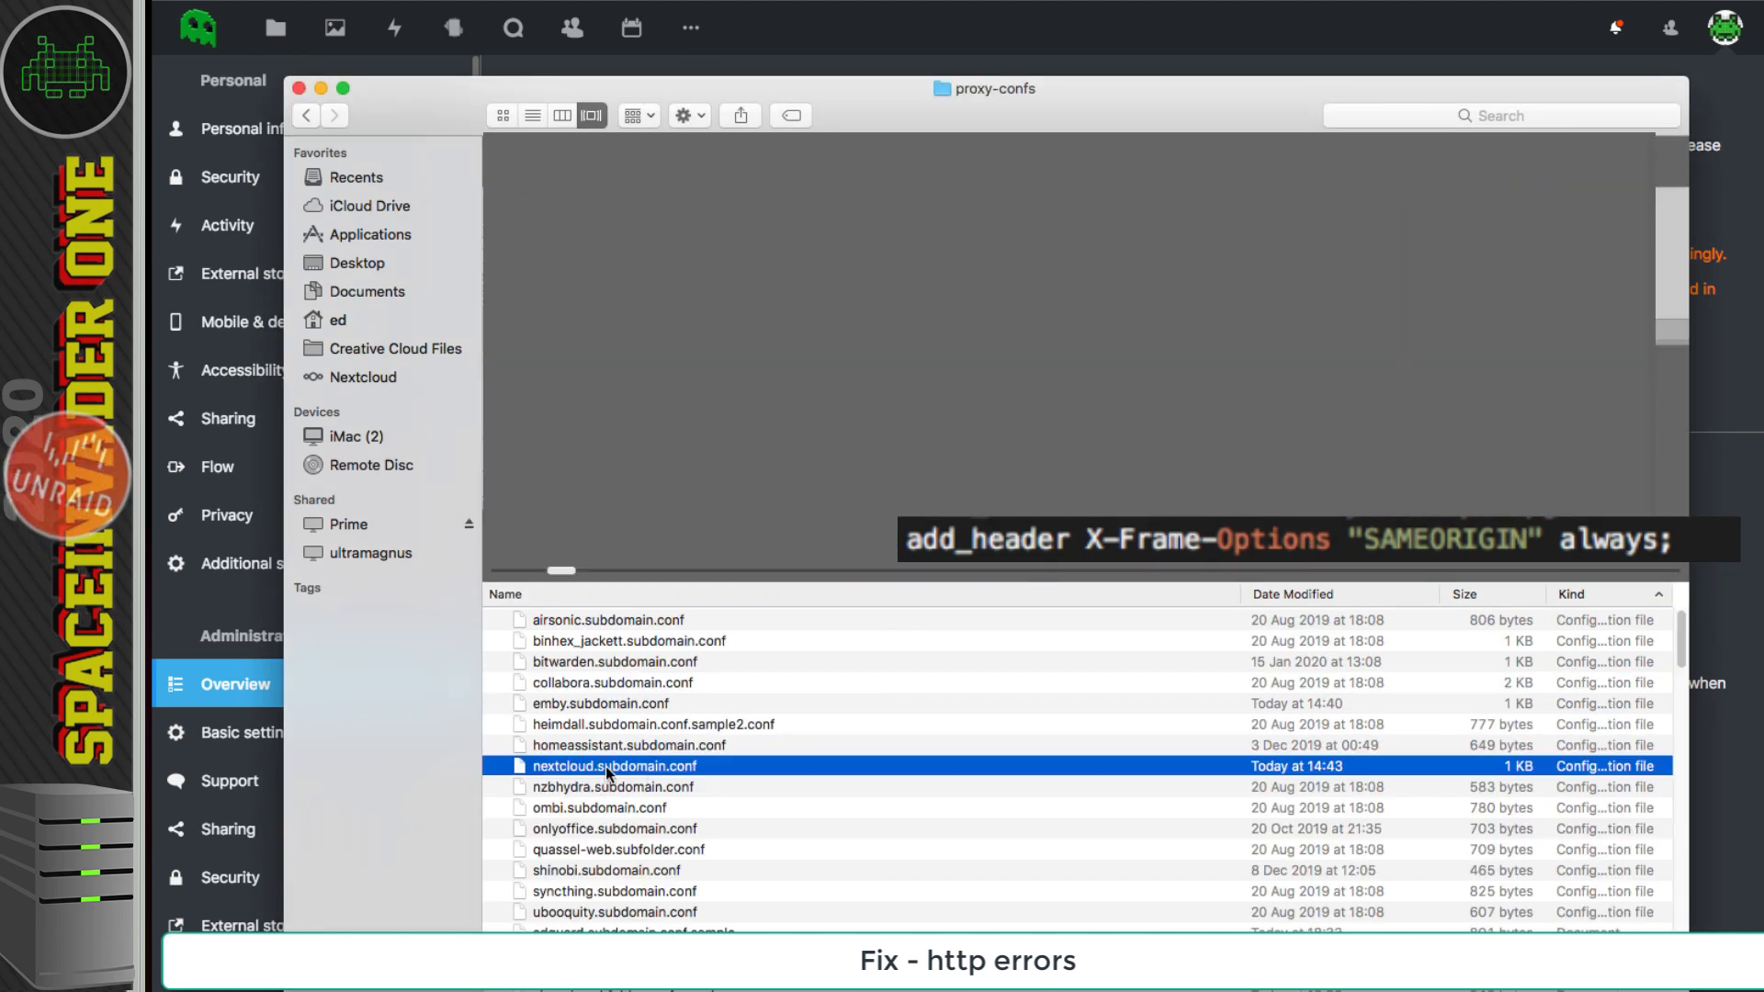
pyautogui.rightClick(613, 766)
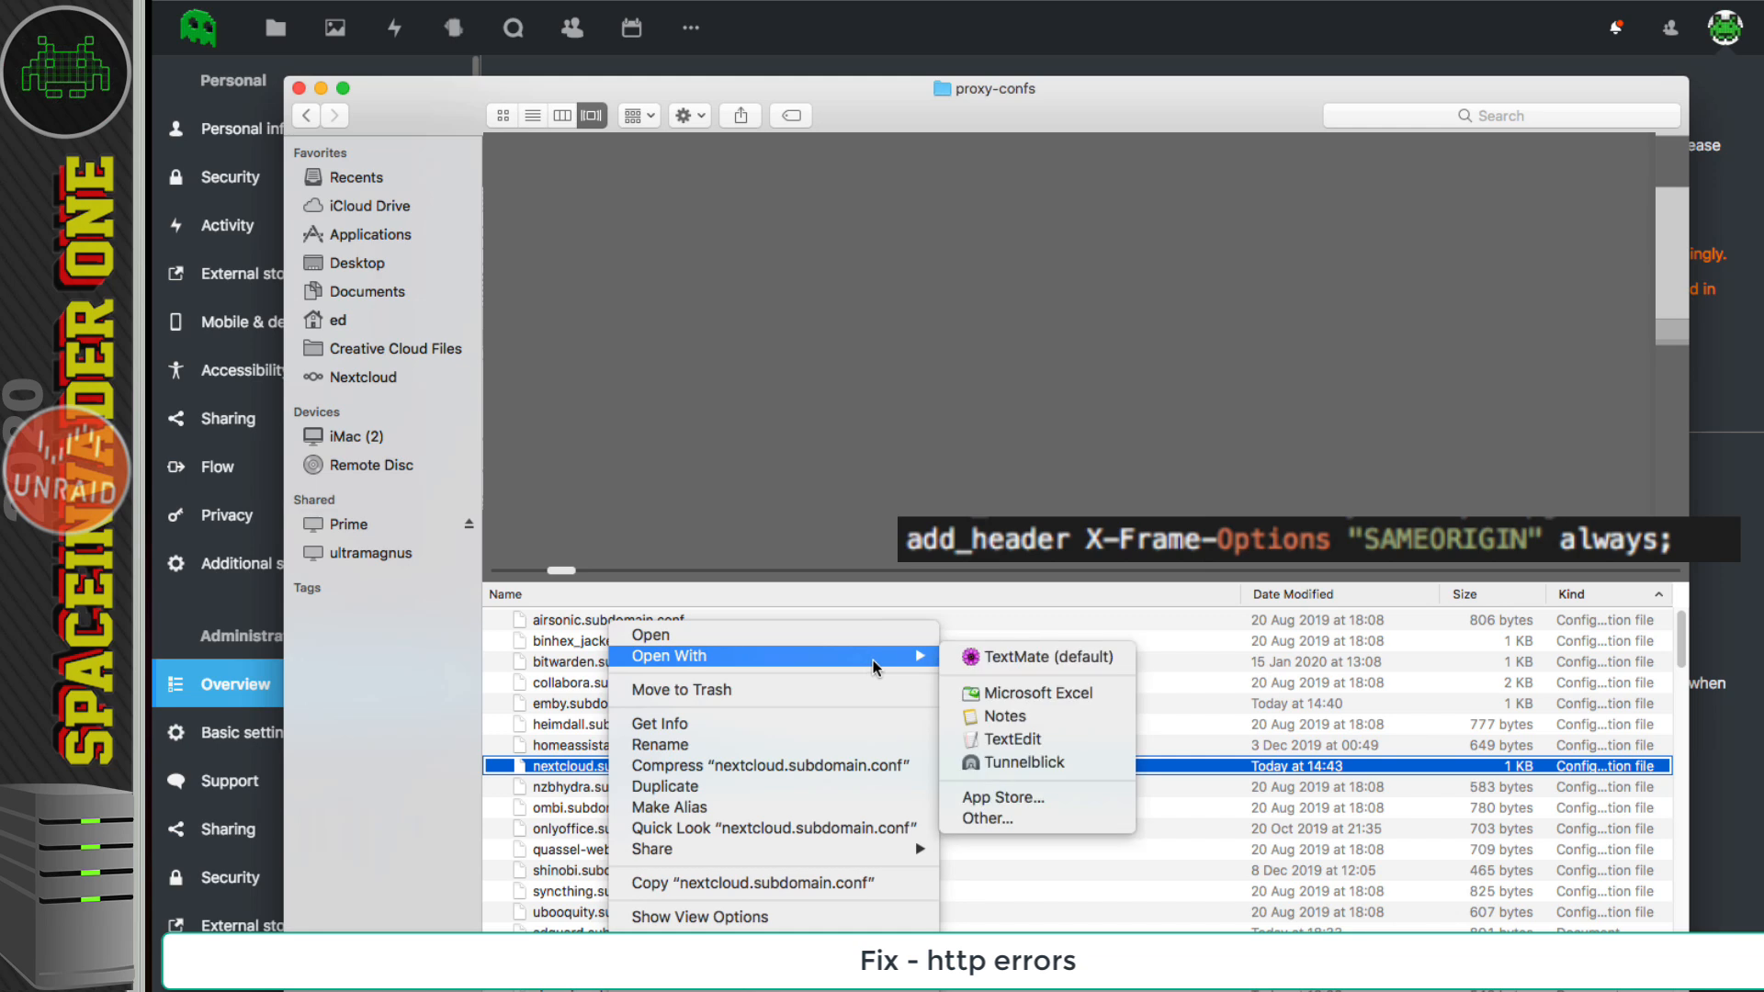
pyautogui.click(1046, 657)
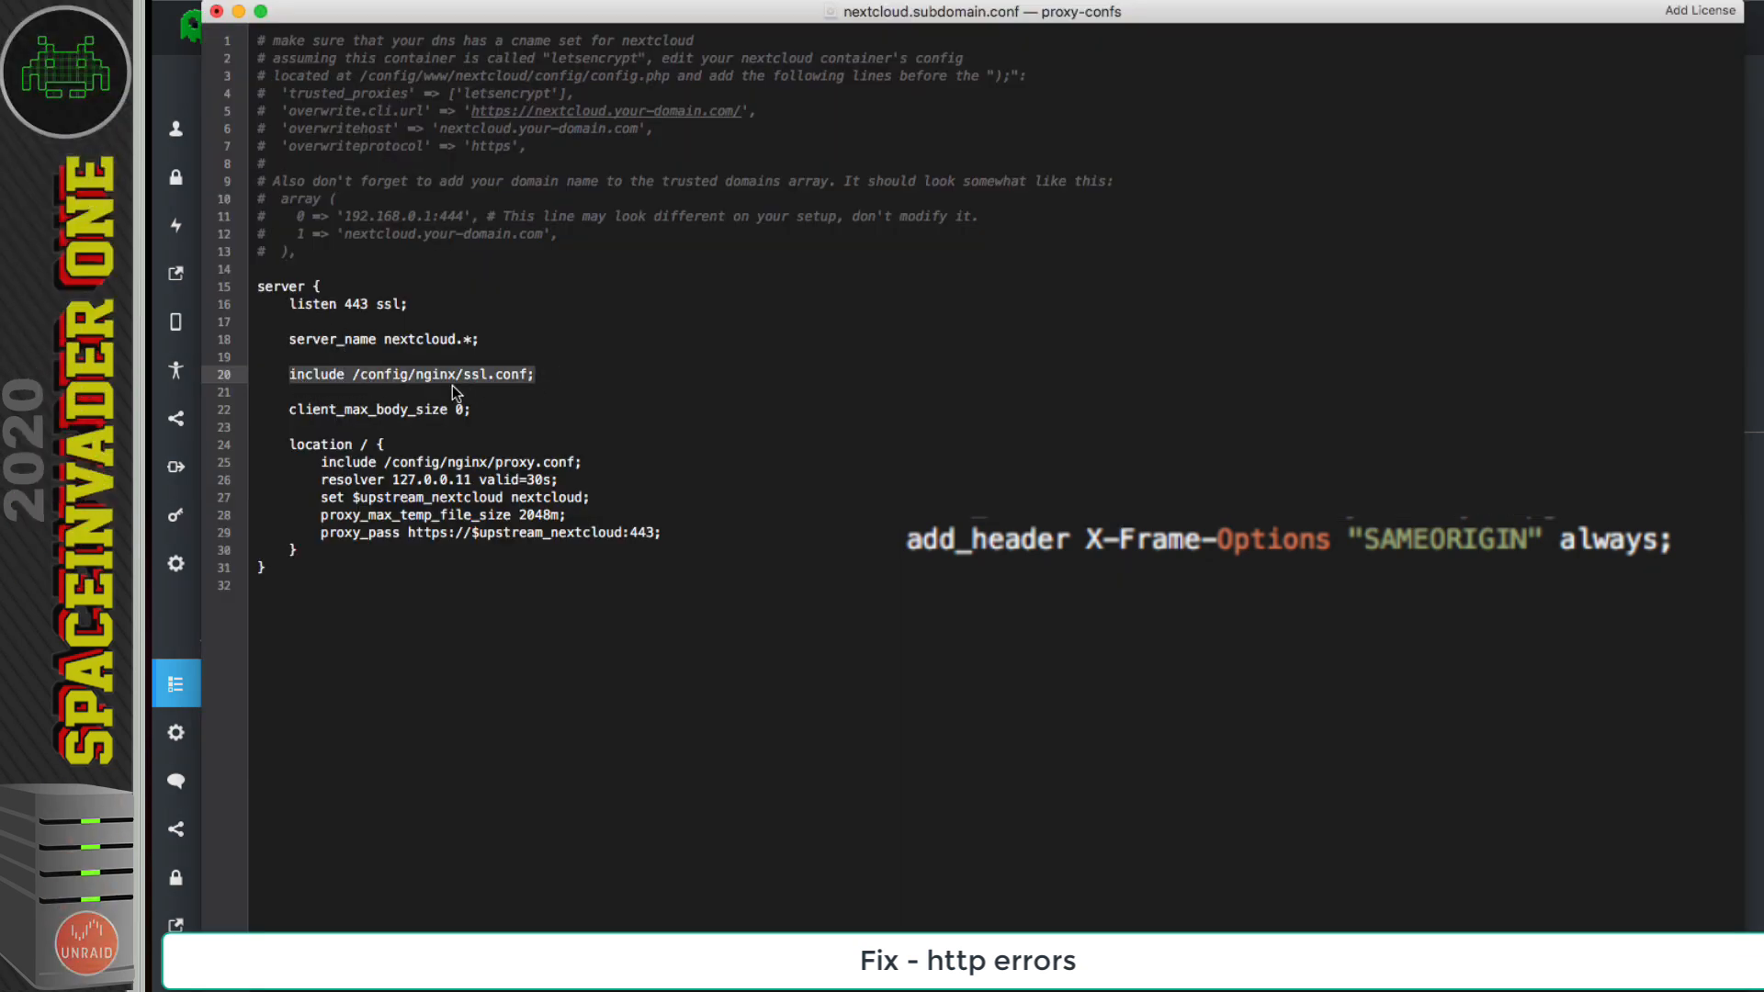
pyautogui.moveTo(478, 380)
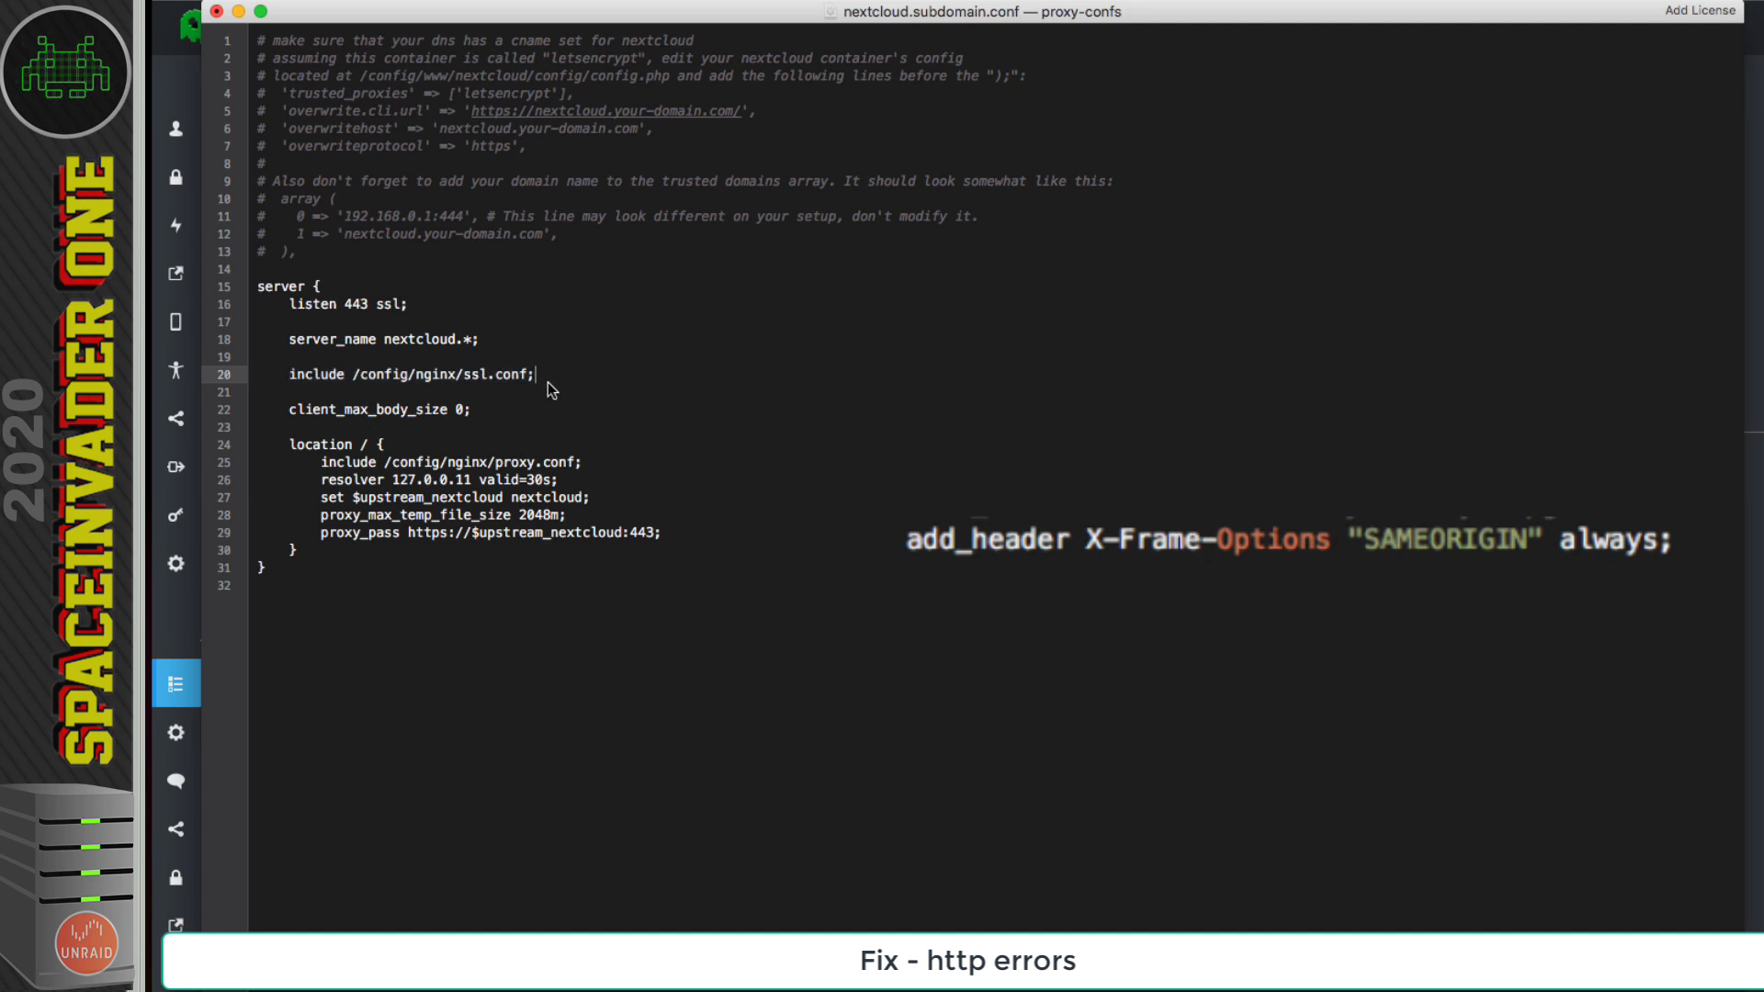
pyautogui.moveTo(512, 380)
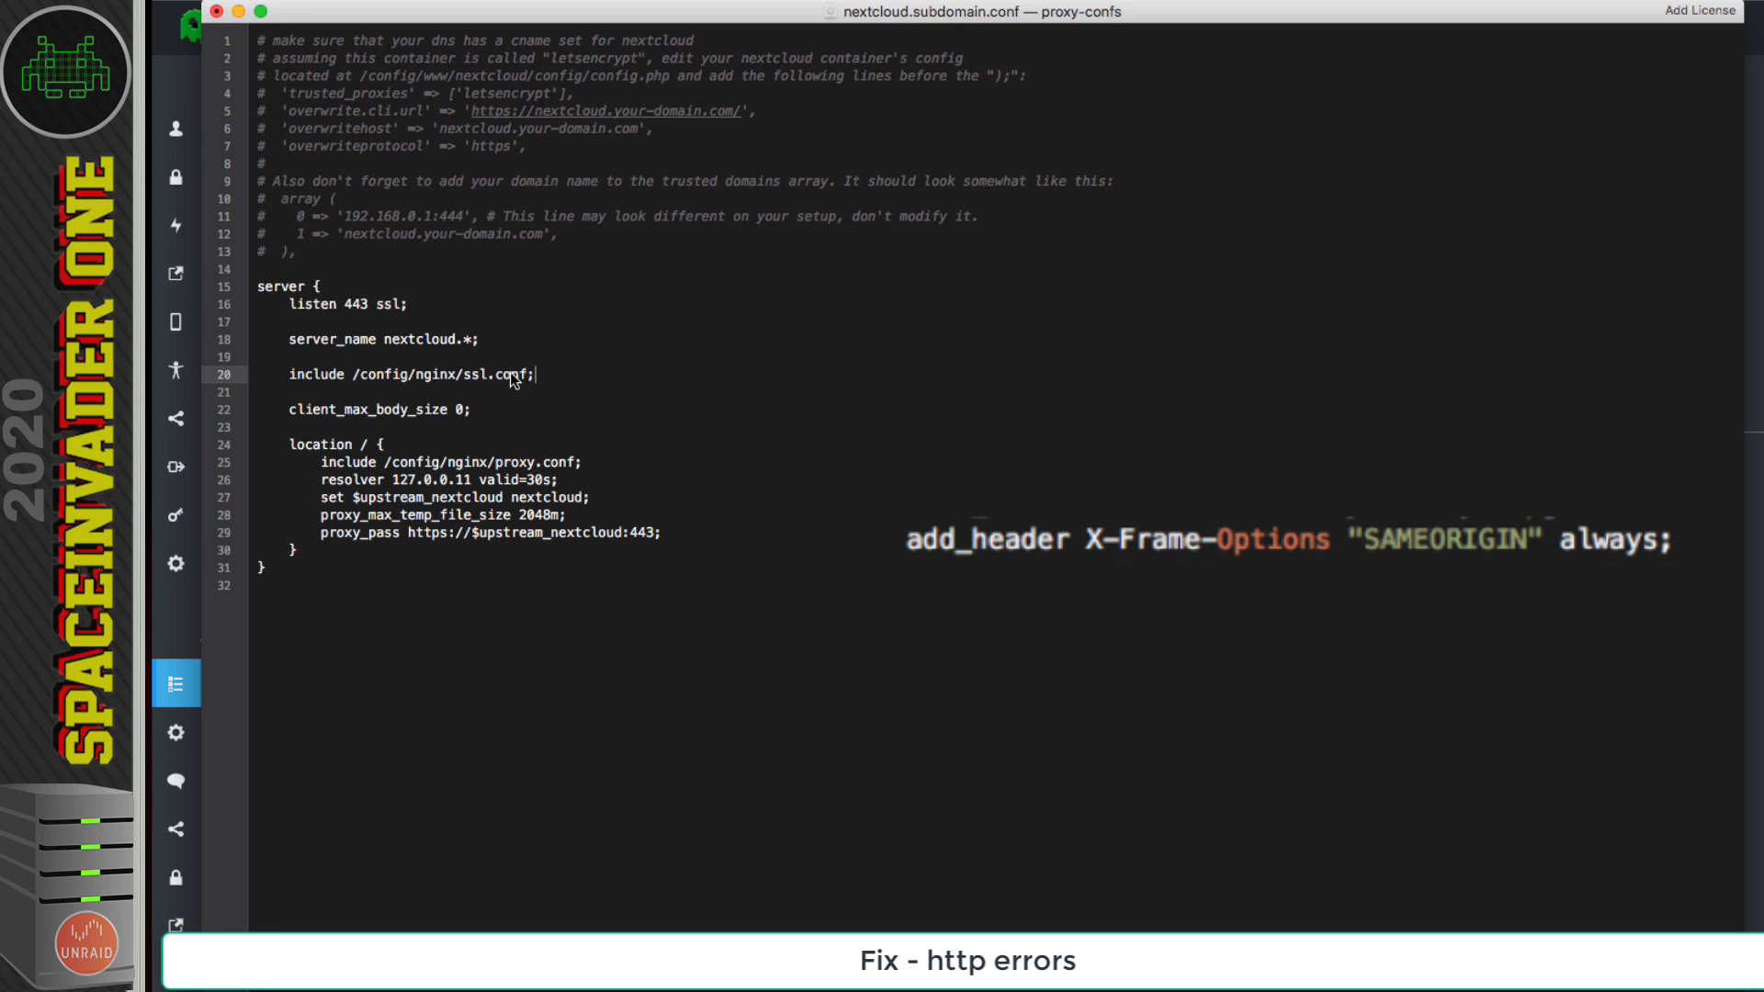
pyautogui.moveTo(658, 507)
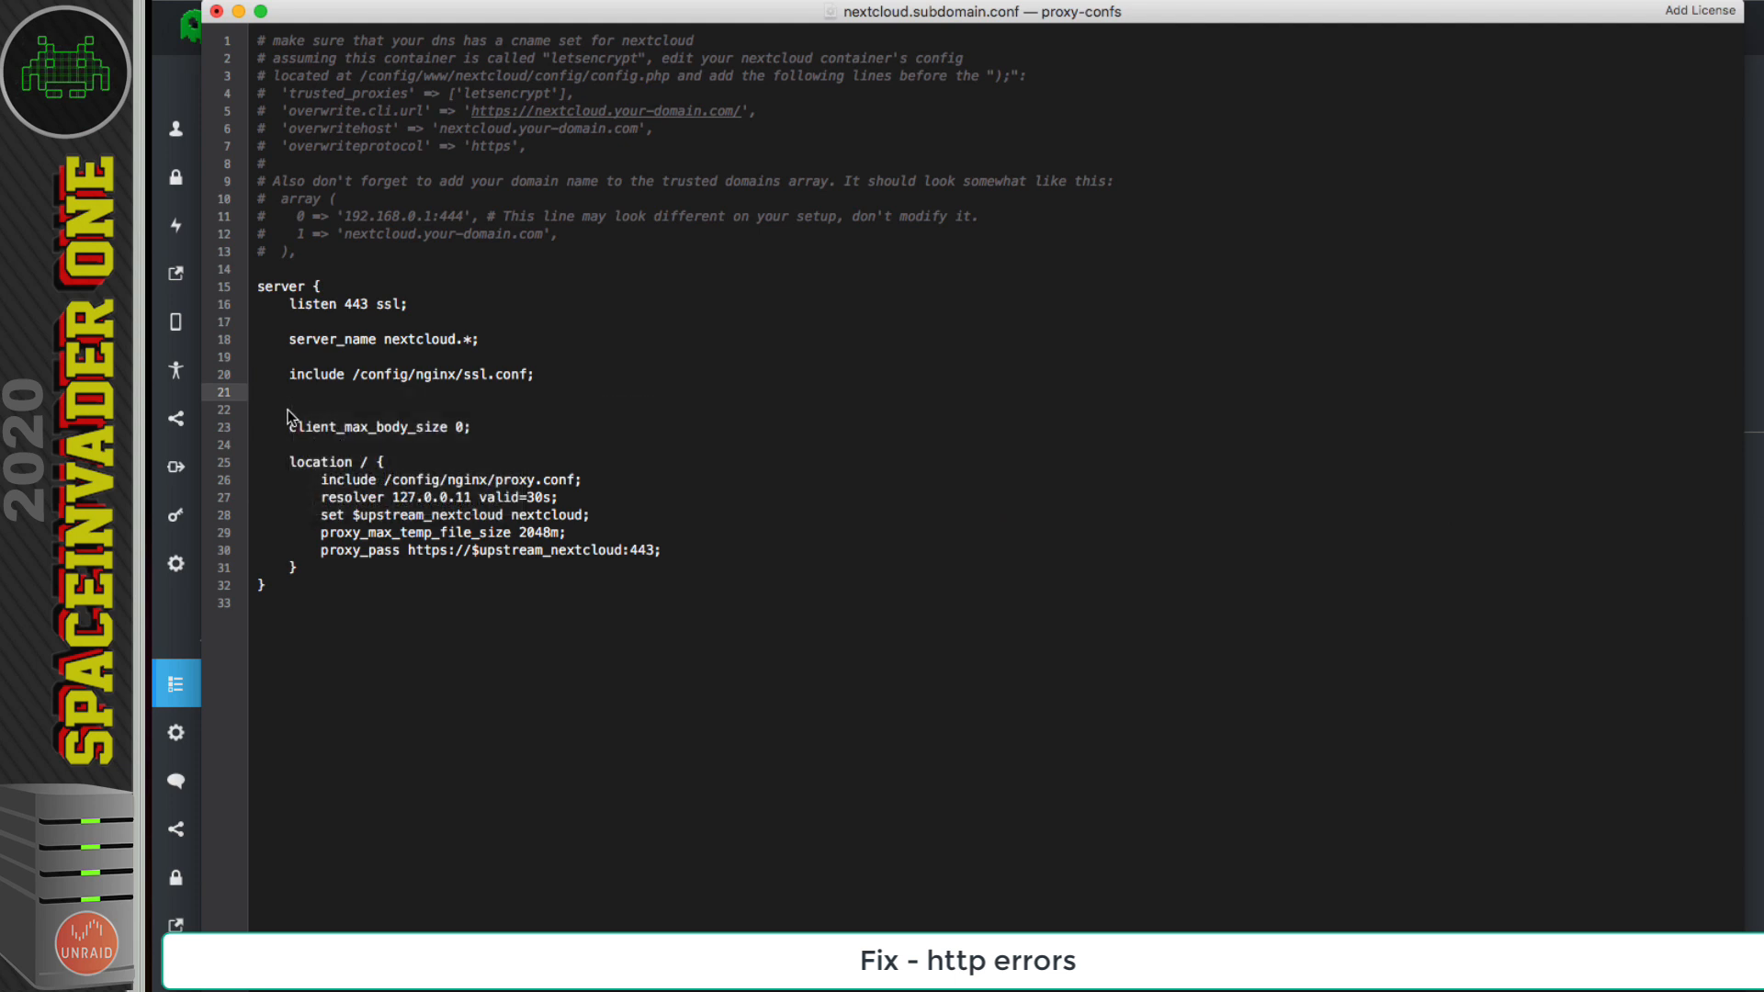
pyautogui.write('add_header X-Frame-Options "SAMEORIGIN" always;')
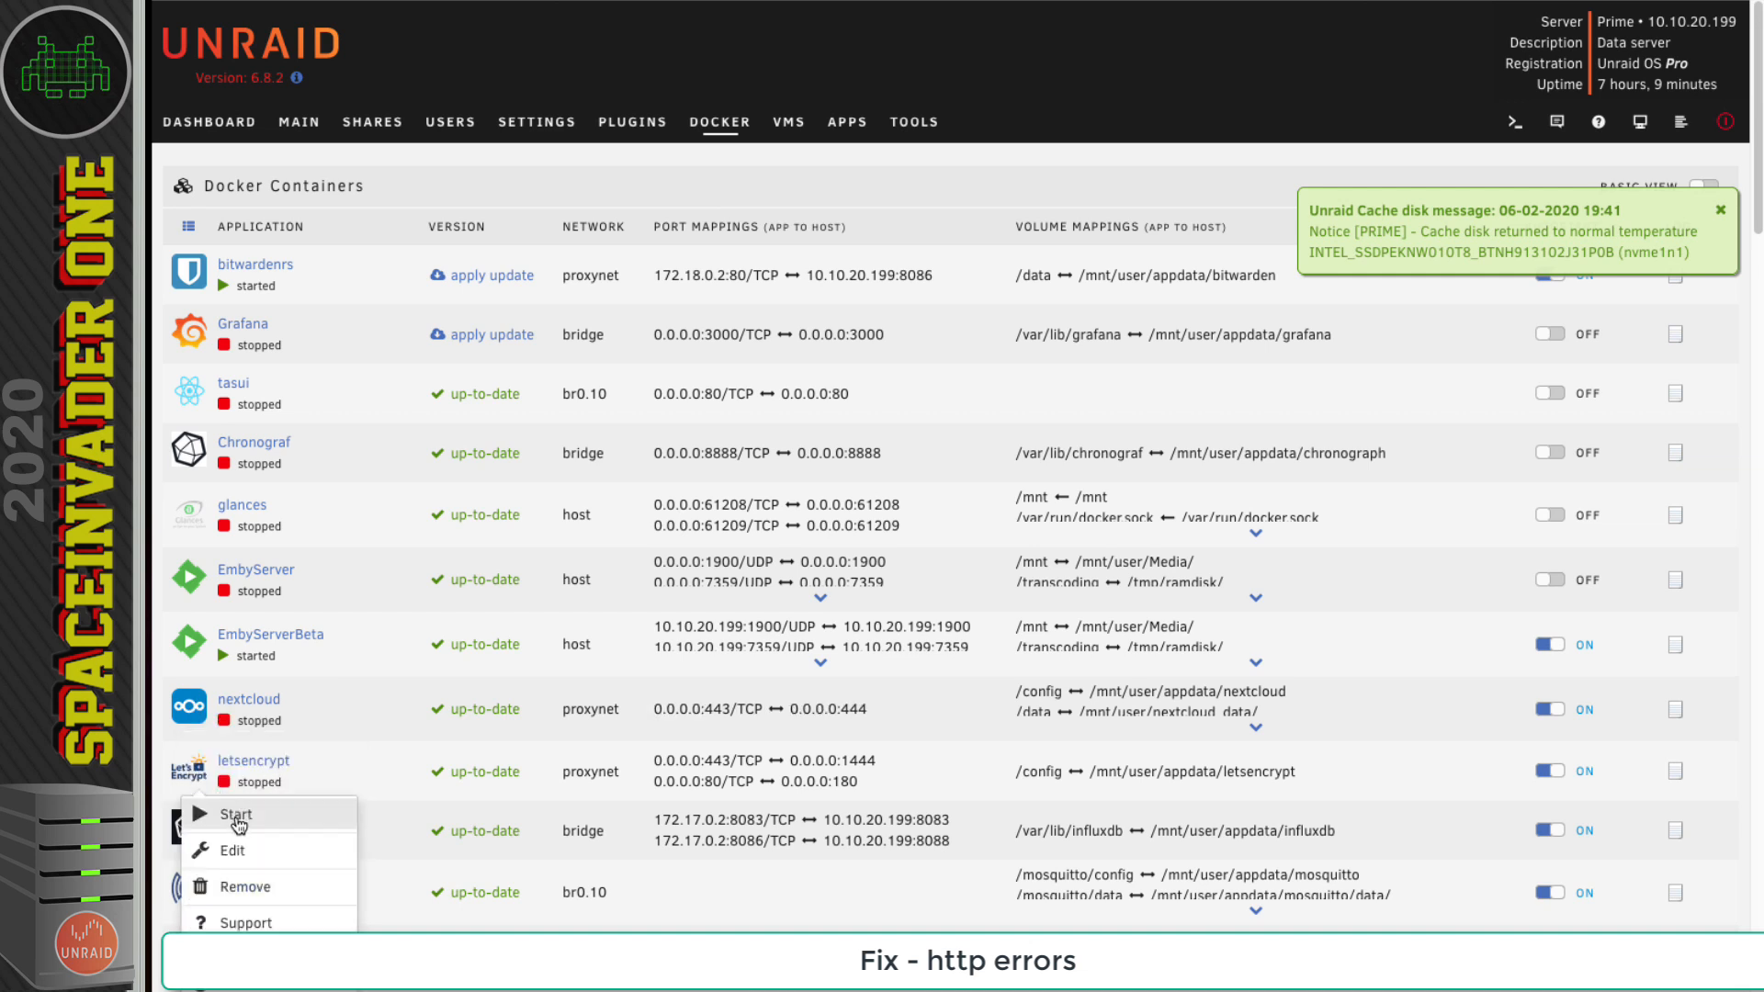
# - Start the letsencrypt container again from its Unraid icon menu
pyautogui.click(234, 812)
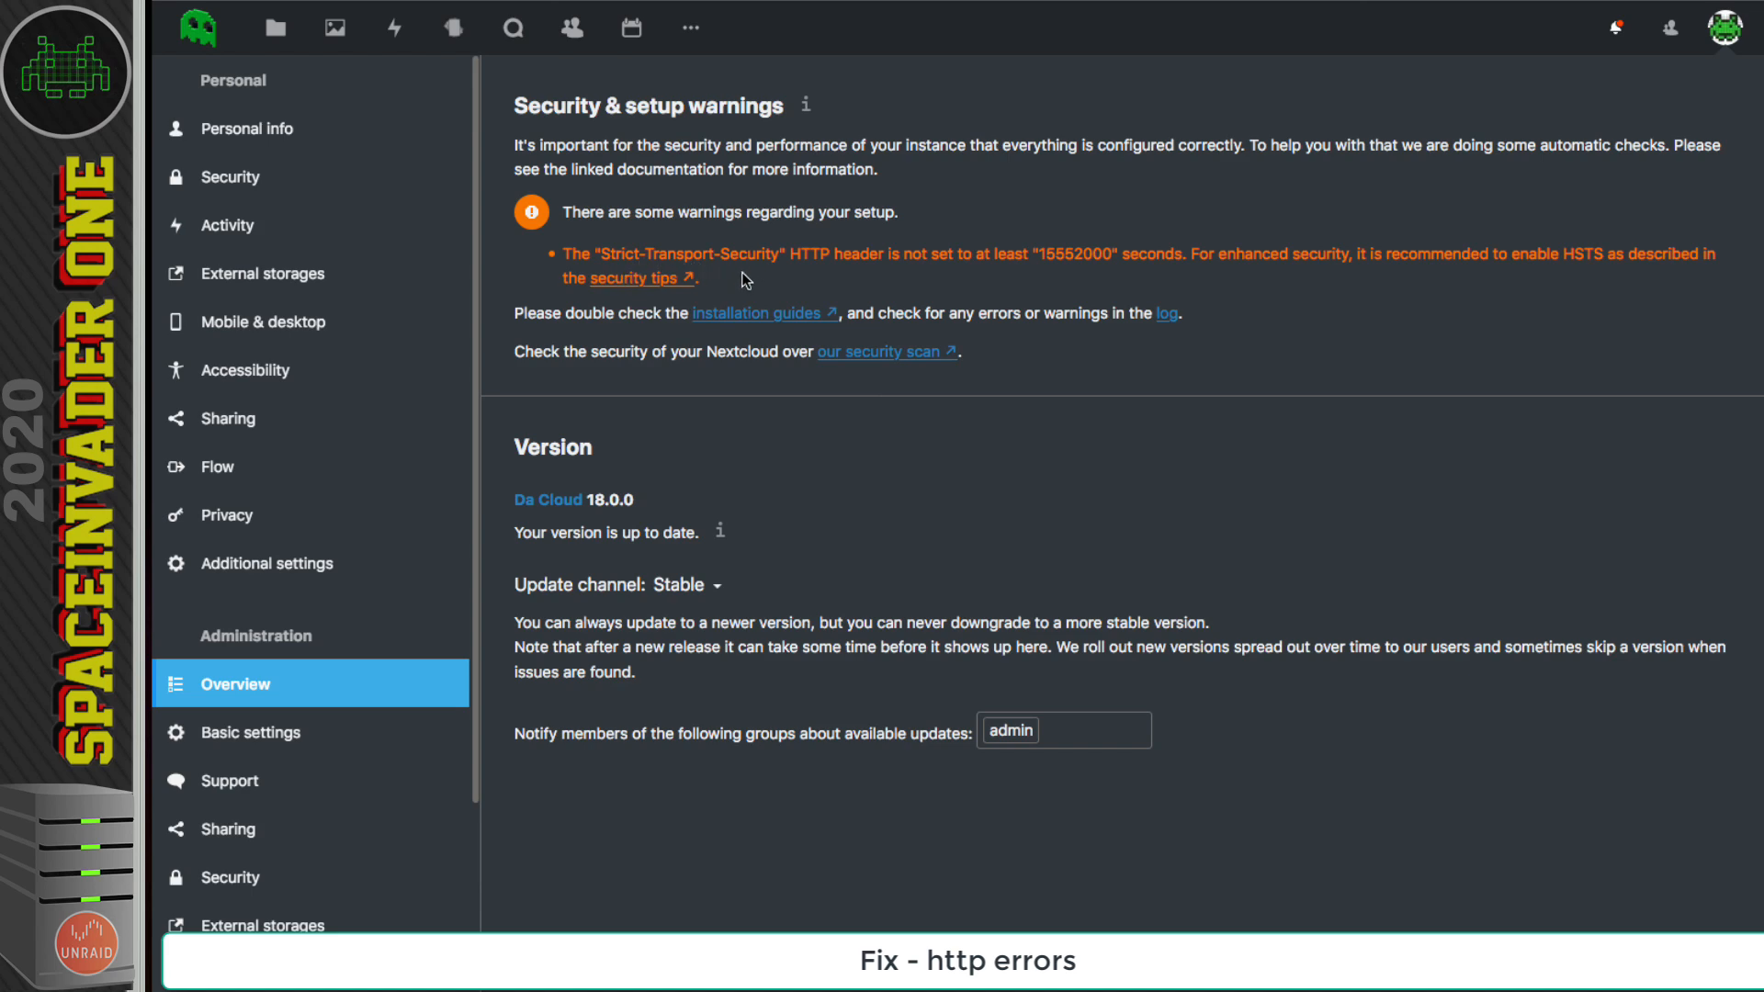
pyautogui.moveTo(768, 316)
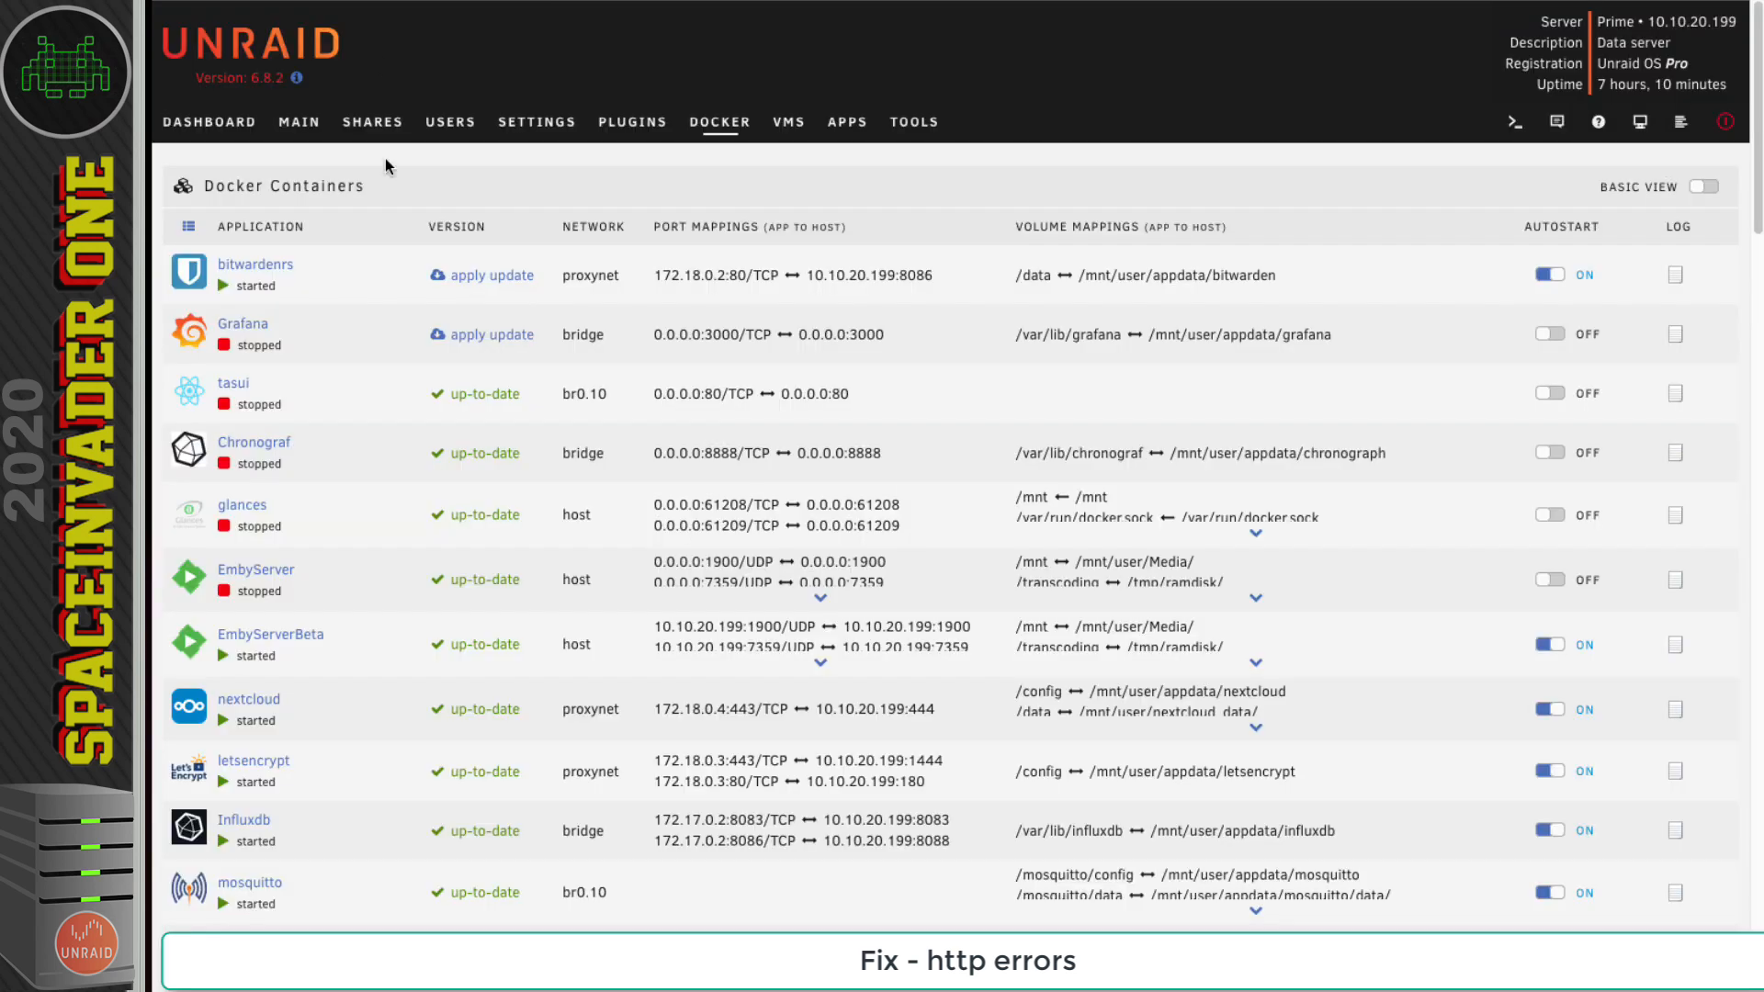
# - Add the Strict-Transport-Security header (max-age=15768000; includeSubDomains; preload) to nextcloud.subdomain.conf and save it
pyautogui.click(188, 708)
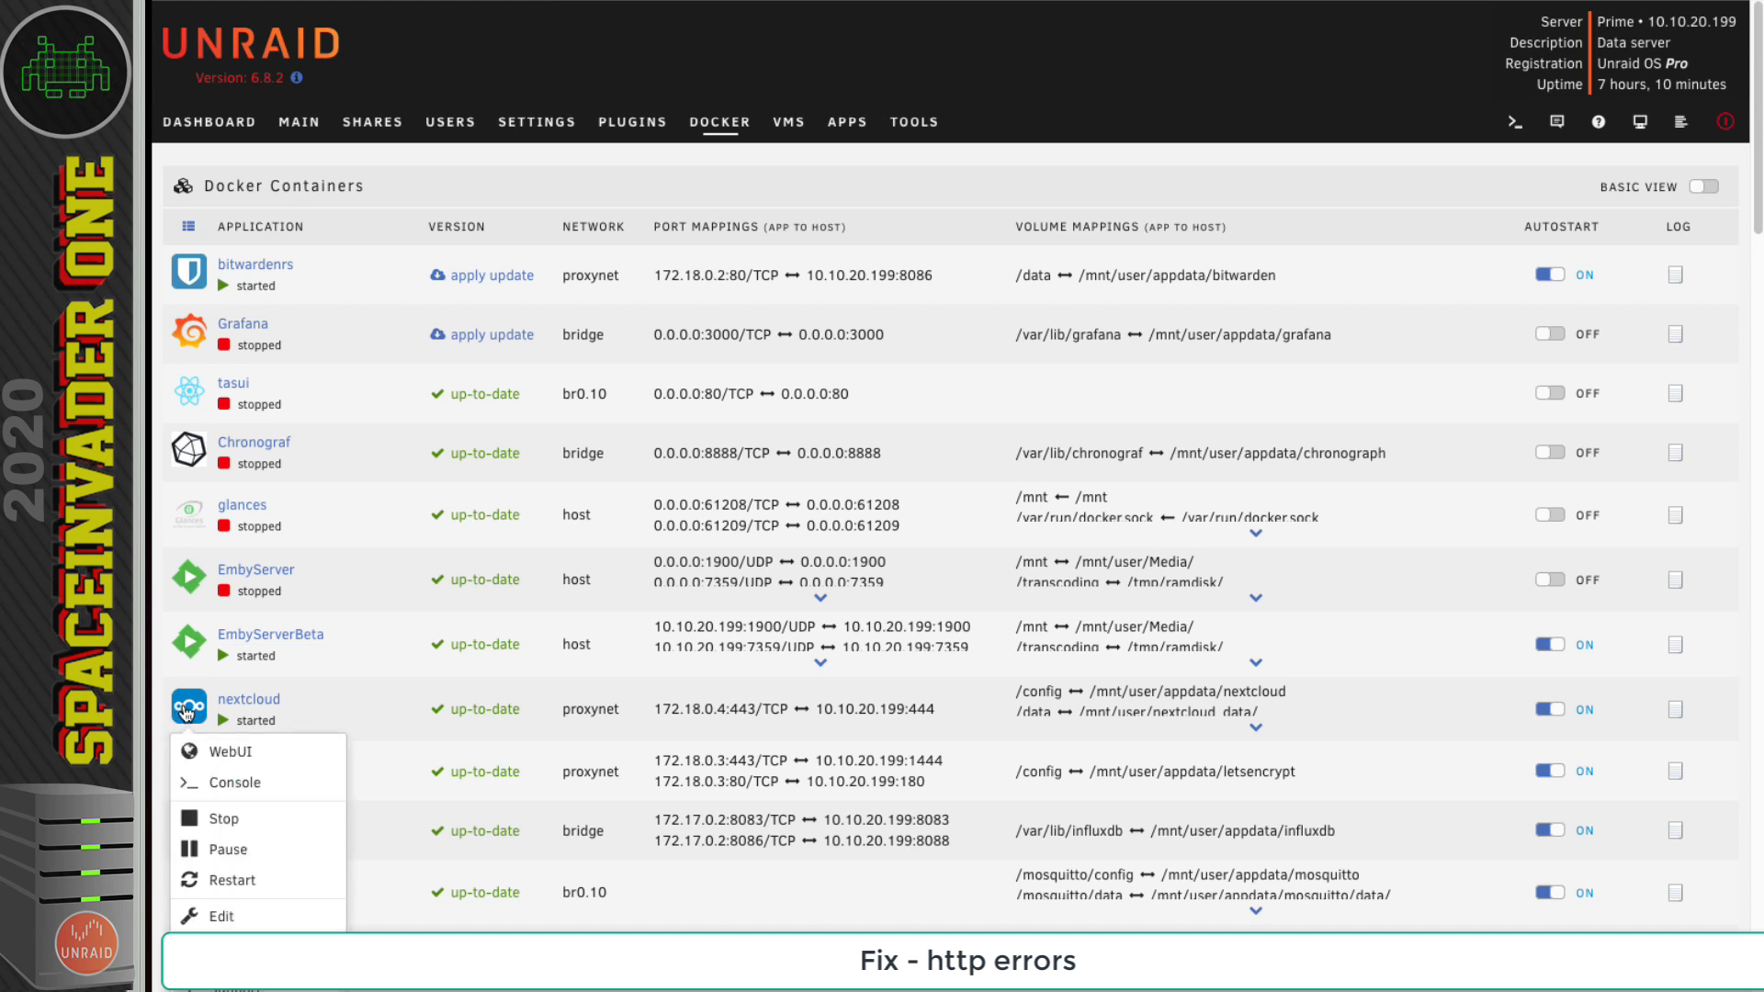
pyautogui.click(221, 817)
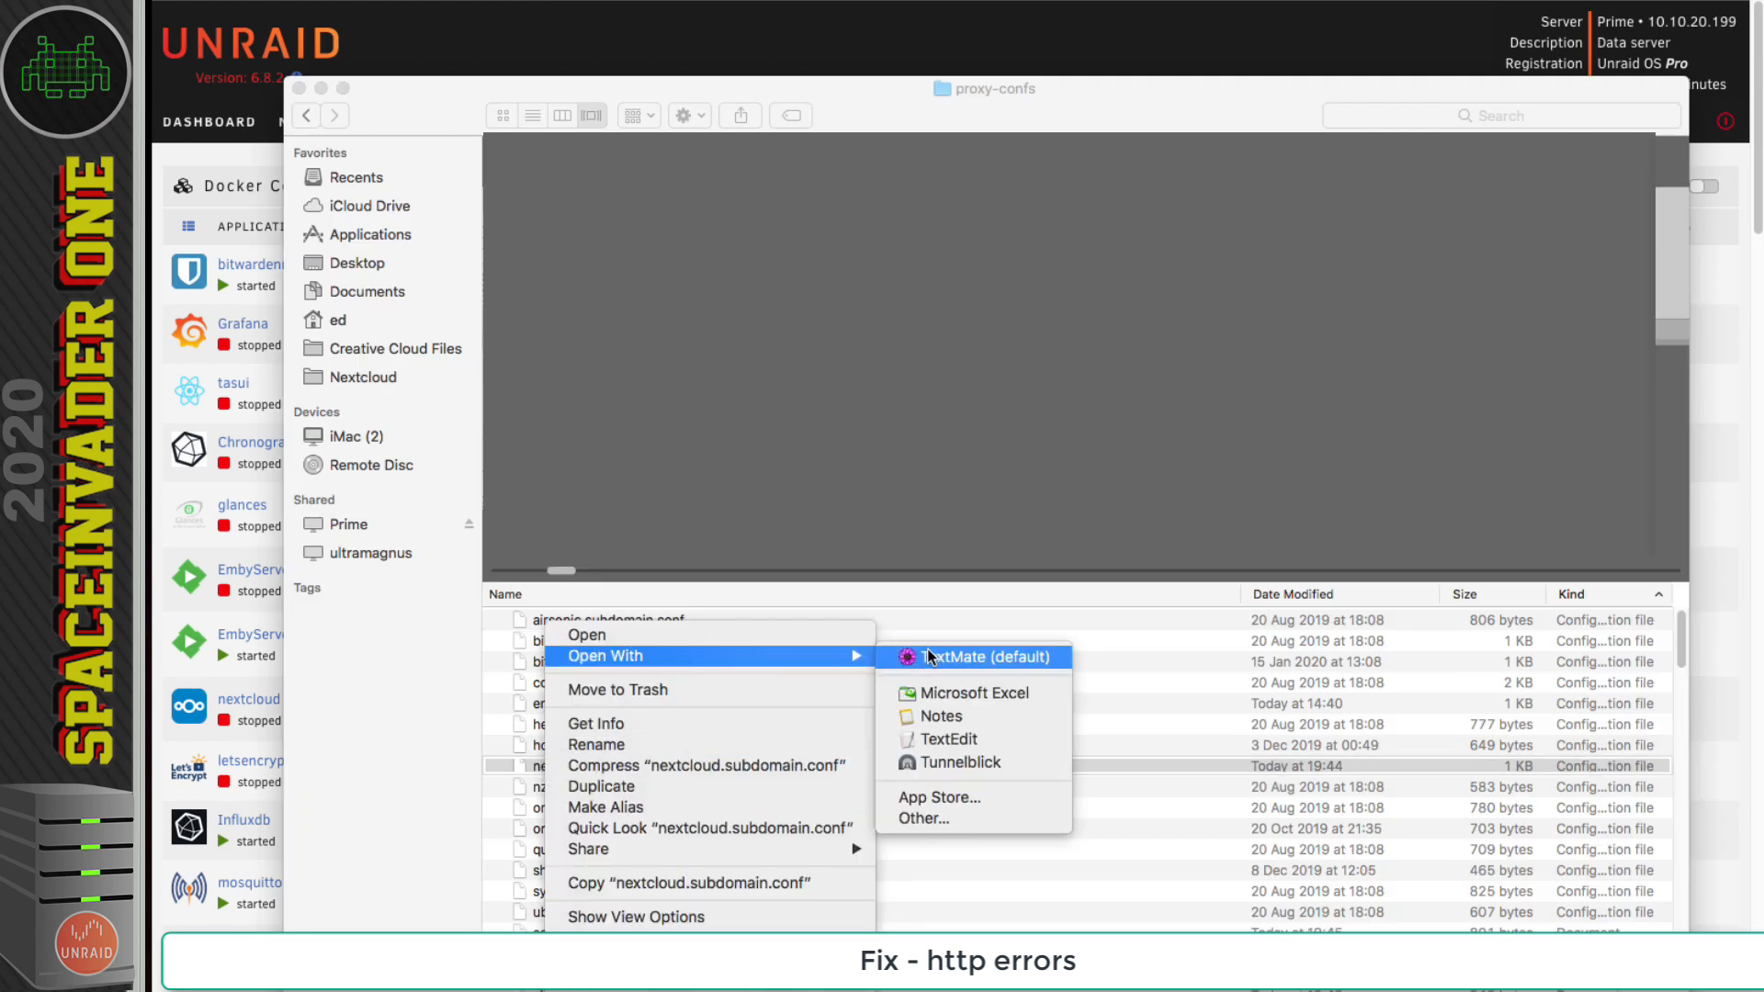
pyautogui.click(986, 656)
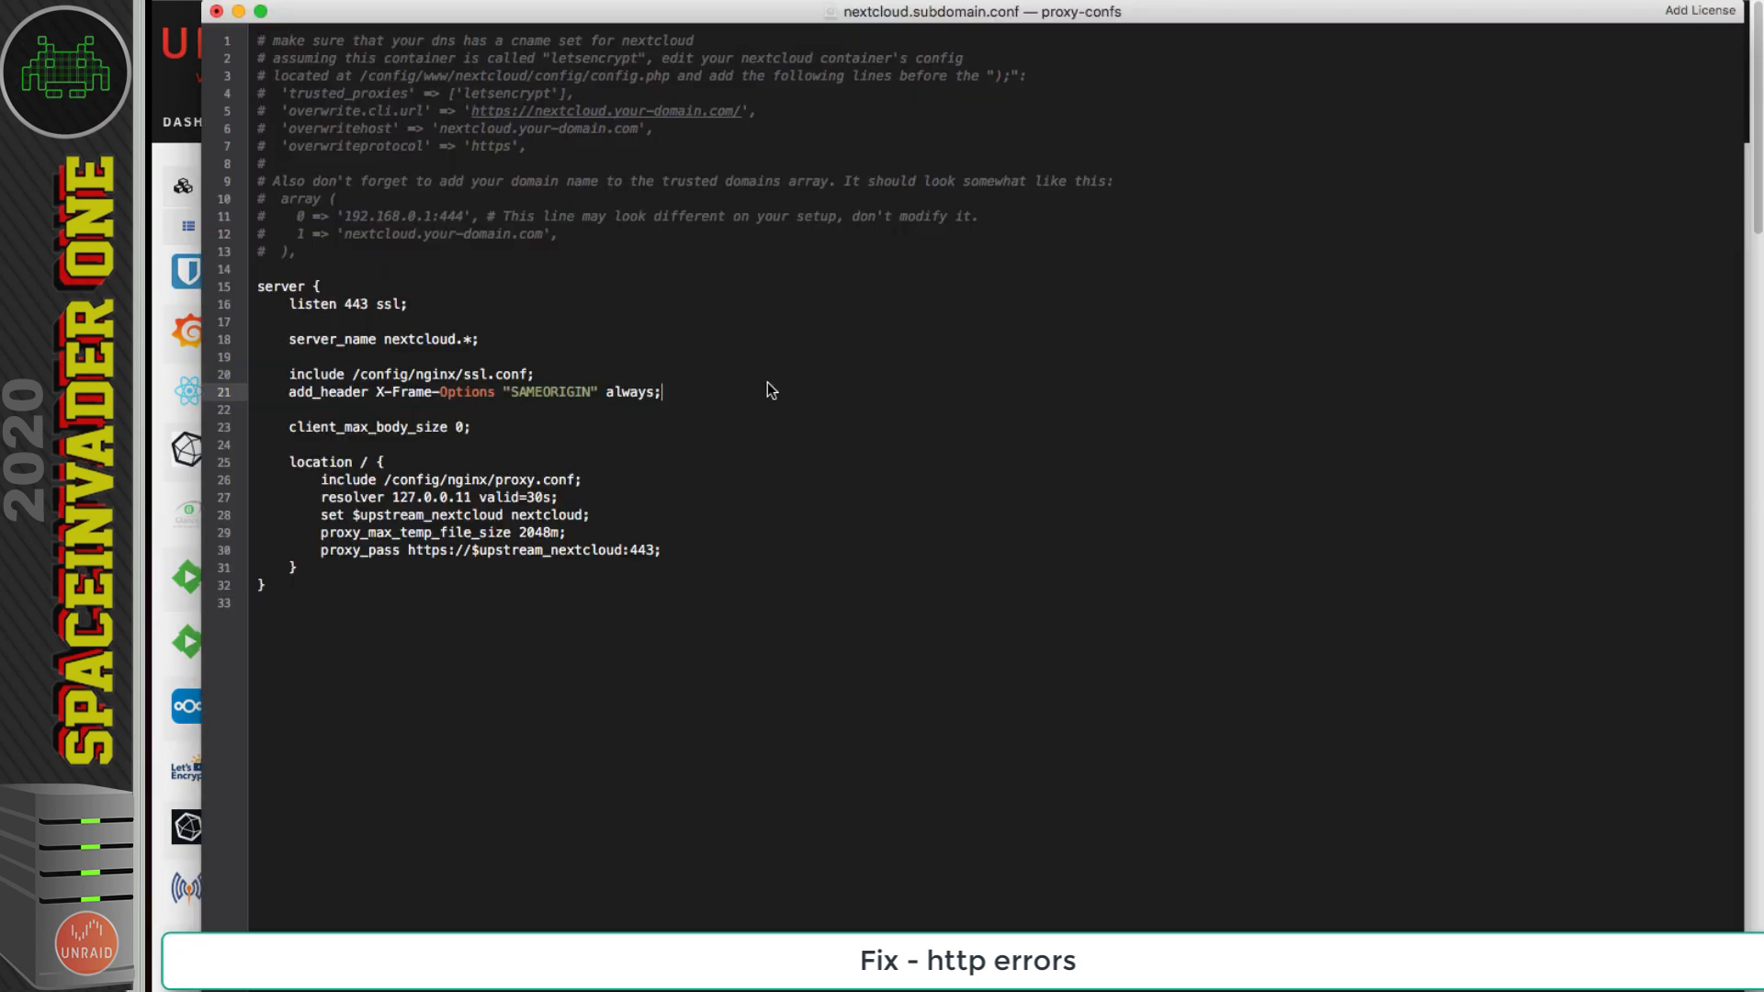
pyautogui.write('add_header Strict-Transport-Security "max-age=15768000; includeSubDomains; preload;";')
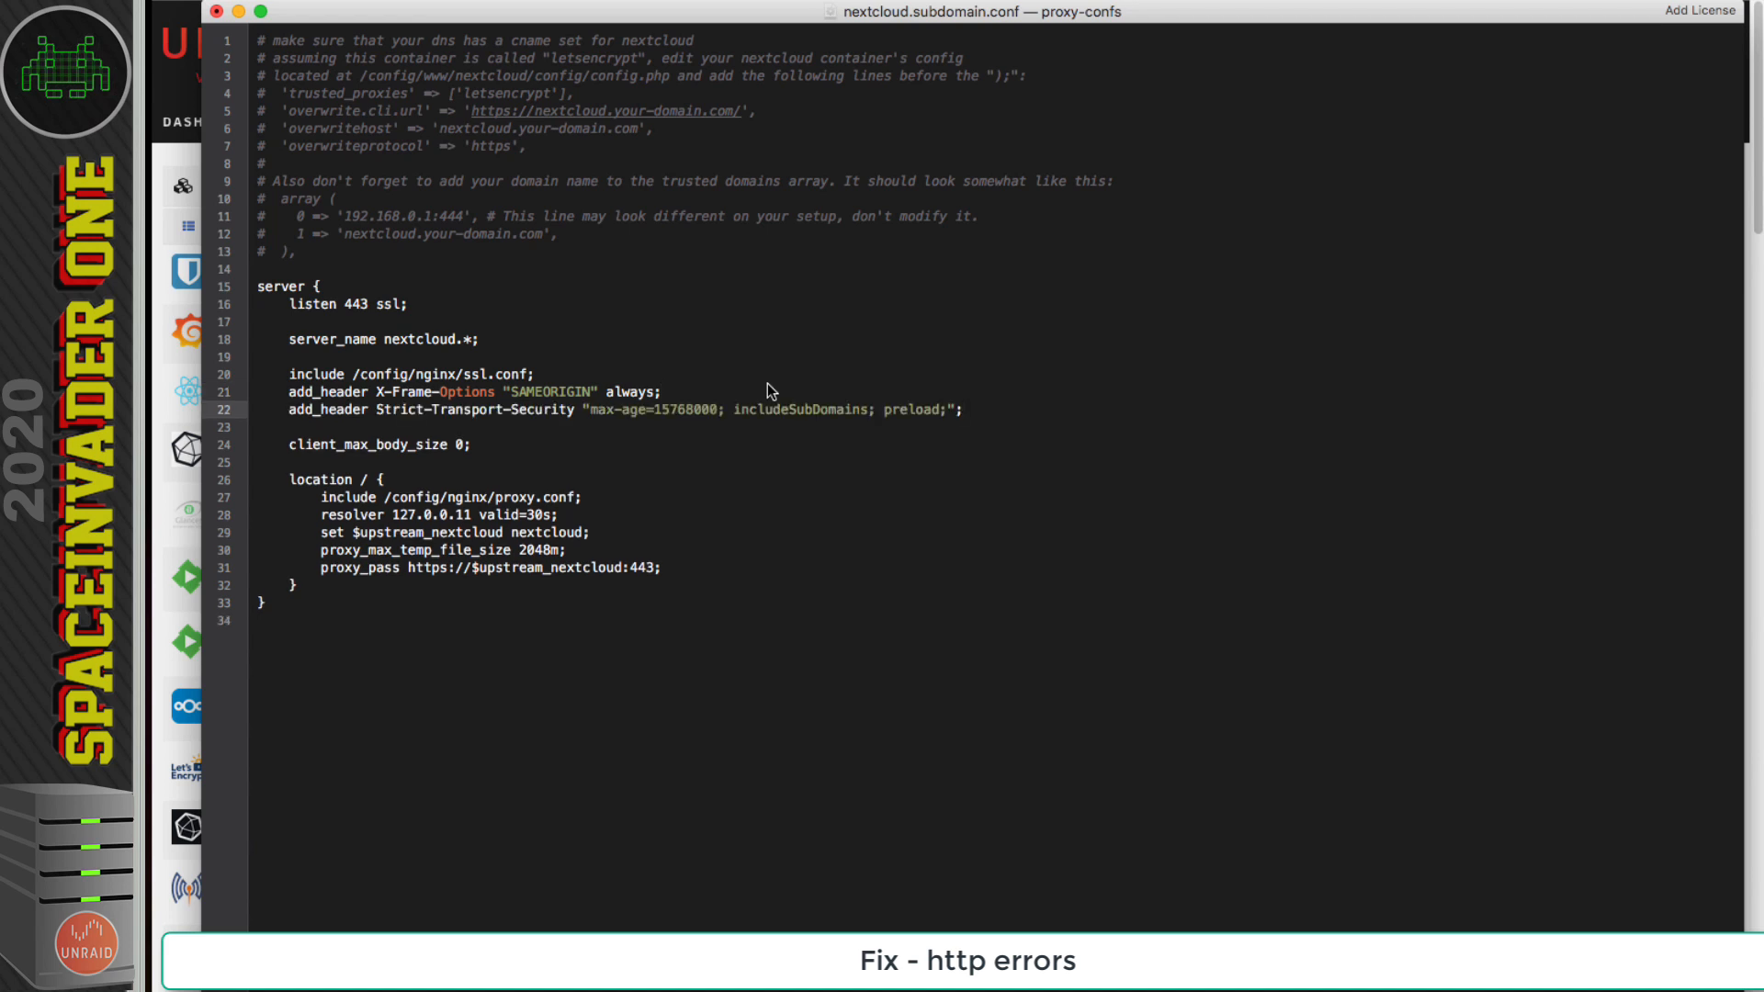
pyautogui.moveTo(633, 420)
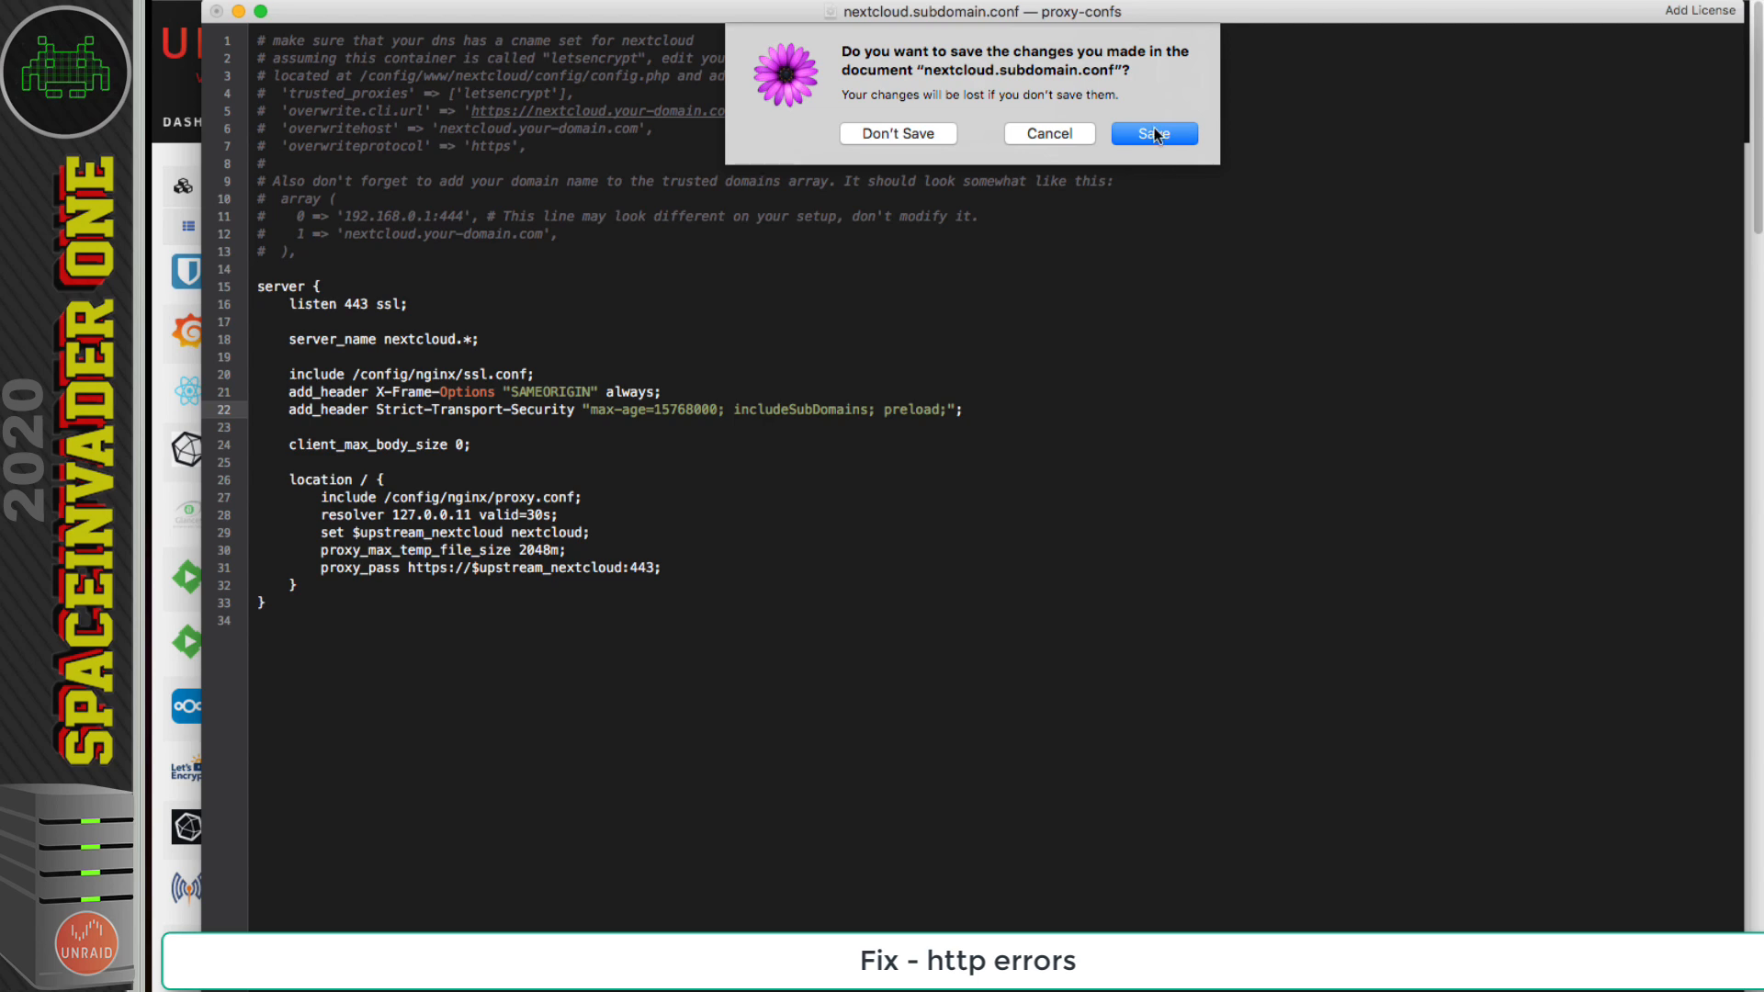
pyautogui.click(1152, 134)
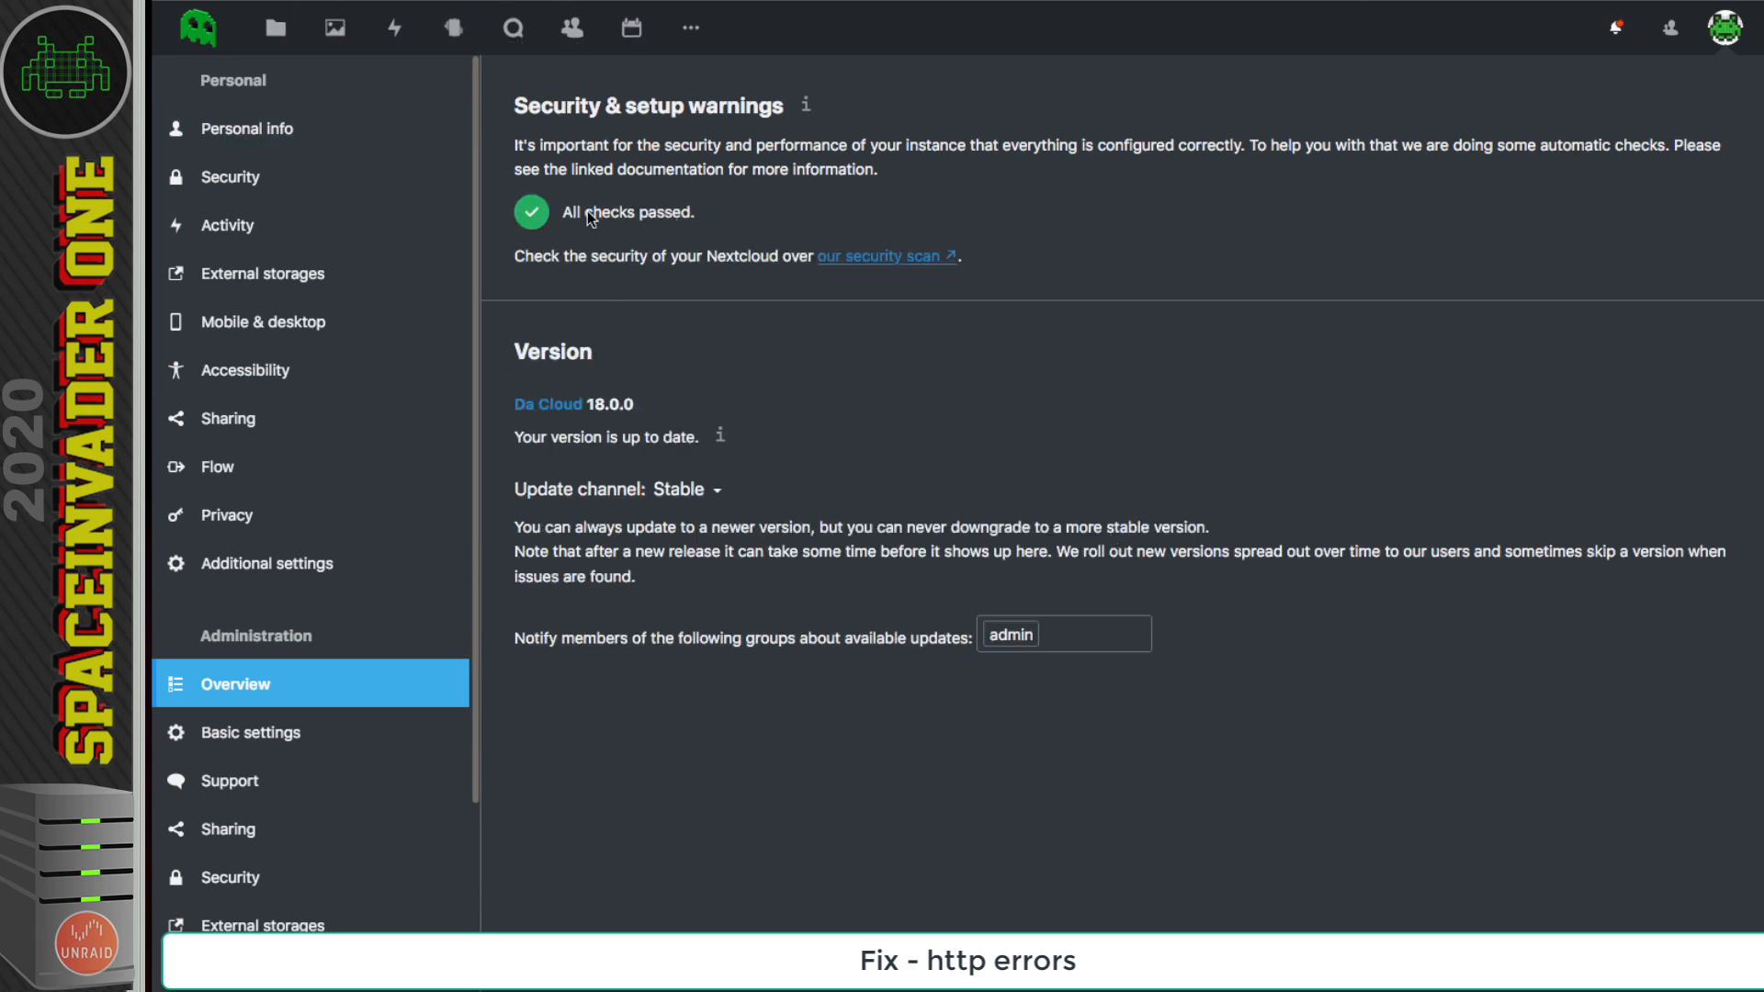
pyautogui.moveTo(720, 459)
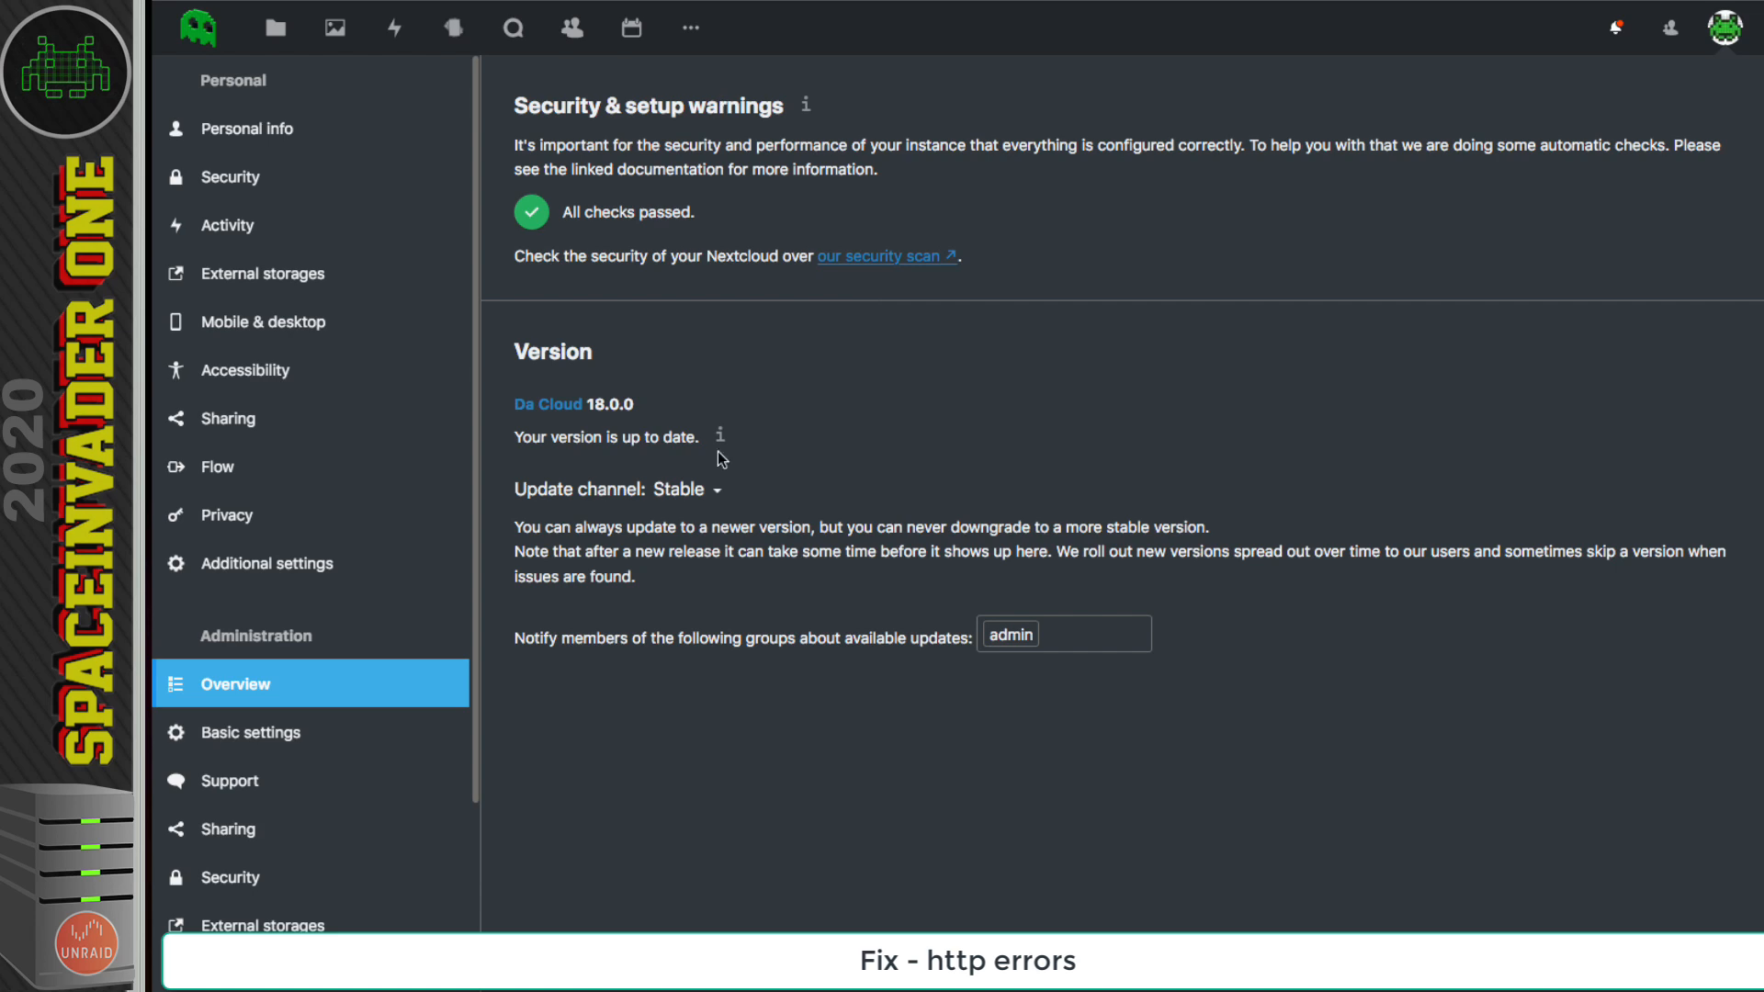